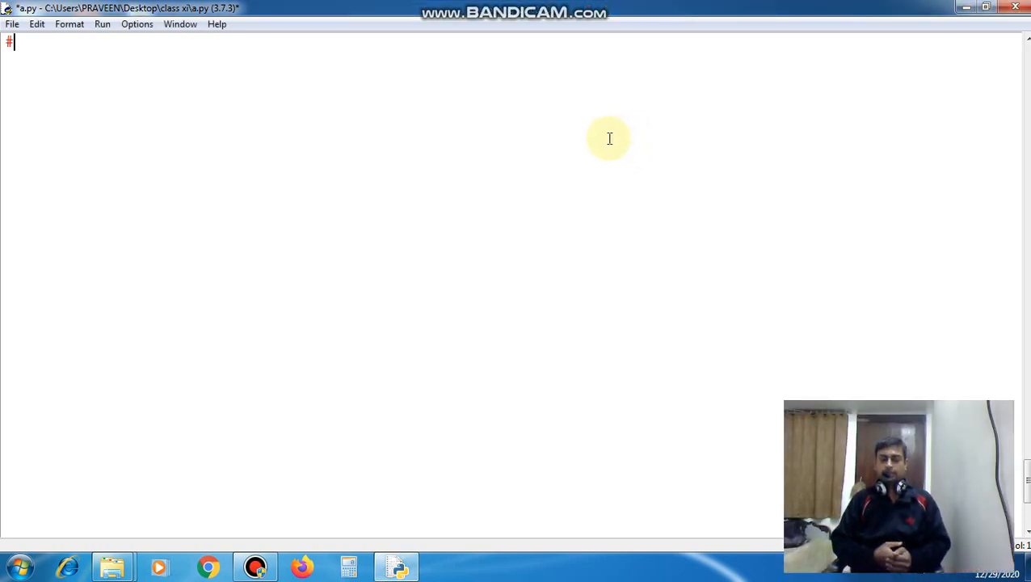
{"action": "mouse_move", "coordinate": [601, 138]}
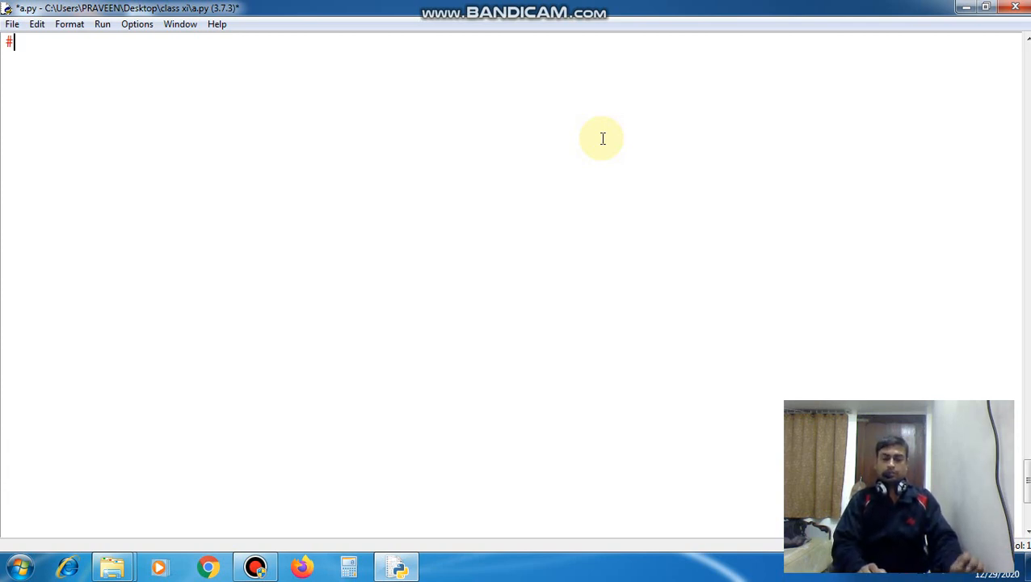
Step: Complete the line-1 heading comment so it reads '#25. alphabets pattern.'
{"action": "type", "text": "2"}
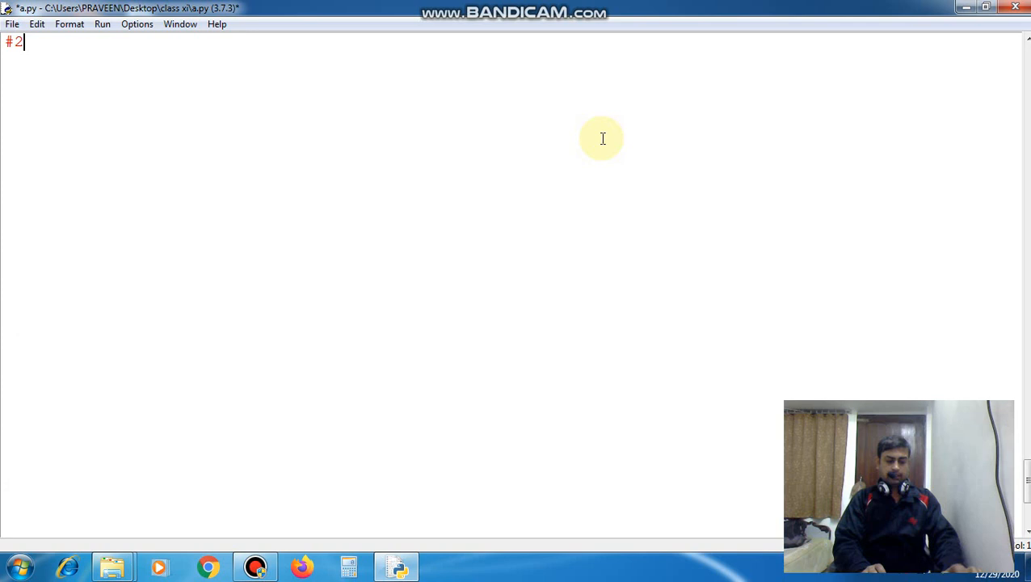
{"action": "type", "text": "5."}
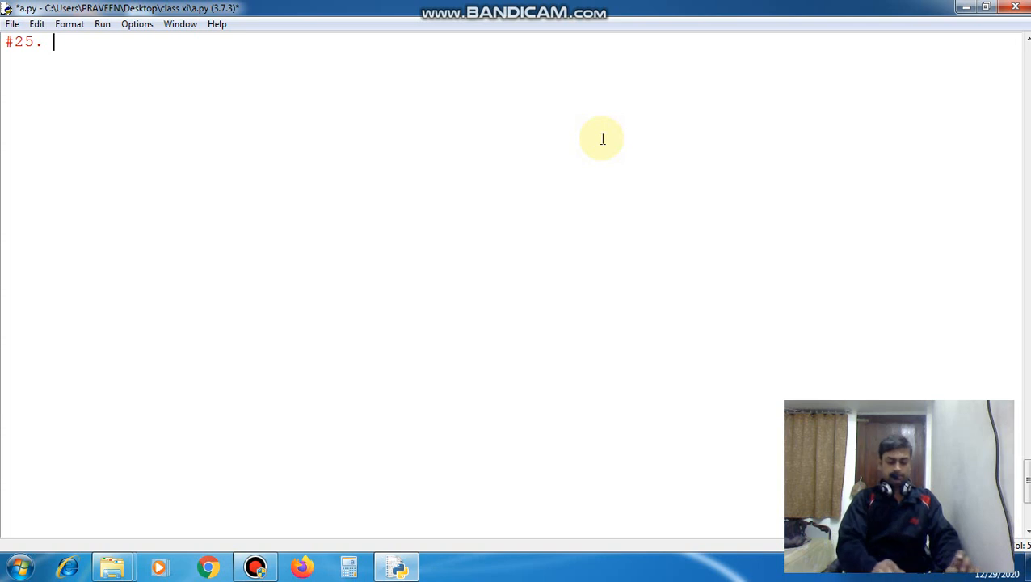
{"action": "type", "text": "al"}
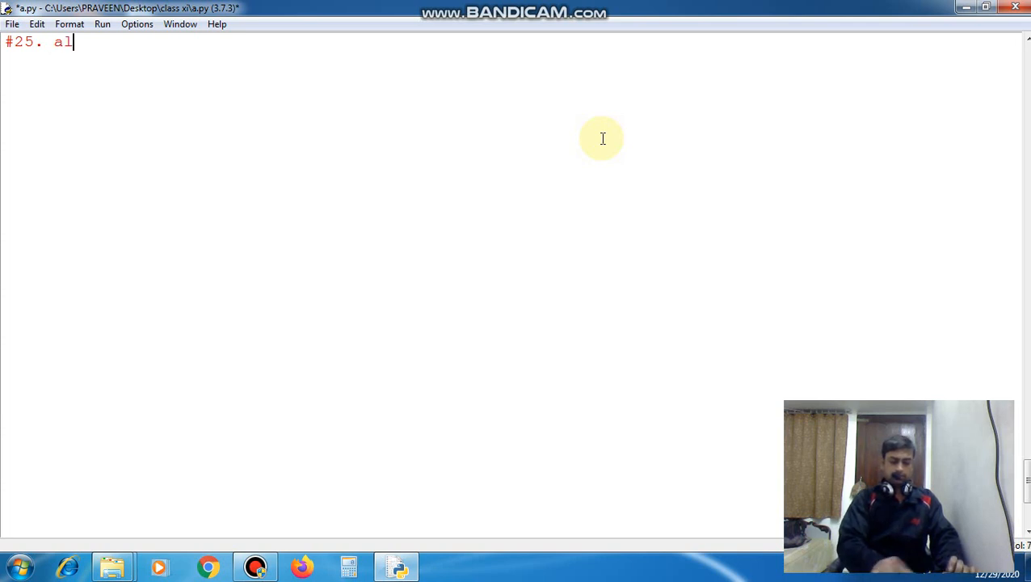
{"action": "type", "text": "phabet"}
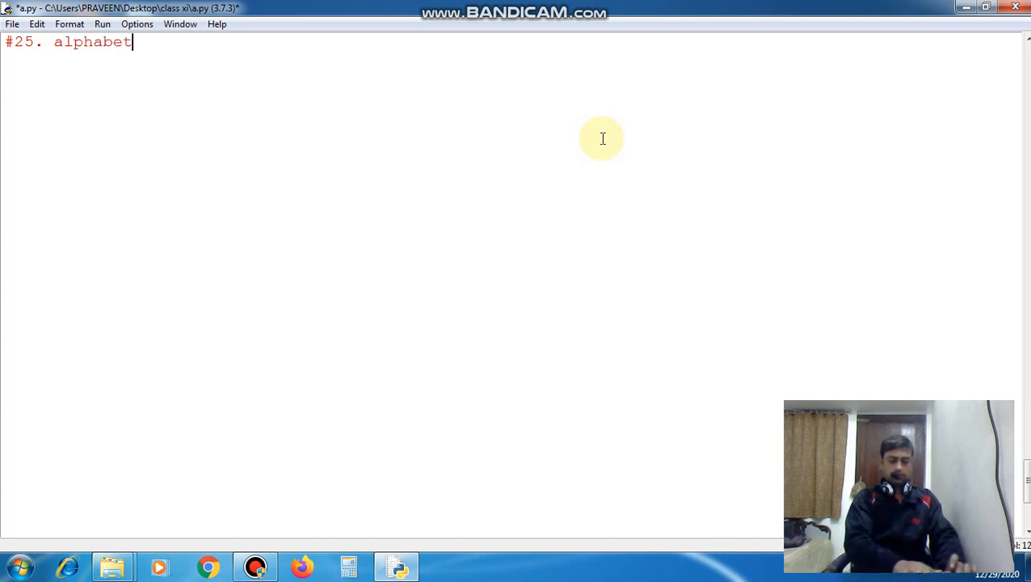
{"action": "type", "text": "s p"}
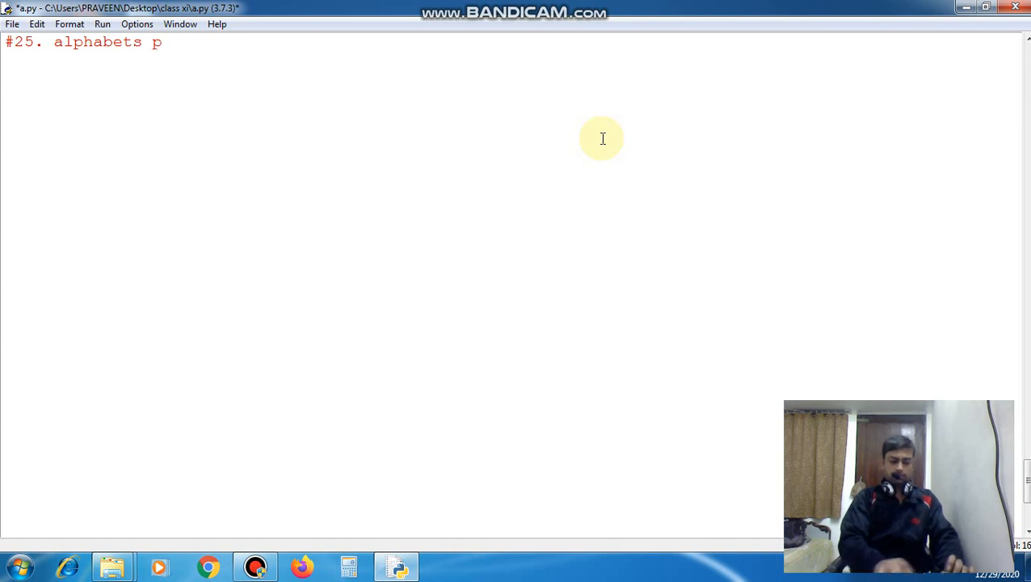
{"action": "type", "text": "attern."}
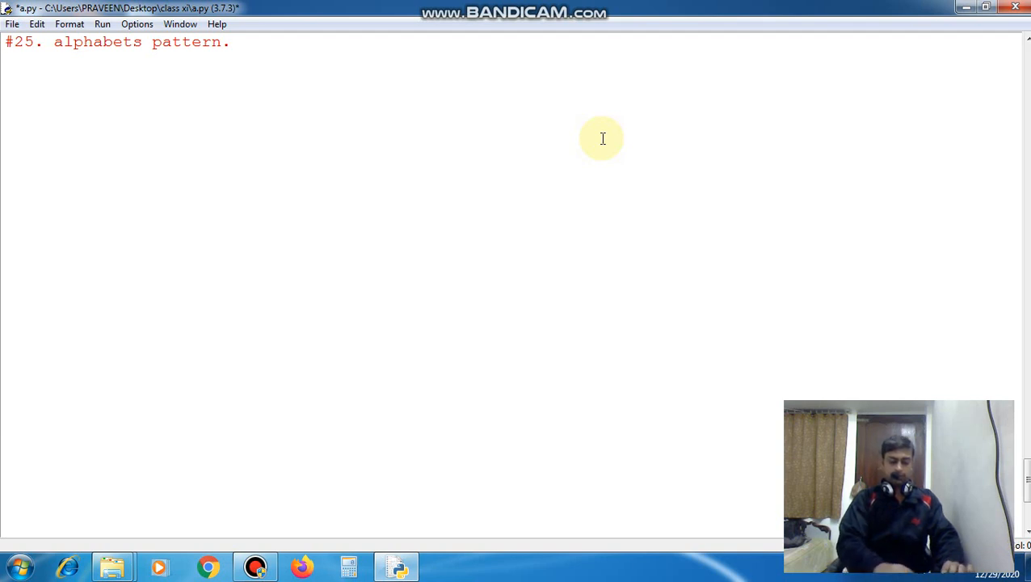
Step: Set ch='A' and add the outer loop 'for i in range(0,7):'
{"action": "type", "text": "ch="}
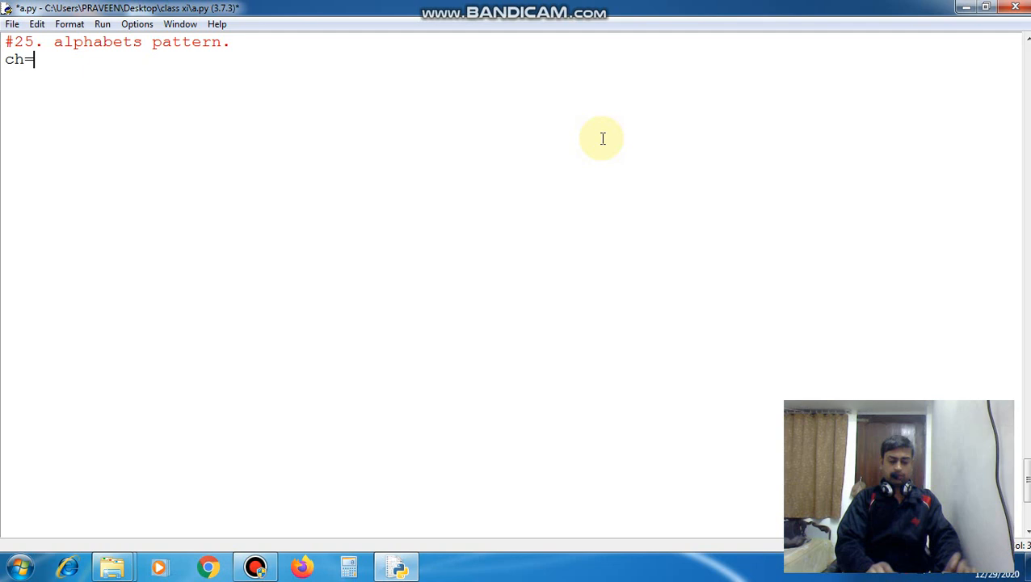
{"action": "type", "text": "''"}
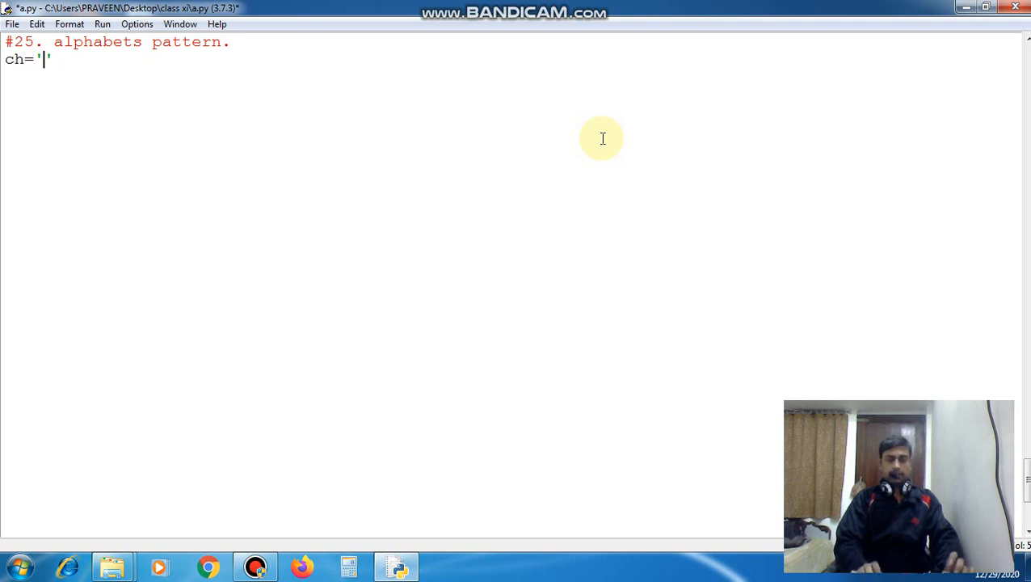
{"action": "type", "text": "A"}
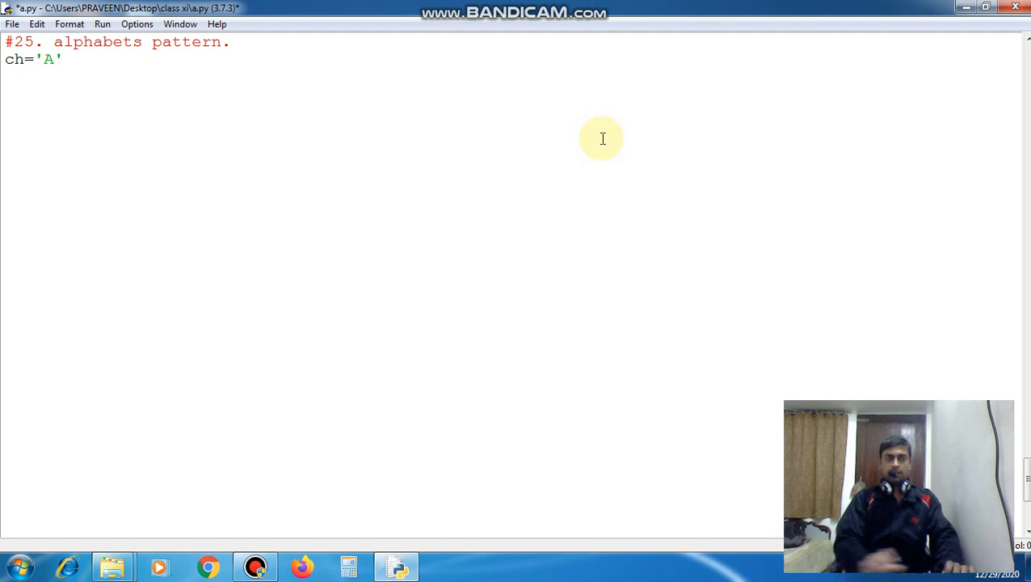
{"action": "type", "text": "for"}
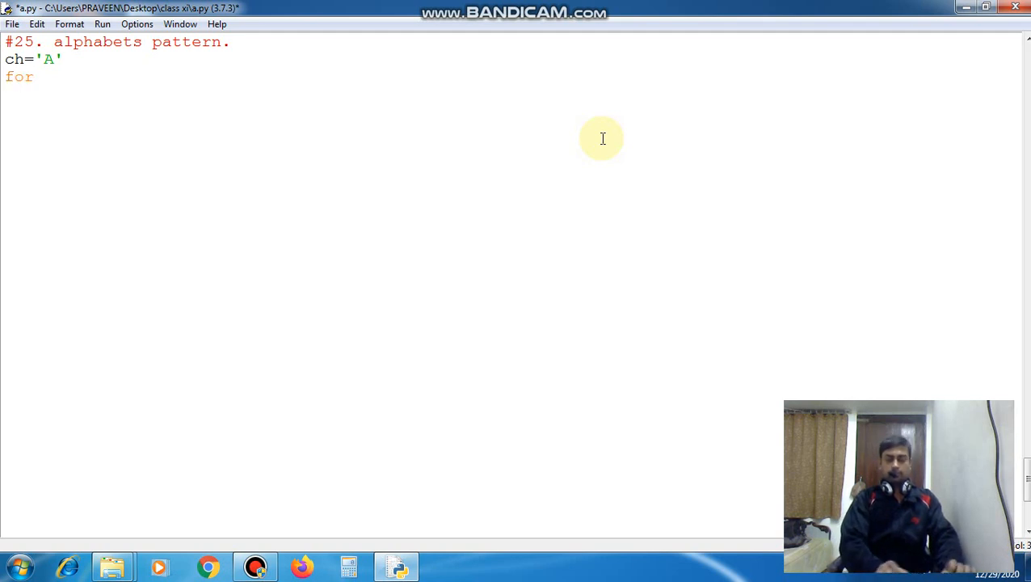
{"action": "type", "text": "i"}
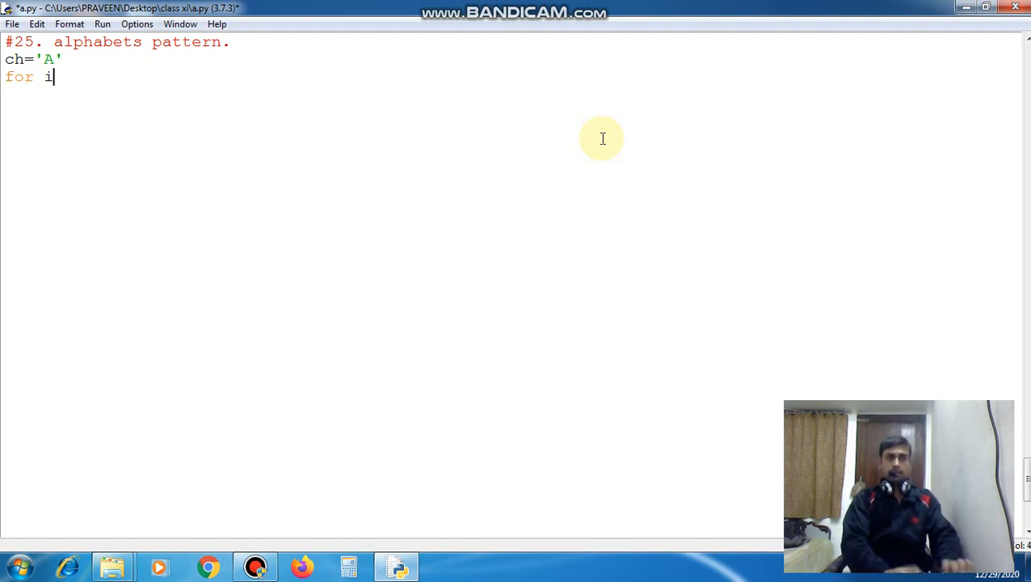
{"action": "type", "text": "in"}
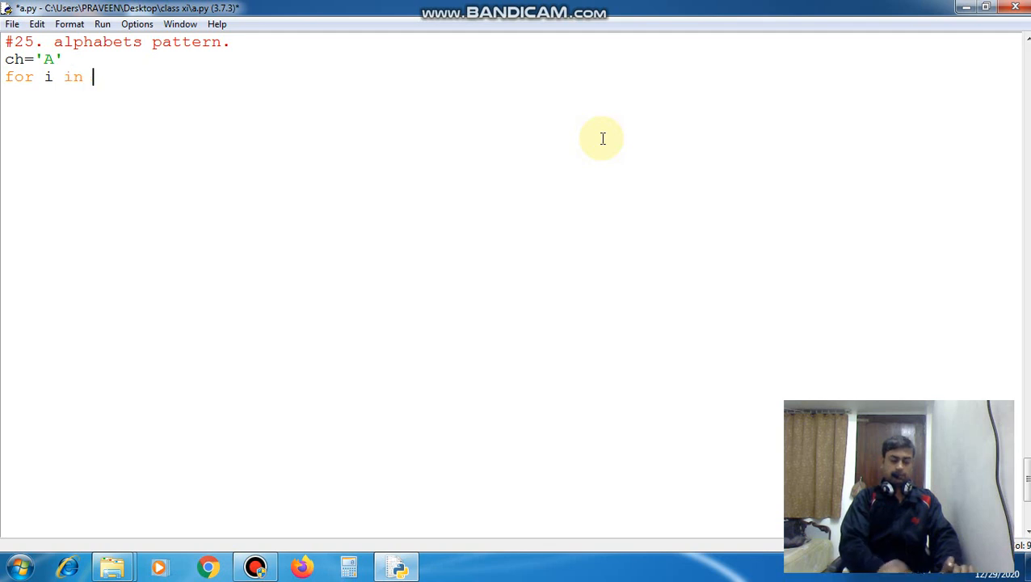
{"action": "type", "text": "range"}
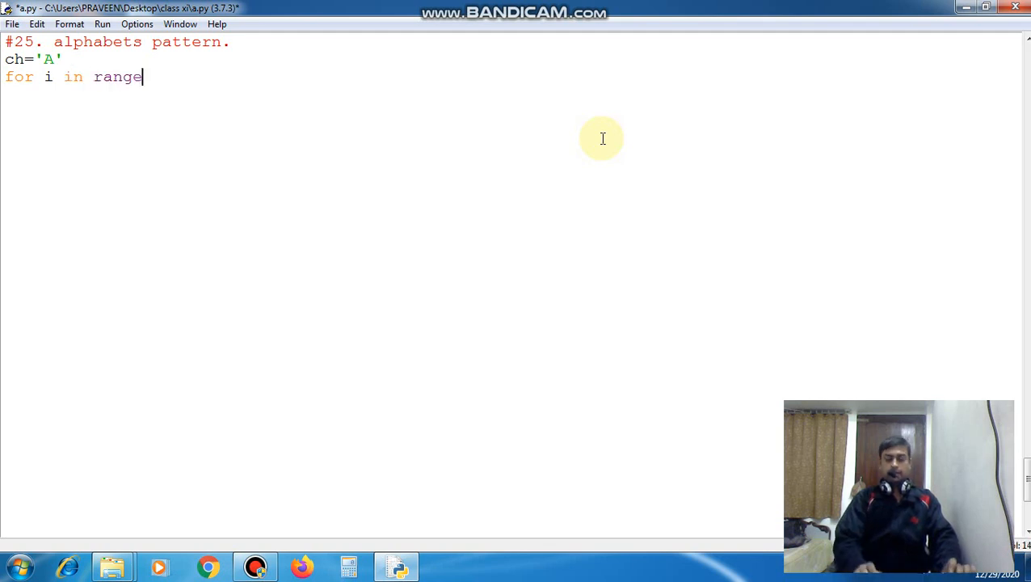
{"action": "type", "text": "()"}
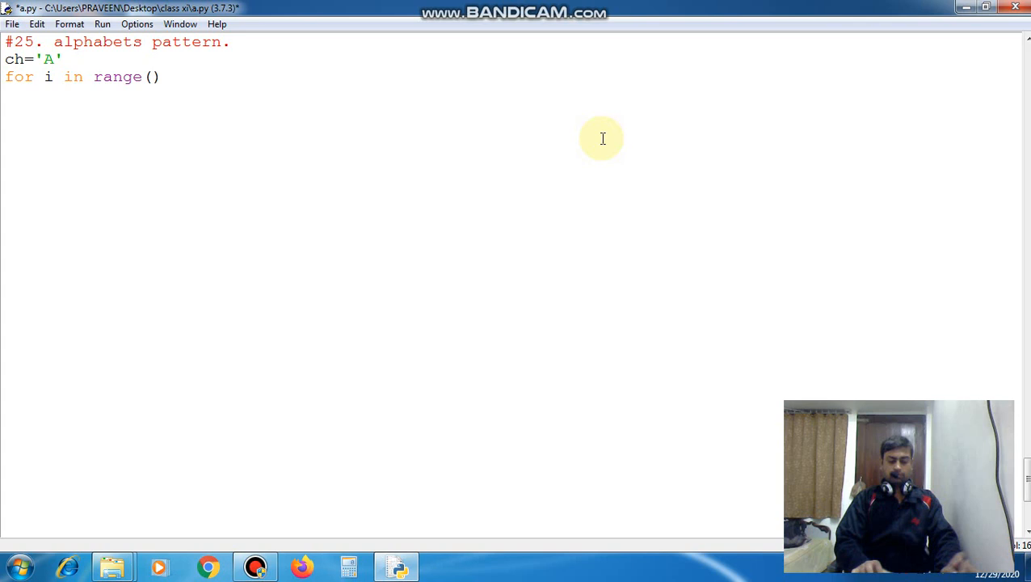
{"action": "type", "text": "0,"}
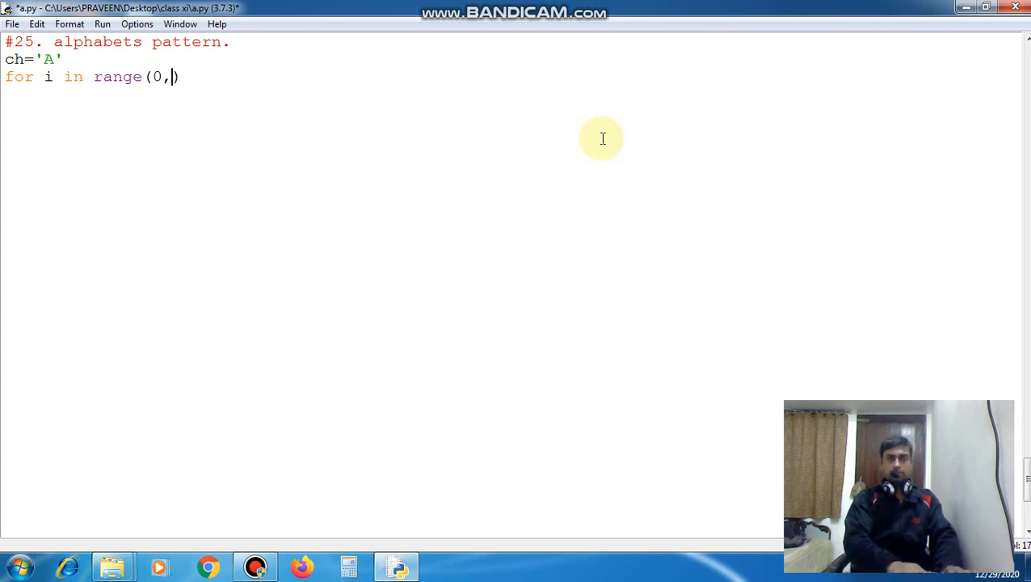
{"action": "type", "text": "7)"}
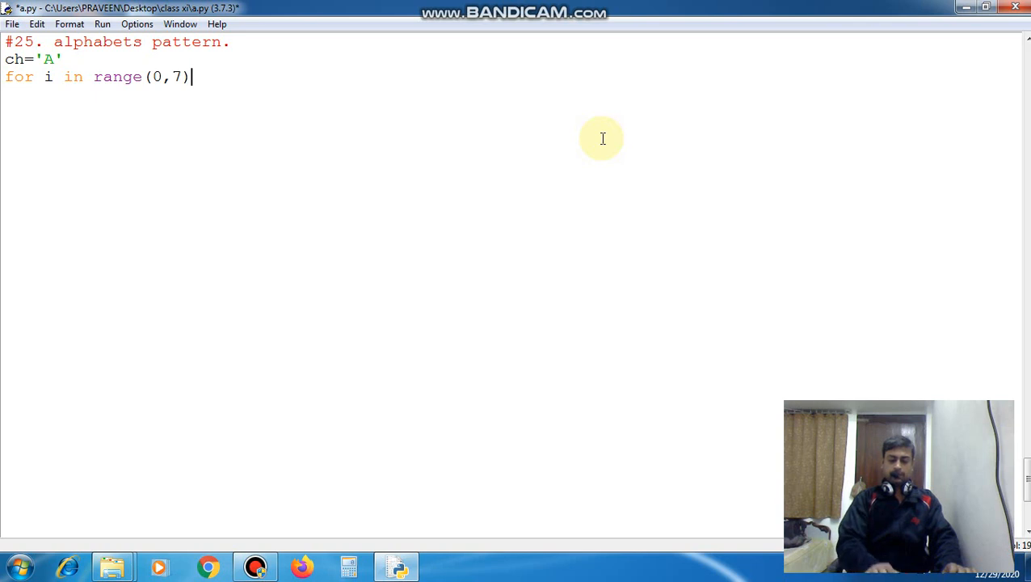
{"action": "type", "text": ":"}
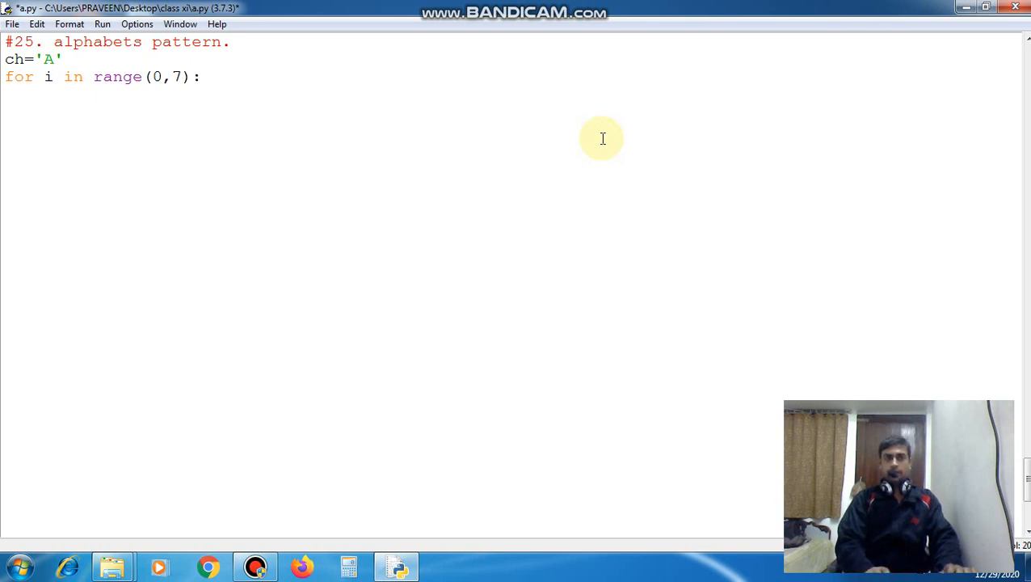
Step: Begin the inner loop header 'for j in range(0,i+1)'
{"action": "type", "text": "for"}
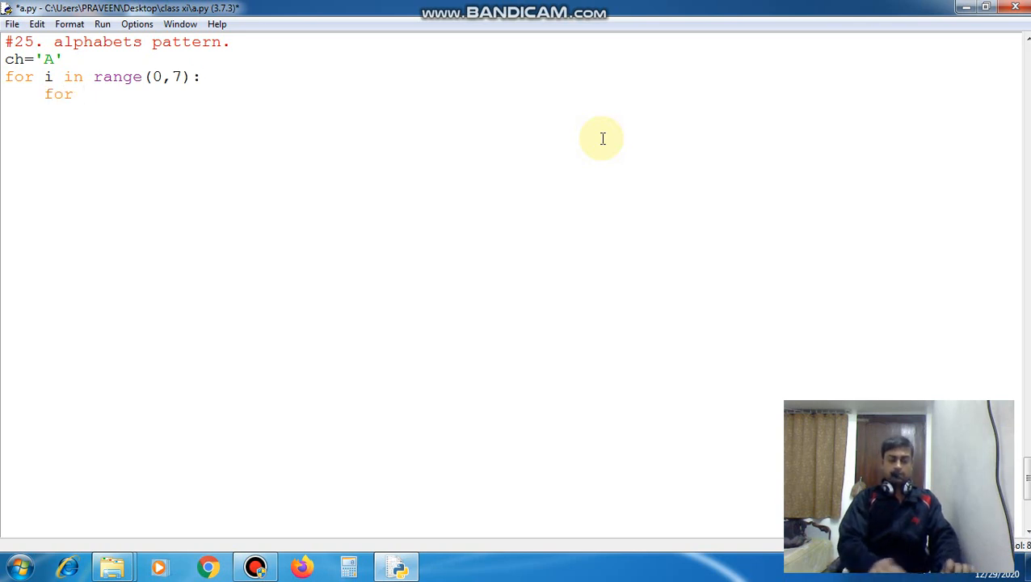
{"action": "type", "text": "j in"}
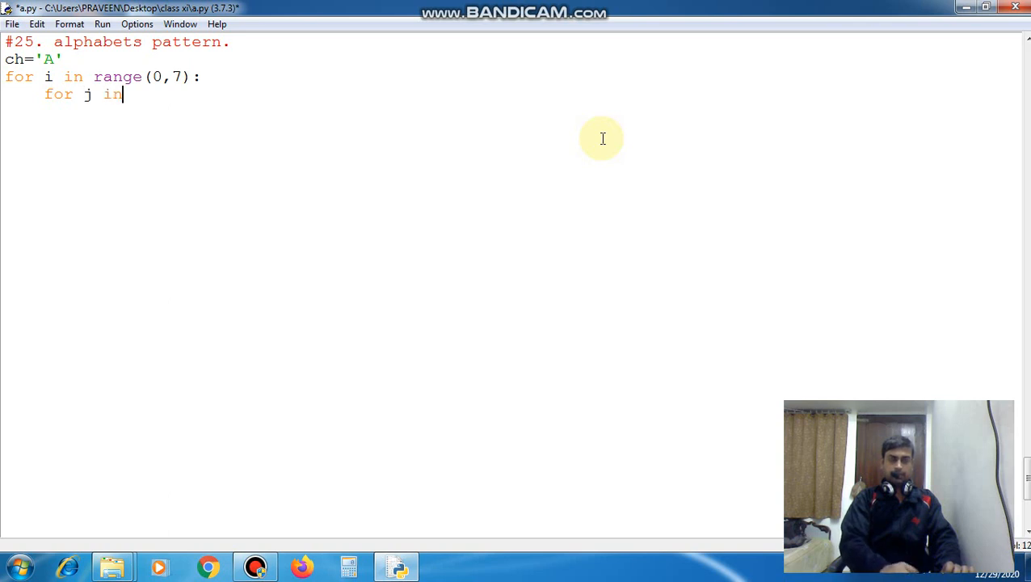
{"action": "type", "text": "r"}
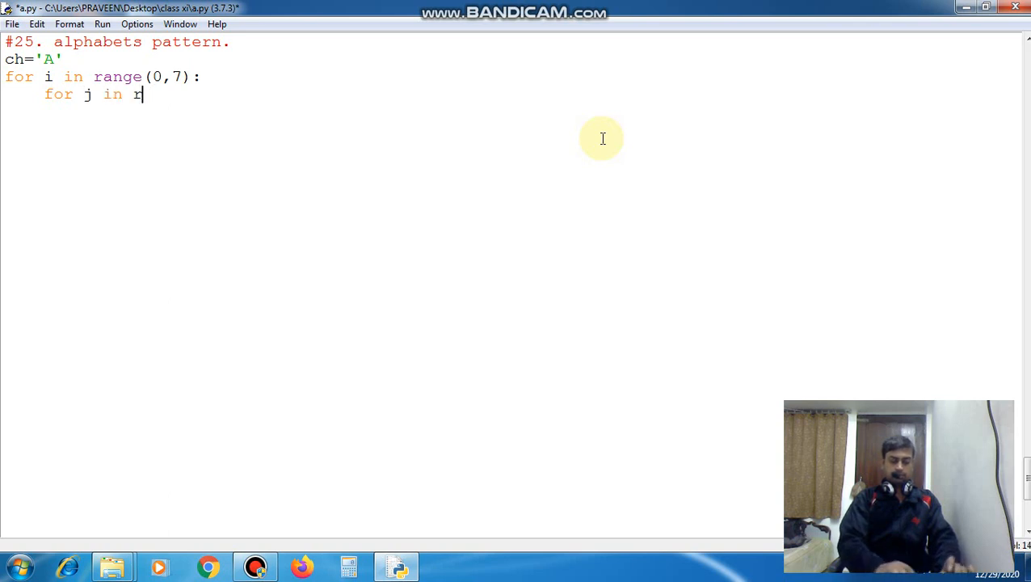
{"action": "type", "text": "ange"}
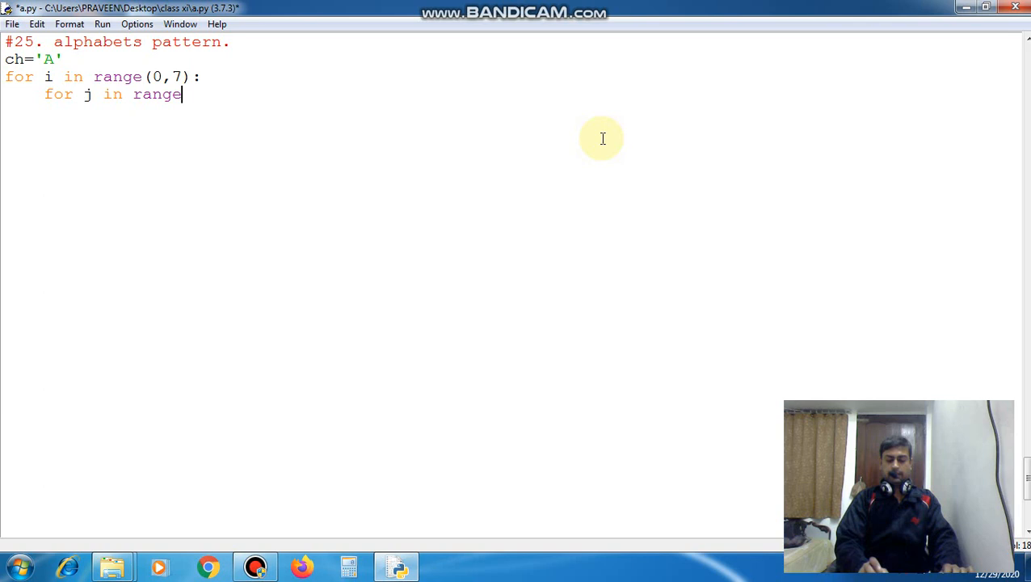
{"action": "type", "text": "()"}
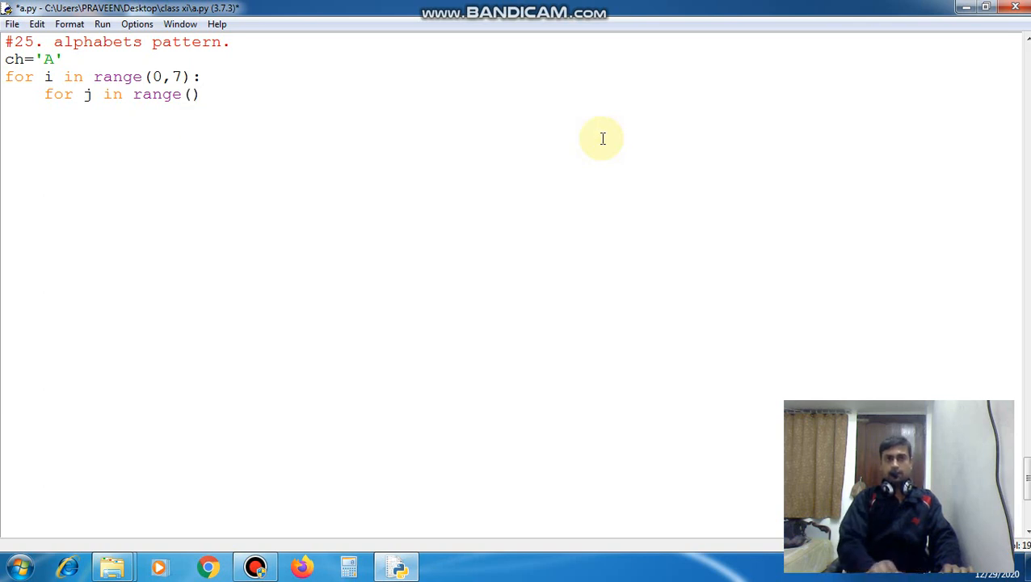
{"action": "type", "text": "0"}
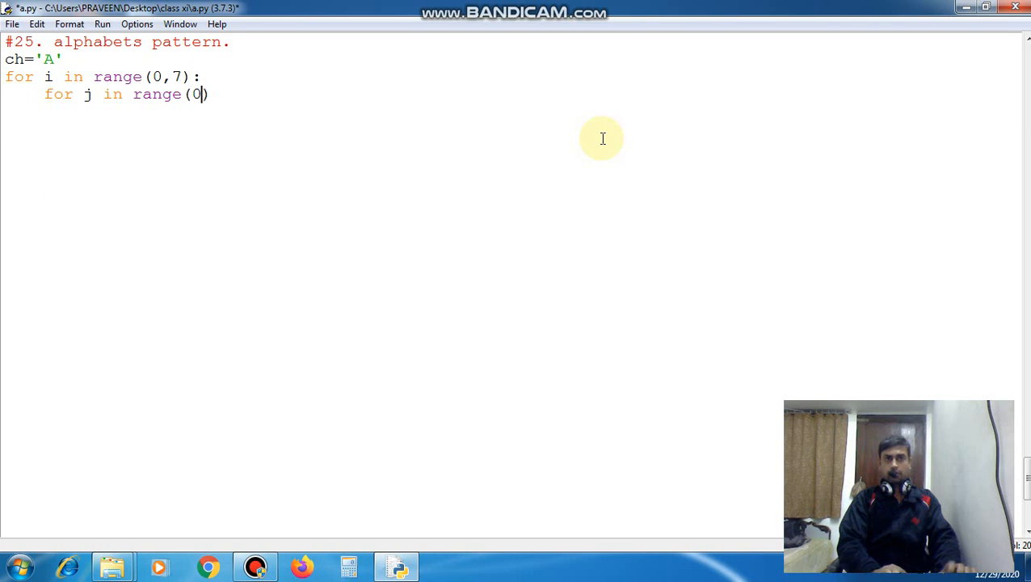
{"action": "type", "text": ",i+1"}
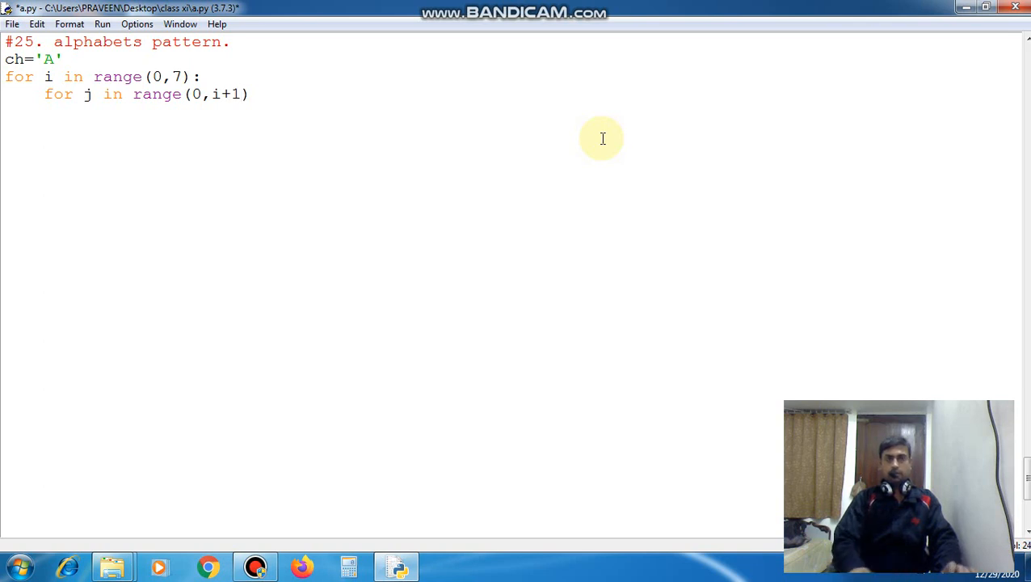
Step: Fill the inner loop body with print(ch,end='') and ch++
{"action": "type", "text": ":"}
{"action": "key", "text": "Return"}
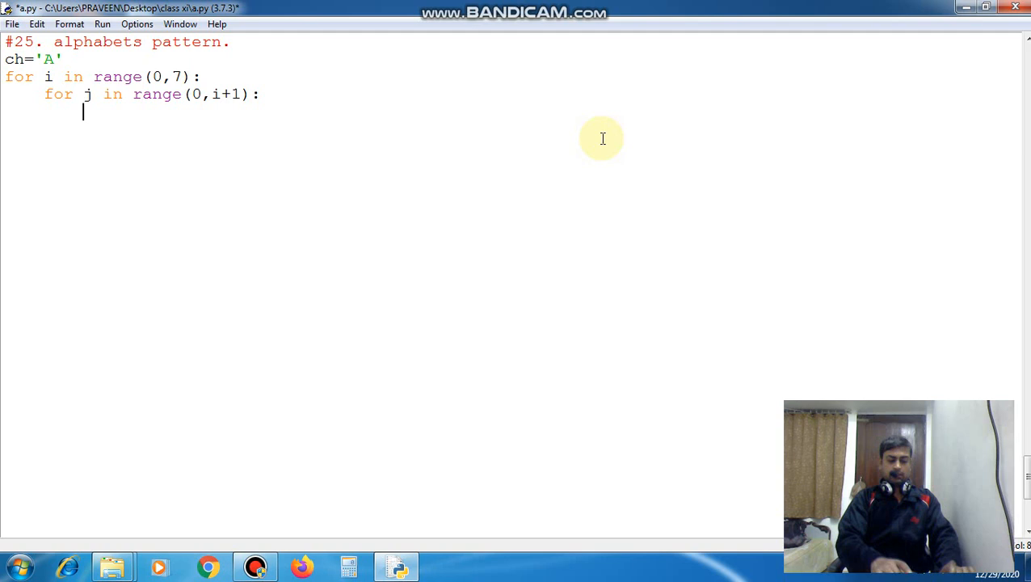
{"action": "type", "text": "pri"}
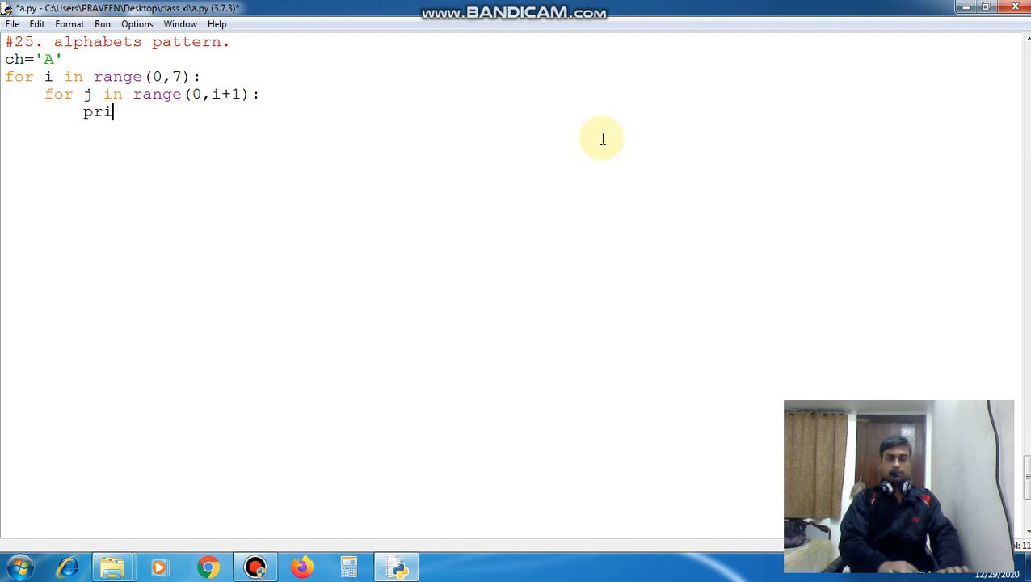
{"action": "type", "text": "nt()"}
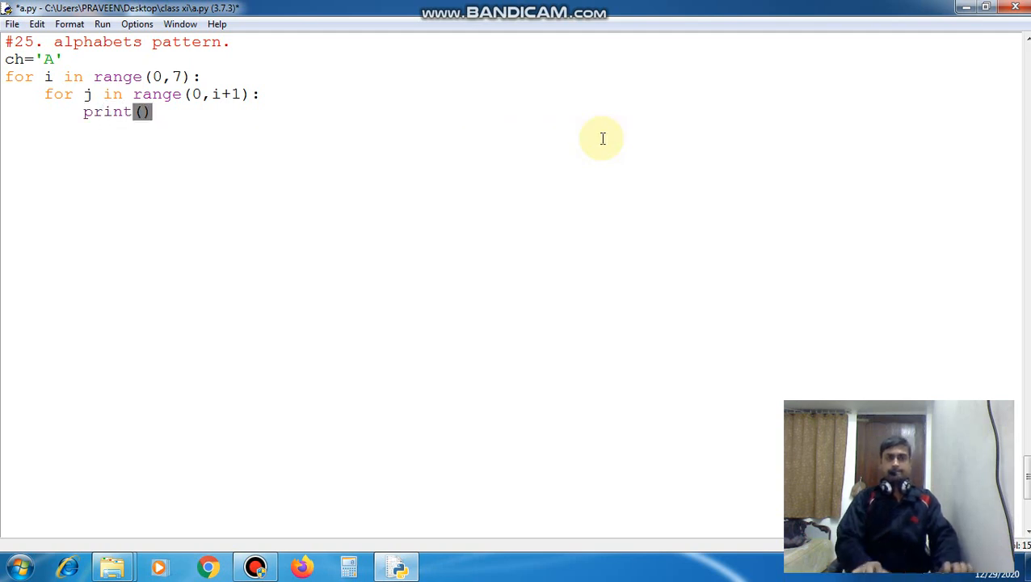
{"action": "type", "text": "ch"}
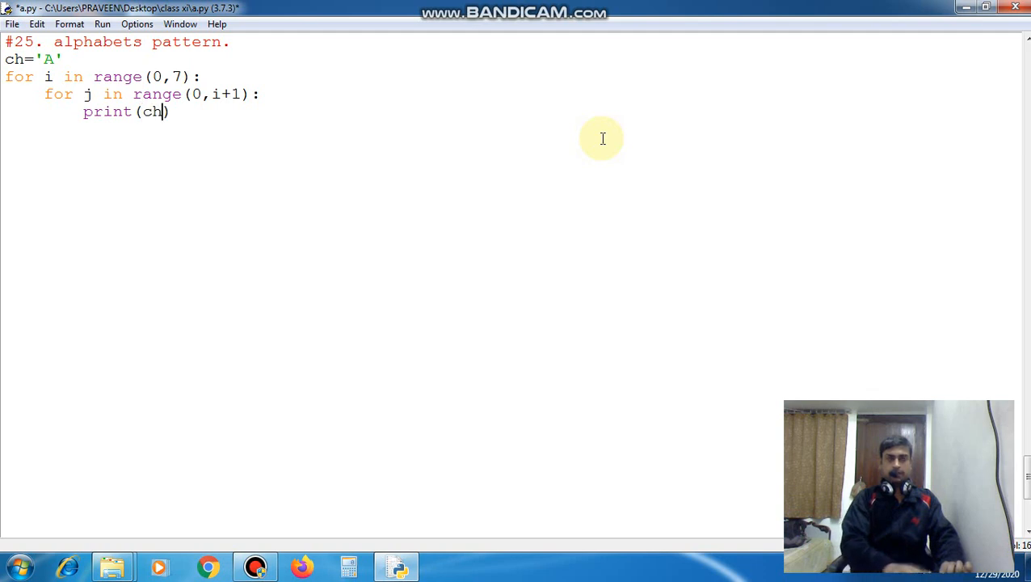
{"action": "type", "text": ","}
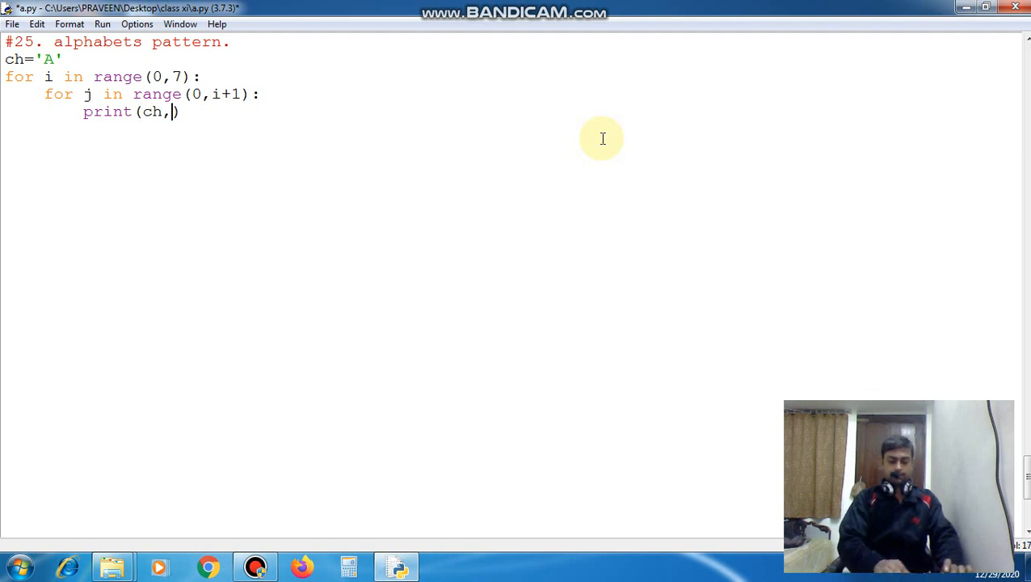
{"action": "type", "text": "en"}
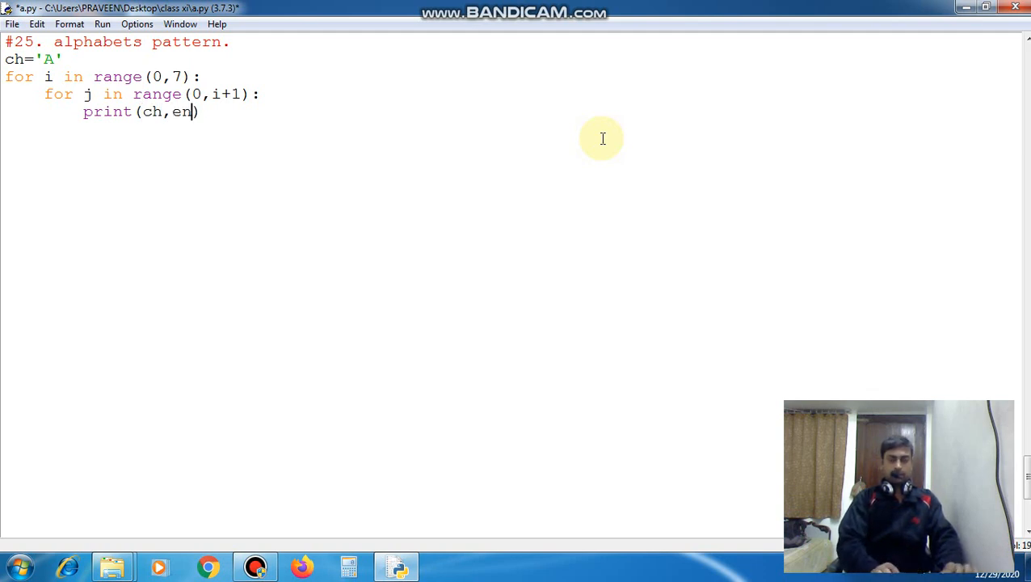
{"action": "type", "text": "d=''"}
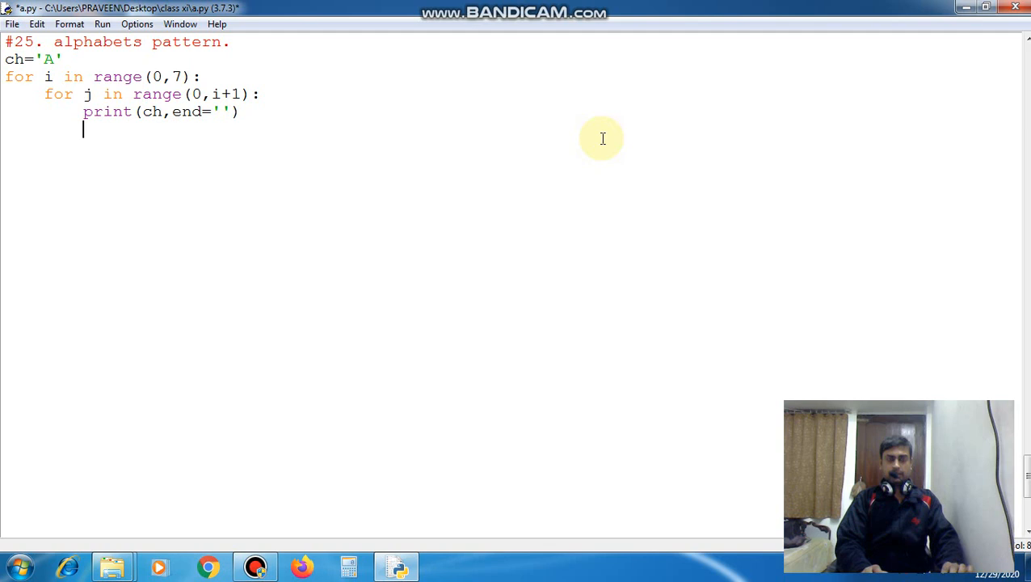
{"action": "type", "text": "ch++"}
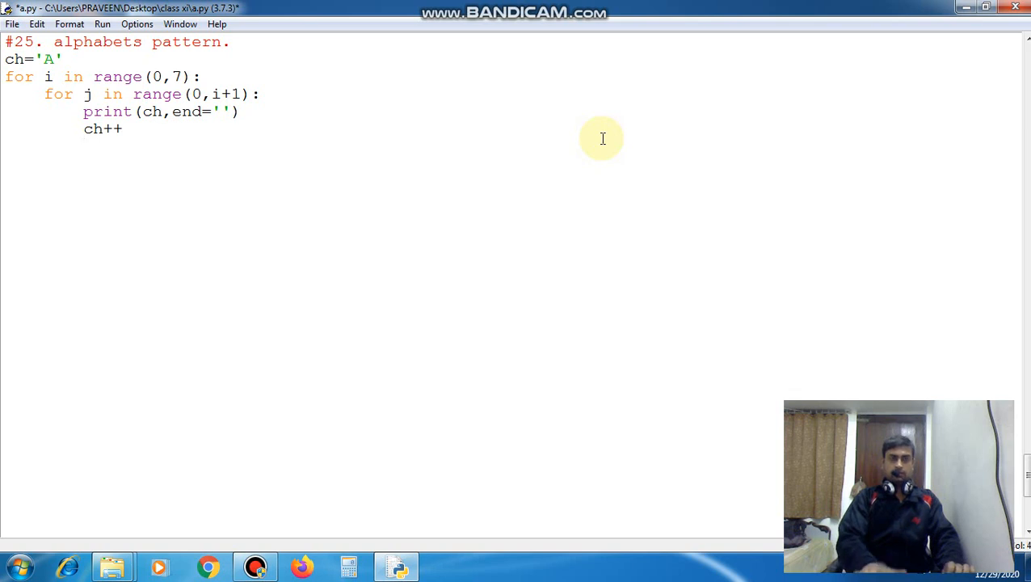
Step: Add print() after the inner loop and run the script with F5
{"action": "type", "text": "print"}
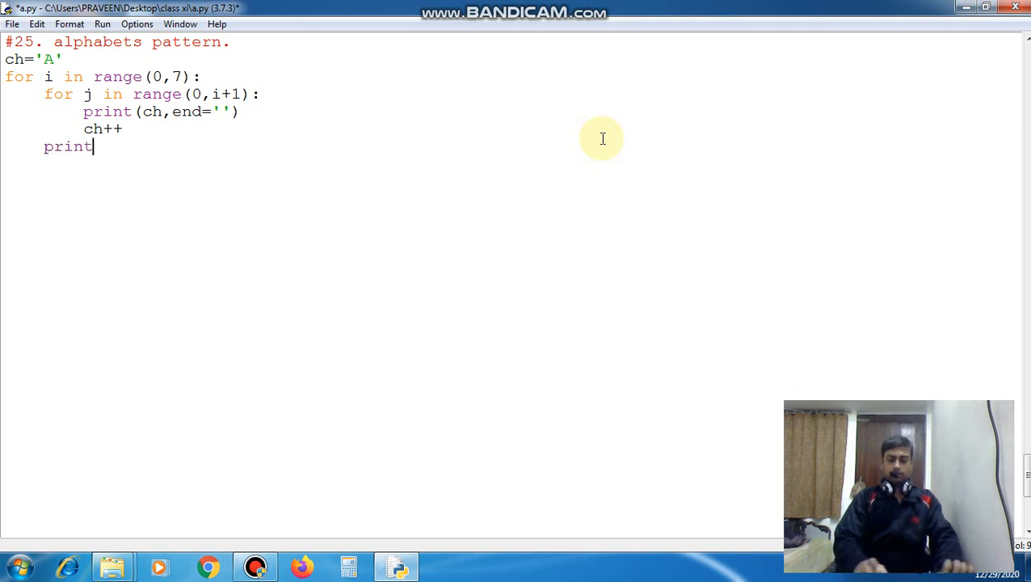
{"action": "type", "text": "()"}
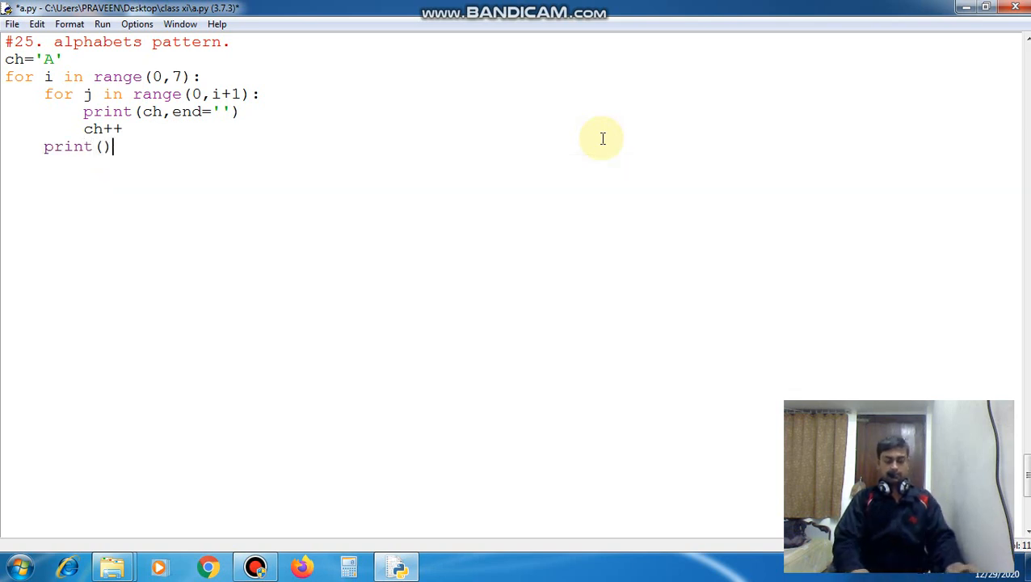
{"action": "key", "text": "F5"}
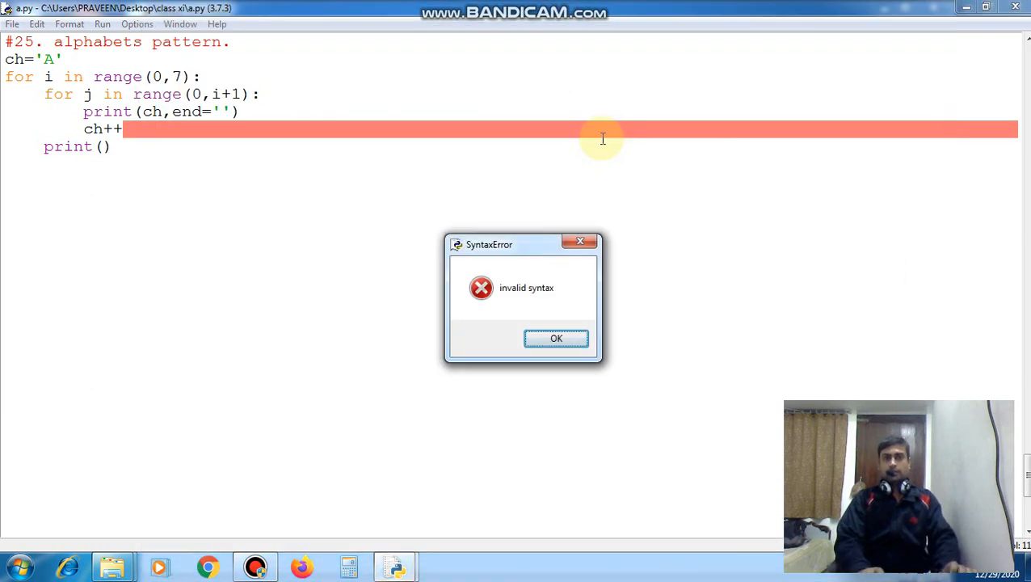
Step: Dismiss the SyntaxError dialog with OK
{"action": "left_click", "coordinate": [556, 337]}
{"action": "type", "text": "="}
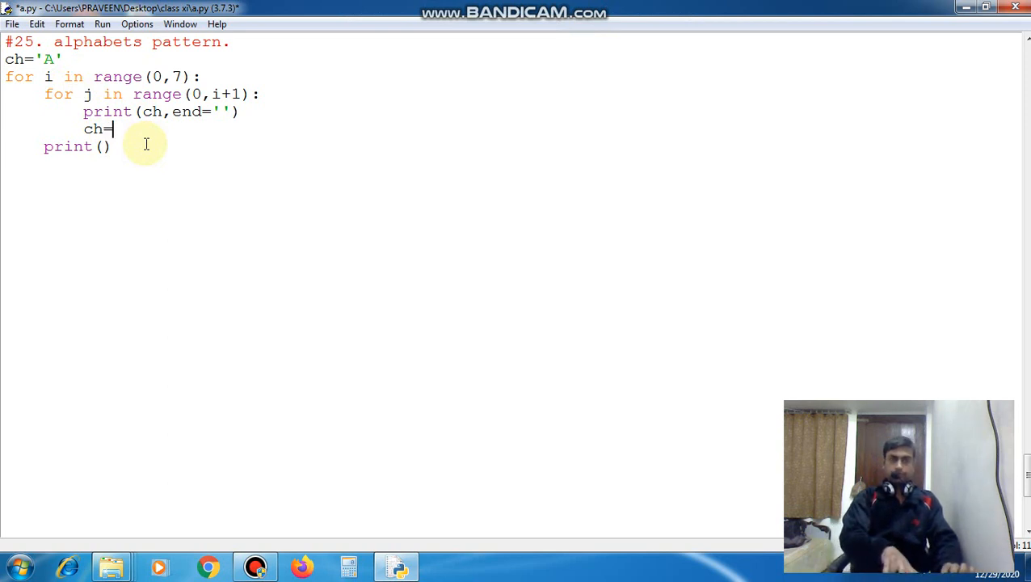
Step: Rewrite the increment as ch=chr(ord(ch)+1) and run the script to print the letter triangle
{"action": "type", "text": "chr("}
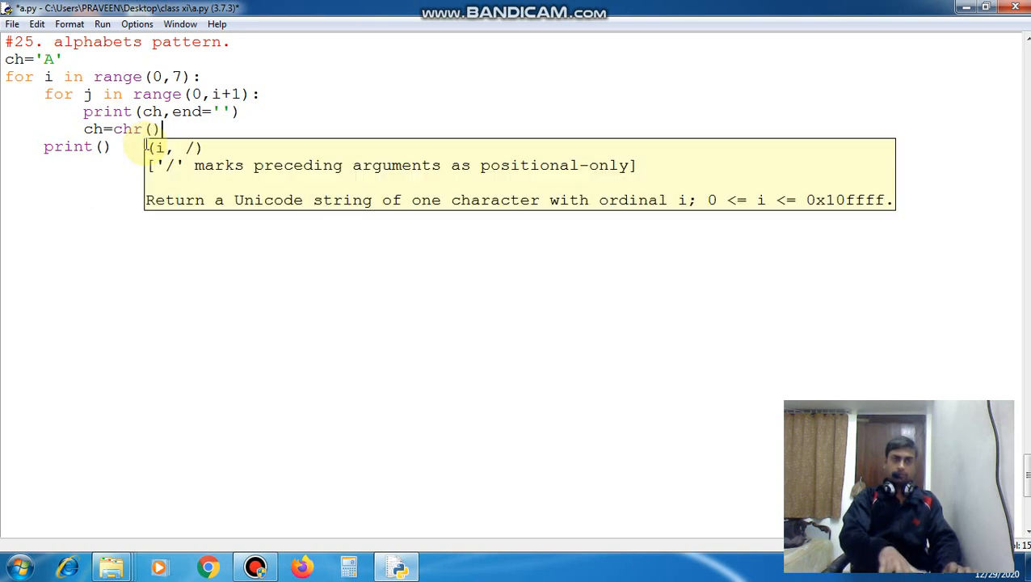
{"action": "type", "text": "ord("}
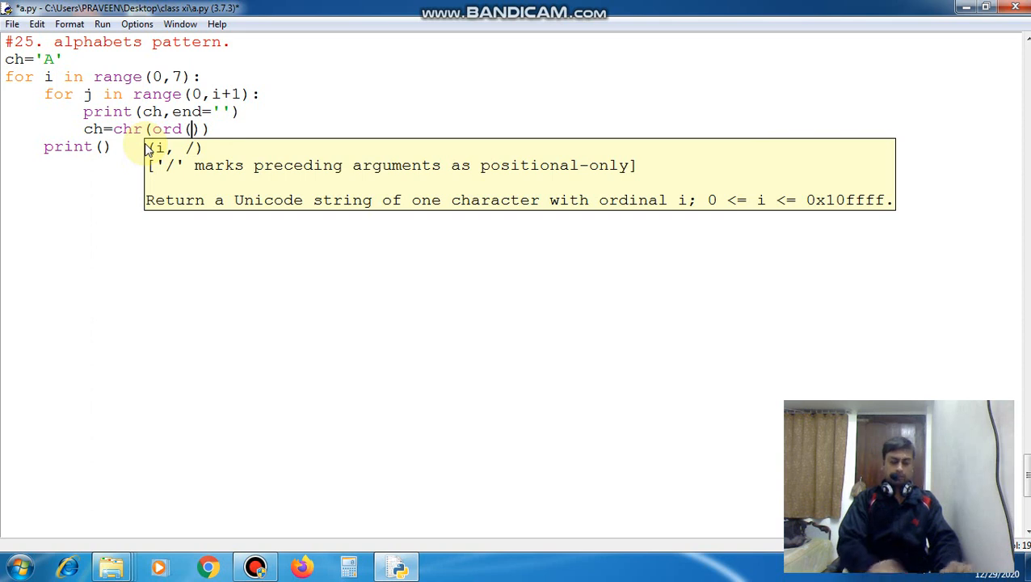
{"action": "type", "text": "ch"}
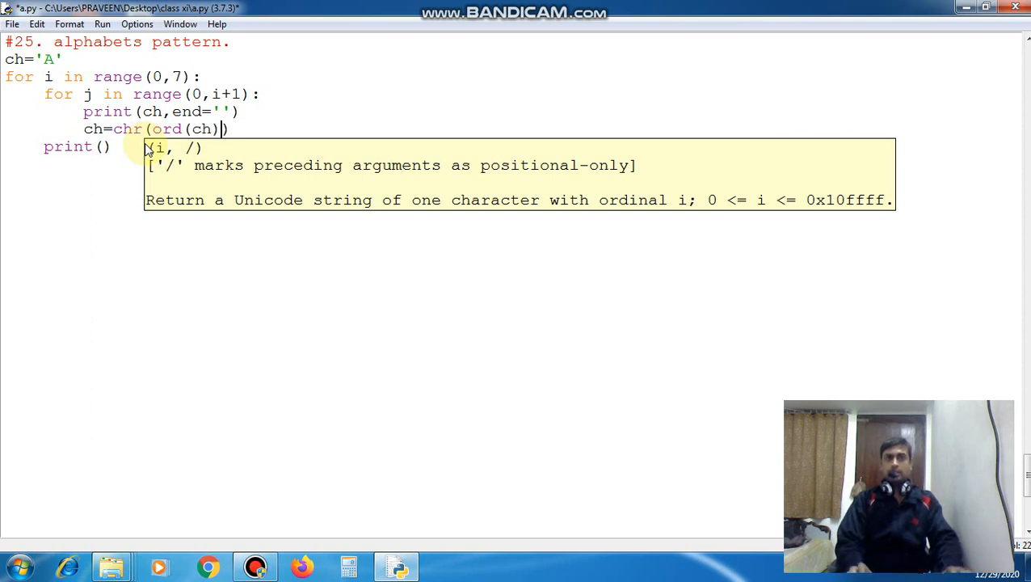
{"action": "type", "text": "+1"}
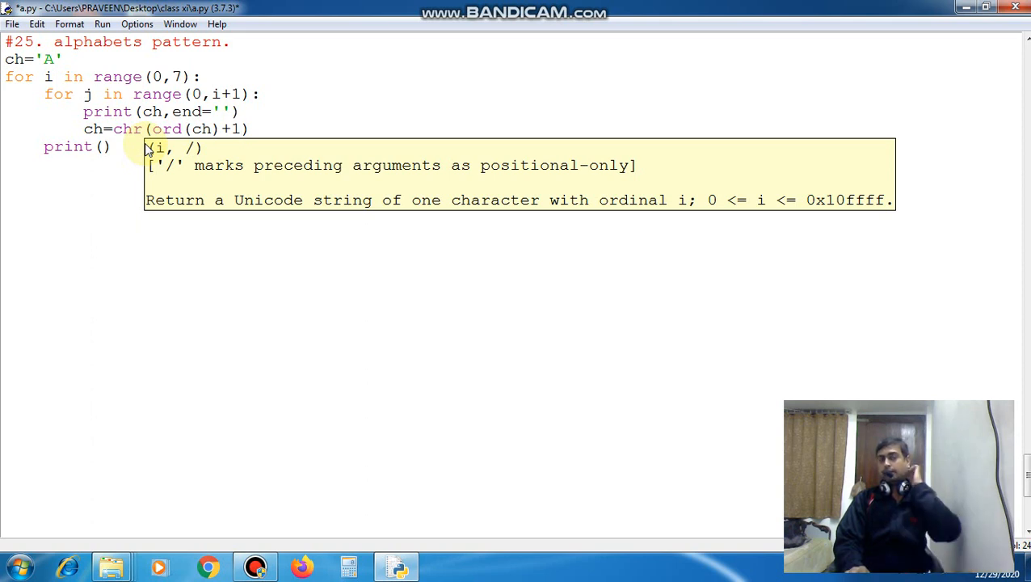
{"action": "type", "text": ")"}
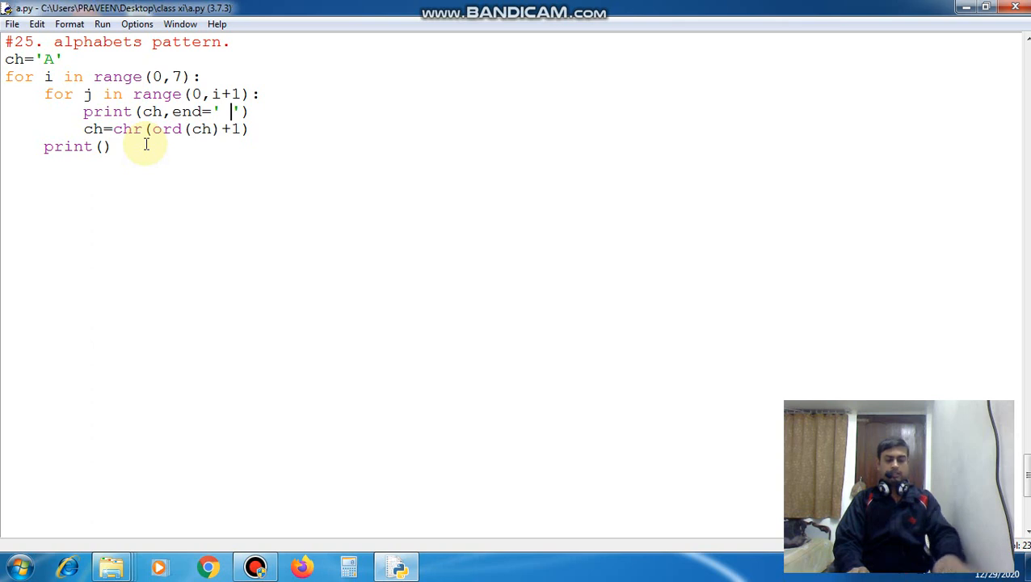
{"action": "key", "text": "F5"}
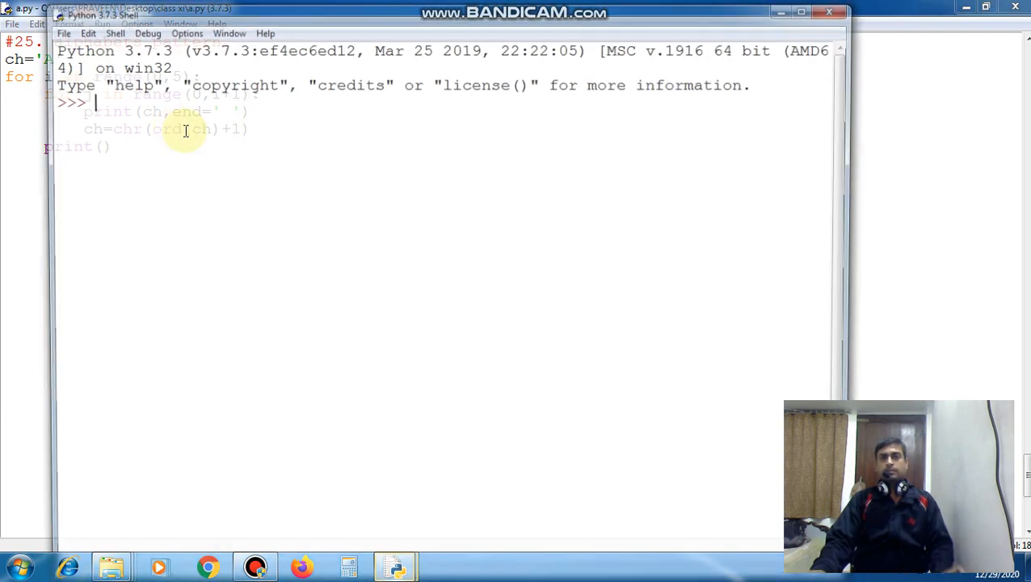
{"action": "key", "text": "F5"}
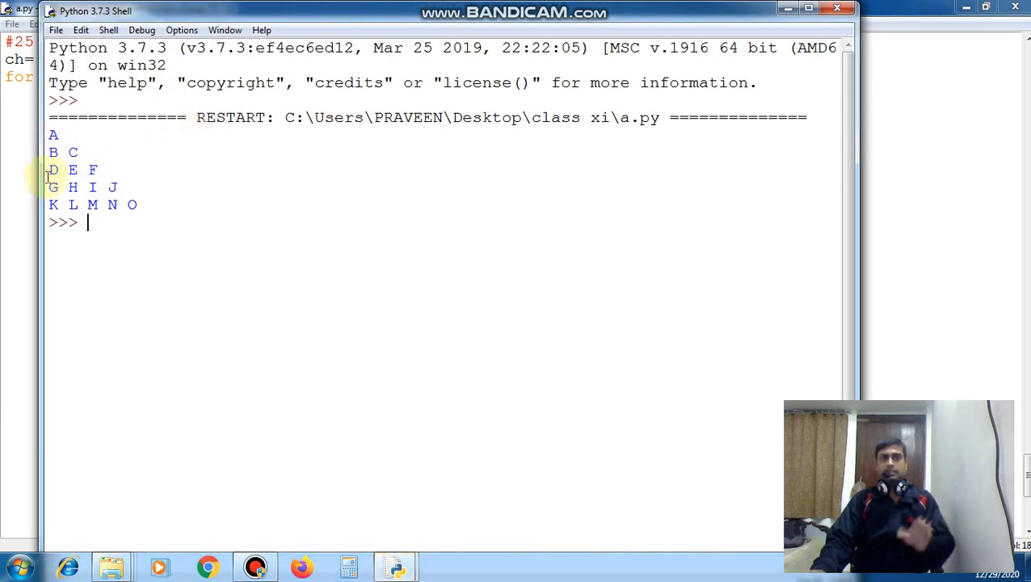
{"action": "mouse_move", "coordinate": [248, 129]}
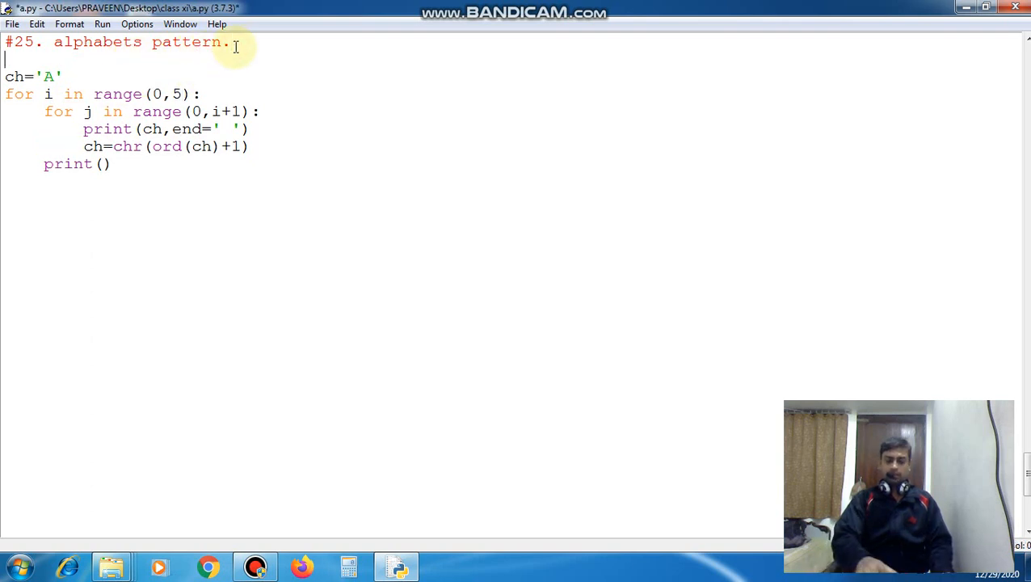
Step: Comment out the first pattern with ''' and add a '#25.b alphabet pattern.' heading
{"action": "type", "text": "'''"}
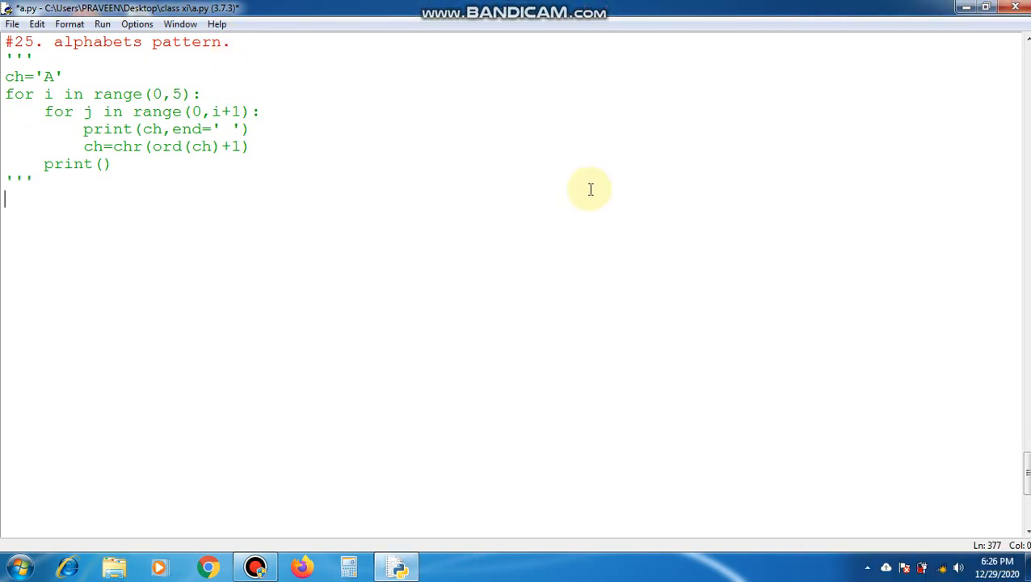
{"action": "type", "text": "#"}
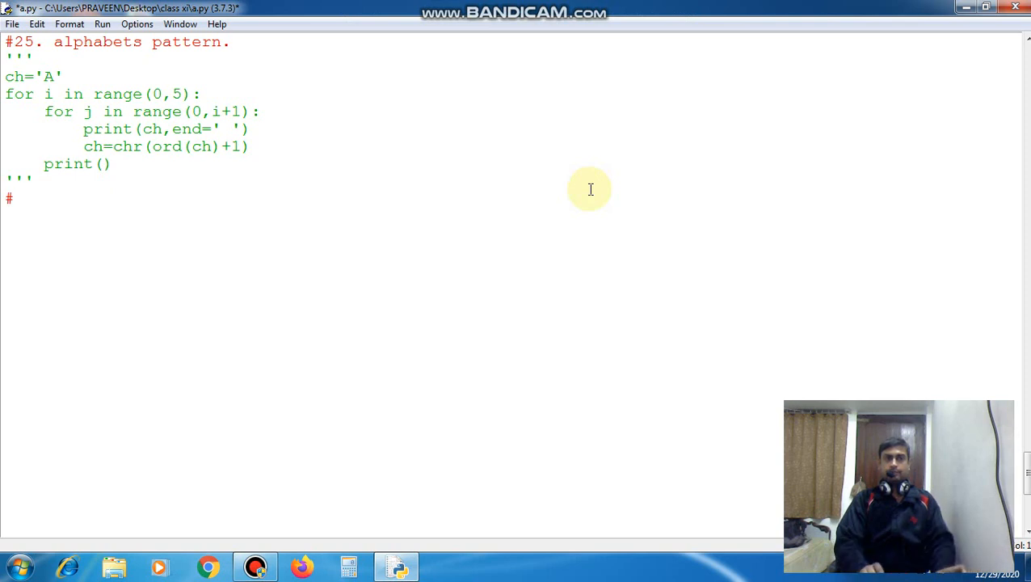
{"action": "type", "text": "25"}
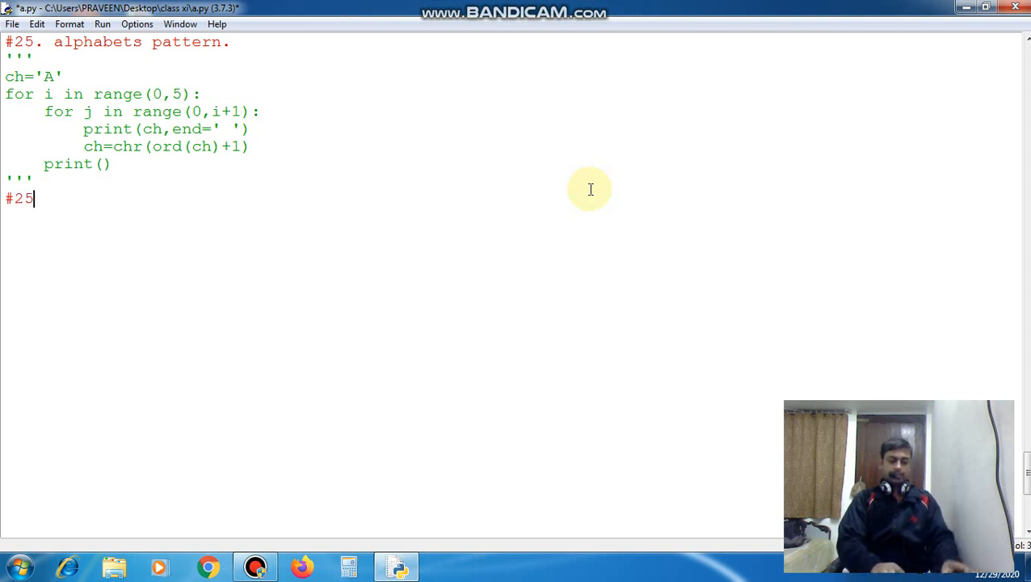
{"action": "type", "text": ".b"}
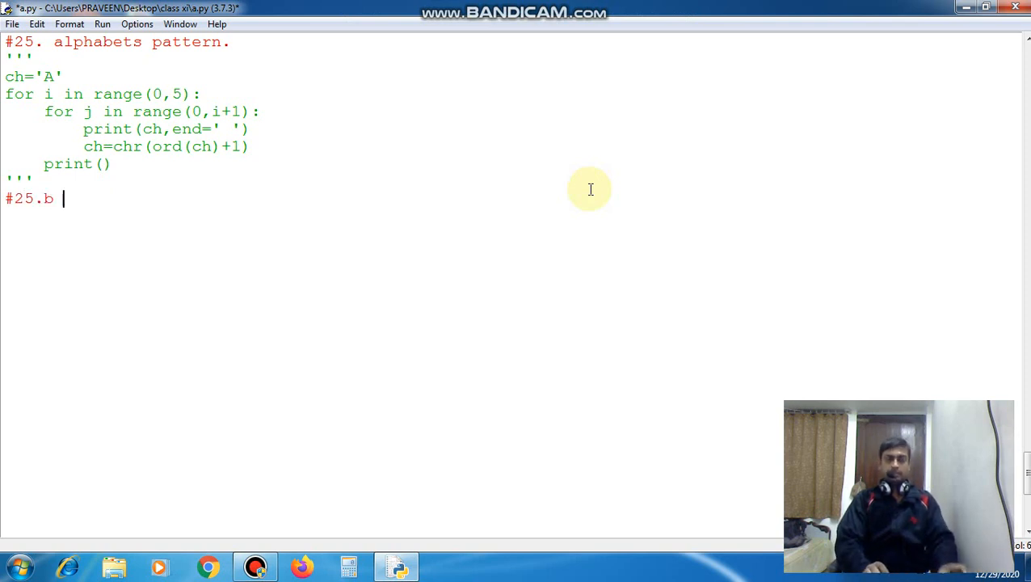
{"action": "type", "text": "alp"}
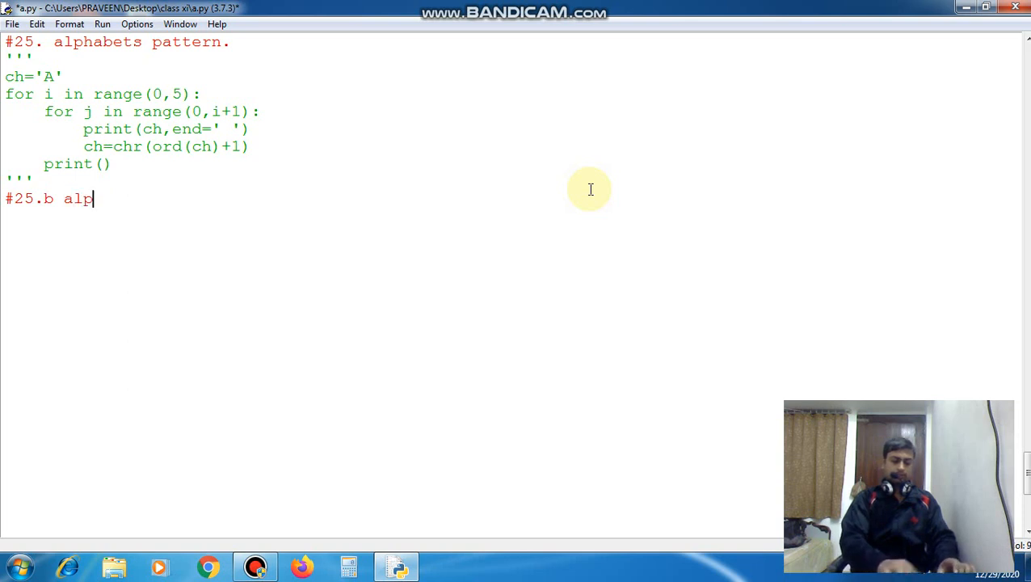
{"action": "type", "text": "habet"}
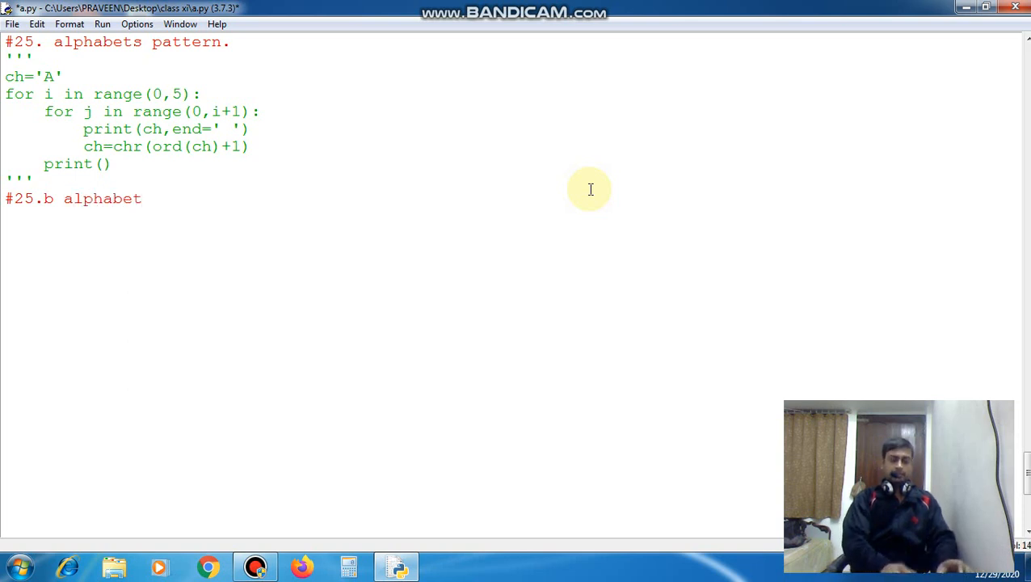
{"action": "type", "text": "patter"}
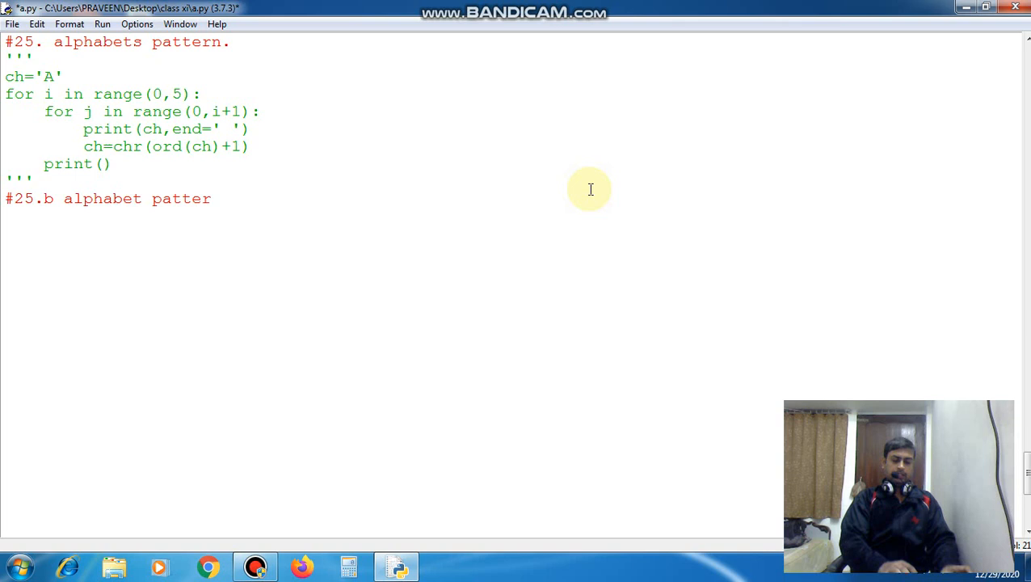
{"action": "type", "text": "n."}
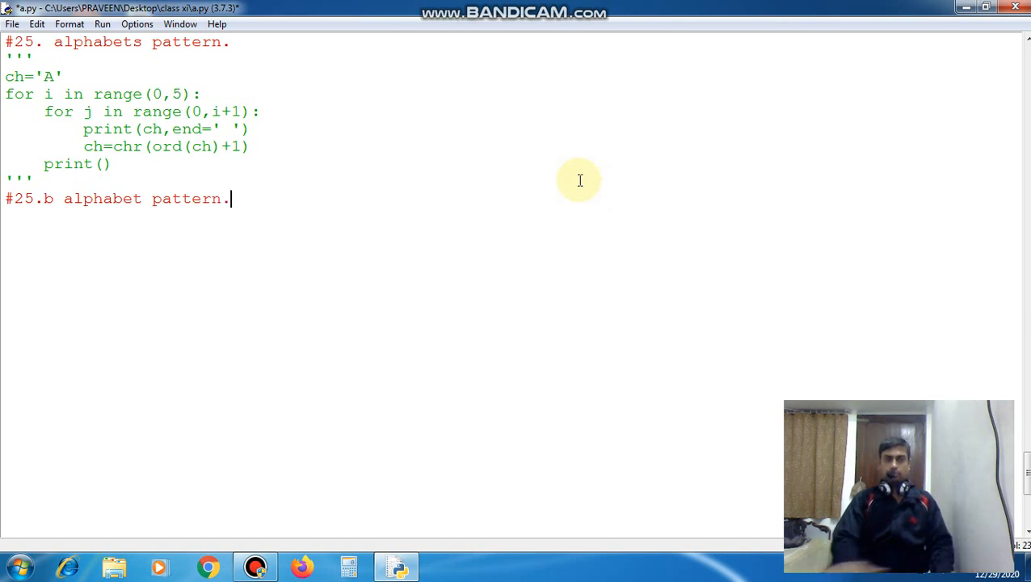
Step: Type ch='A' and the outer loop 'for i in range(0,5):'
{"action": "type", "text": "c"}
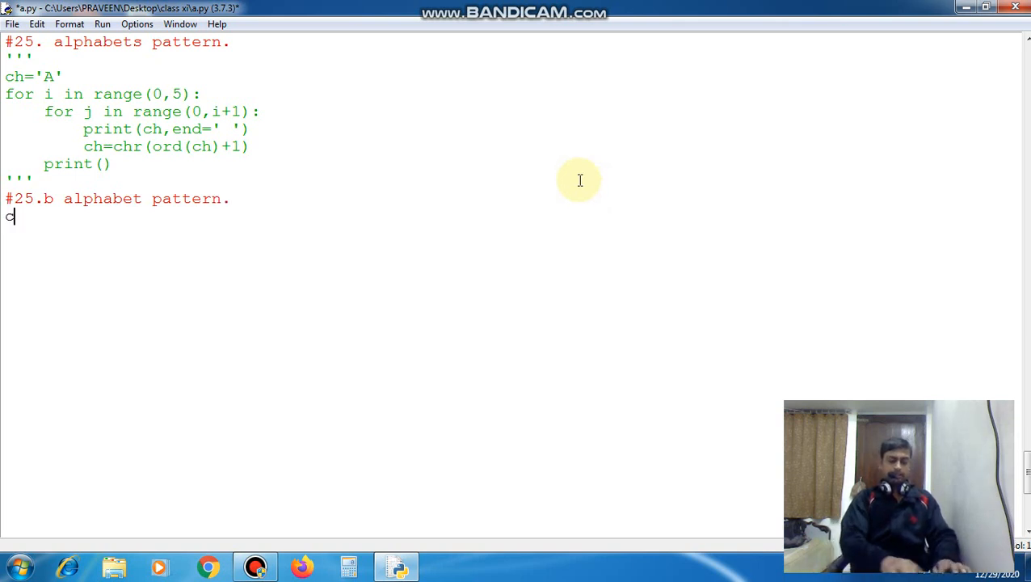
{"action": "type", "text": "h=''"}
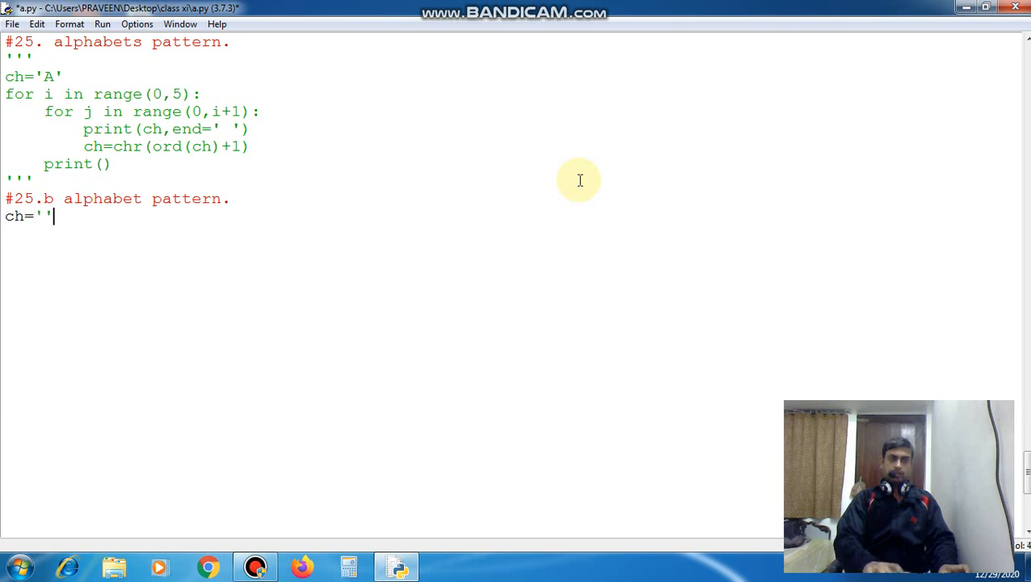
{"action": "type", "text": "A"}
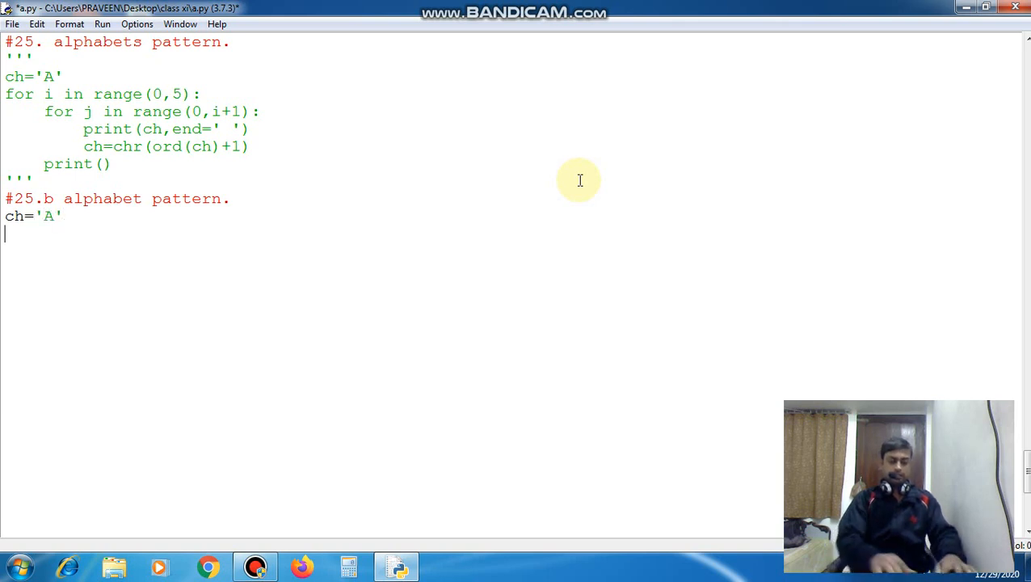
{"action": "type", "text": "for"}
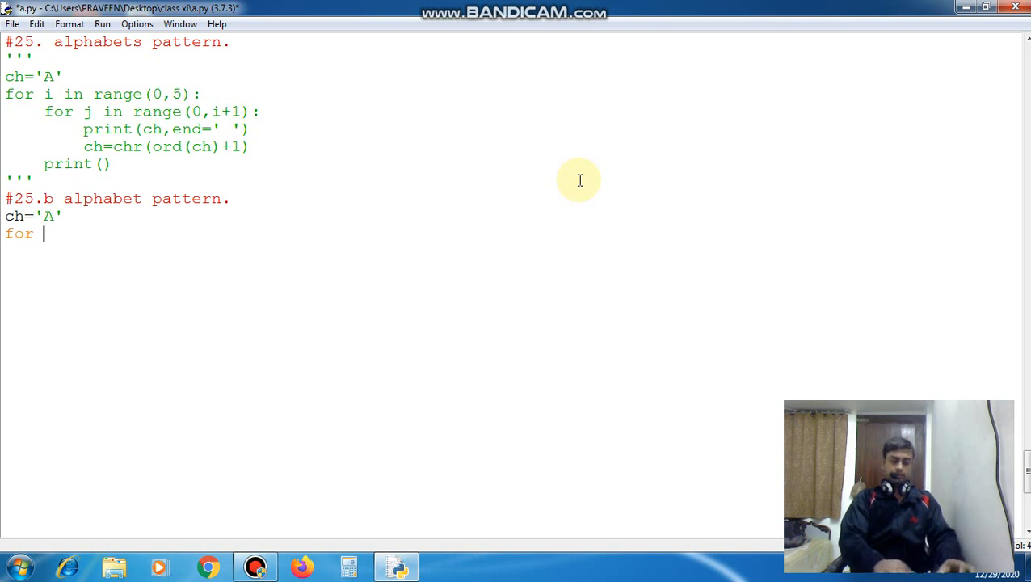
{"action": "type", "text": "i in ran"}
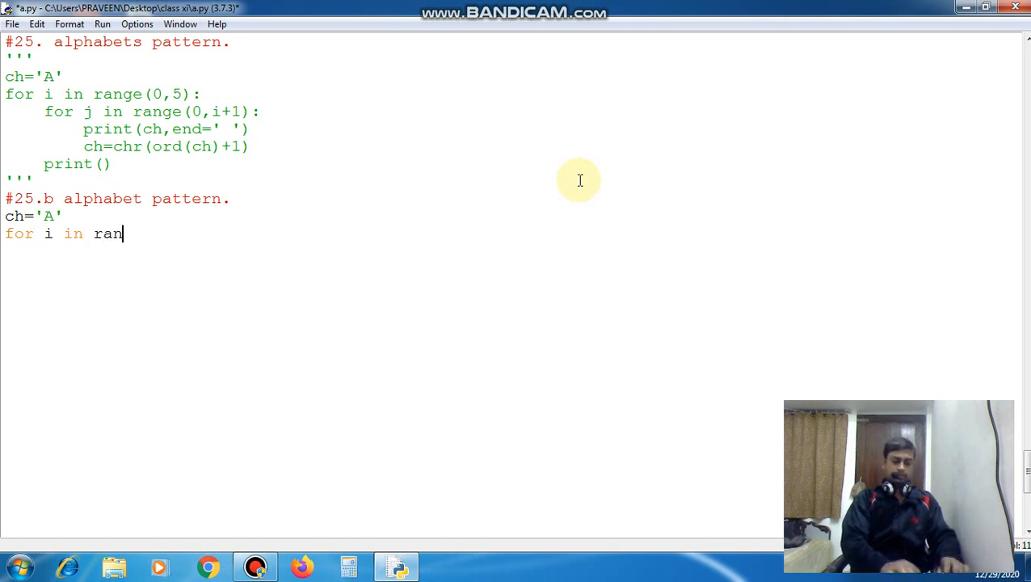
{"action": "type", "text": "ge()"}
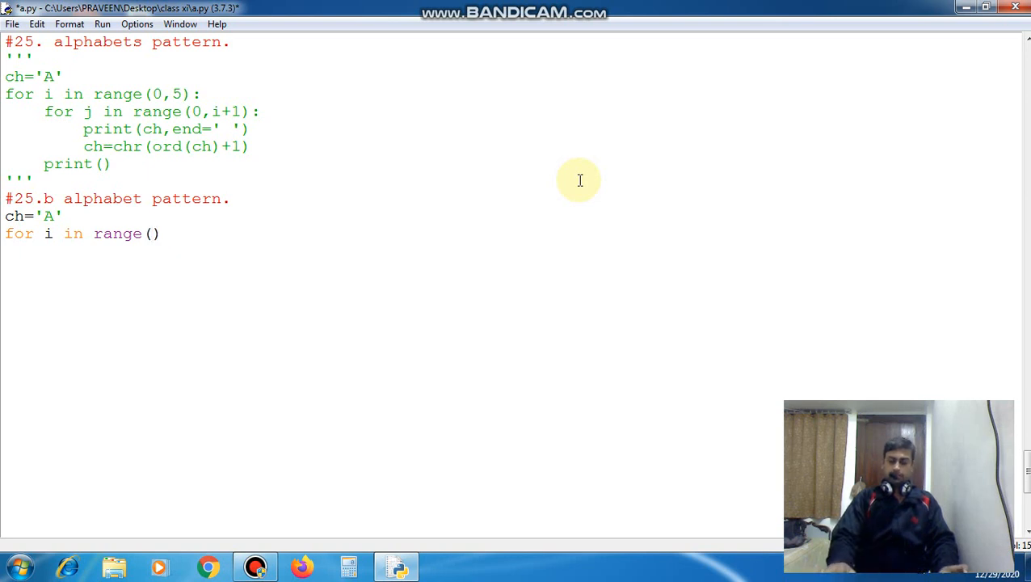
{"action": "type", "text": "0,5"}
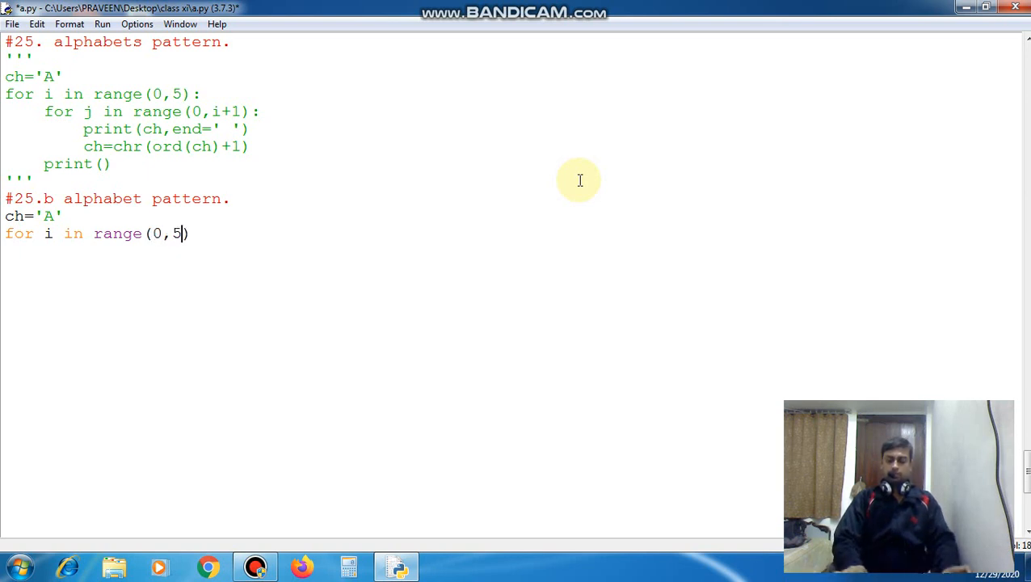
{"action": "type", "text": ":"}
{"action": "type", "text": "for j"}
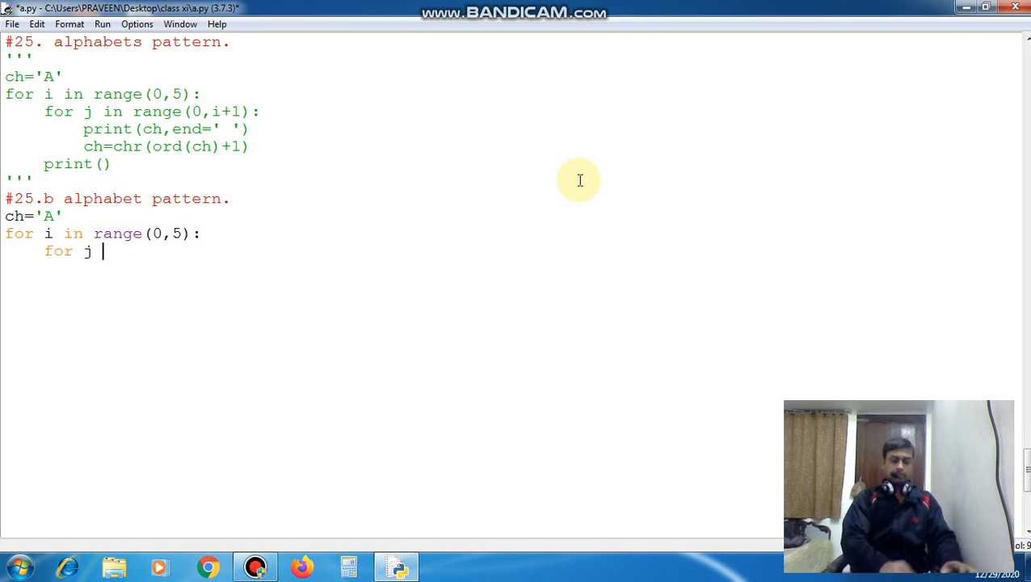
Step: Add the inner loop 'for j in range(0,i+1):'
{"action": "type", "text": "in range("}
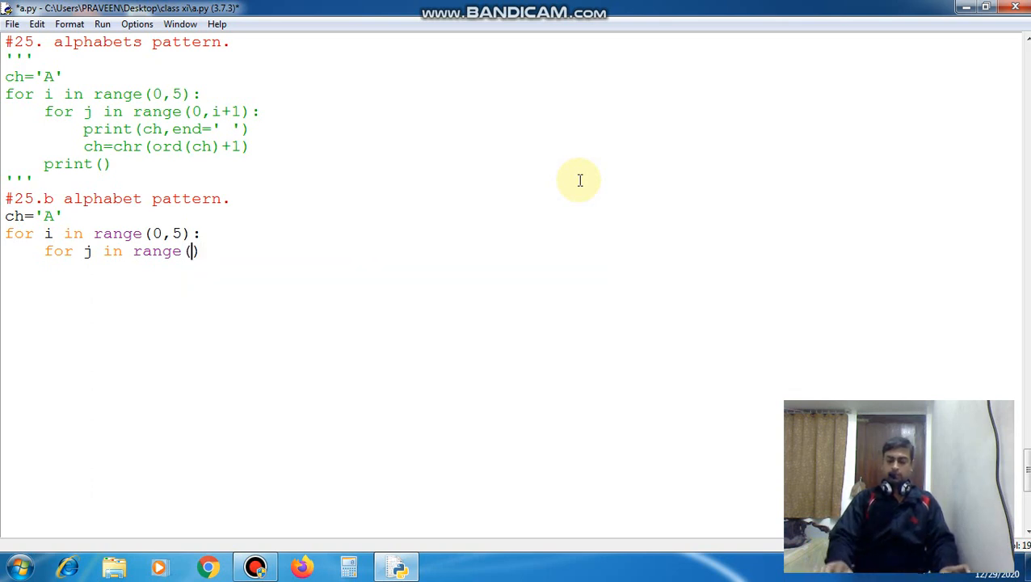
{"action": "type", "text": "0,"}
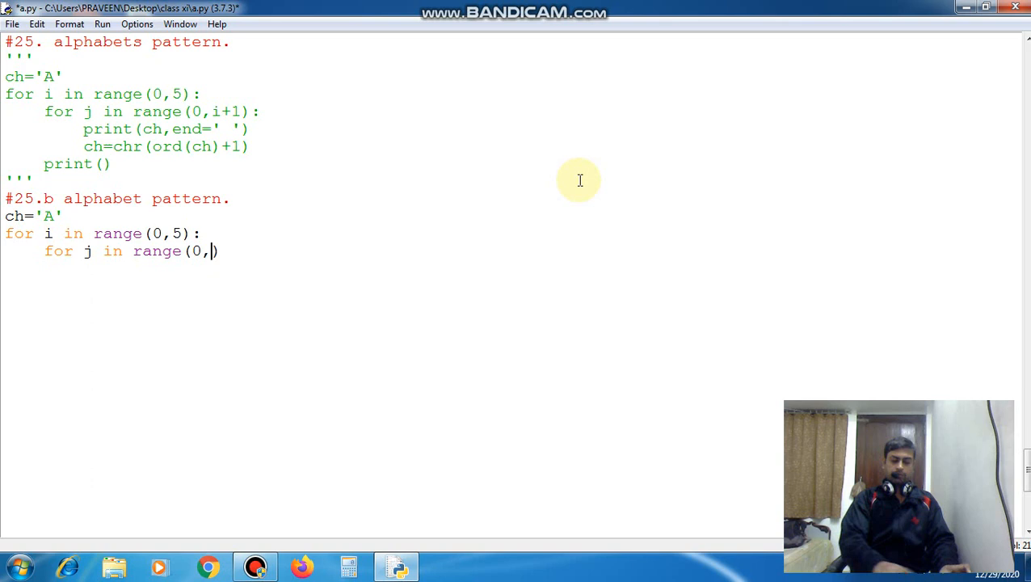
{"action": "type", "text": "i+1)"}
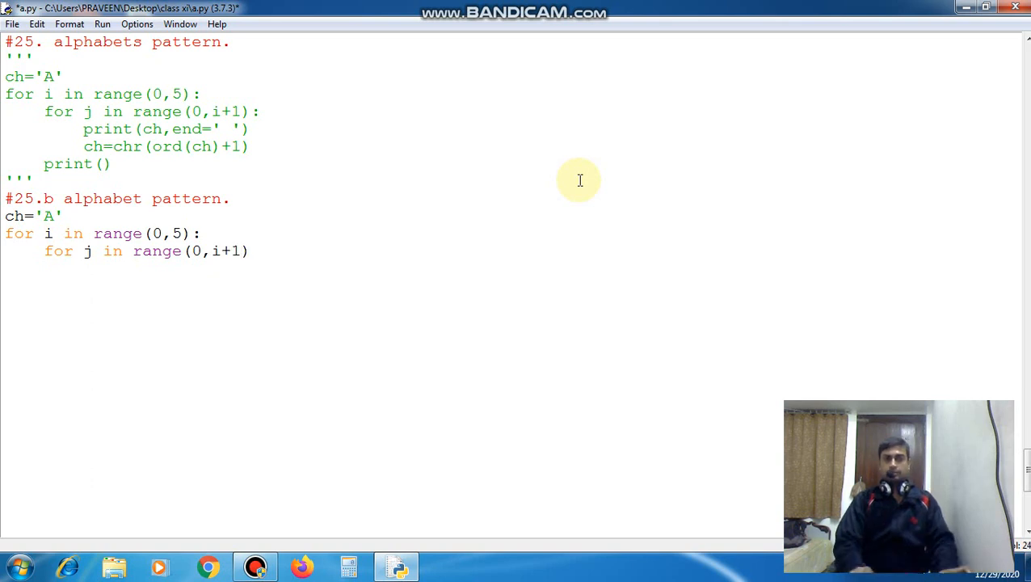
{"action": "type", "text": ":"}
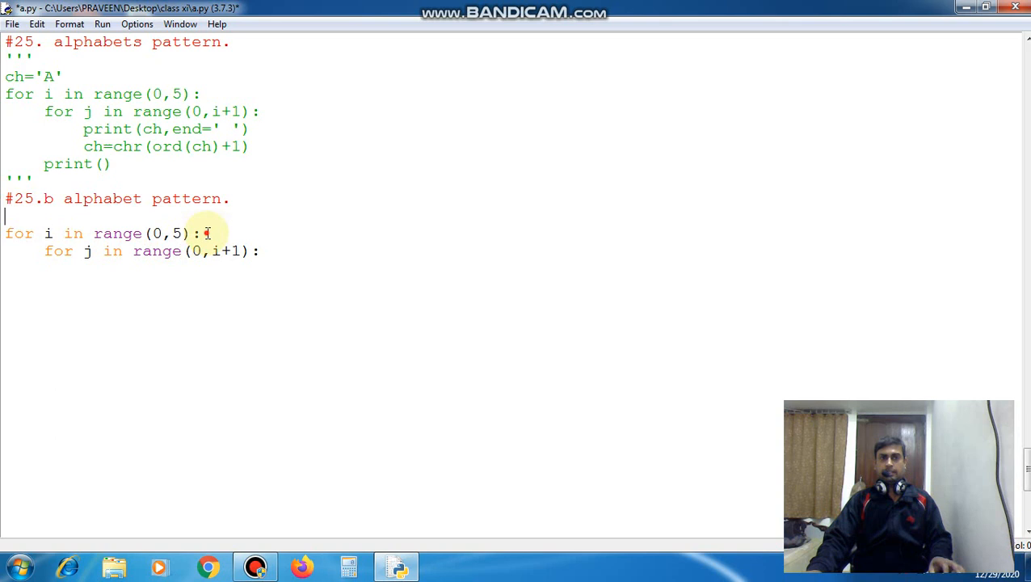
Step: Add ch='A' to the outer loop and print(ch,end=" ") in the inner loop
{"action": "type", "text": "ch='A'"}
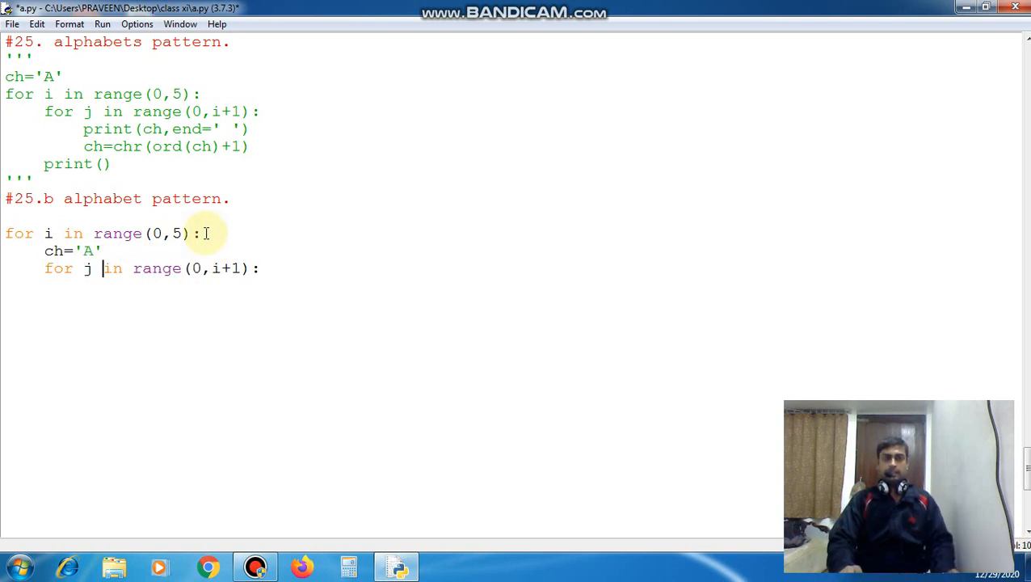
{"action": "type", "text": "p"}
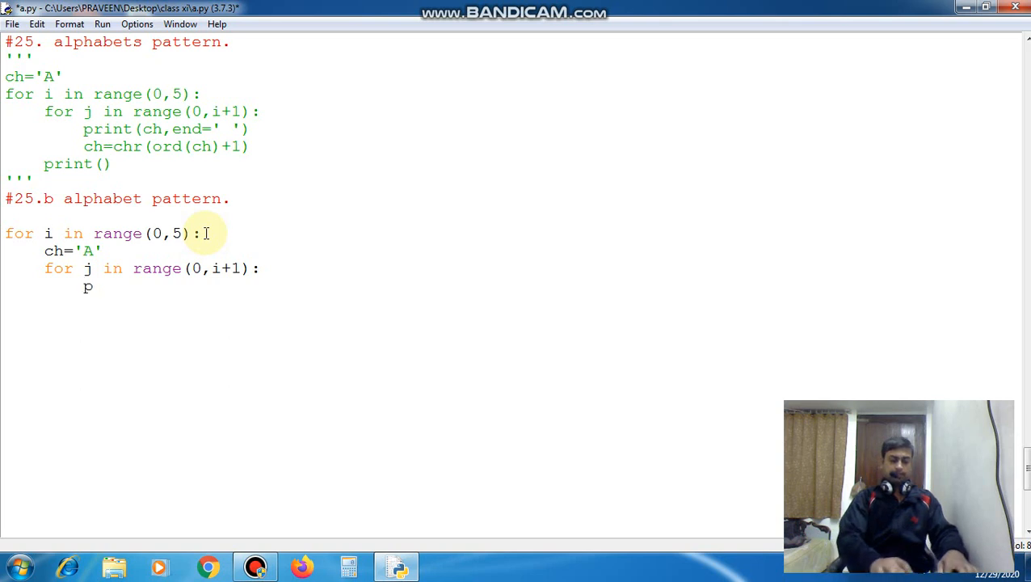
{"action": "type", "text": "rint()"}
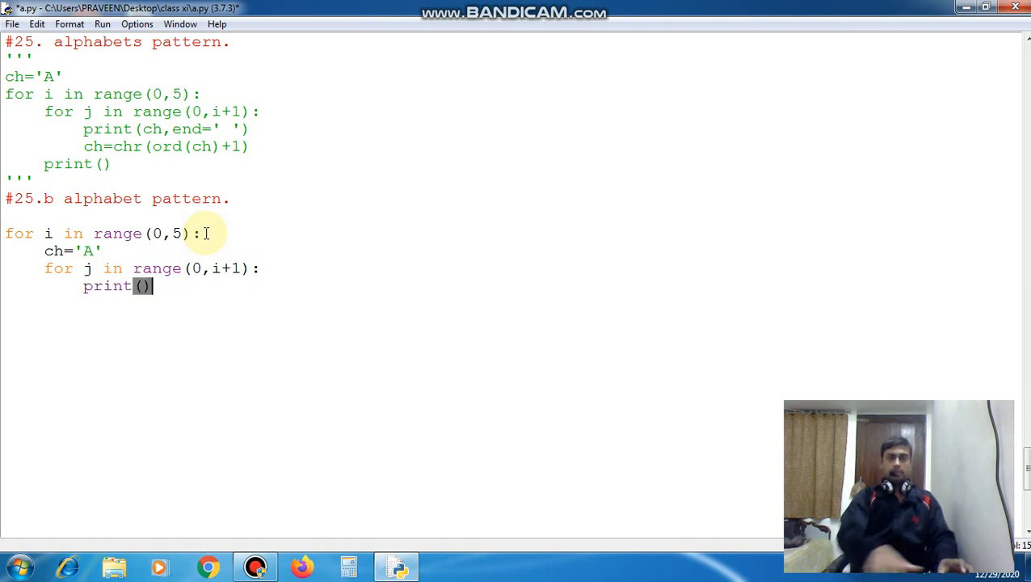
{"action": "type", "text": "ch"}
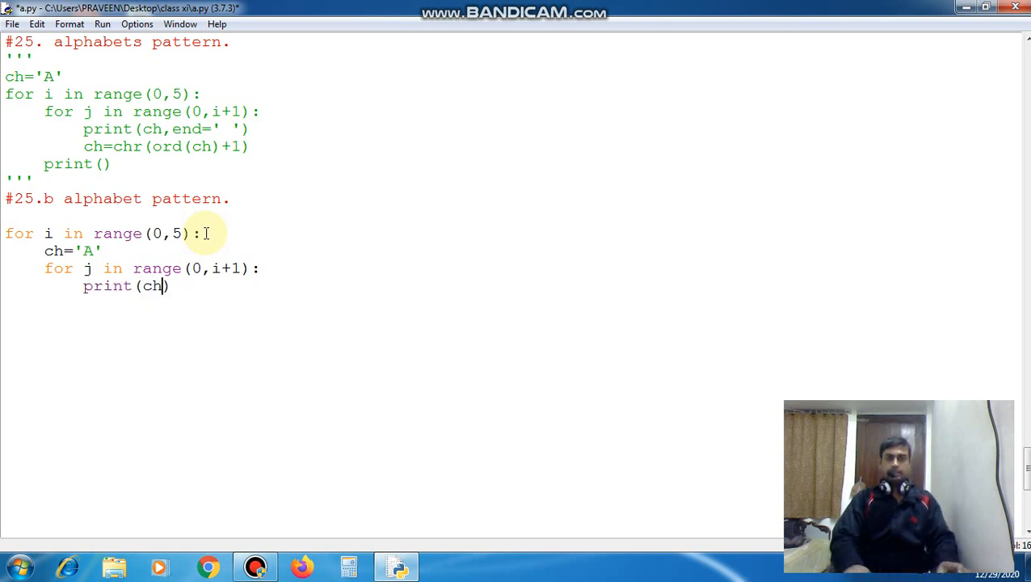
{"action": "type", "text": ",end="}
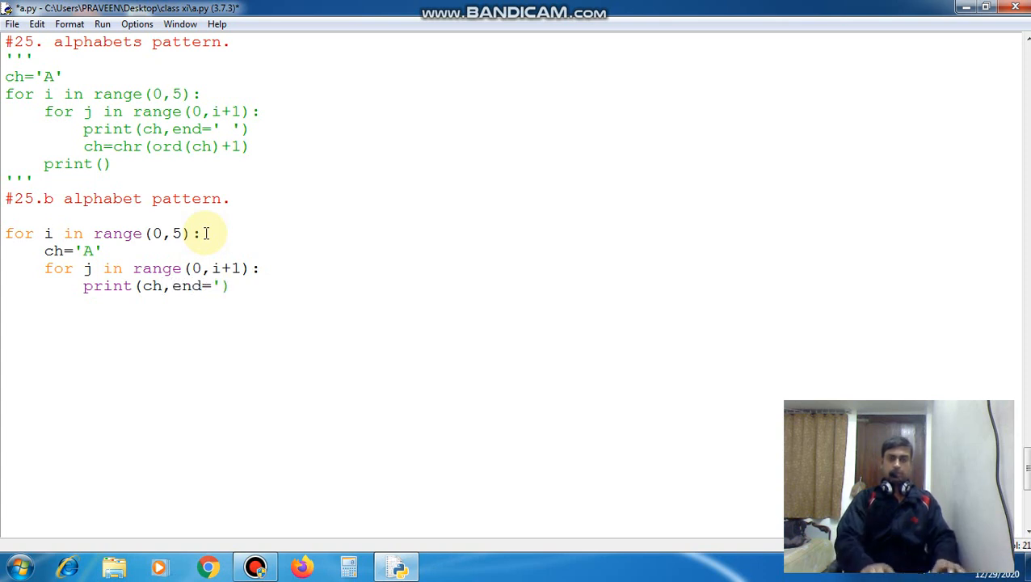
{"action": "type", "text": "\" \""}
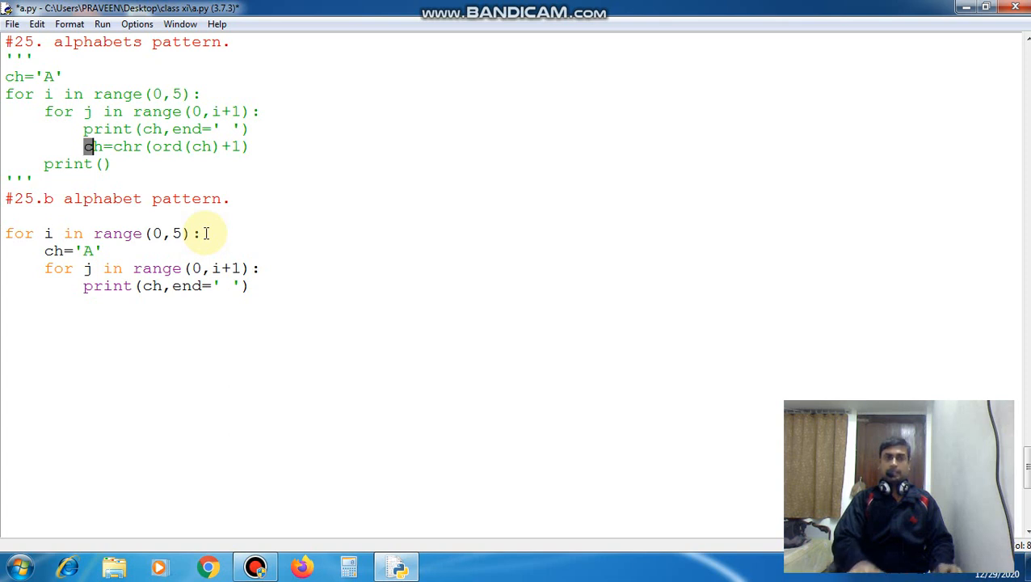
Step: Add ch=chr(ord(ch)+1) in the inner loop and print() after it, then save
{"action": "double_click", "coordinate": [161, 147]}
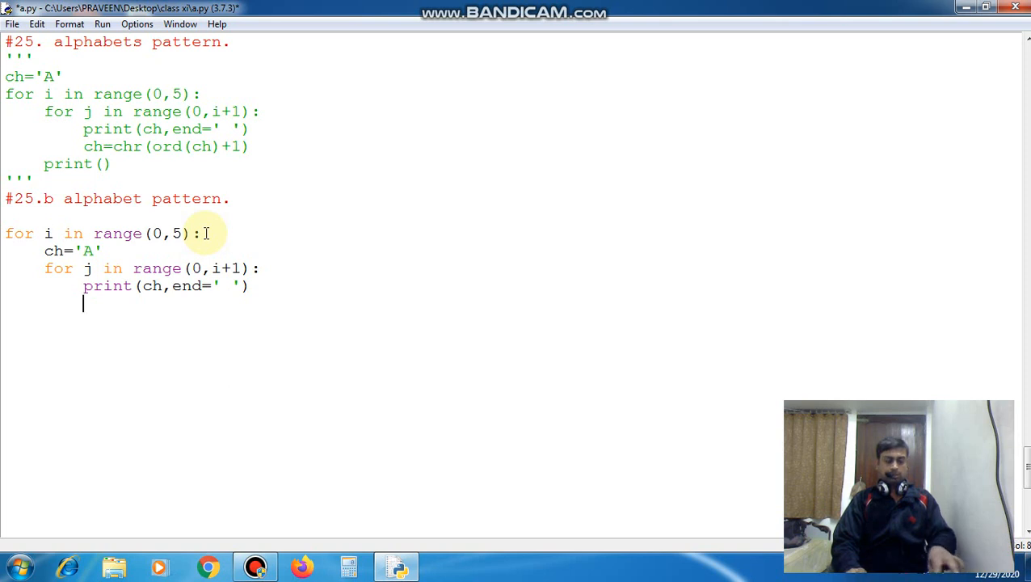
{"action": "type", "text": "ch=chr(ord(ch)+1)"}
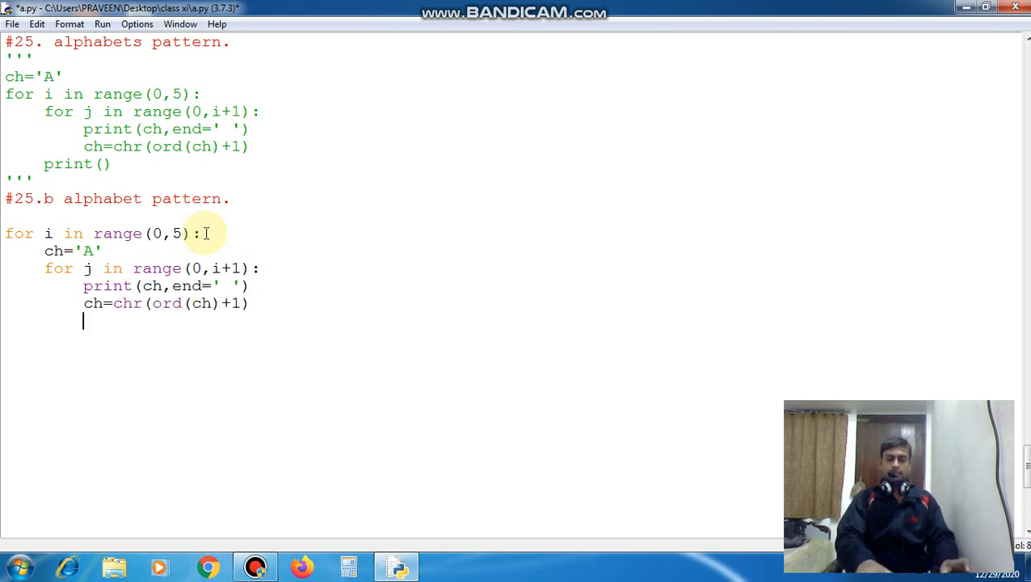
{"action": "type", "text": "print"}
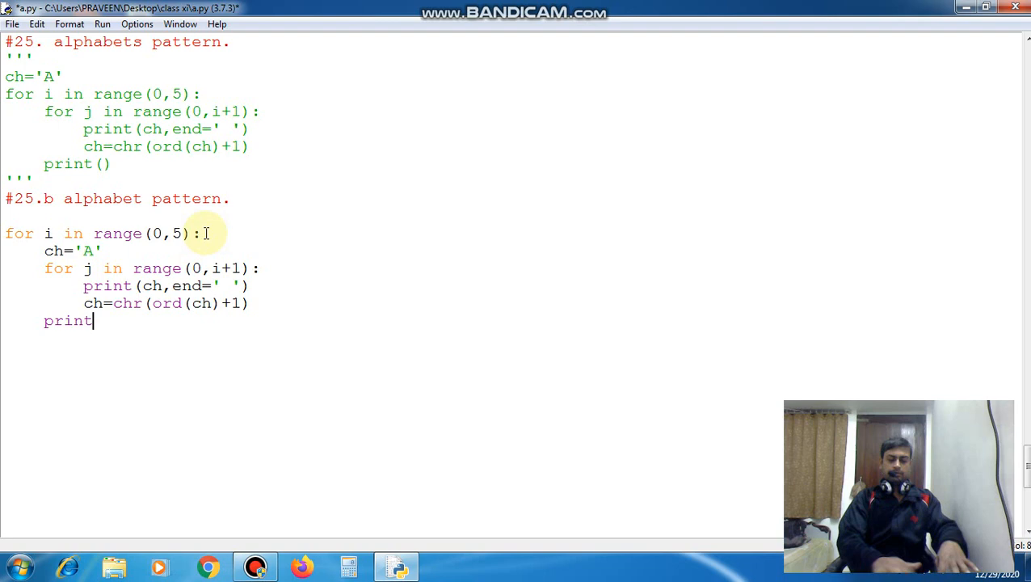
{"action": "type", "text": "()"}
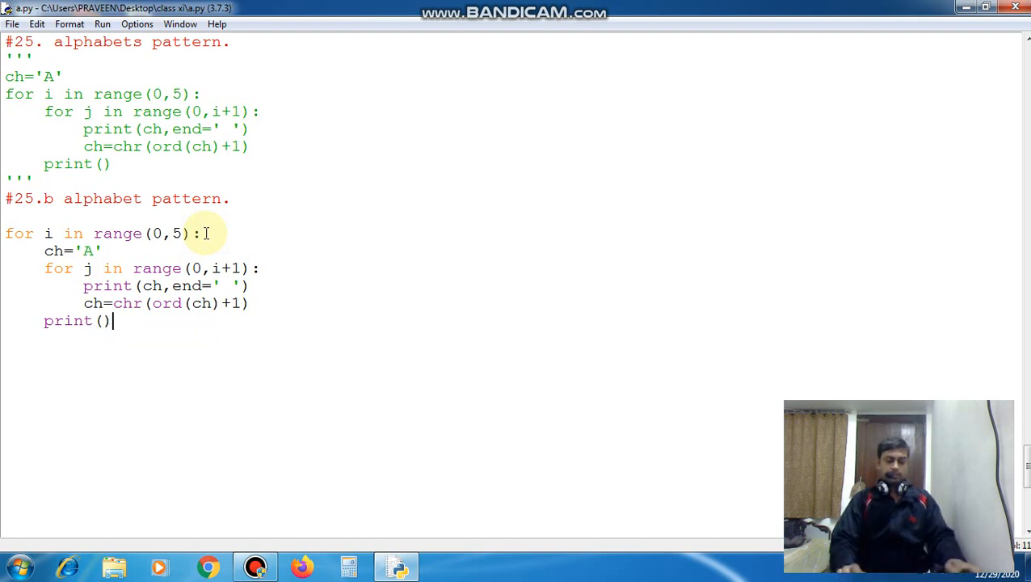
{"action": "key", "text": "F5"}
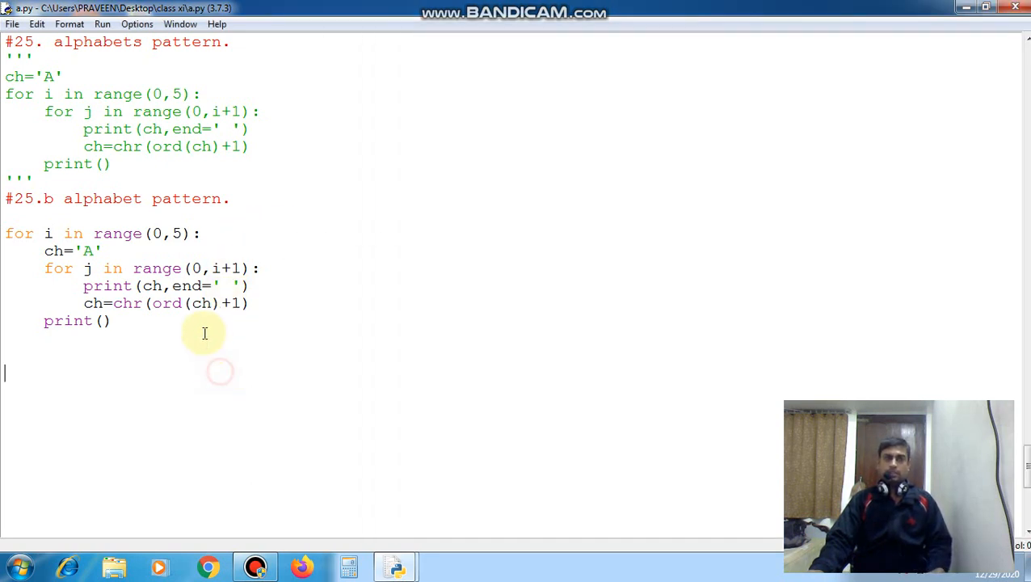
Step: Move the ch='A' reset from the outer loop into the inner loop and run the script
{"action": "double_click", "coordinate": [68, 250]}
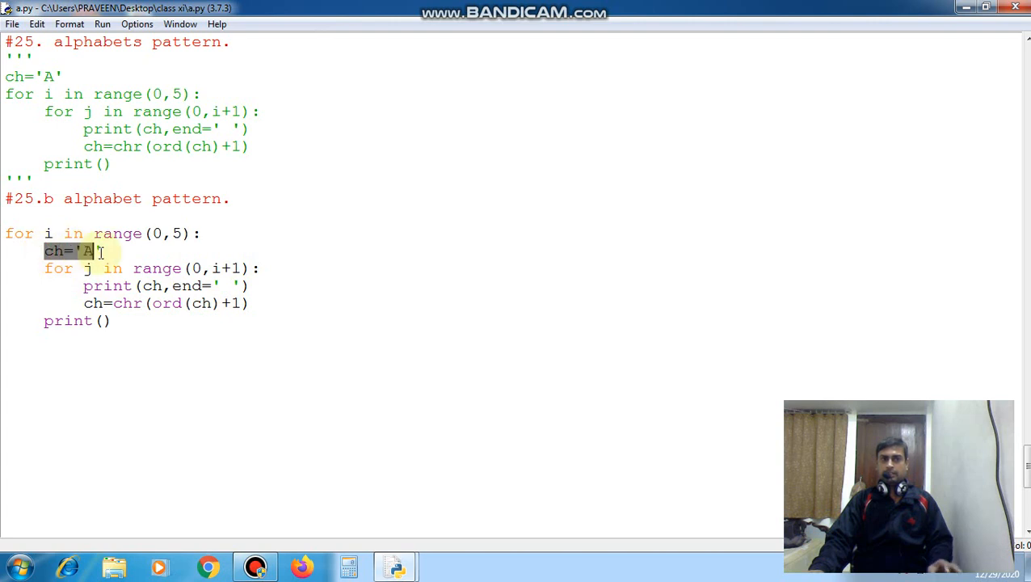
{"action": "key", "text": "Delete"}
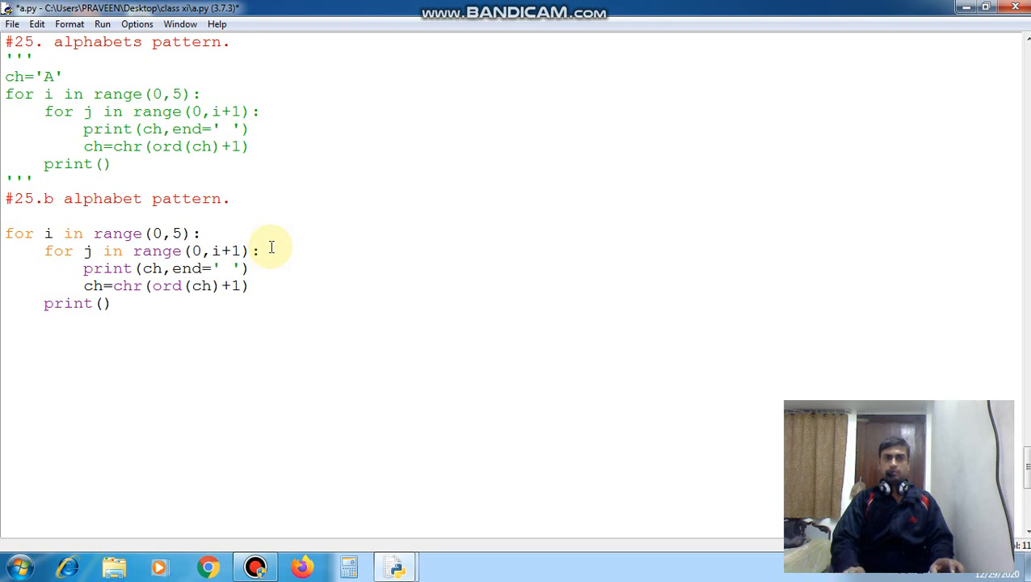
{"action": "left_click", "coordinate": [133, 250]}
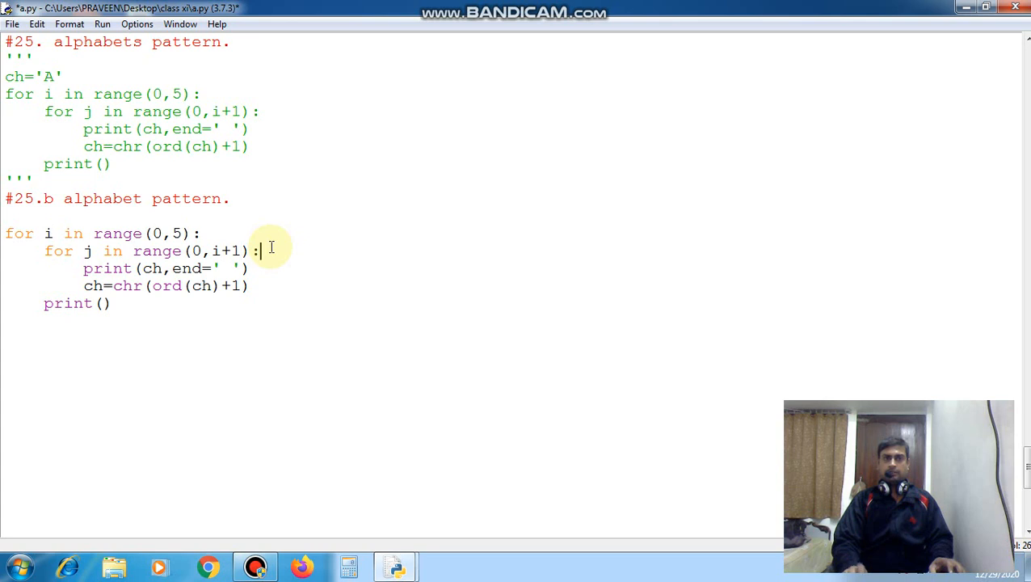
{"action": "key", "text": "enter"}
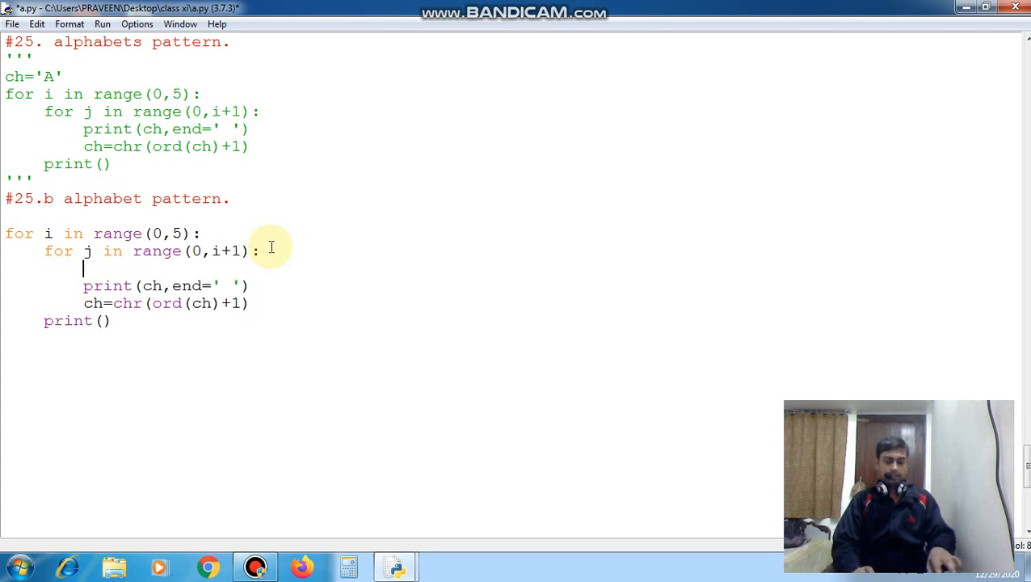
{"action": "type", "text": "ch='A'"}
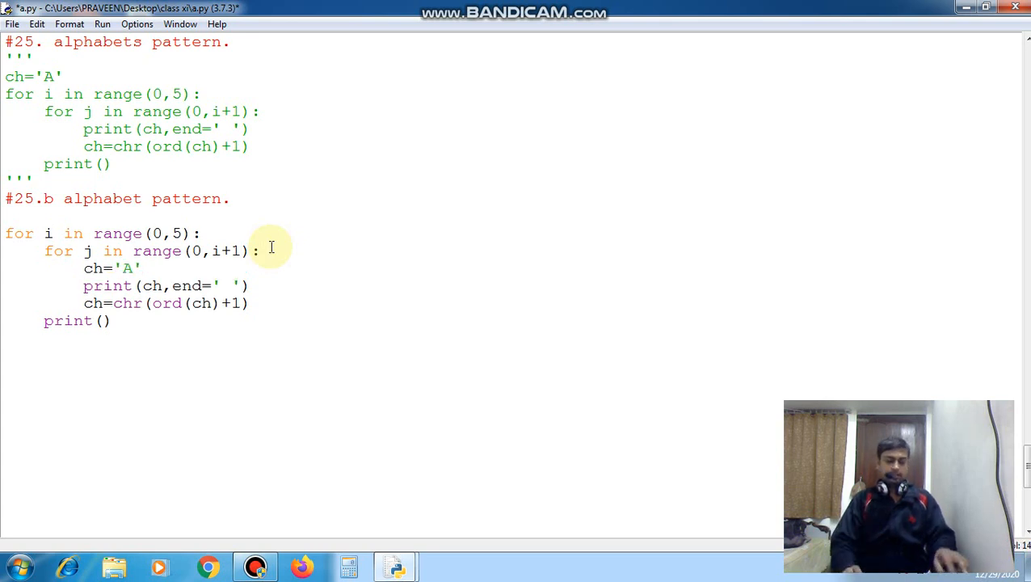
{"action": "key", "text": "F5"}
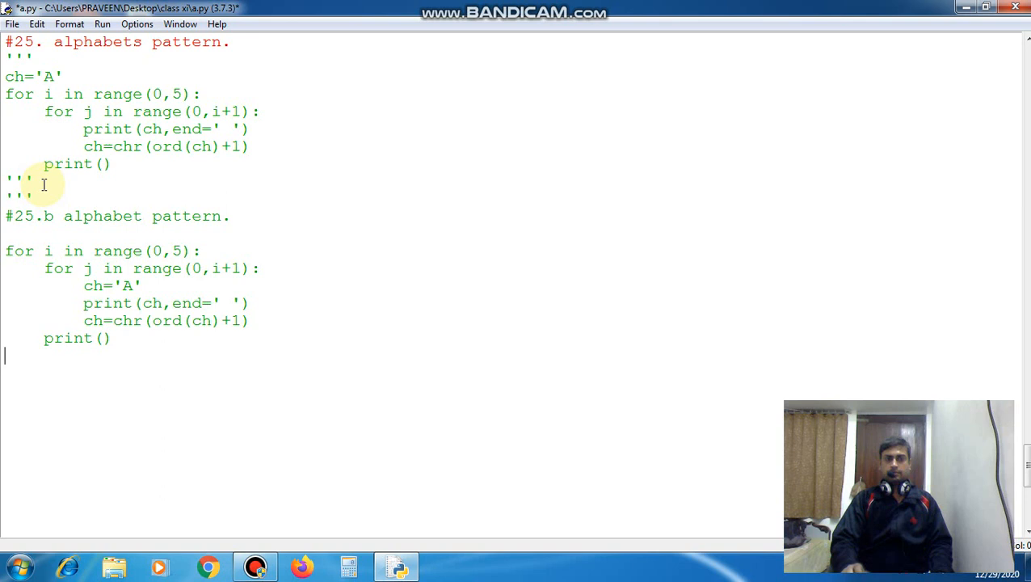
Step: Comment out the 25.b block with ''' and add a '#.c number pattern.' heading
{"action": "type", "text": "'''"}
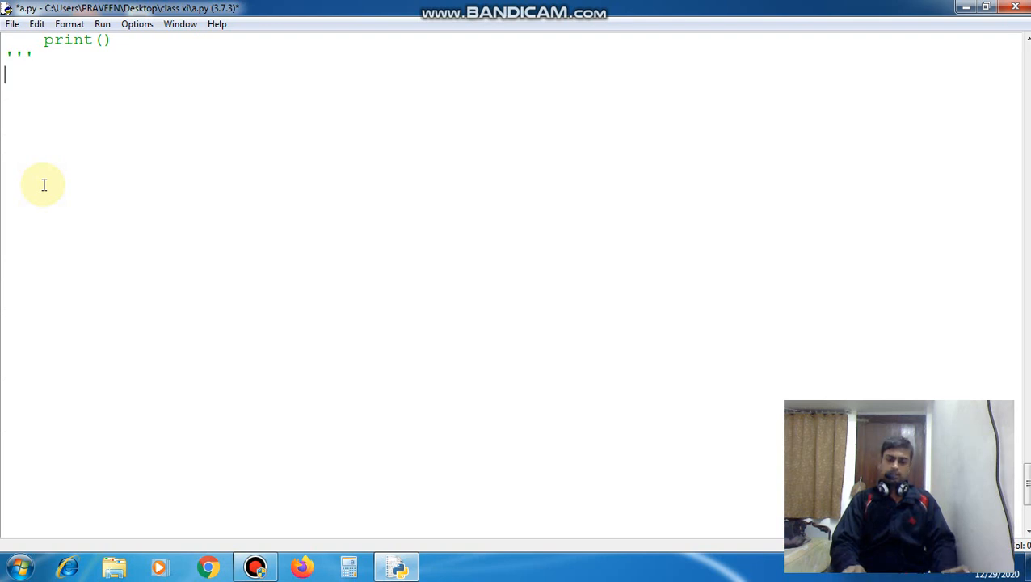
{"action": "type", "text": "#25"}
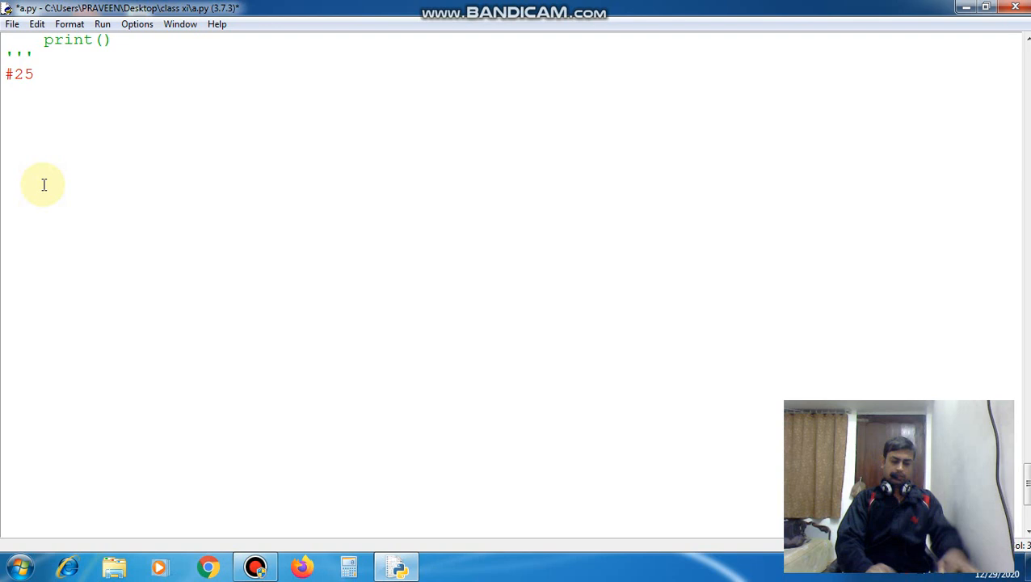
{"action": "type", "text": ".c"}
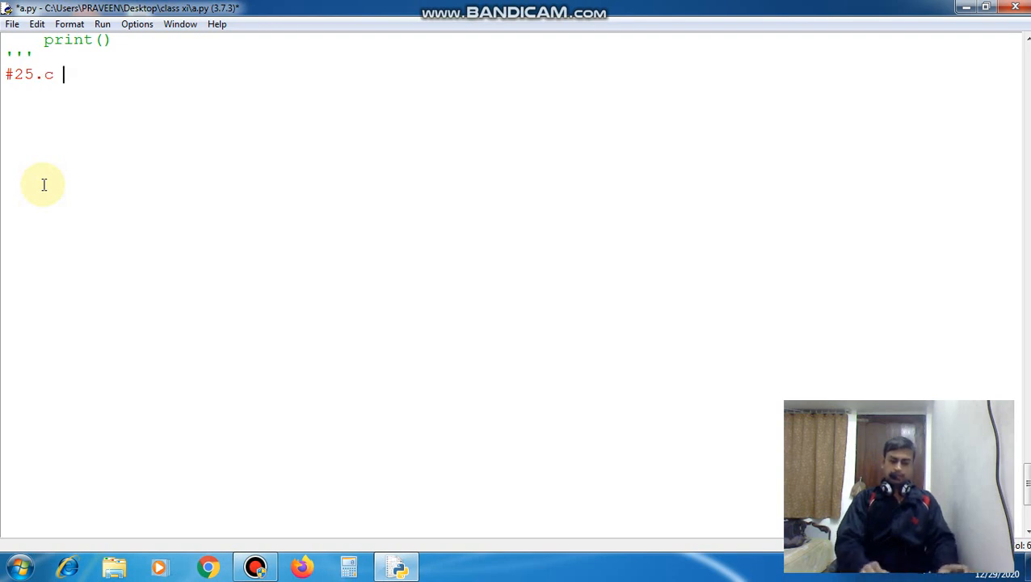
{"action": "type", "text": "number"}
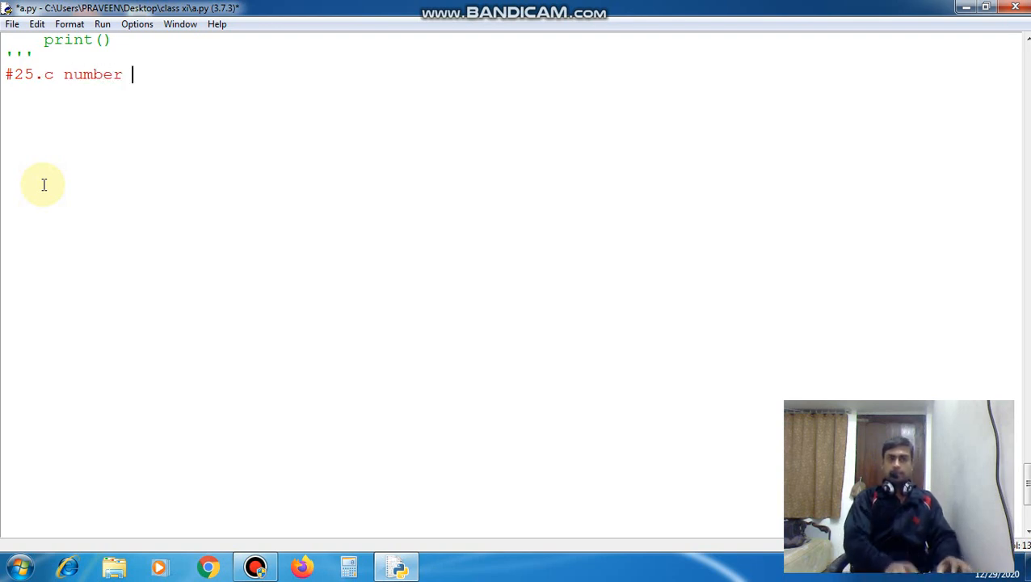
{"action": "type", "text": "patter"}
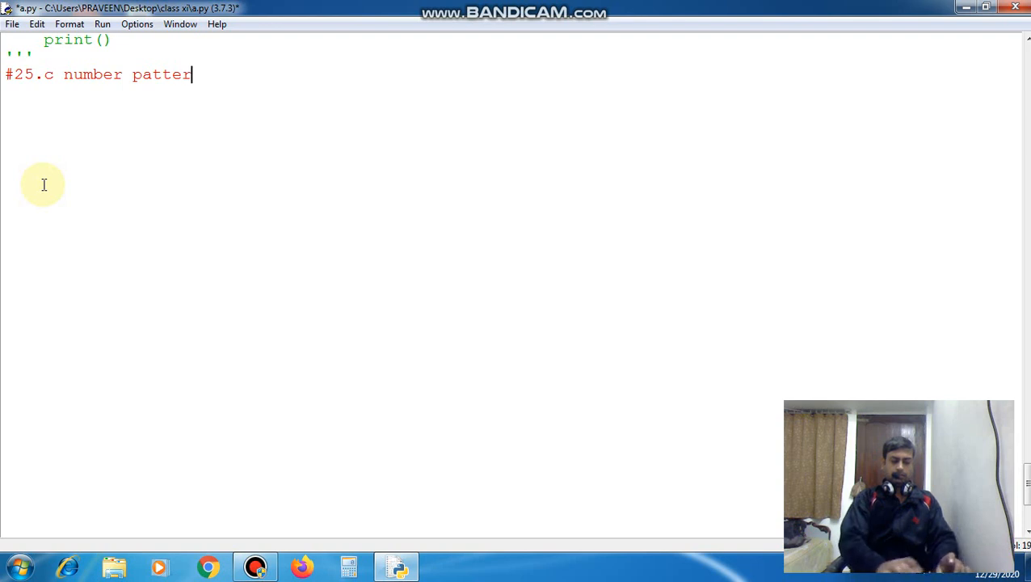
{"action": "type", "text": "n."}
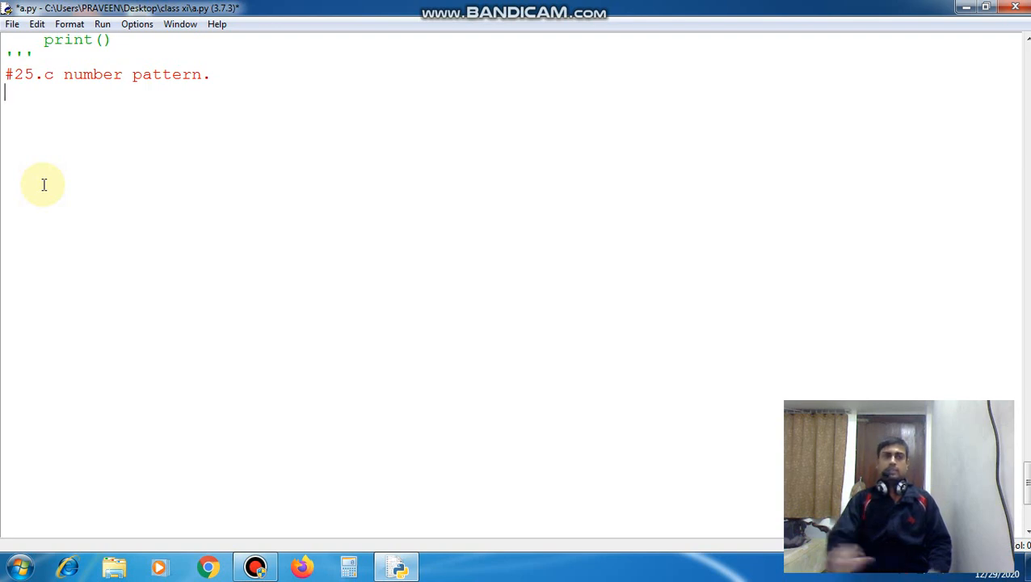
Step: Set a=0 and add the outer loop 'for i in range(0,5):'
{"action": "type", "text": "a="}
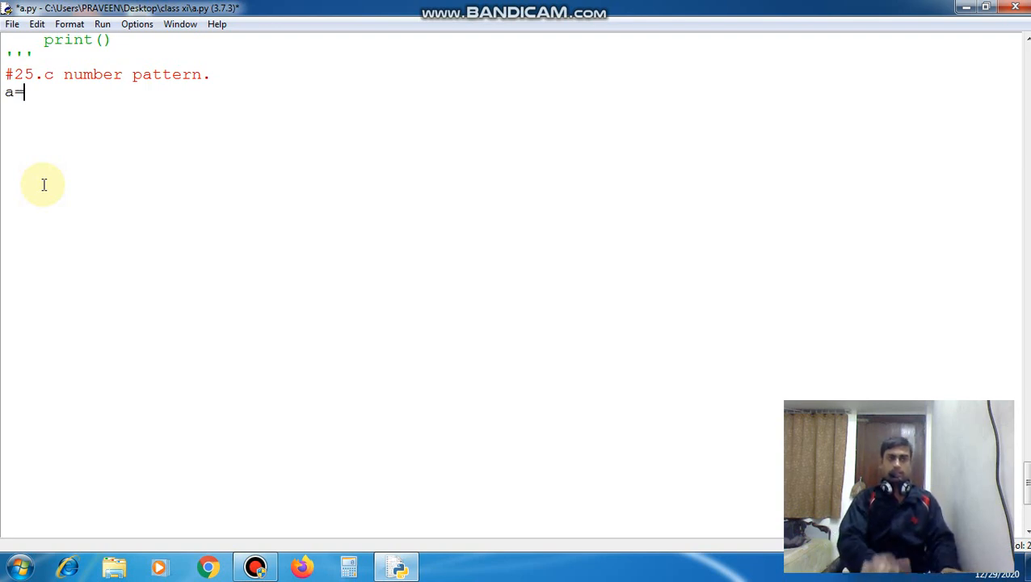
{"action": "type", "text": "0"}
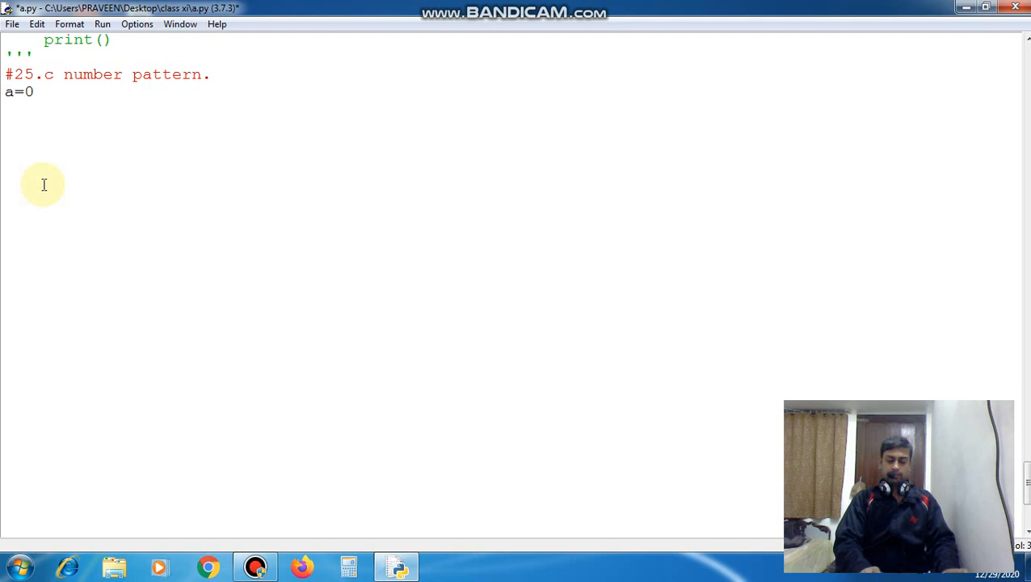
{"action": "type", "text": "for"}
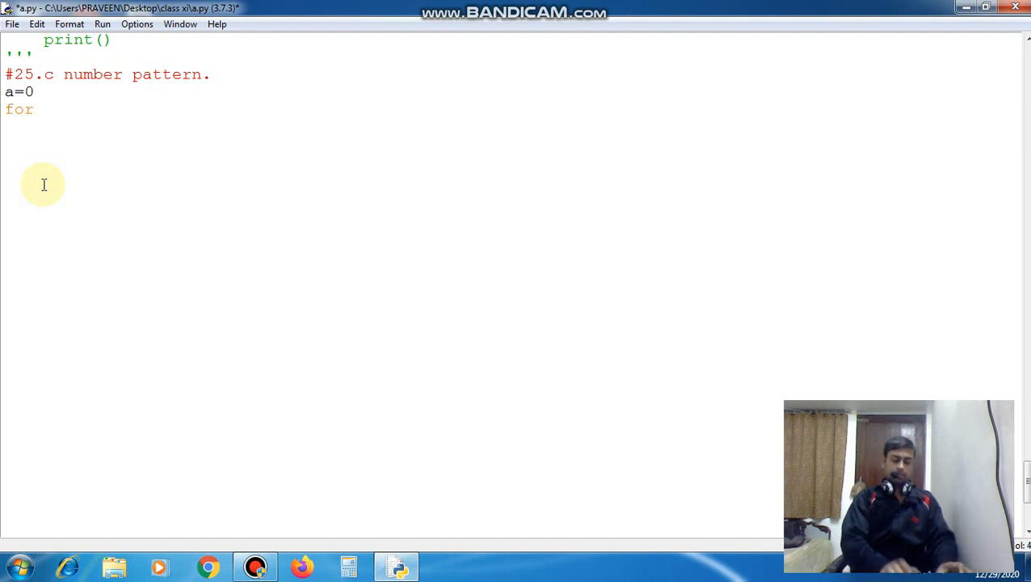
{"action": "type", "text": "i in ran"}
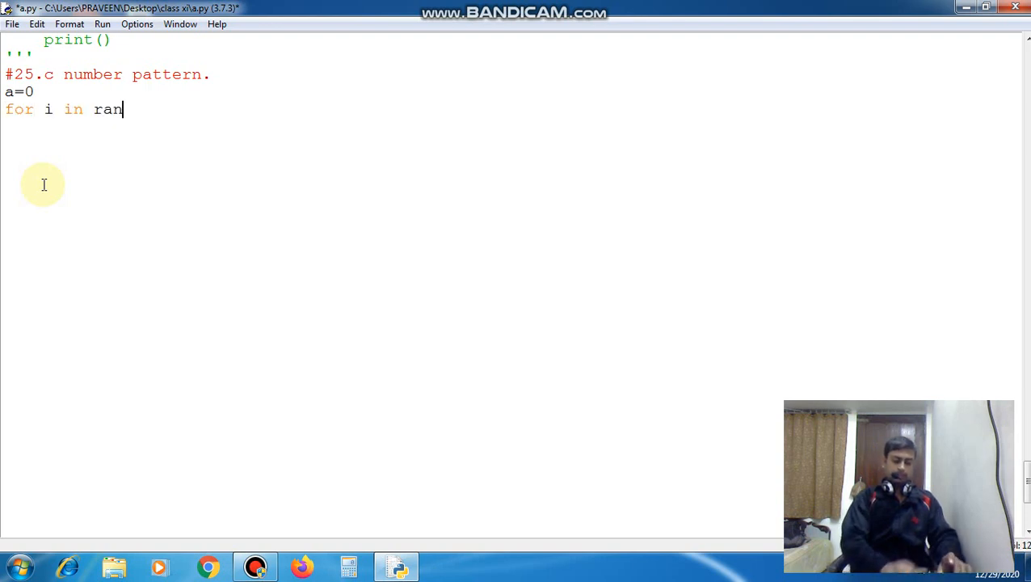
{"action": "type", "text": "ge()"}
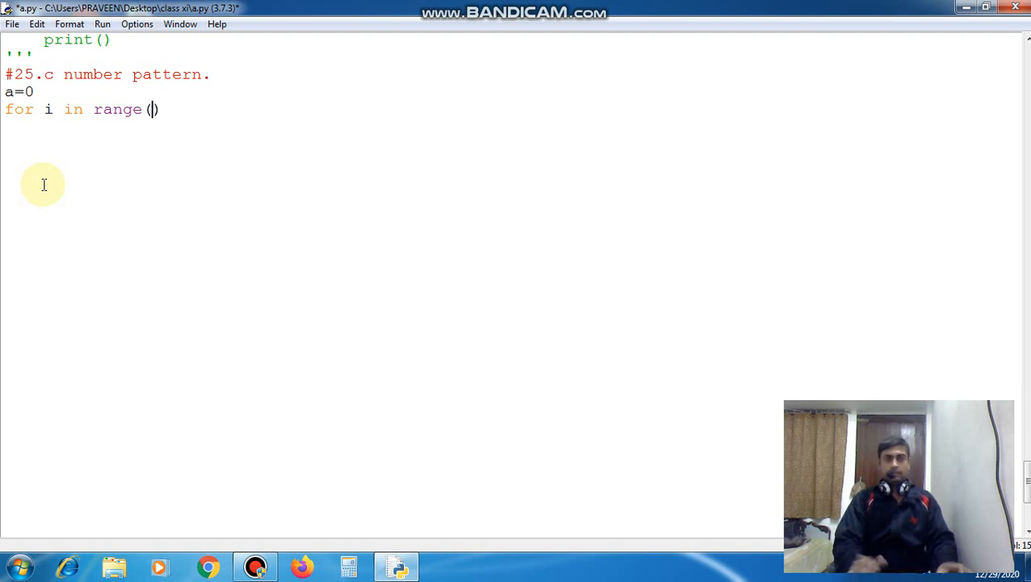
{"action": "type", "text": "0,"}
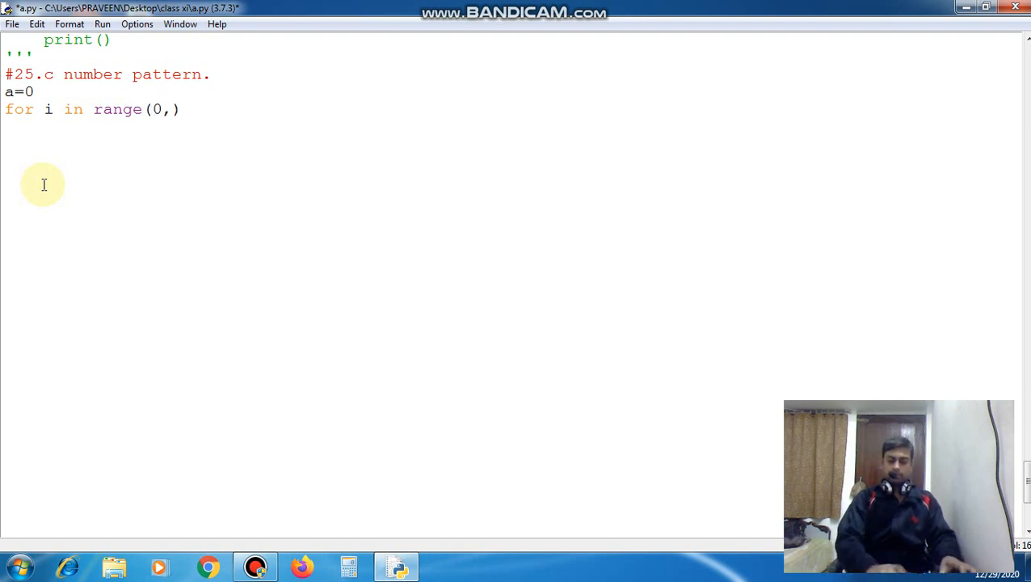
{"action": "type", "text": "5):"}
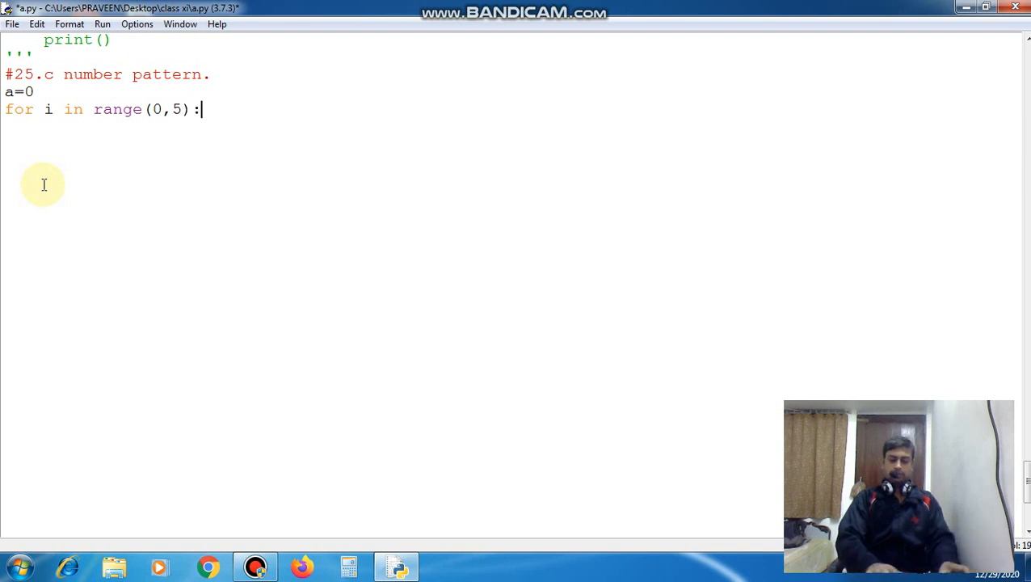
Step: Add the inner loop 'for j in range(0,i+1):', correcting the semicolon to a colon
{"action": "type", "text": "for j in r"}
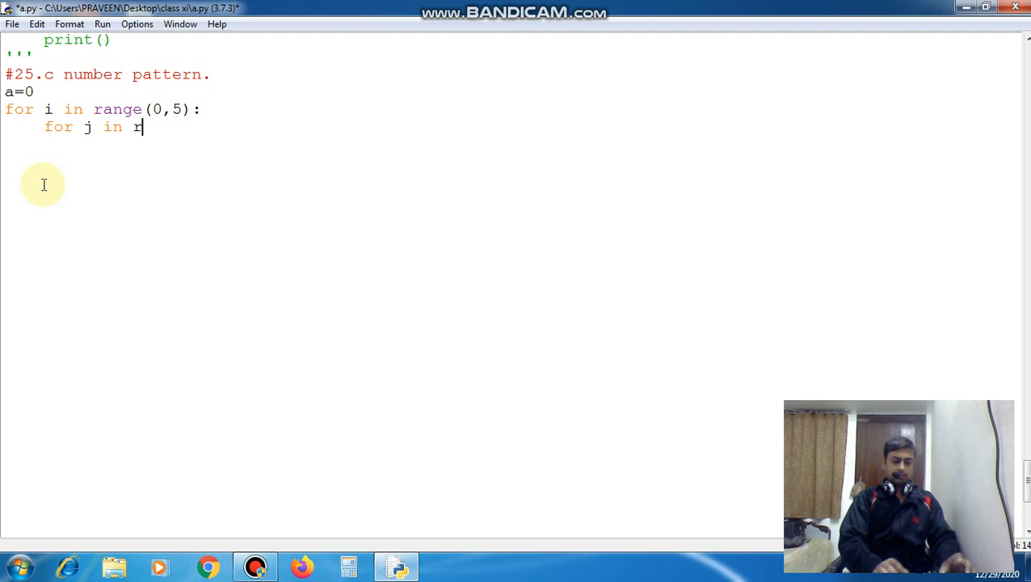
{"action": "type", "text": "ange("}
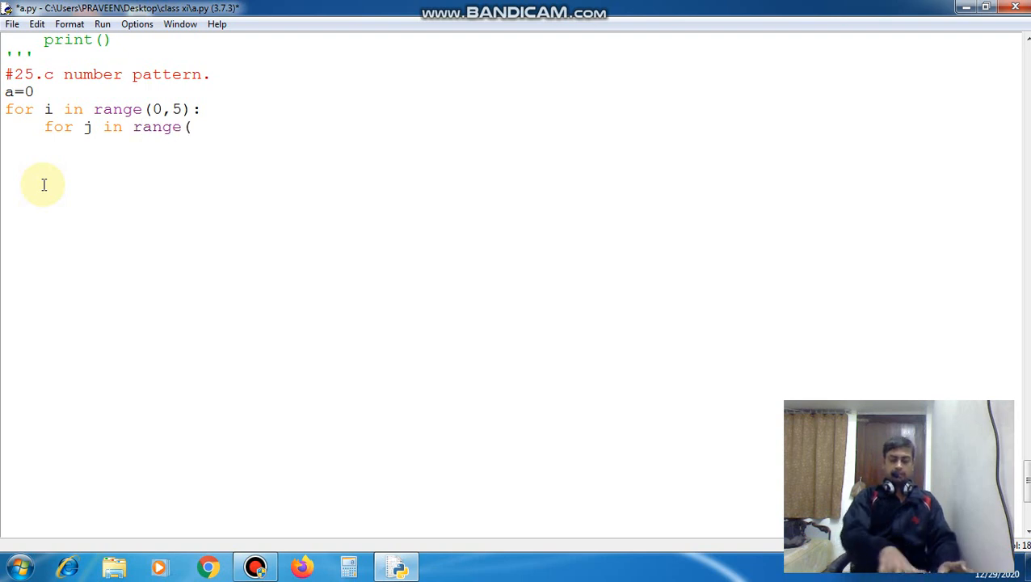
{"action": "type", "text": ")"}
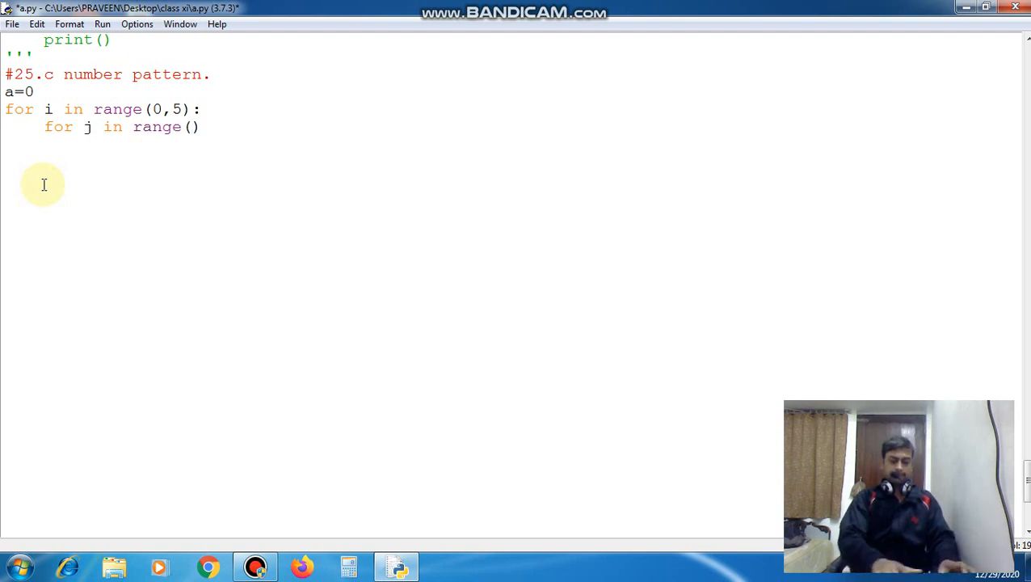
{"action": "type", "text": "0,i"}
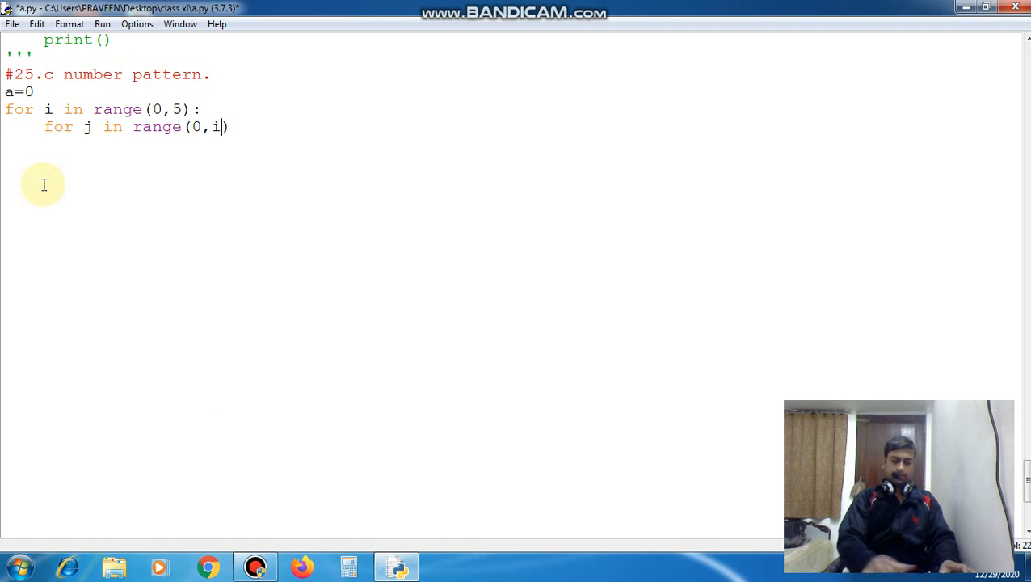
{"action": "type", "text": "+1"}
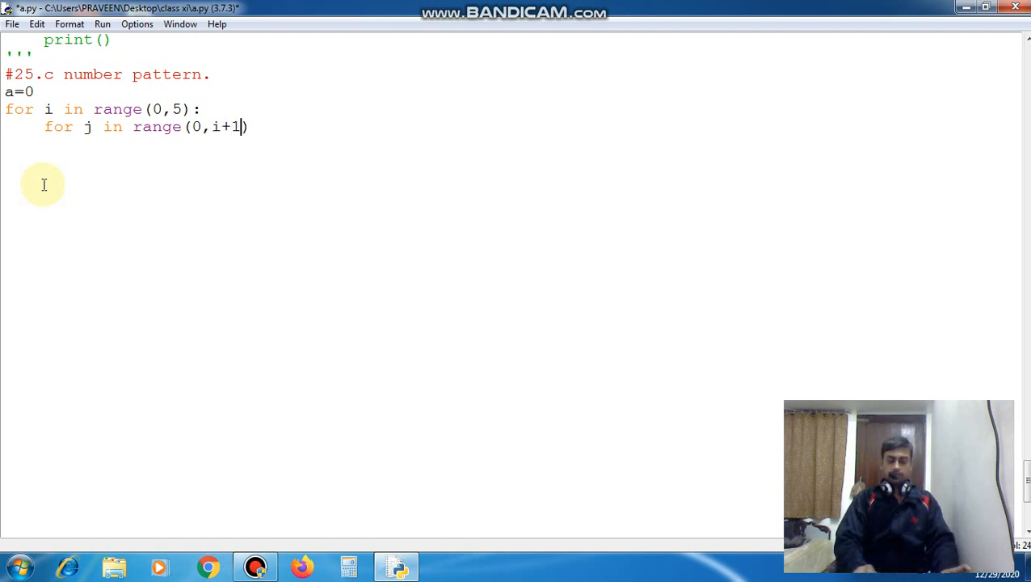
{"action": "type", "text": ";"}
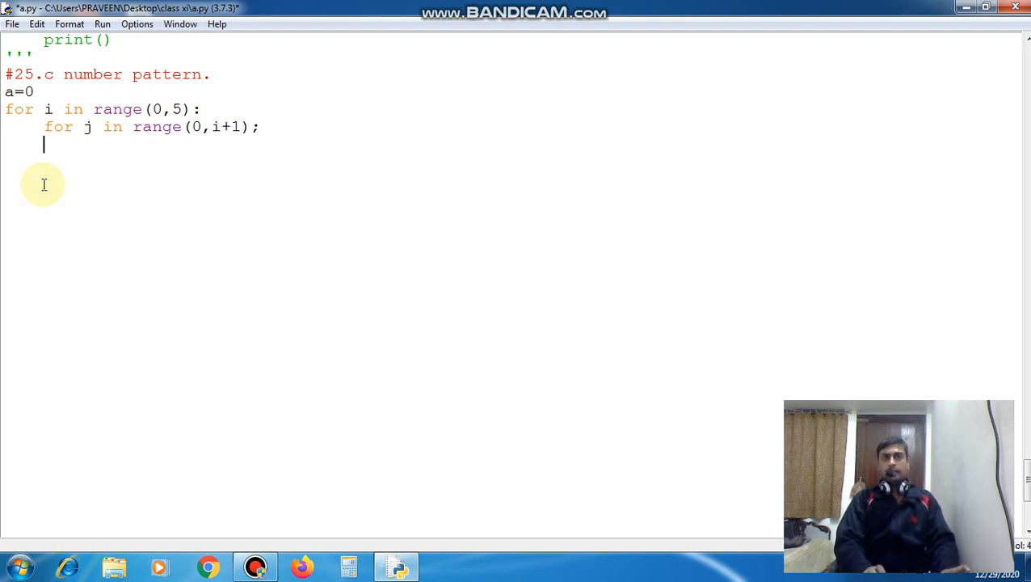
{"action": "key", "text": "Backspace"}
{"action": "type", "text": ":"}
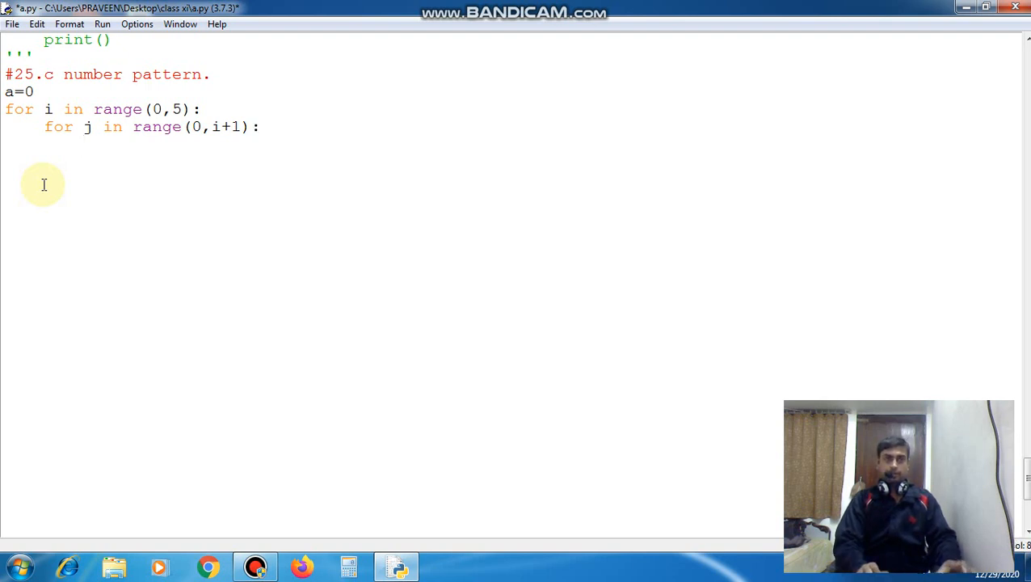
Step: Make the inner loop print a with end=''
{"action": "type", "text": "pri"}
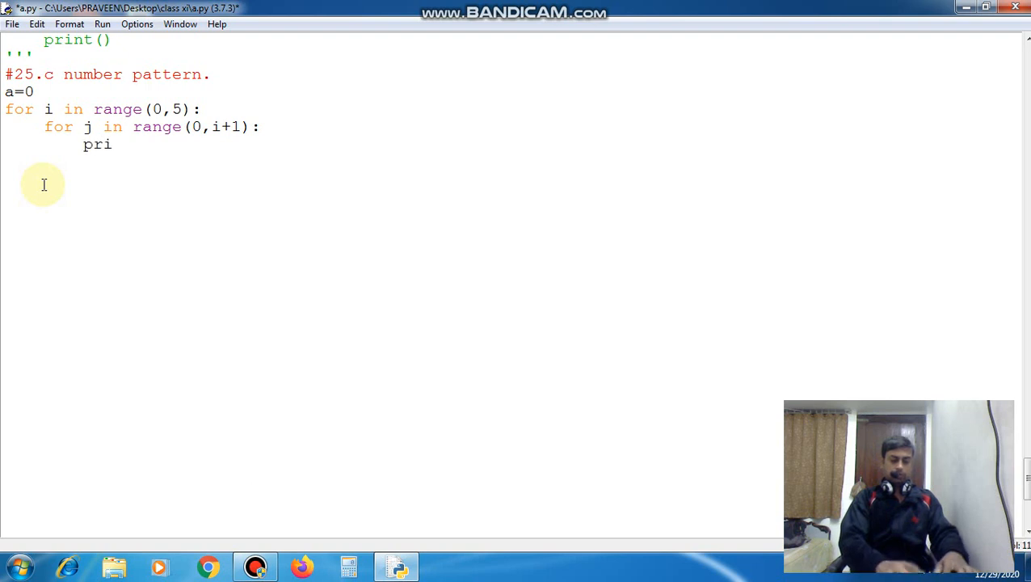
{"action": "type", "text": "nt()"}
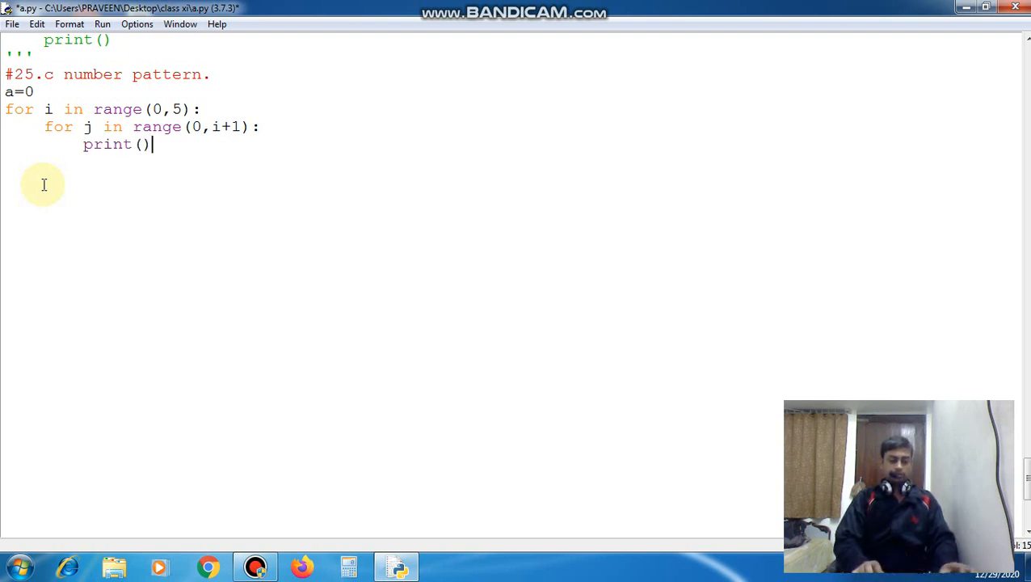
{"action": "type", "text": "a"}
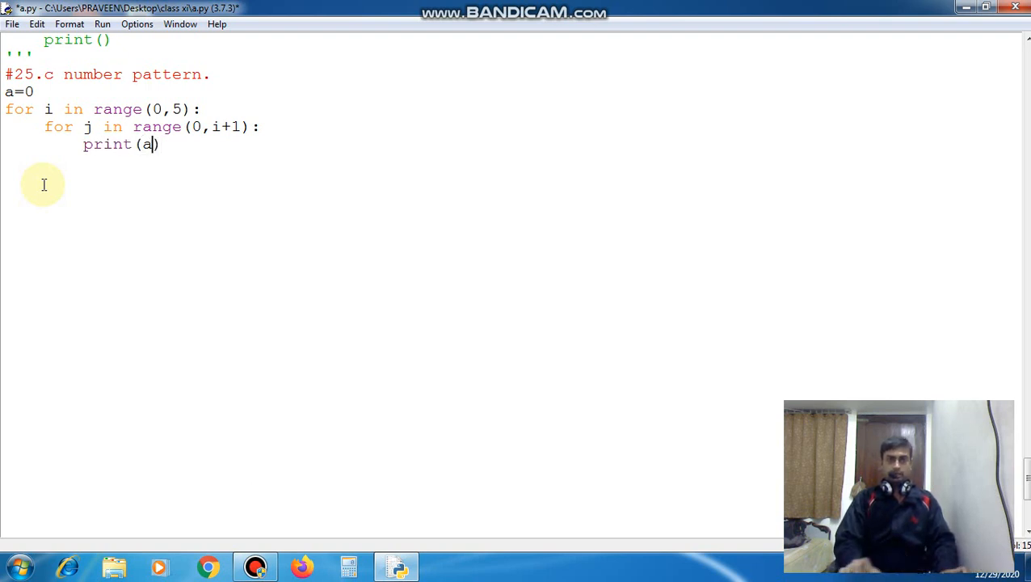
{"action": "type", "text": ",end"}
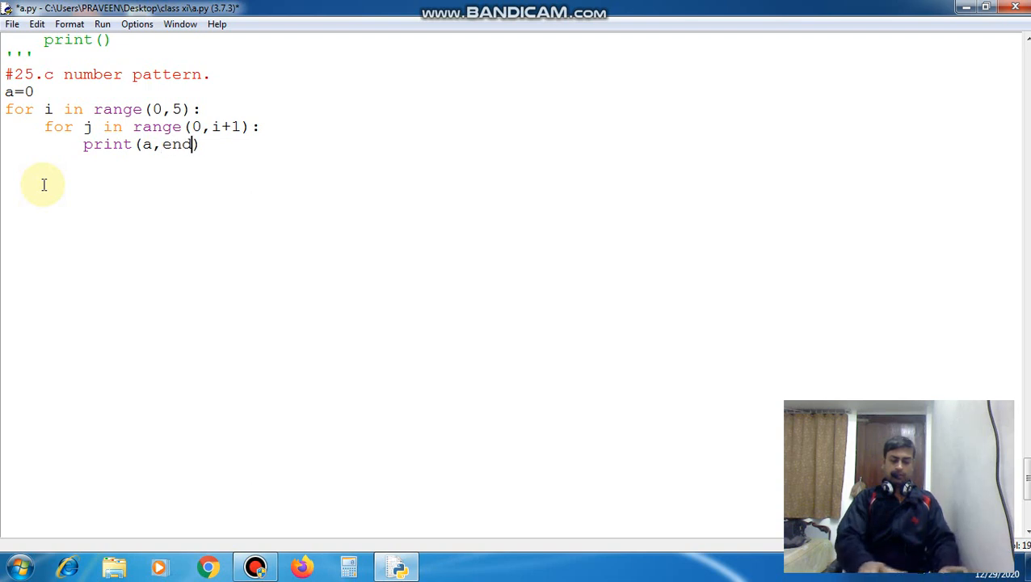
{"action": "type", "text": "=''"}
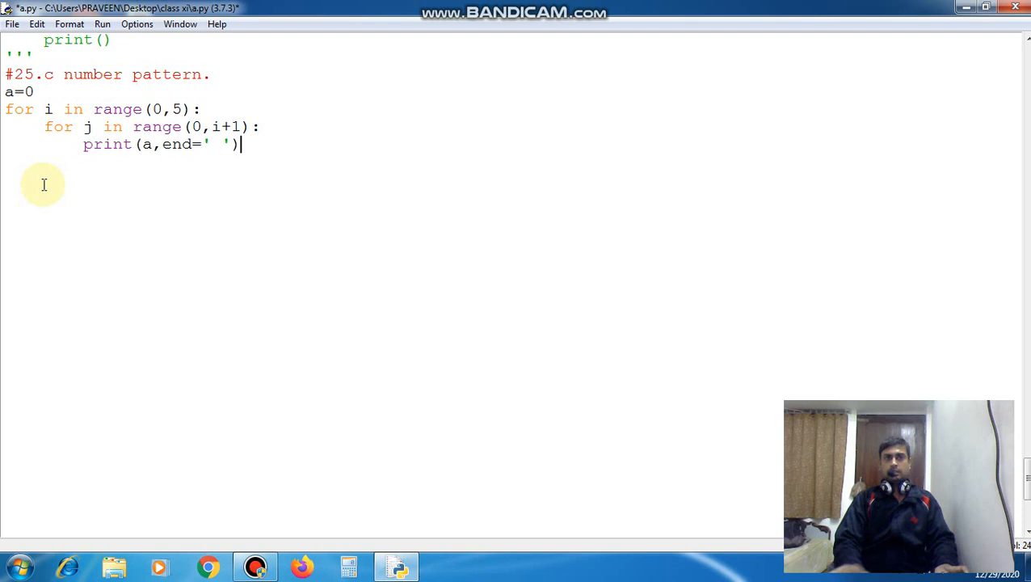
{"action": "key", "text": "enter"}
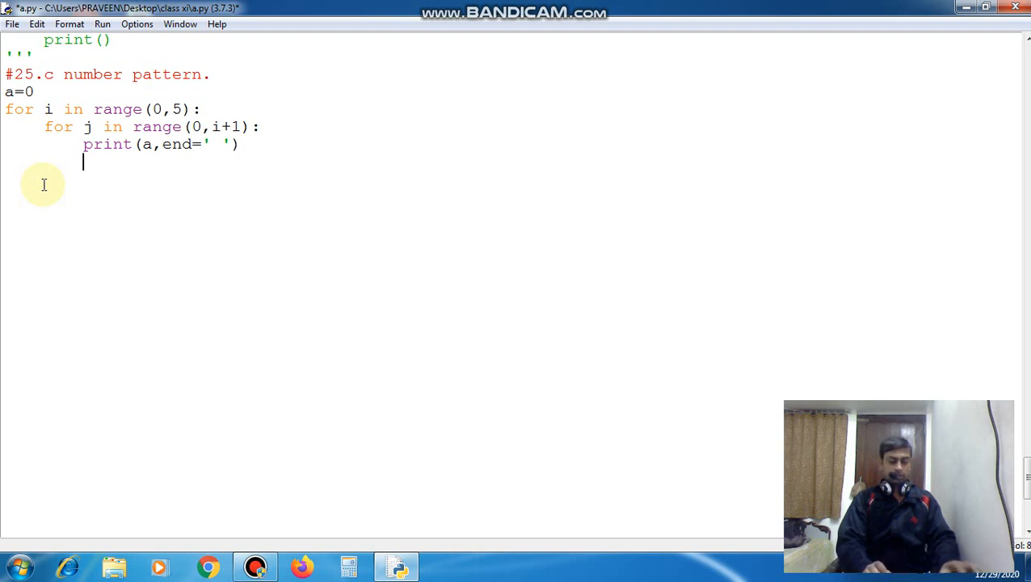
Step: Add a=a+2 in the inner loop and print() after it, then save
{"action": "type", "text": "a=a+2"}
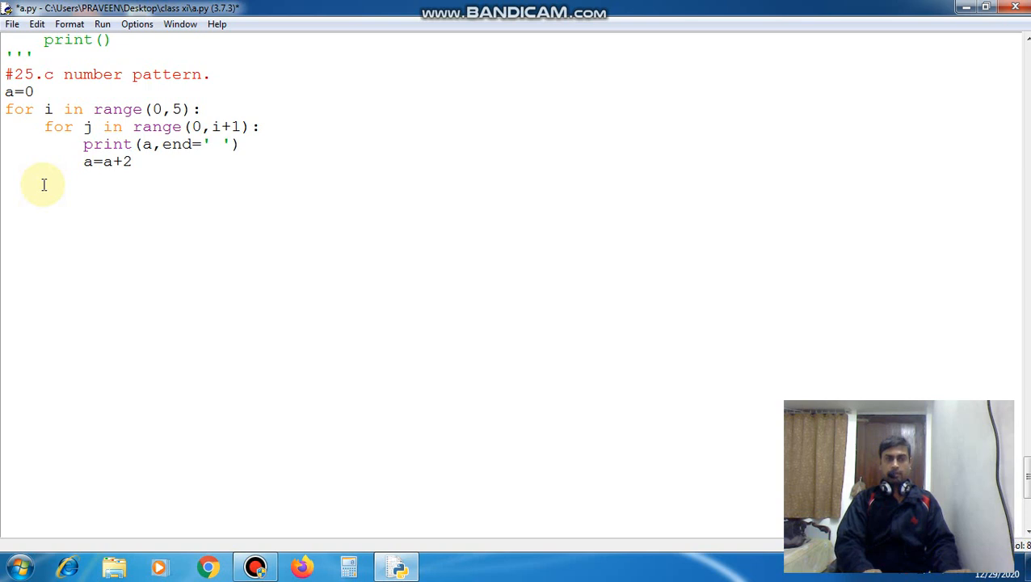
{"action": "type", "text": "print"}
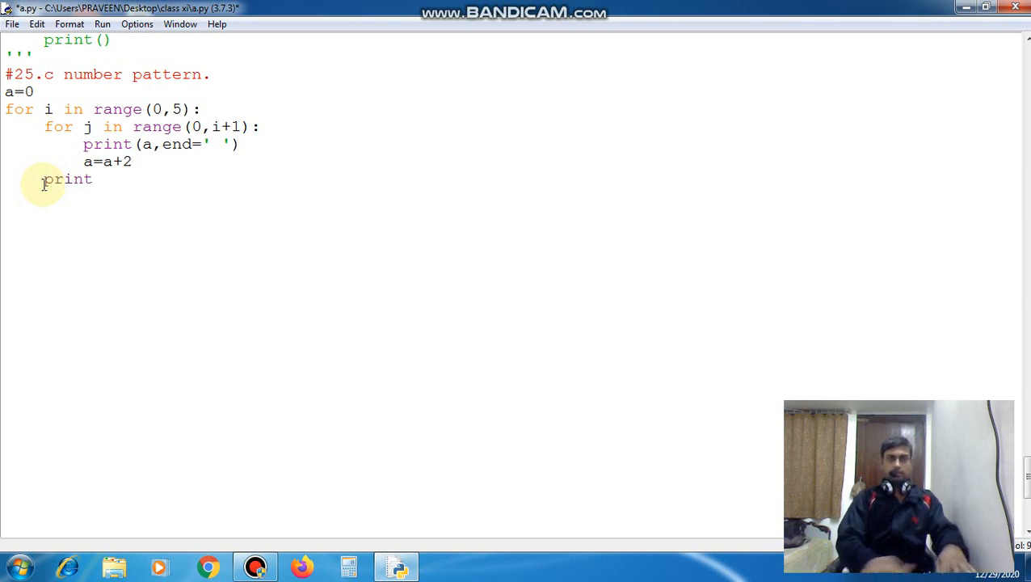
{"action": "type", "text": "()"}
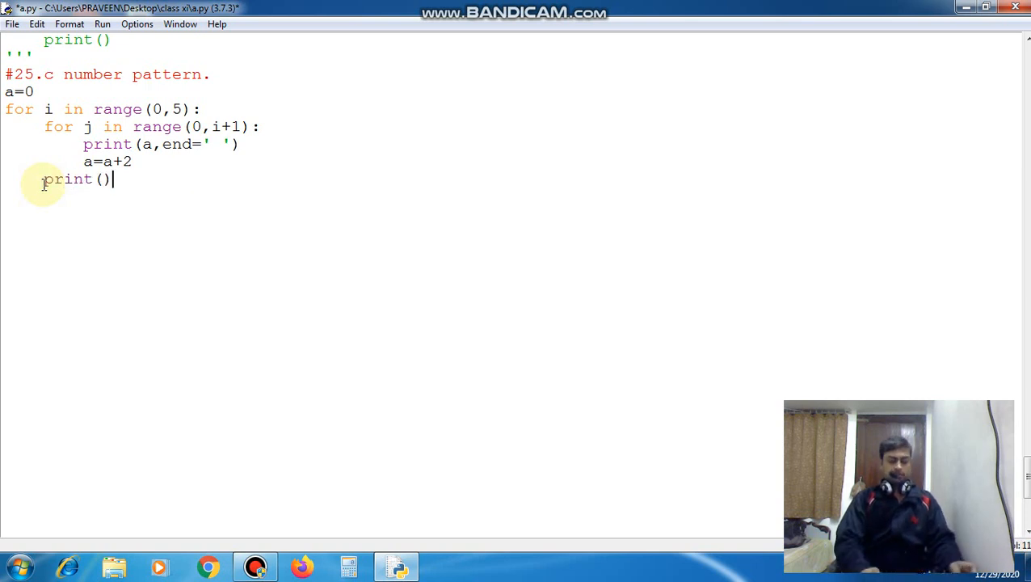
{"action": "key", "text": "F5"}
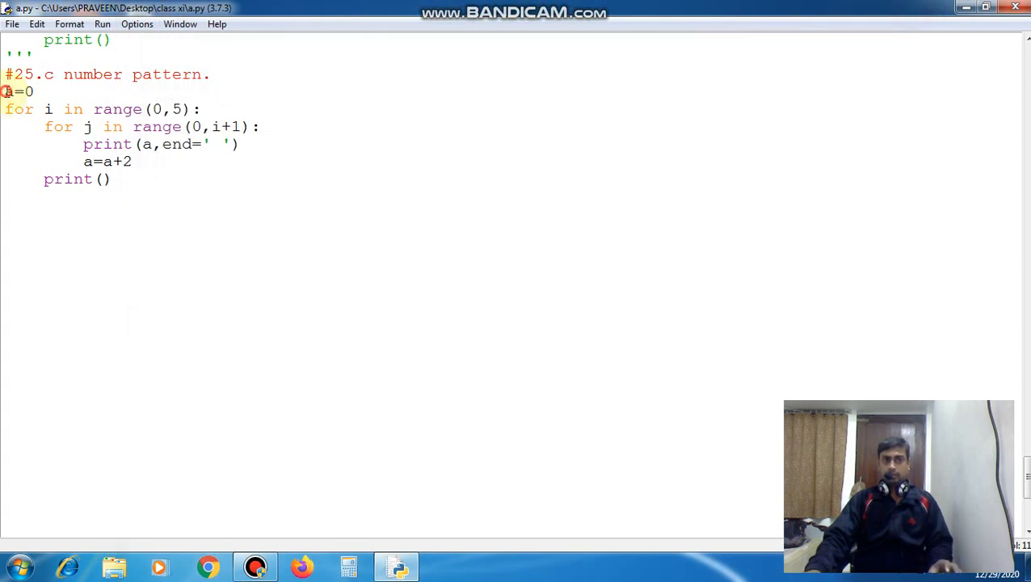
Step: Move a=0 inside the outer loop by retyping it under 'for i'
{"action": "double_click", "coordinate": [18, 92]}
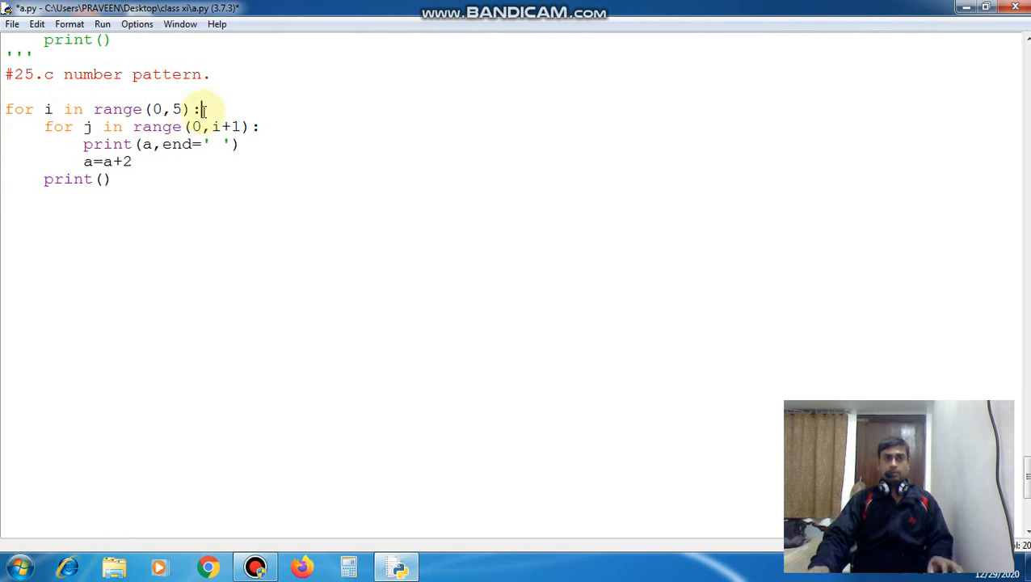
{"action": "type", "text": "a=0"}
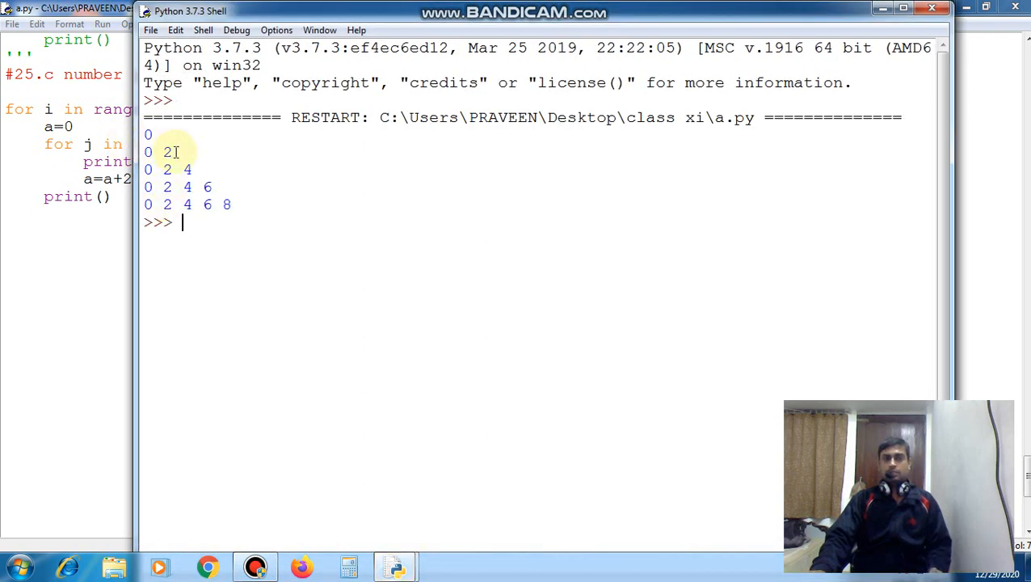
{"action": "mouse_move", "coordinate": [259, 187]}
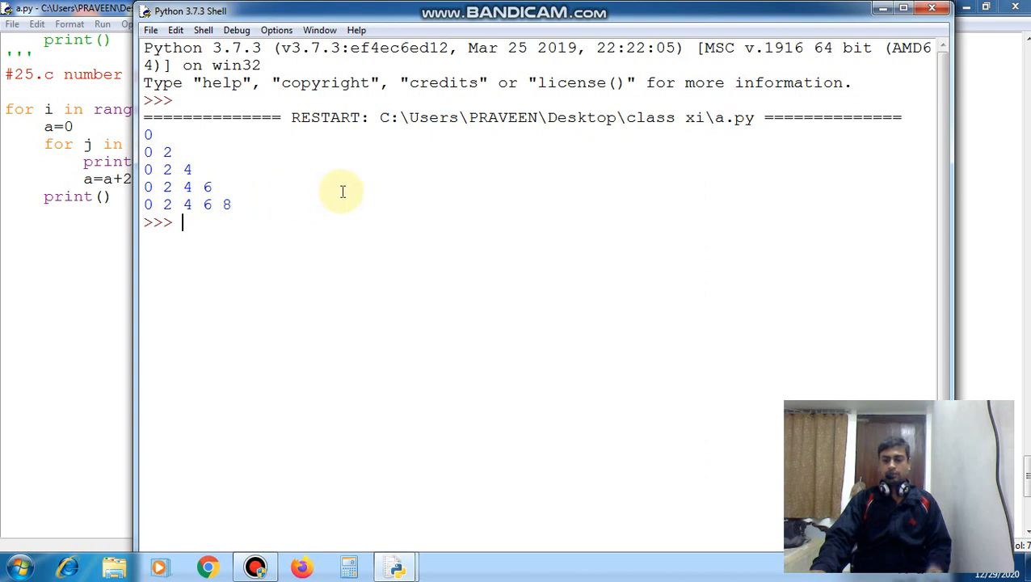
{"action": "mouse_move", "coordinate": [509, 143]}
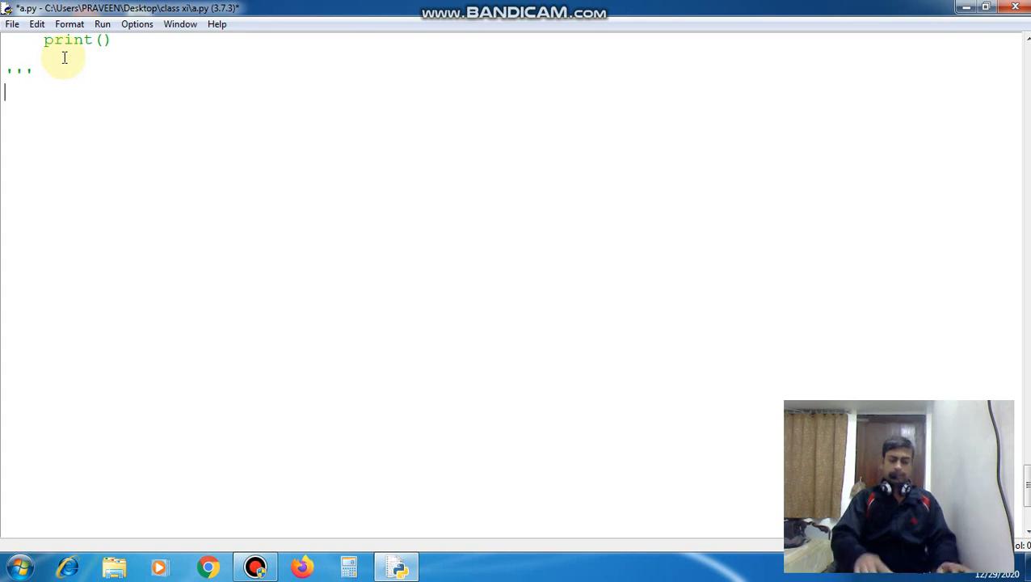
Step: Read the first, second and third numbers into a, b and c with int(input())
{"action": "type", "text": "a="}
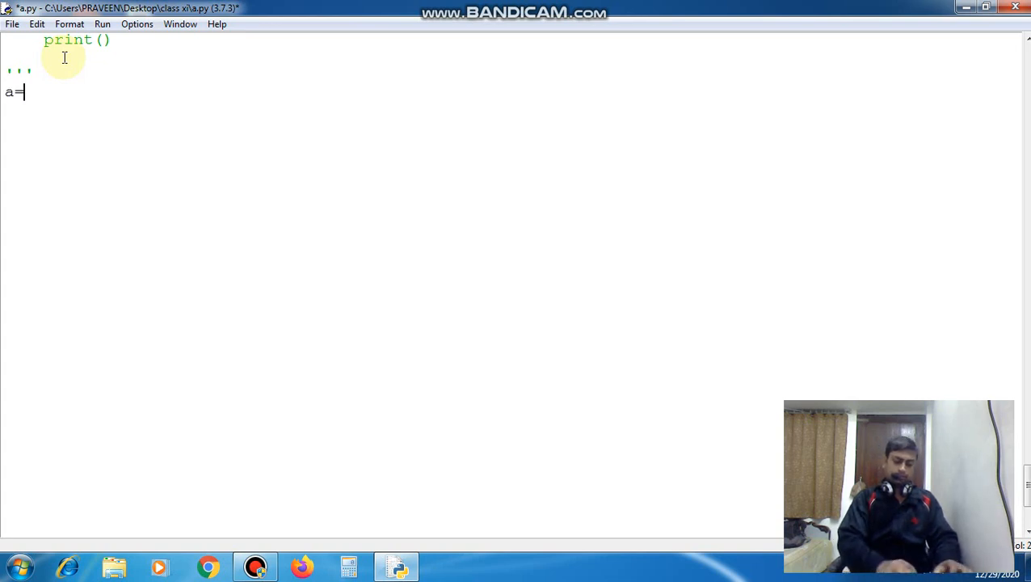
{"action": "type", "text": "int"}
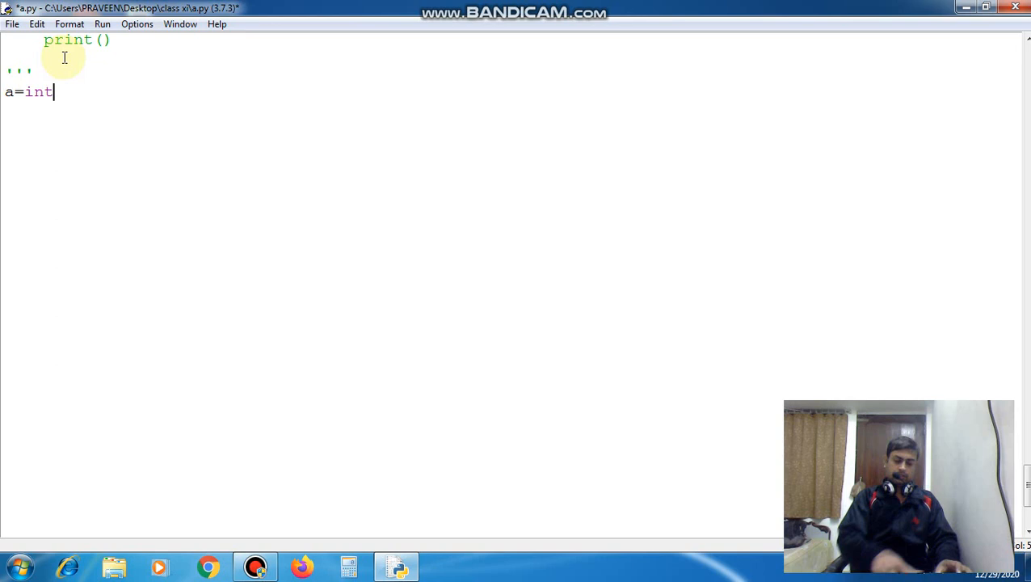
{"action": "type", "text": "(inp)"}
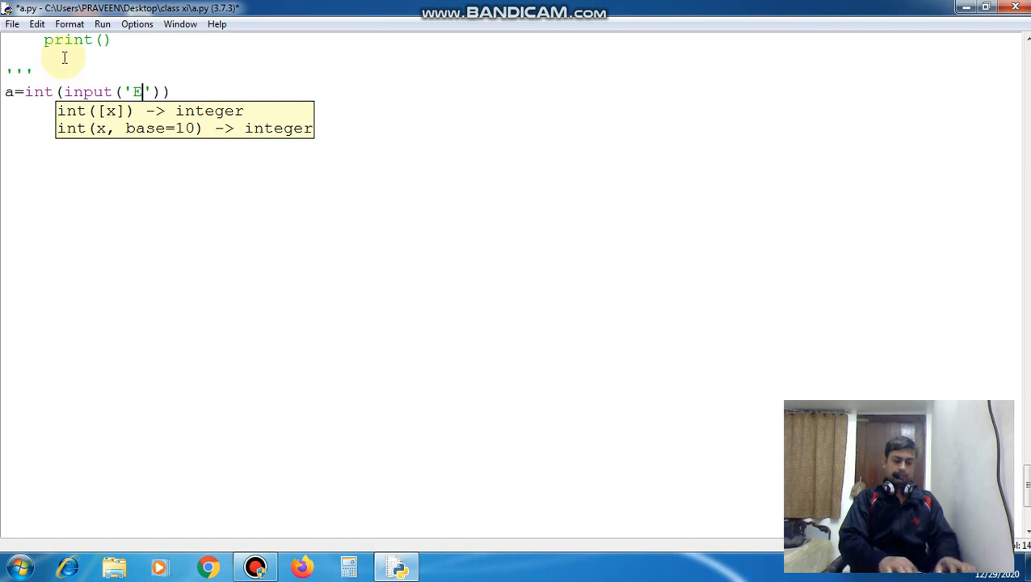
{"action": "type", "text": "nter the first"}
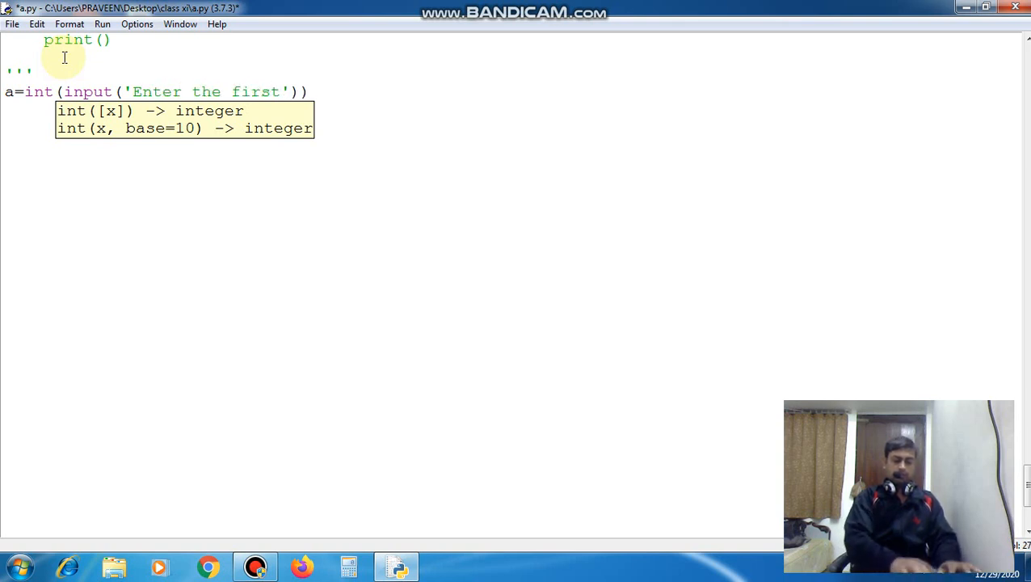
{"action": "type", "text": "number"}
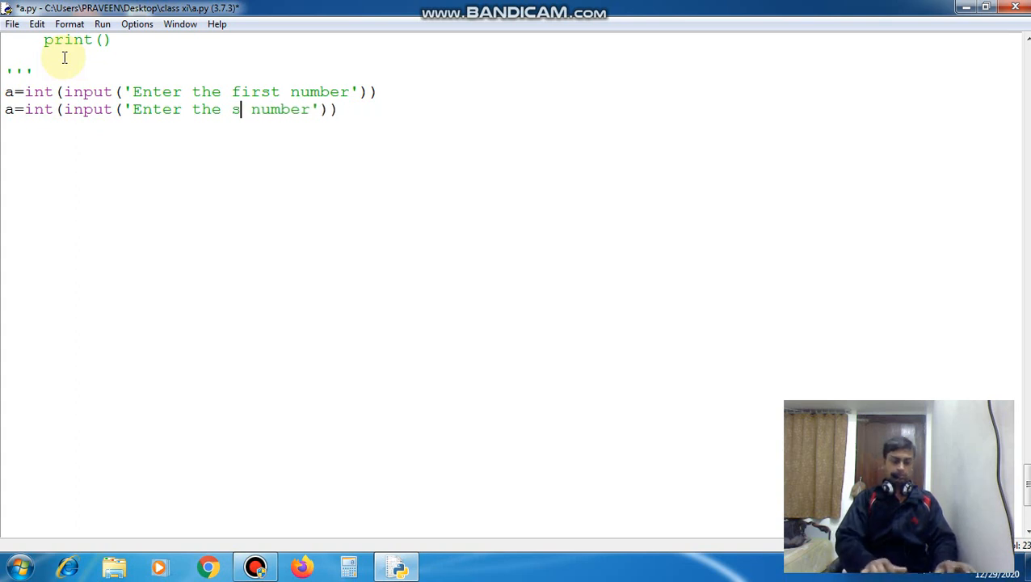
{"action": "type", "text": "econd"}
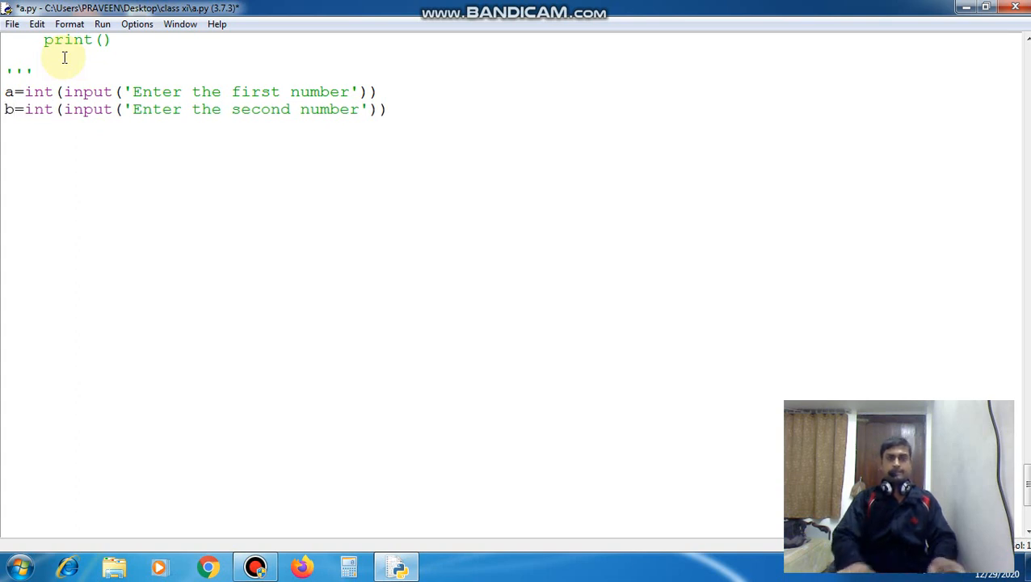
{"action": "type", "text": "a=int(input('Enter the first number'))"}
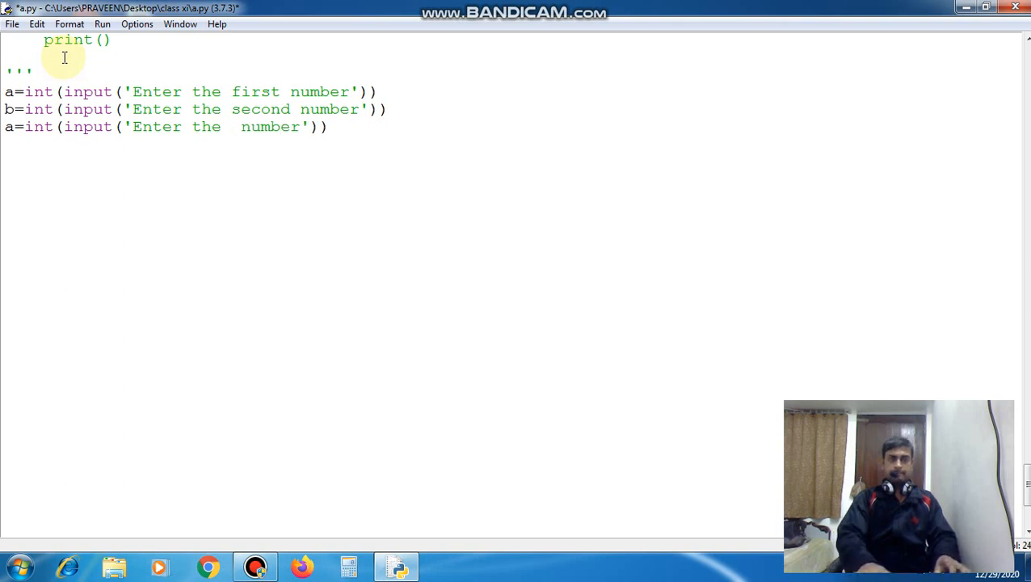
{"action": "type", "text": "thir"}
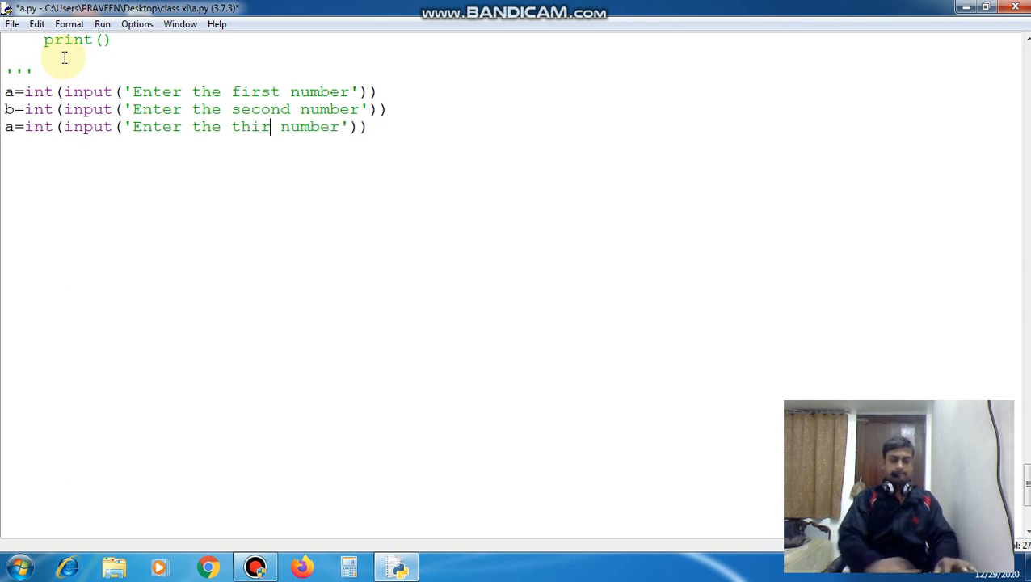
{"action": "type", "text": "d"}
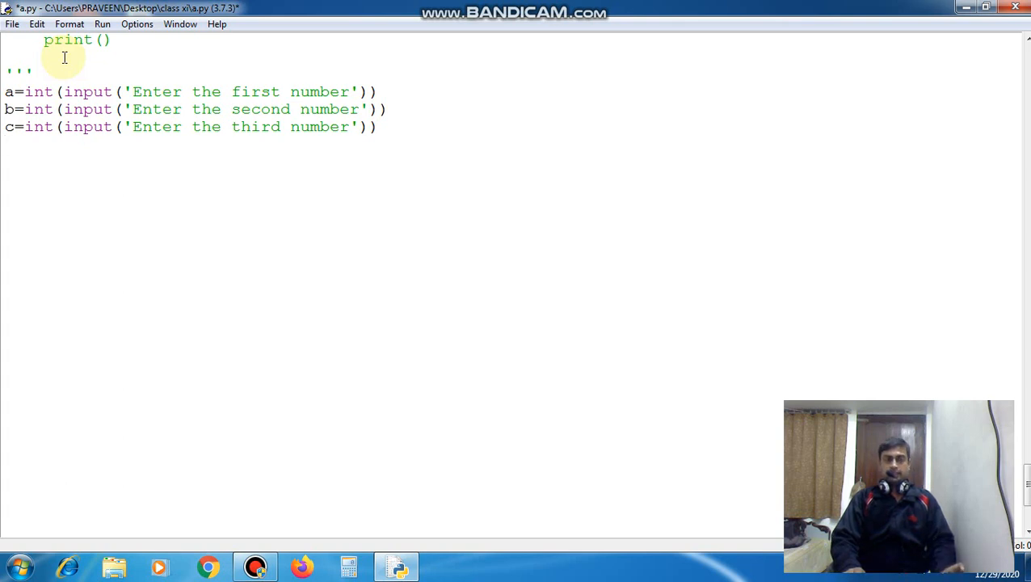
Step: Add the condition if a>b and a>c: with a nested if b>c:
{"action": "type", "text": "i"}
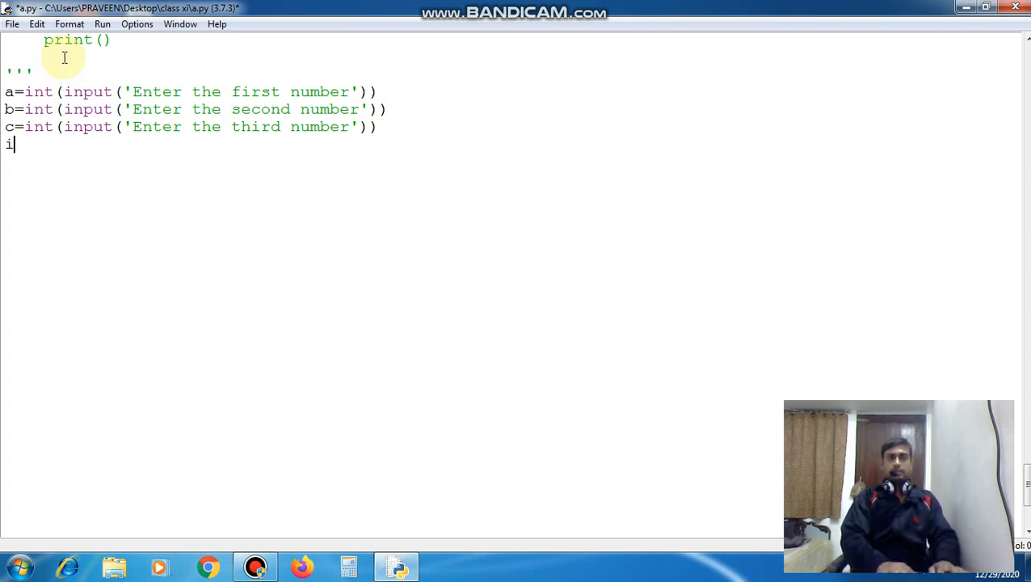
{"action": "type", "text": "f"}
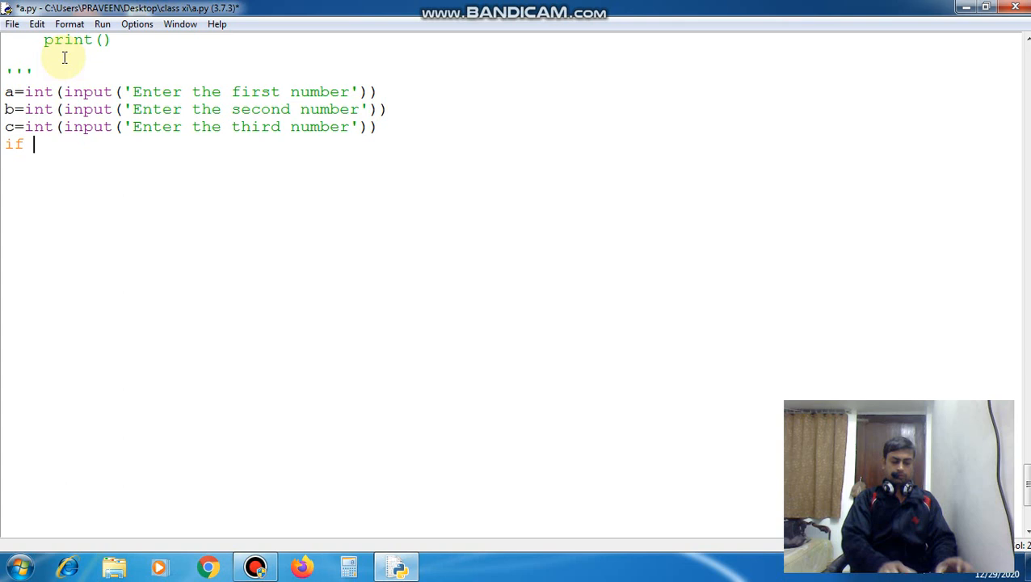
{"action": "type", "text": "a>b"}
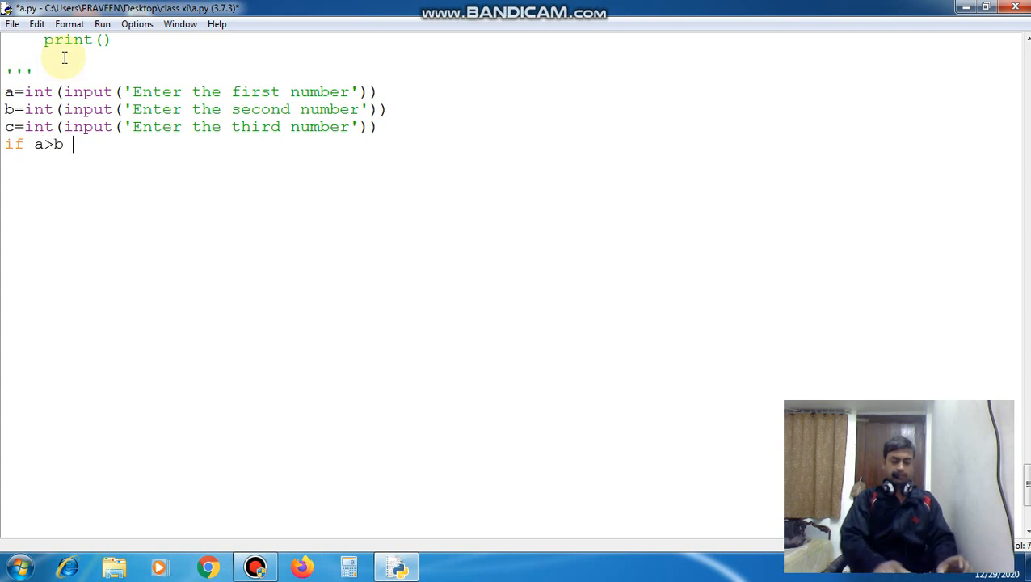
{"action": "type", "text": "and"}
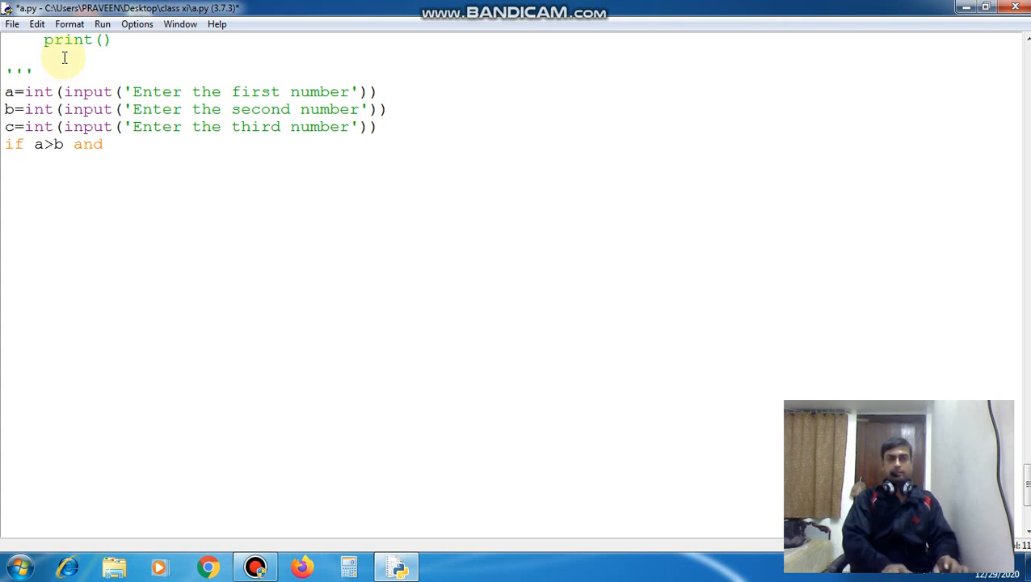
{"action": "type", "text": "a>c:"}
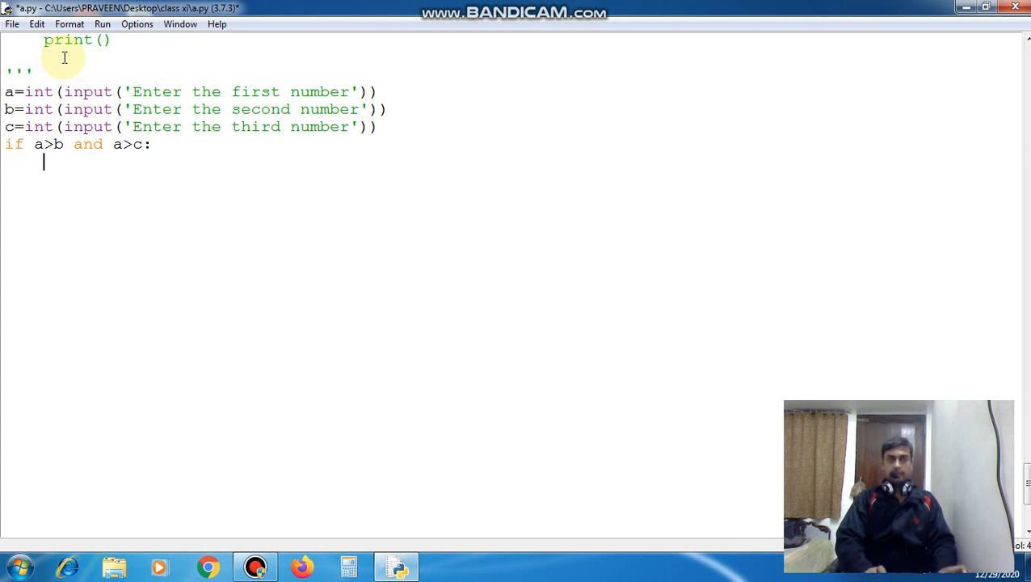
{"action": "type", "text": "if"}
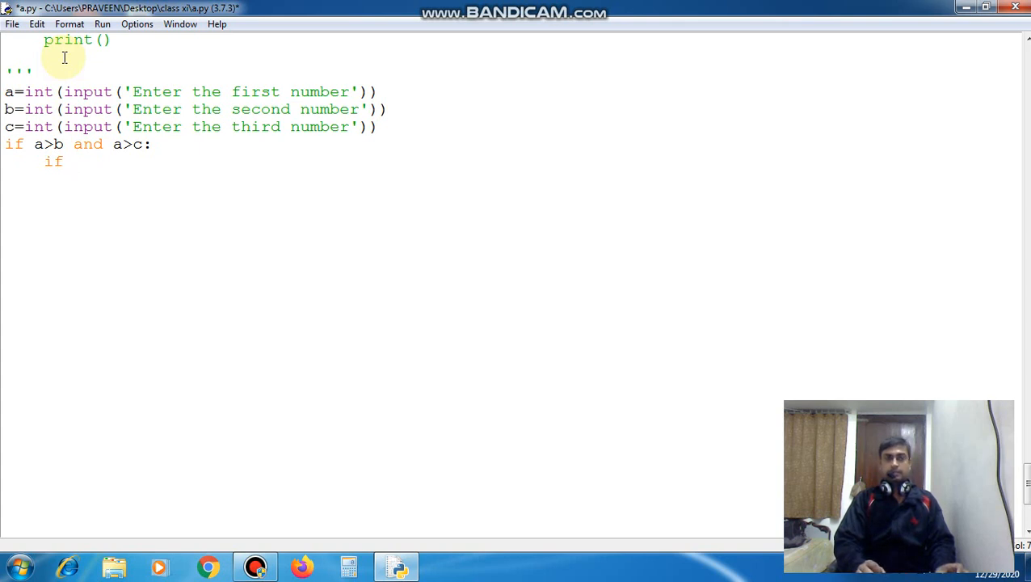
{"action": "type", "text": "\" \""}
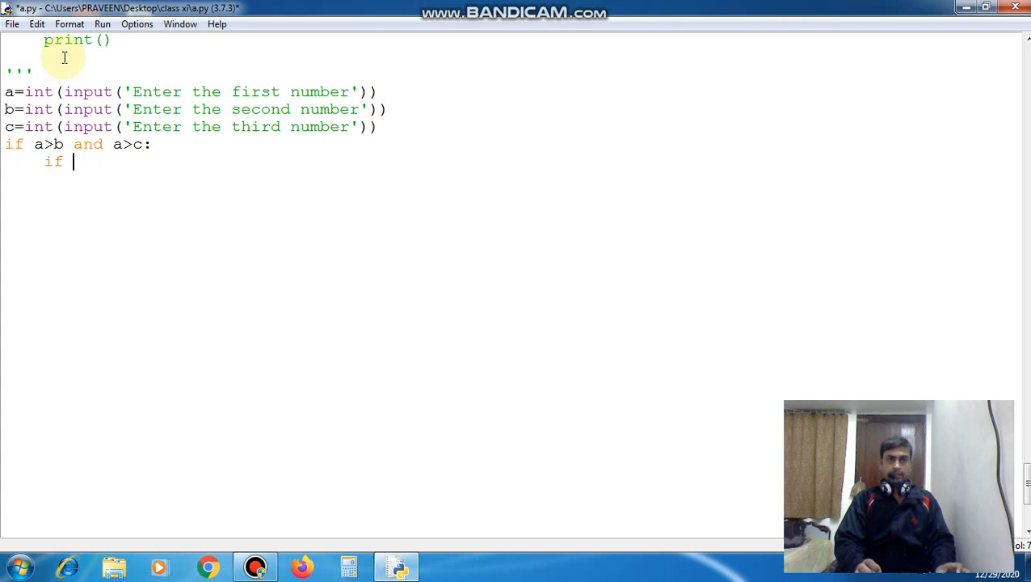
{"action": "type", "text": "b"}
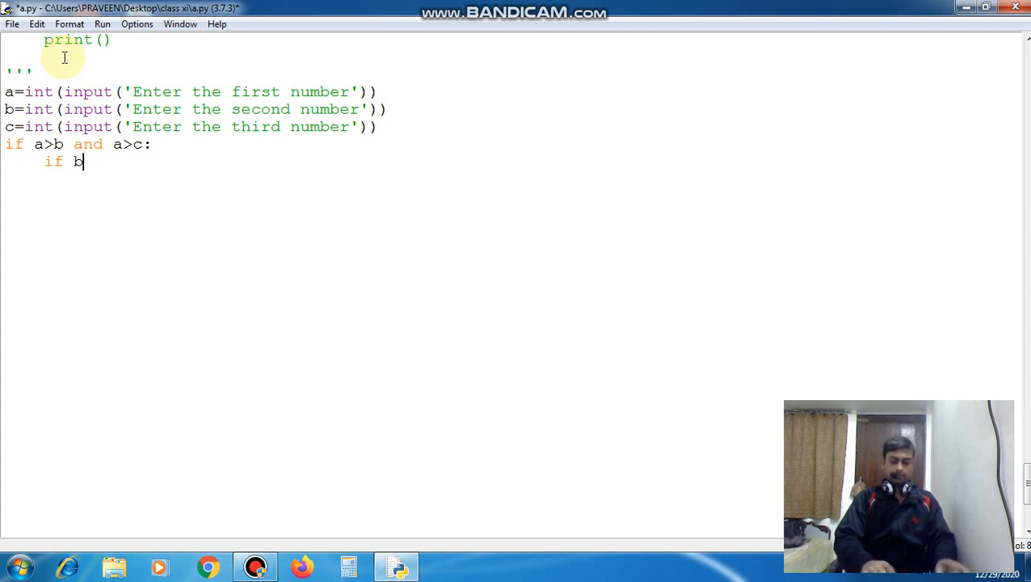
{"action": "type", "text": ">c:"}
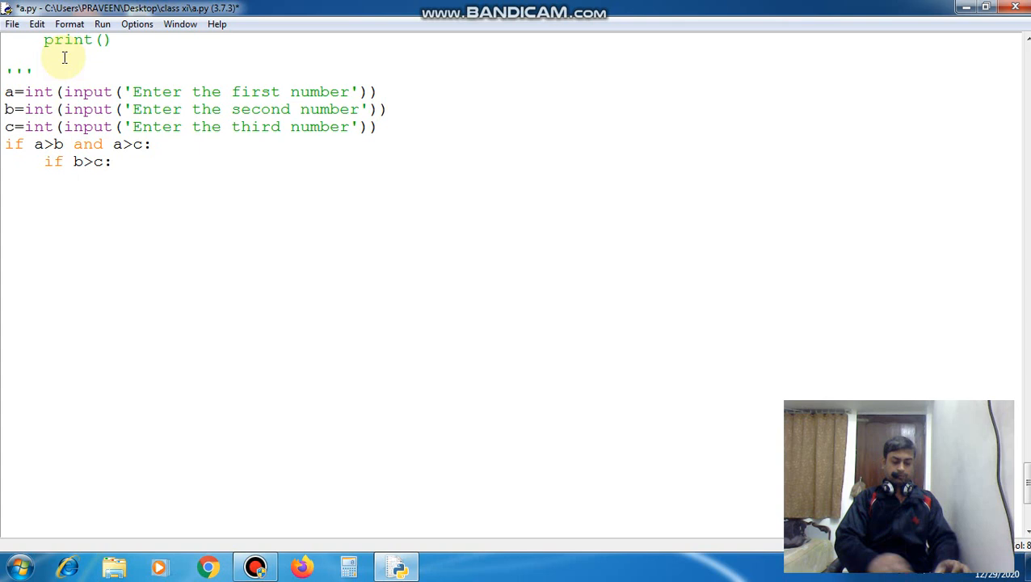
Step: Assign max,mid,min=a,b,c, correcting the mistyped min to mid
{"action": "type", "text": "ma"}
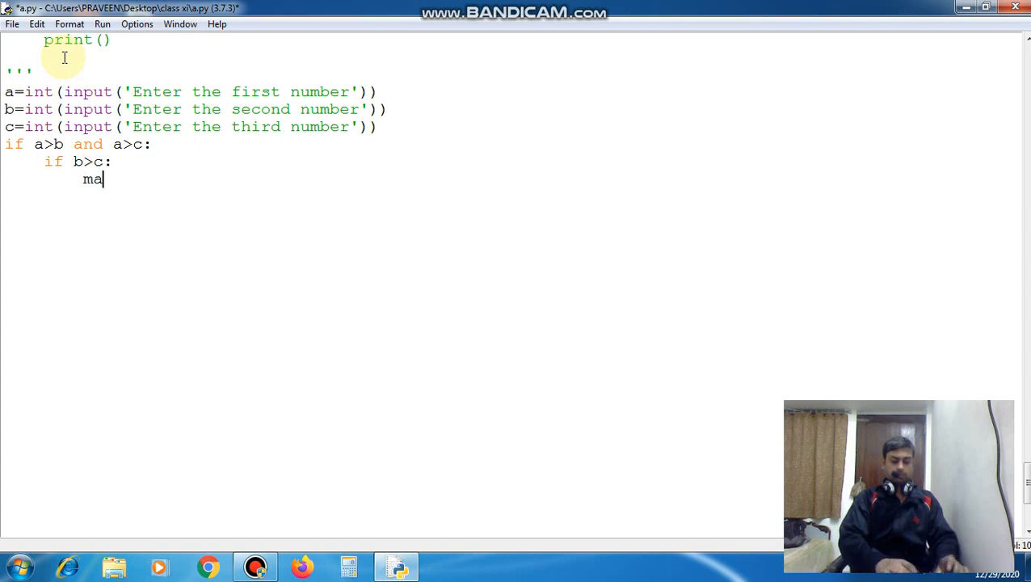
{"action": "type", "text": "x"}
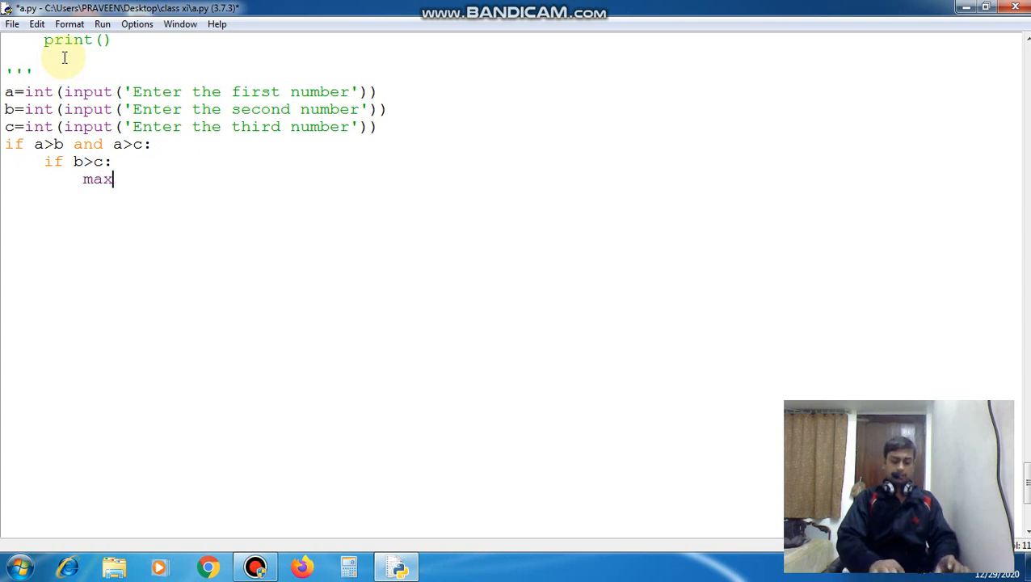
{"action": "type", "text": ",min"}
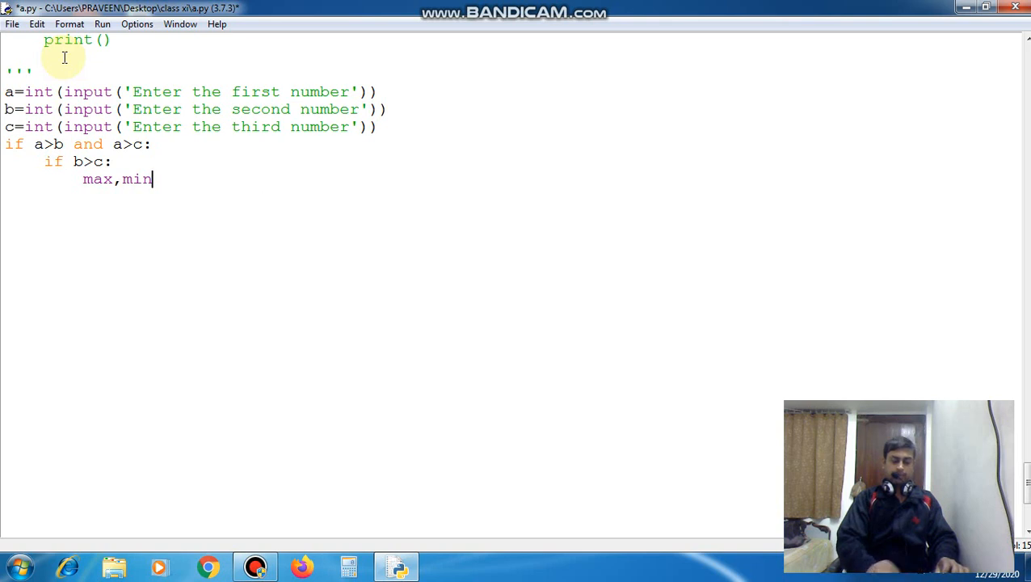
{"action": "key", "text": "BackSpace"}
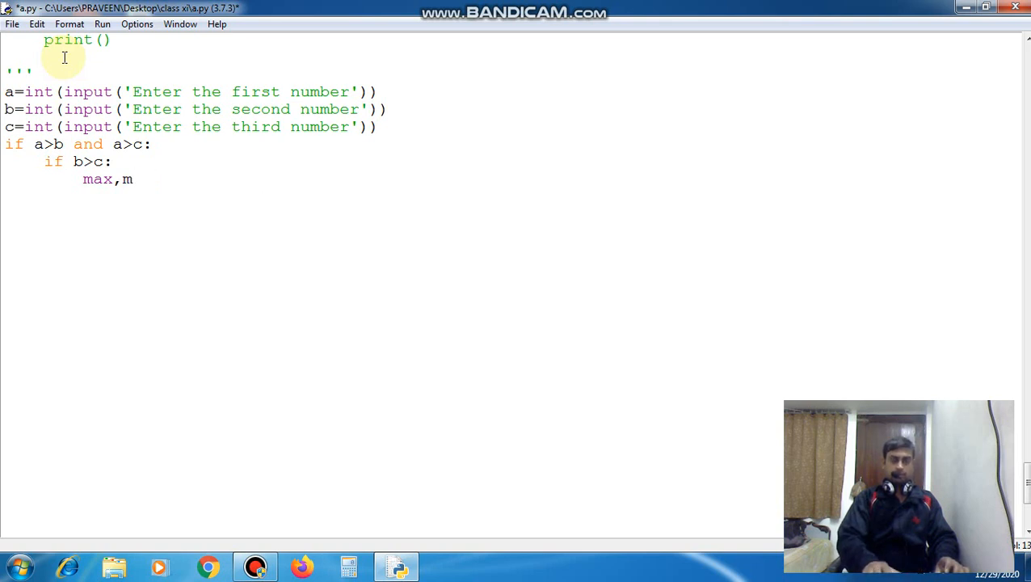
{"action": "type", "text": "id"}
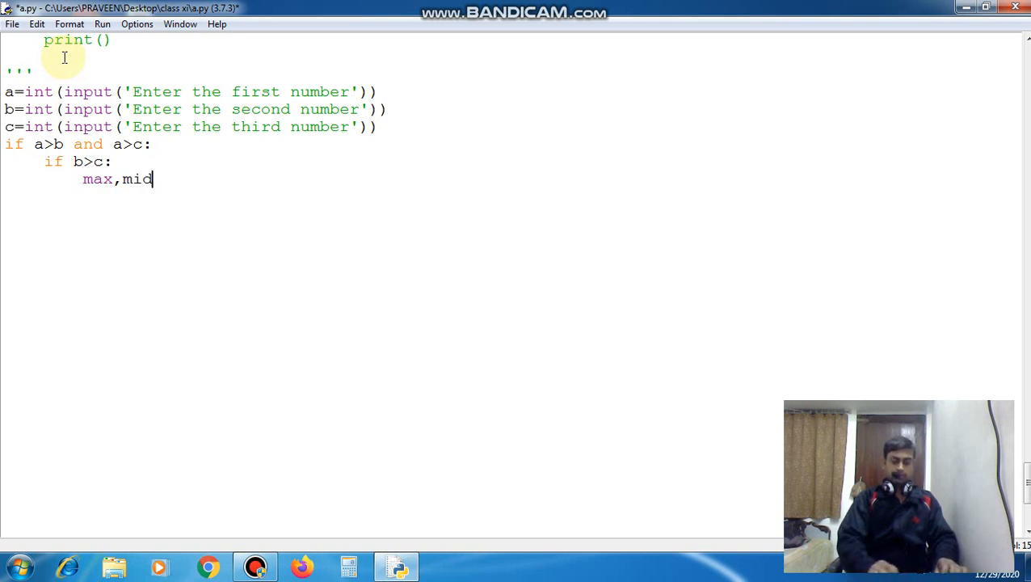
{"action": "type", "text": ",mi"}
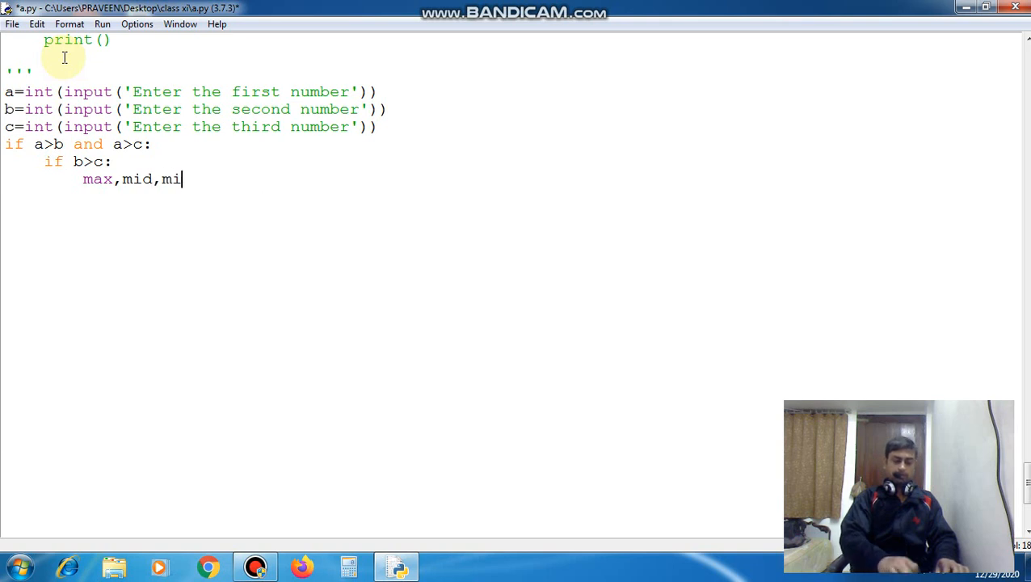
{"action": "type", "text": "n="}
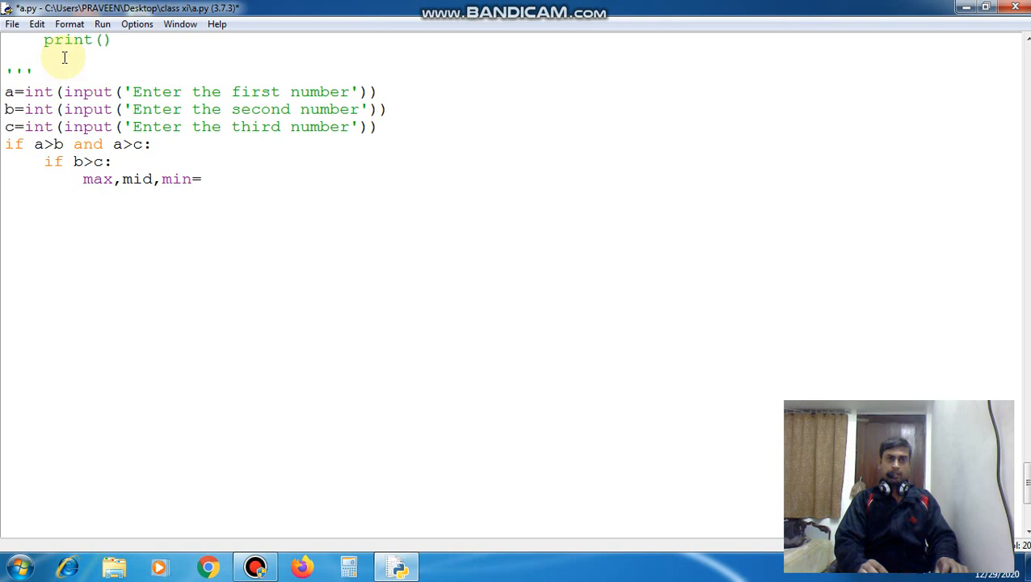
{"action": "type", "text": "a"}
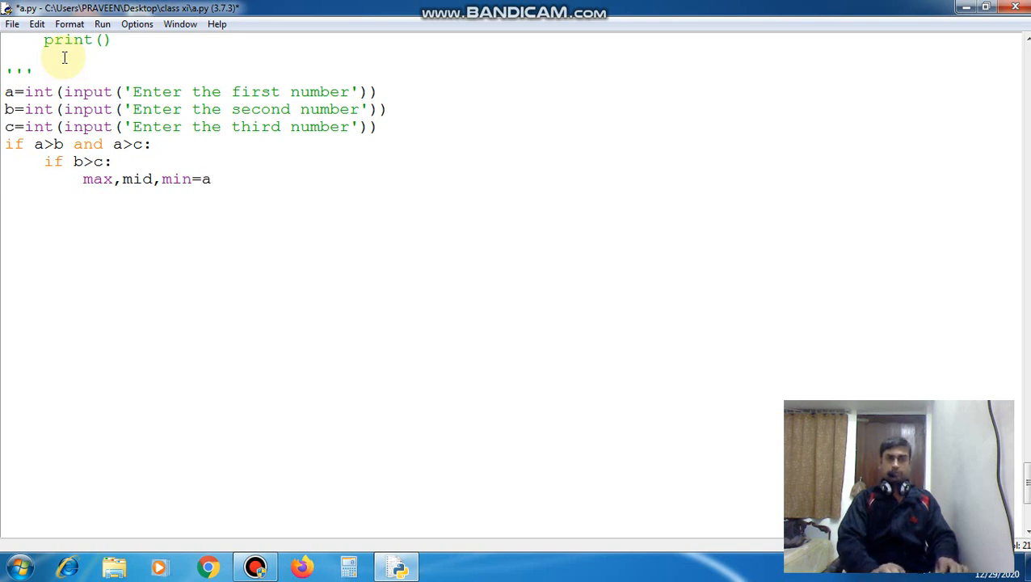
{"action": "type", "text": ","}
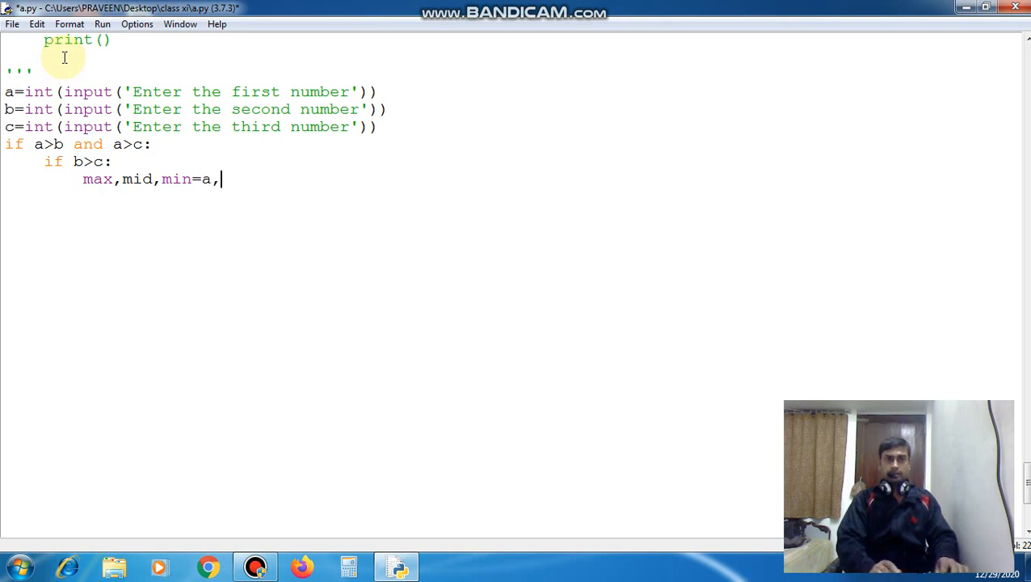
{"action": "type", "text": "b"}
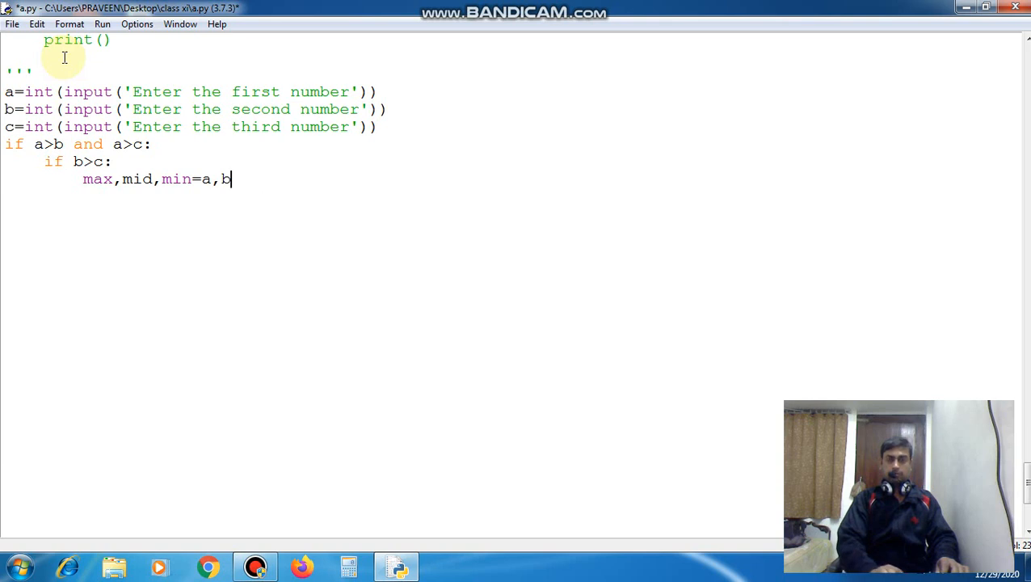
{"action": "type", "text": ",c"}
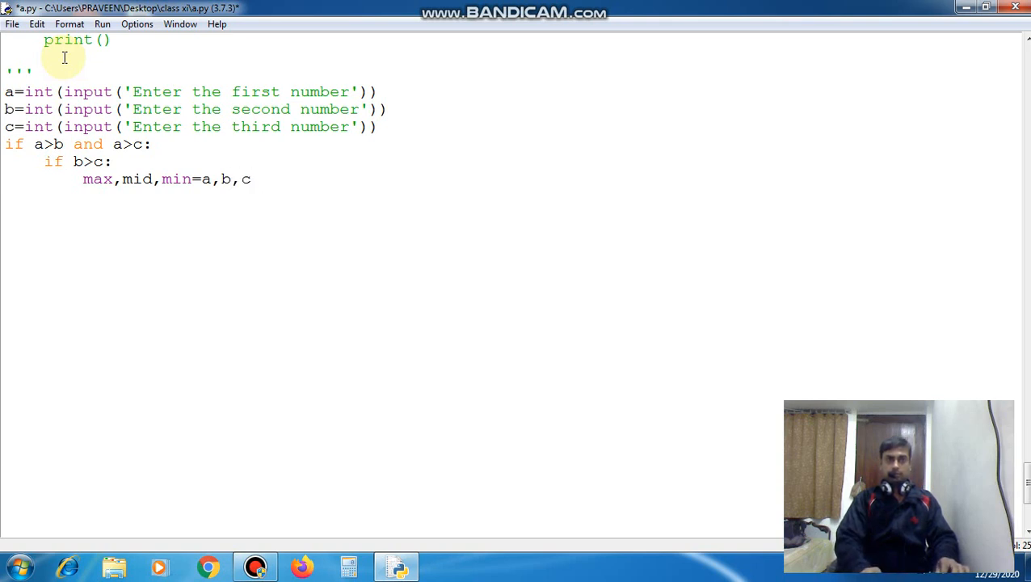
Step: Add the else branch assigning max,mid,min=a,c,b and begin the next condition
{"action": "type", "text": "e"}
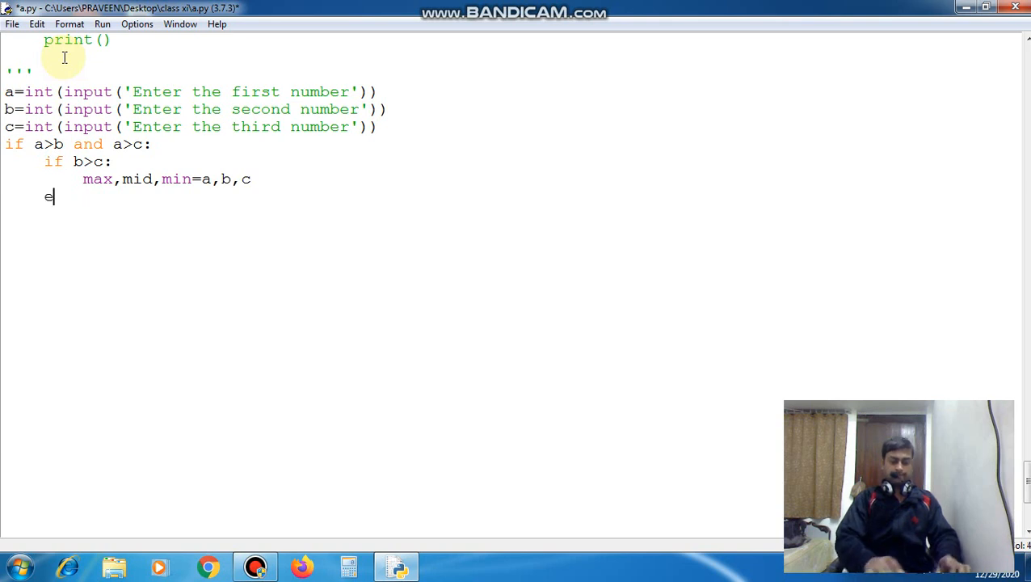
{"action": "type", "text": "lse"}
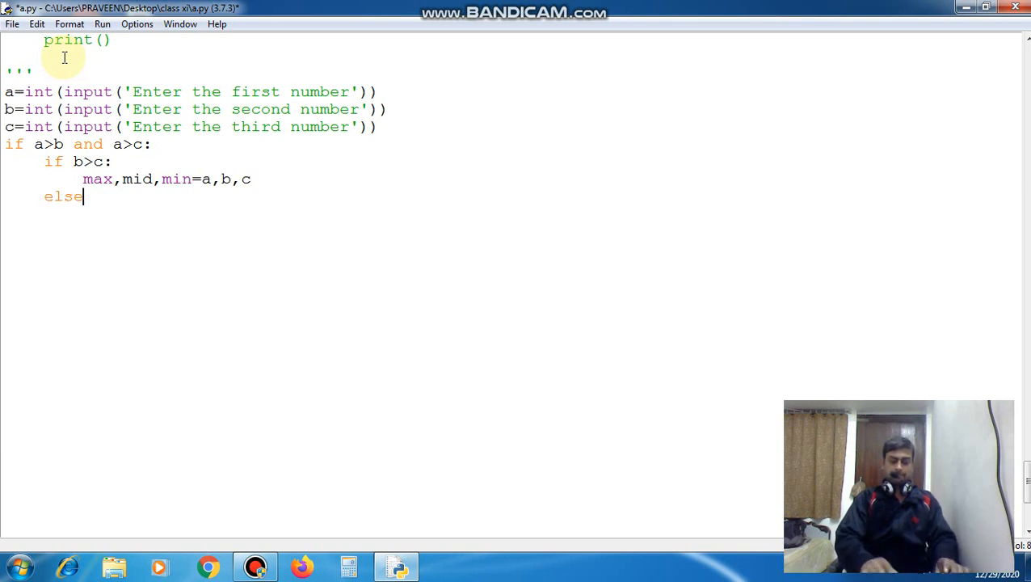
{"action": "type", "text": ":"}
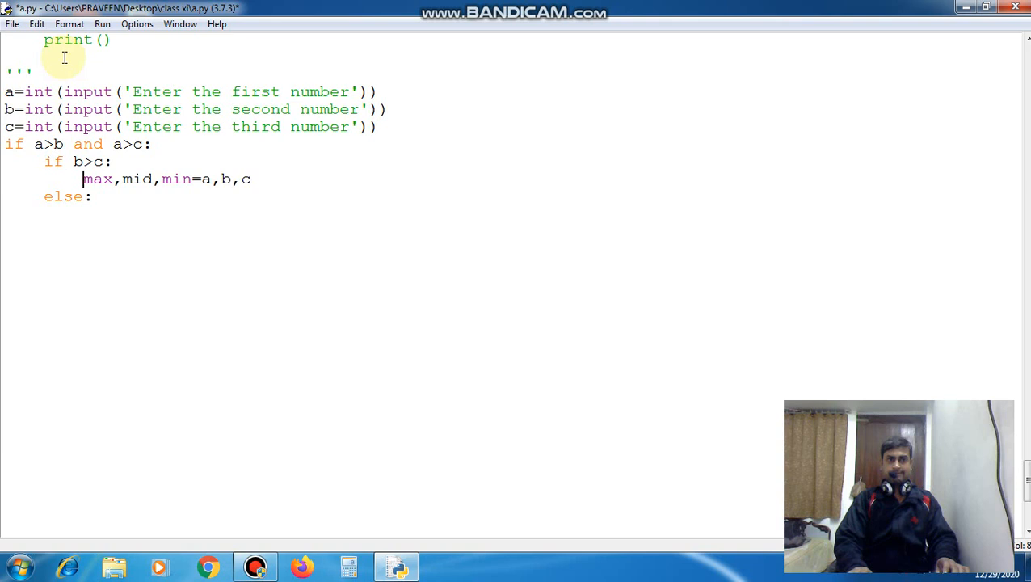
{"action": "left_click_drag", "start_coordinate": [84, 178], "coordinate": [237, 178]}
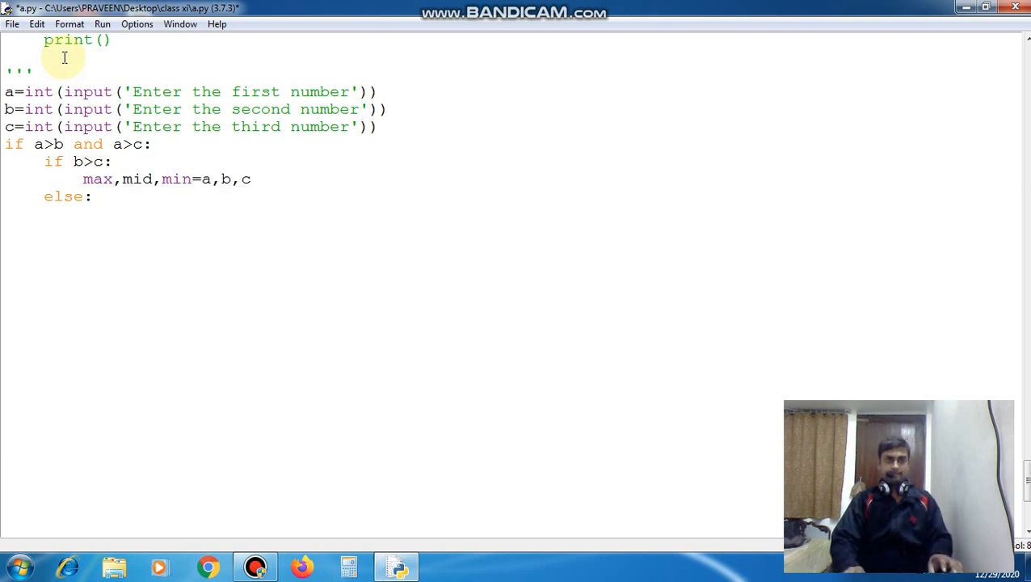
{"action": "type", "text": "max,mid,min=a,b,c"}
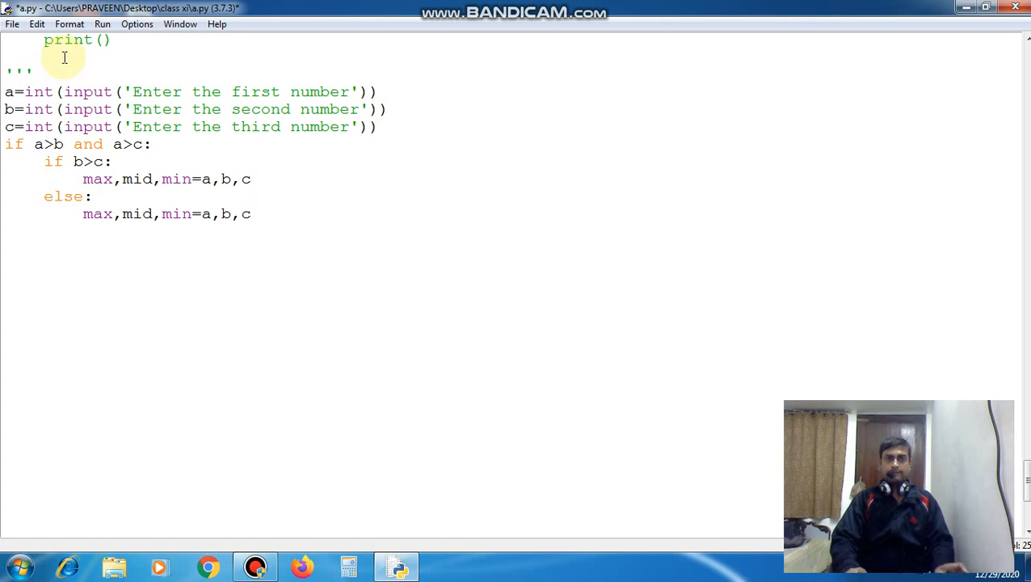
{"action": "left_click", "coordinate": [241, 213]}
{"action": "type", "text": "c,"}
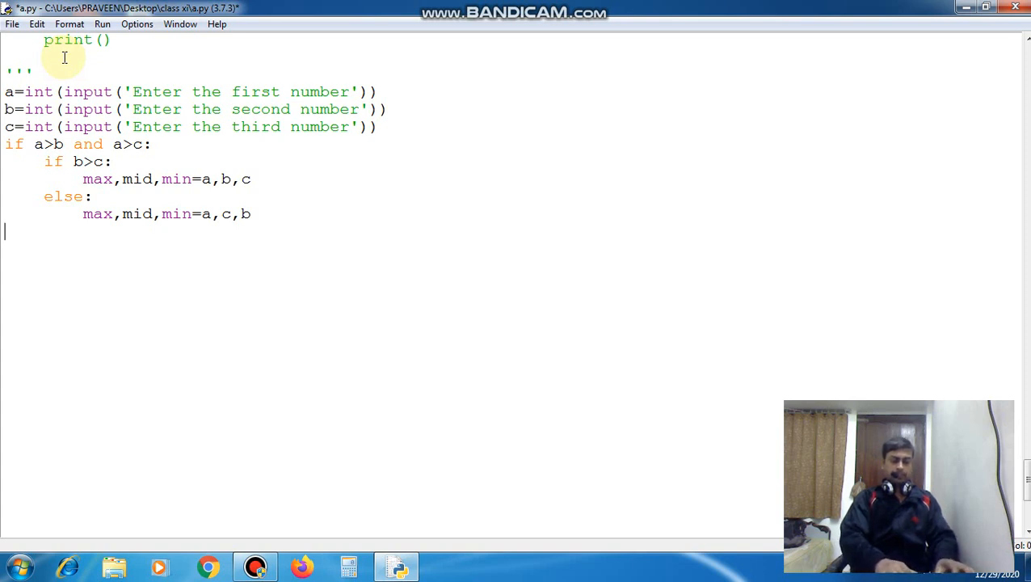
{"action": "type", "text": "if"}
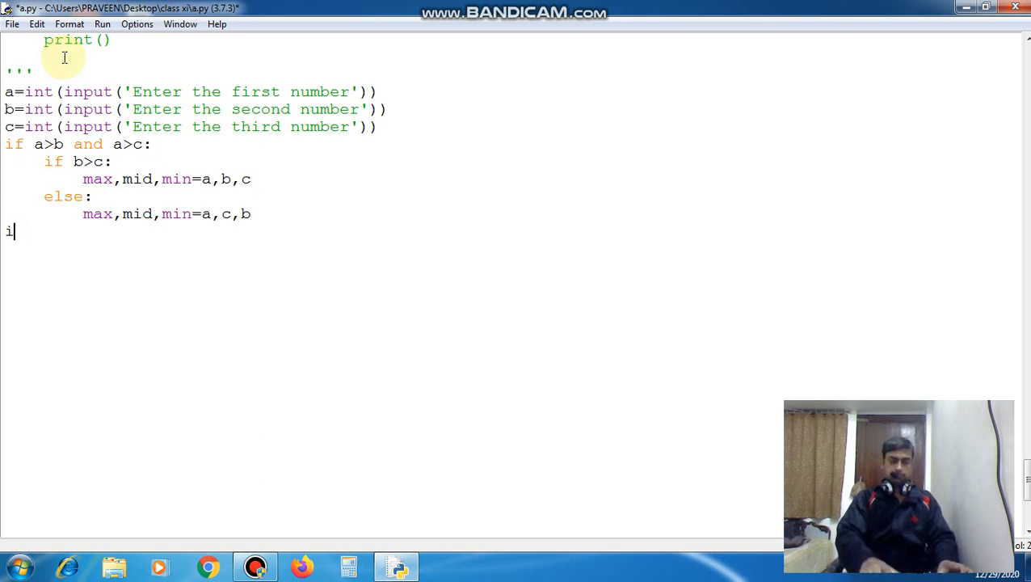
Step: Add elif b>c and b>a: with nested if c>a assigning max,mid,min=b,c,a
{"action": "type", "text": "lif"}
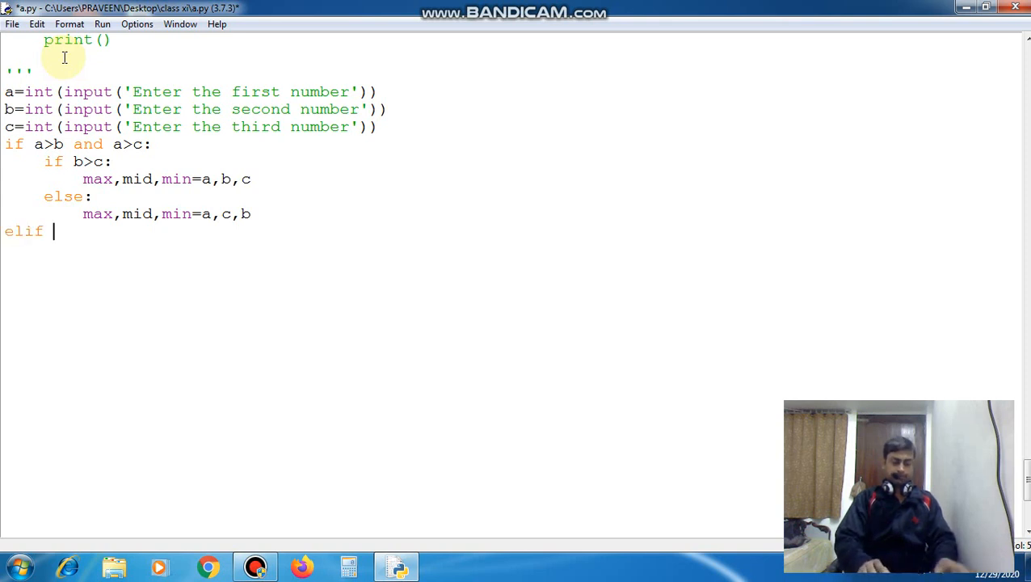
{"action": "type", "text": "b>c and b"}
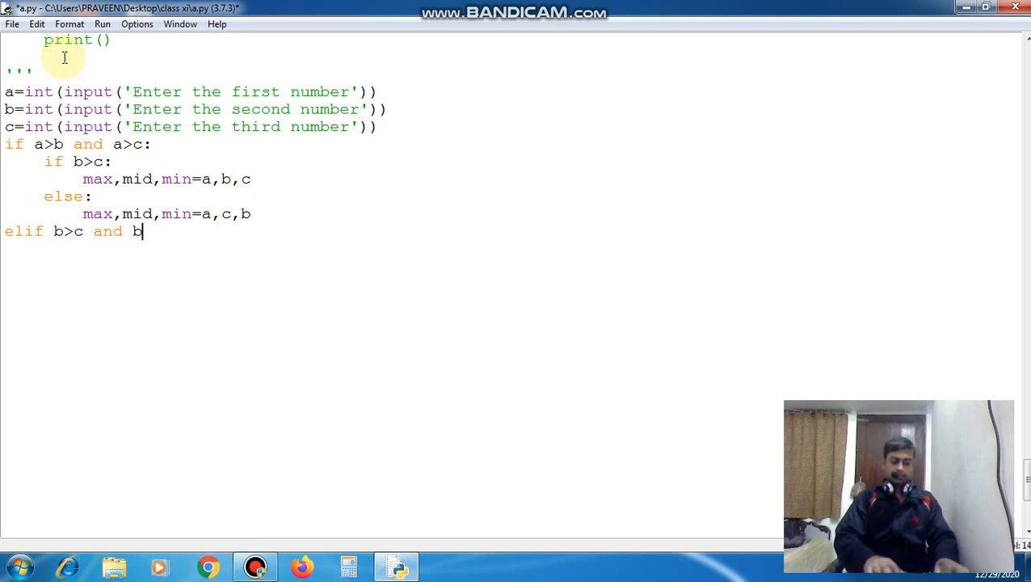
{"action": "type", "text": ">"}
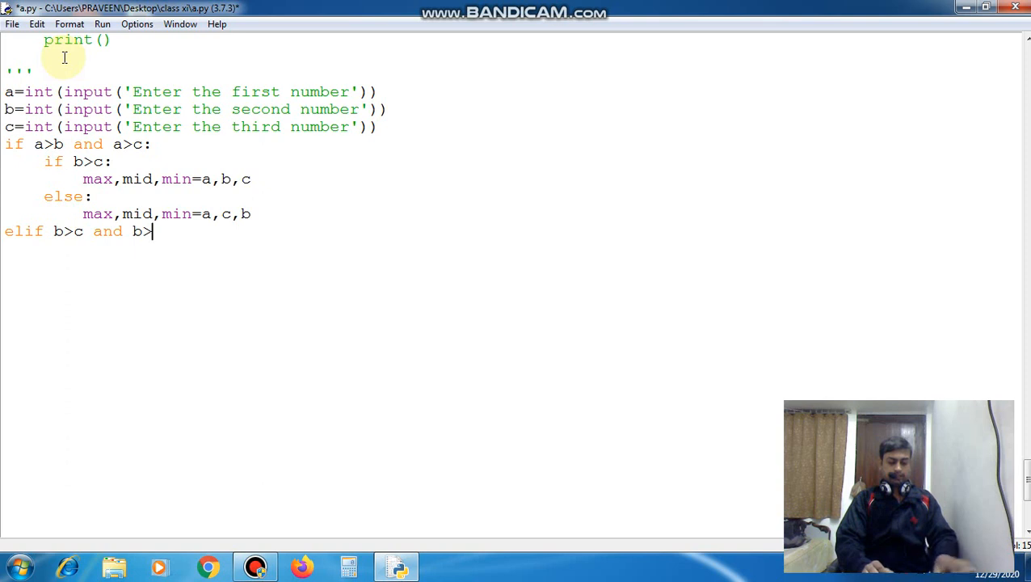
{"action": "type", "text": "a:"}
{"action": "type", "text": "if"}
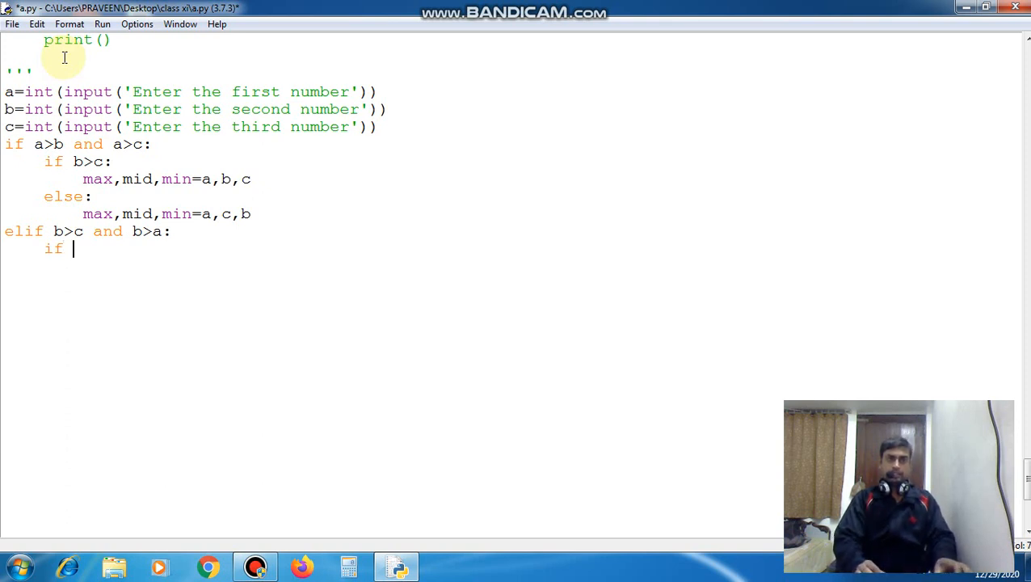
{"action": "type", "text": "c"}
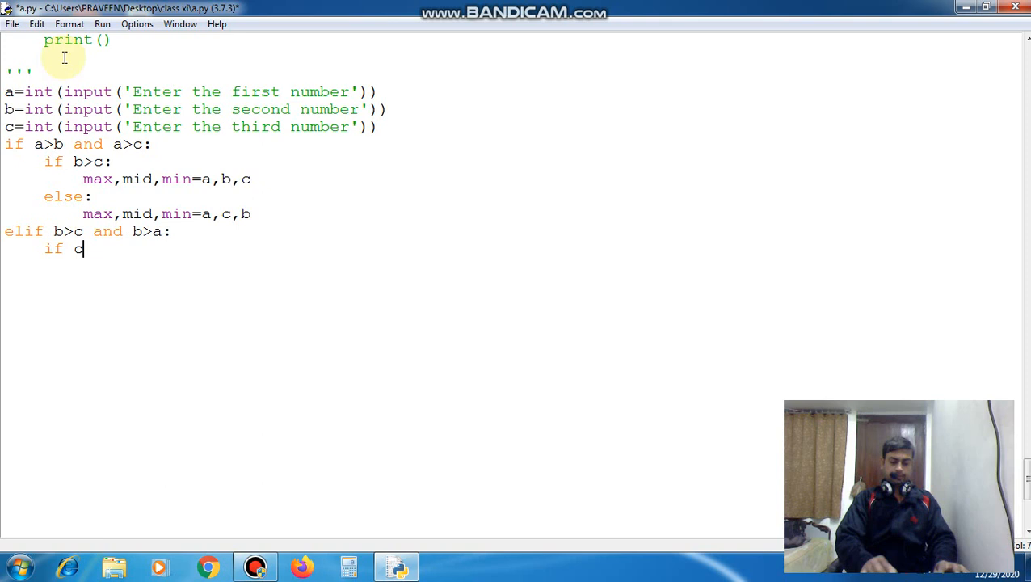
{"action": "type", "text": ">a:"}
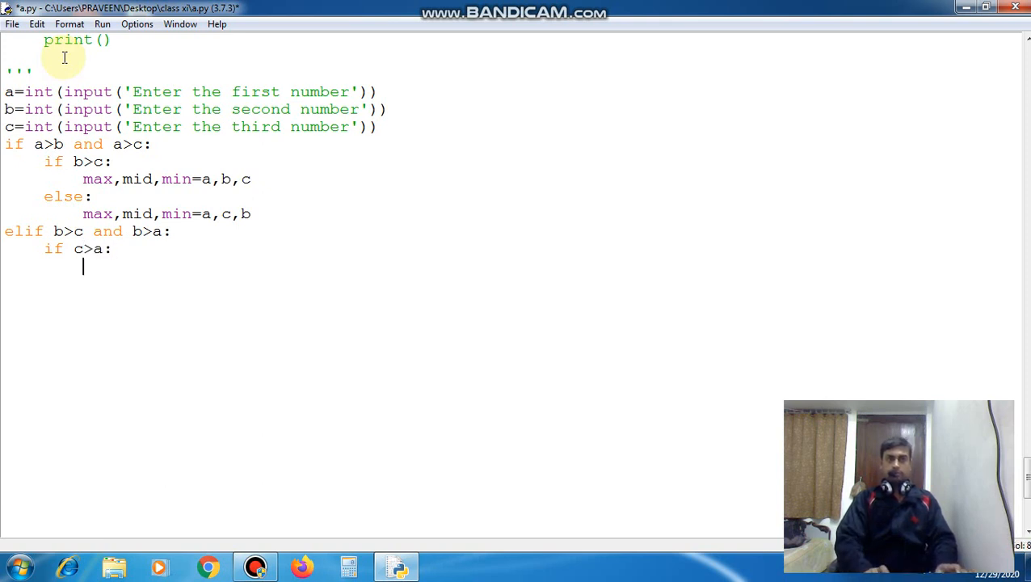
{"action": "type", "text": "max,mid,min=a,b,c"}
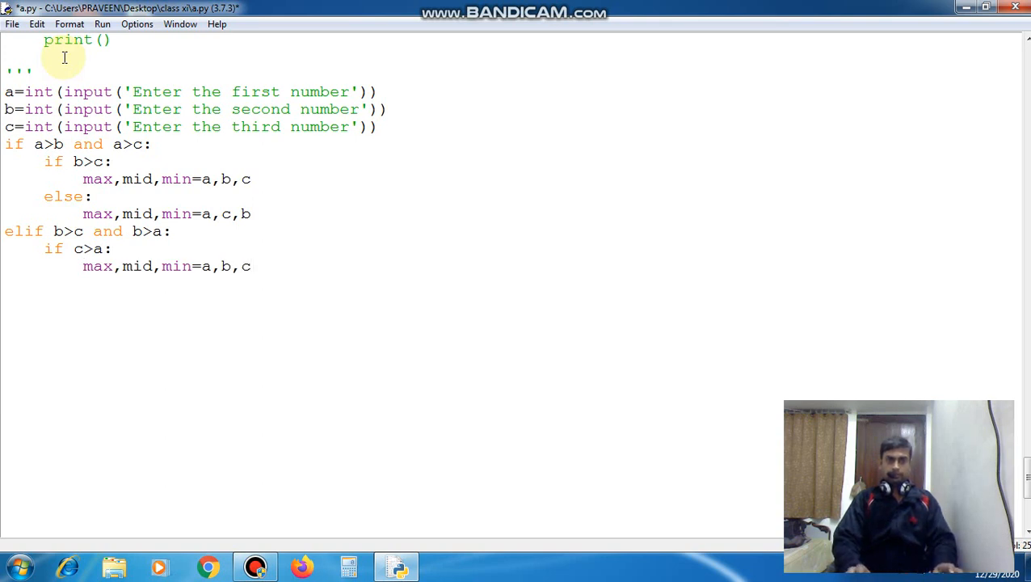
{"action": "key", "text": "BackSpace"}
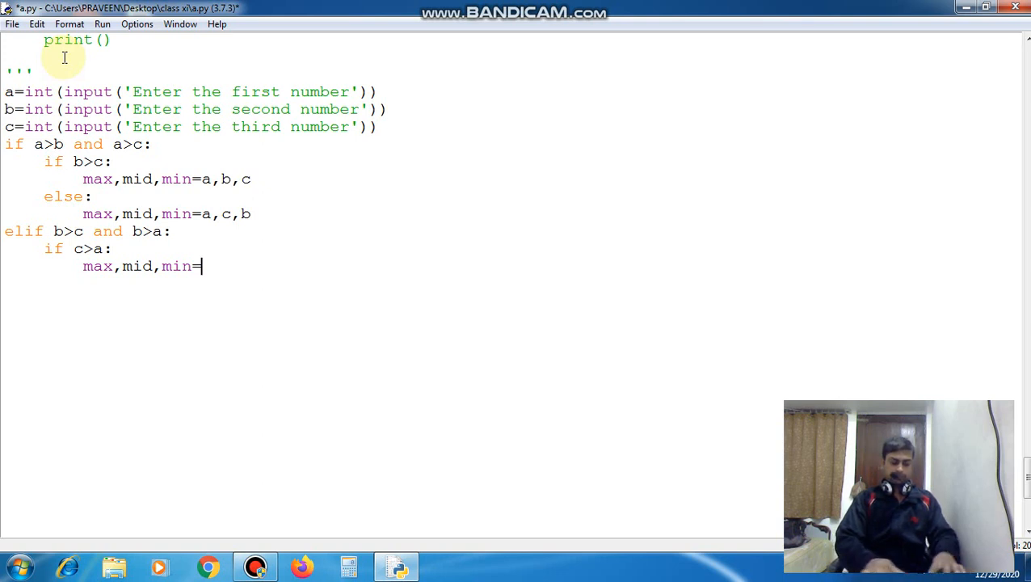
{"action": "type", "text": "b,c,a"}
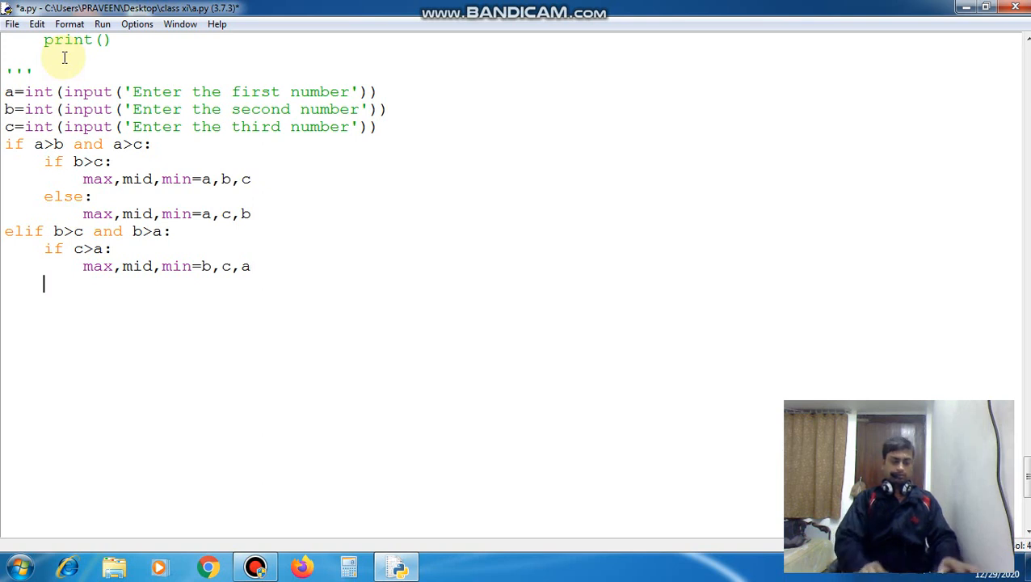
Step: Add the else branch assigning max,mid,min=b,a,c
{"action": "type", "text": "else:"}
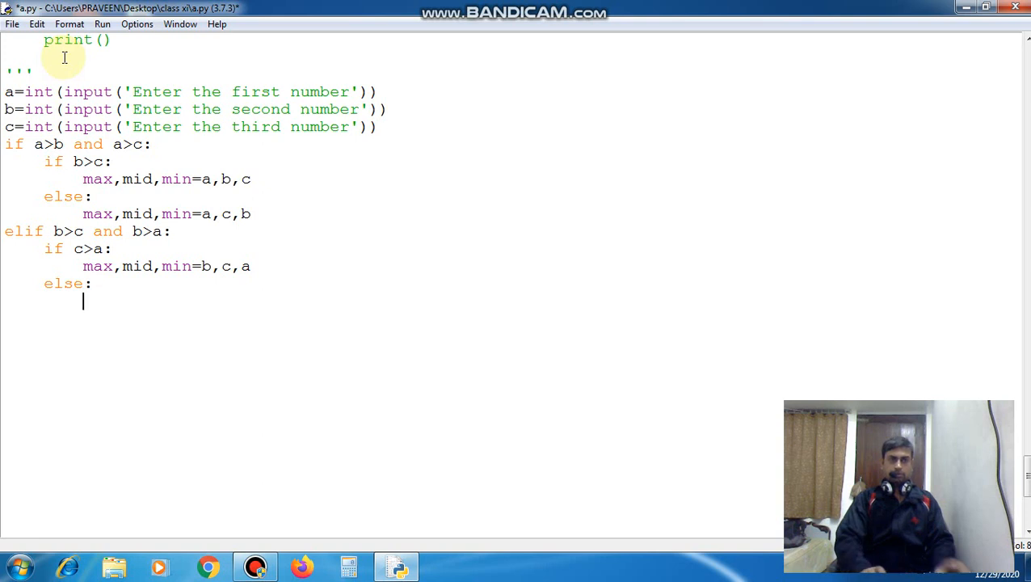
{"action": "type", "text": "max,mid,min=a,b,c"}
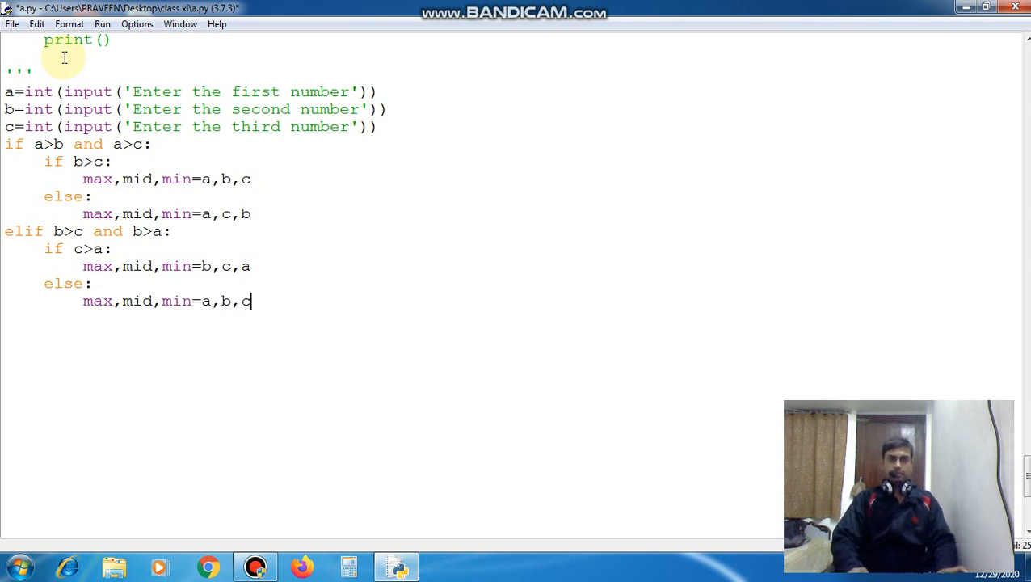
{"action": "key", "text": "Backspace"}
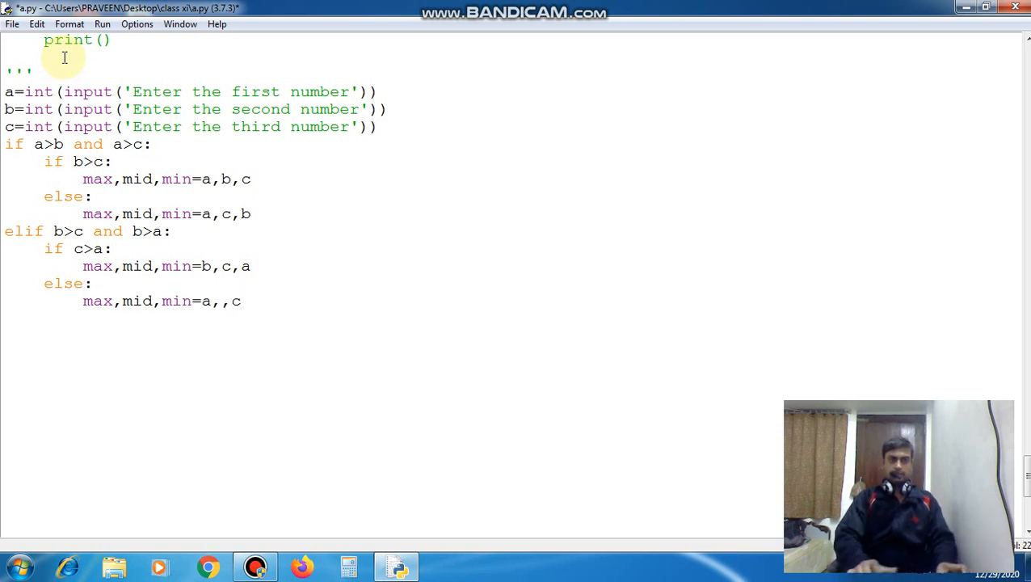
{"action": "key", "text": "Backspace"}
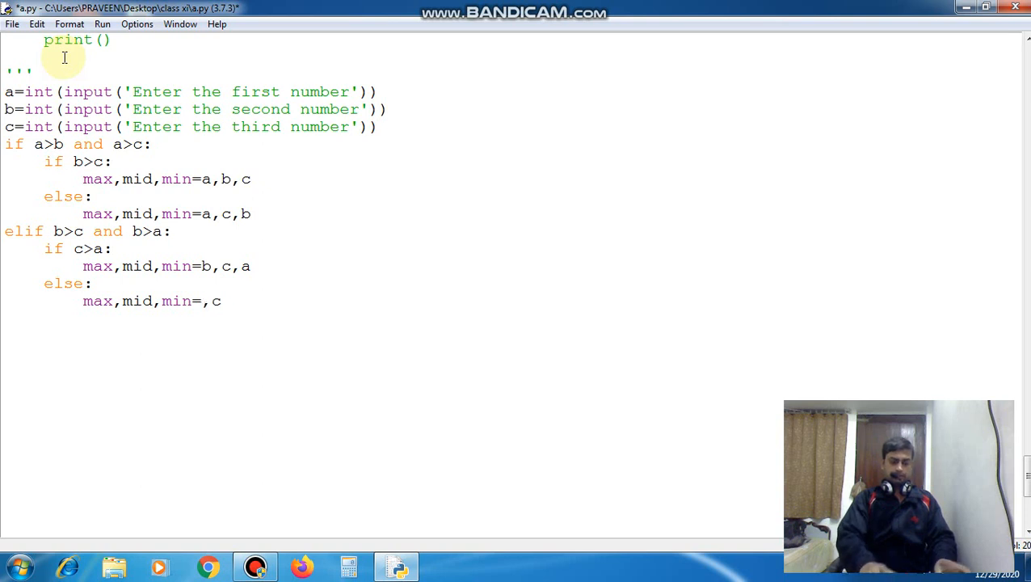
{"action": "type", "text": "b"}
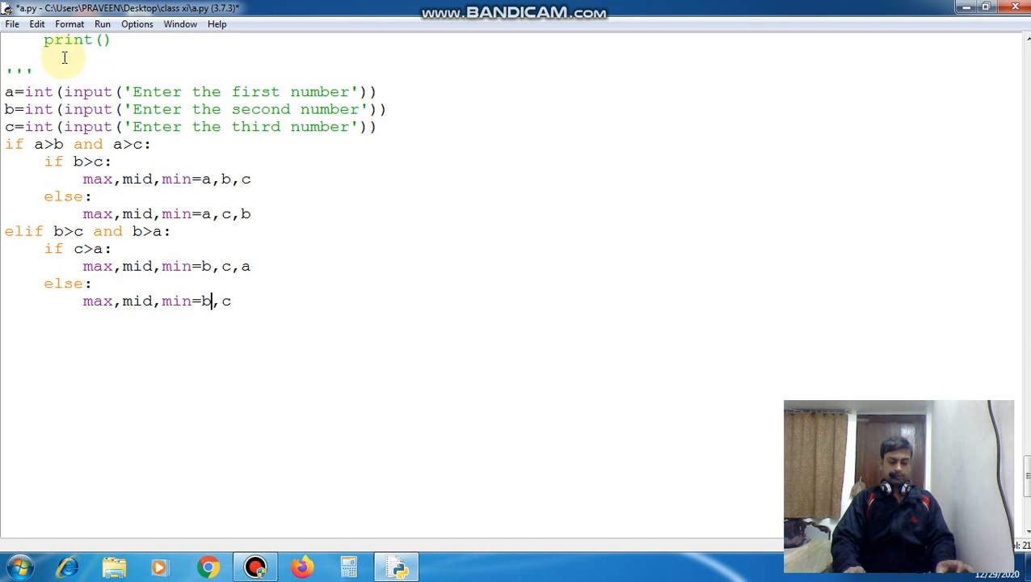
{"action": "type", "text": "a,"}
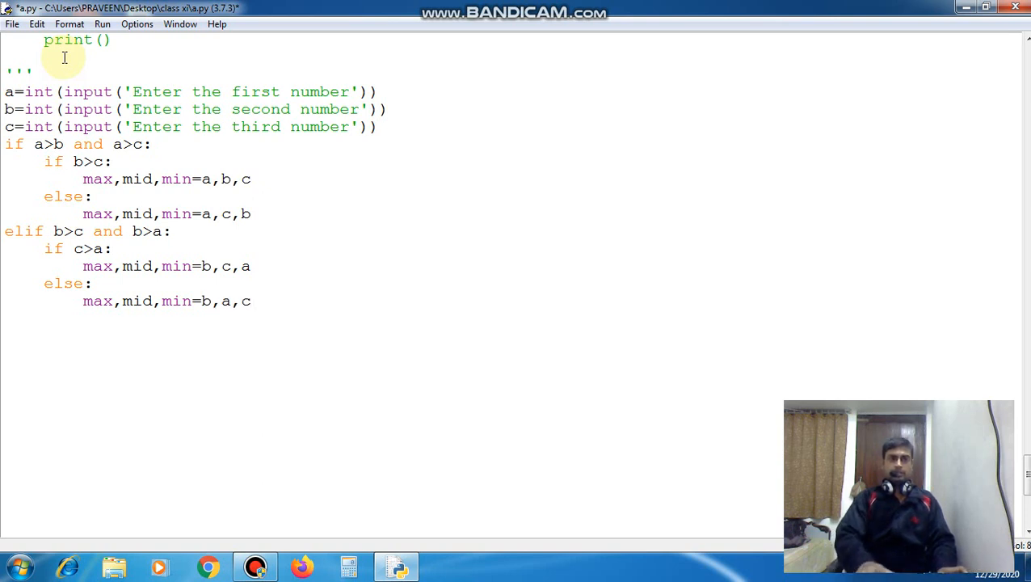
{"action": "type", "text": "el"}
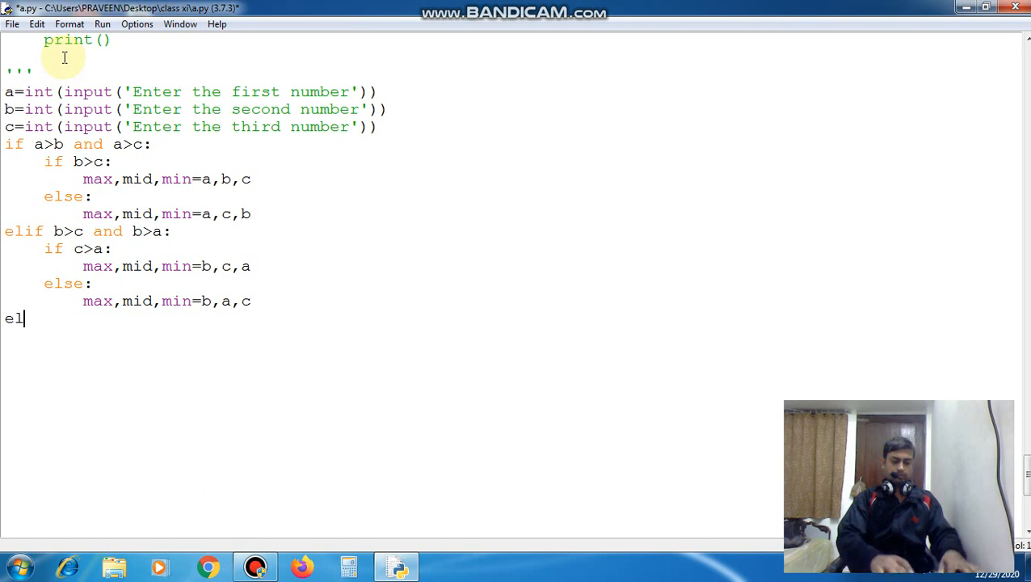
Step: Add the c>a and c>b branch with nested if a>b assigning c,a,b
{"action": "type", "text": "if"}
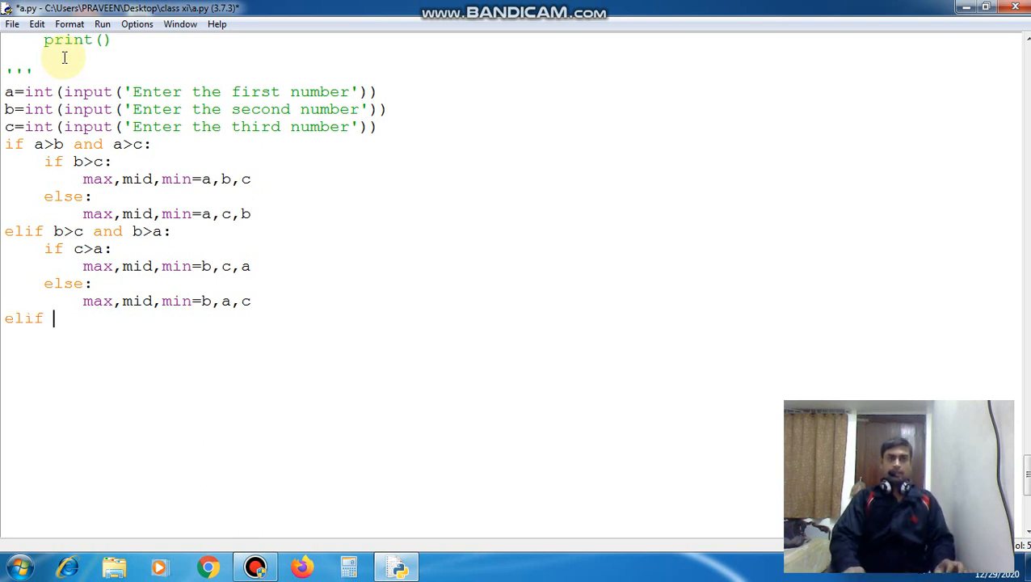
{"action": "type", "text": "c"}
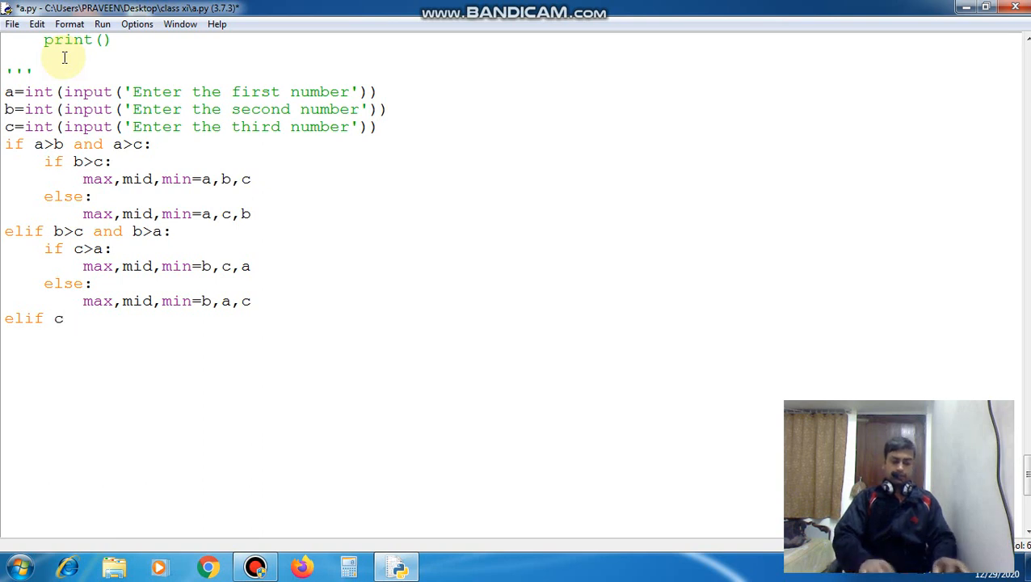
{"action": "type", "text": ">a"}
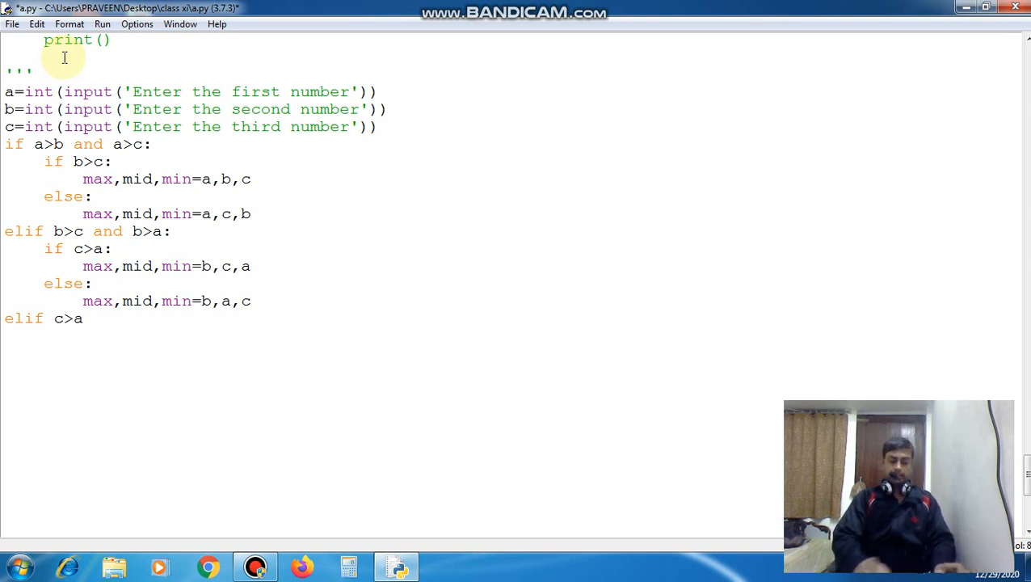
{"action": "type", "text": "and"}
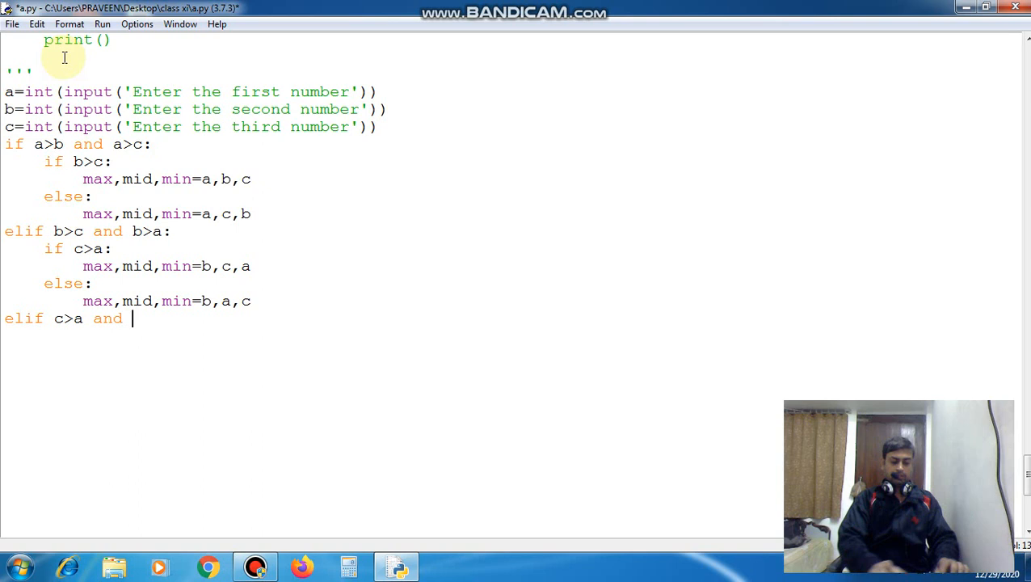
{"action": "type", "text": "c>b:"}
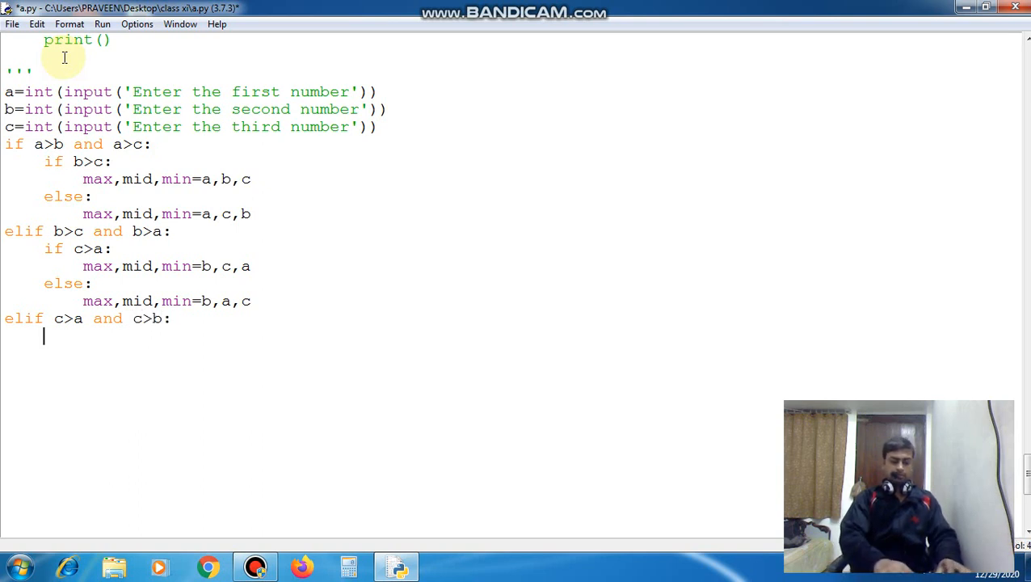
{"action": "type", "text": "if"}
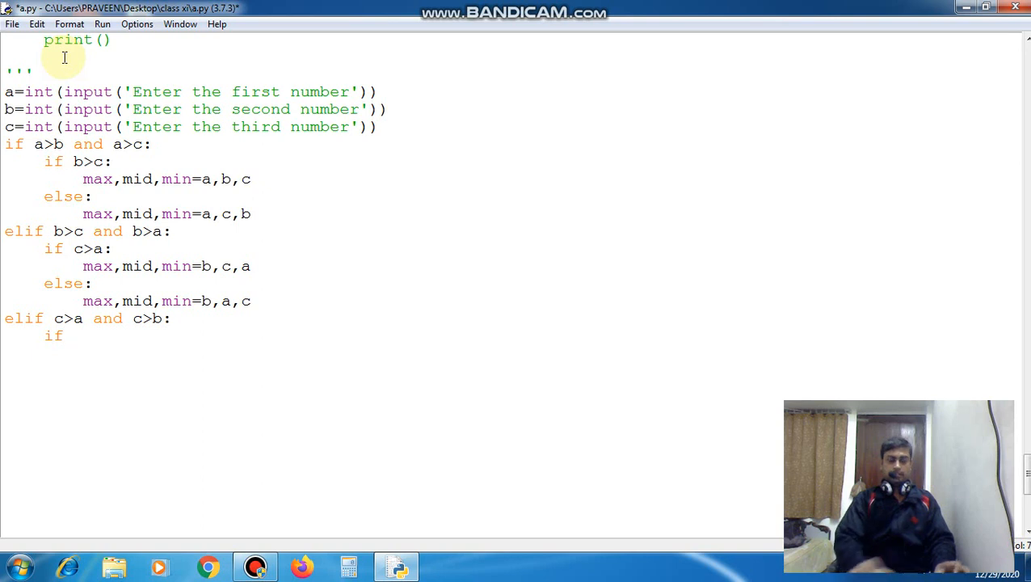
{"action": "type", "text": "a>b:"}
{"action": "type", "text": "max,mid,min=a,b,c"}
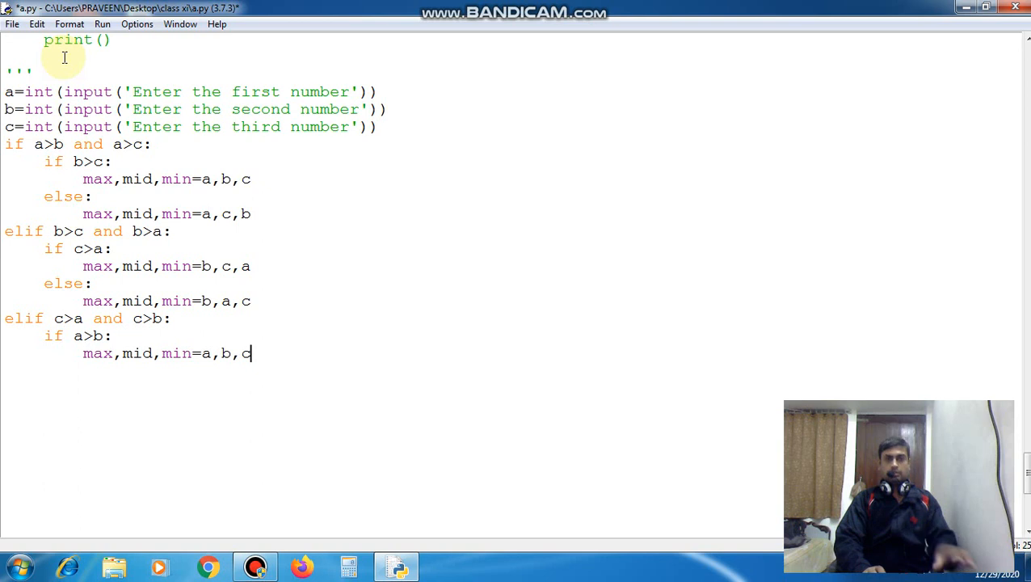
{"action": "key", "text": "backspace"}
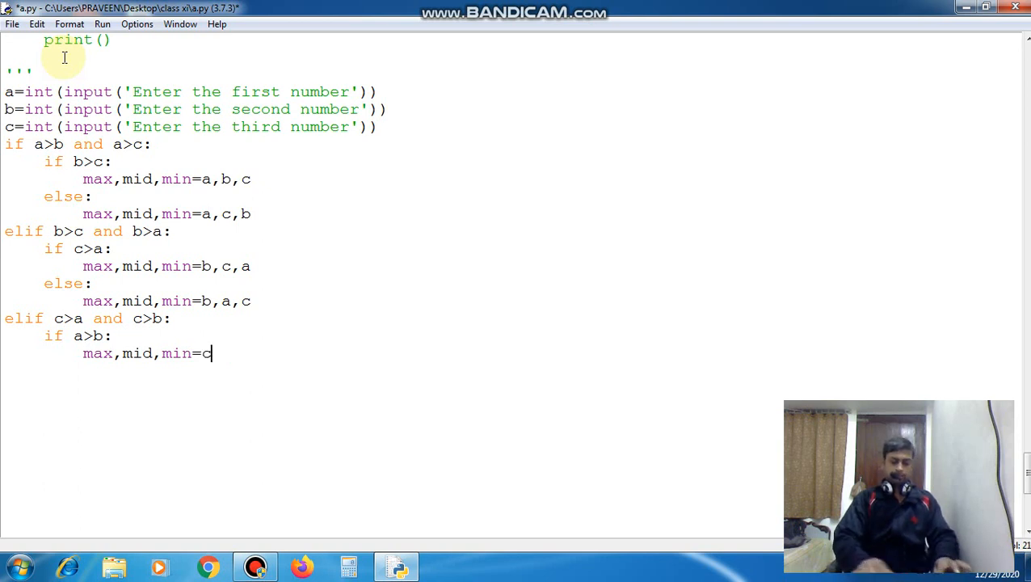
{"action": "type", "text": ",a,b"}
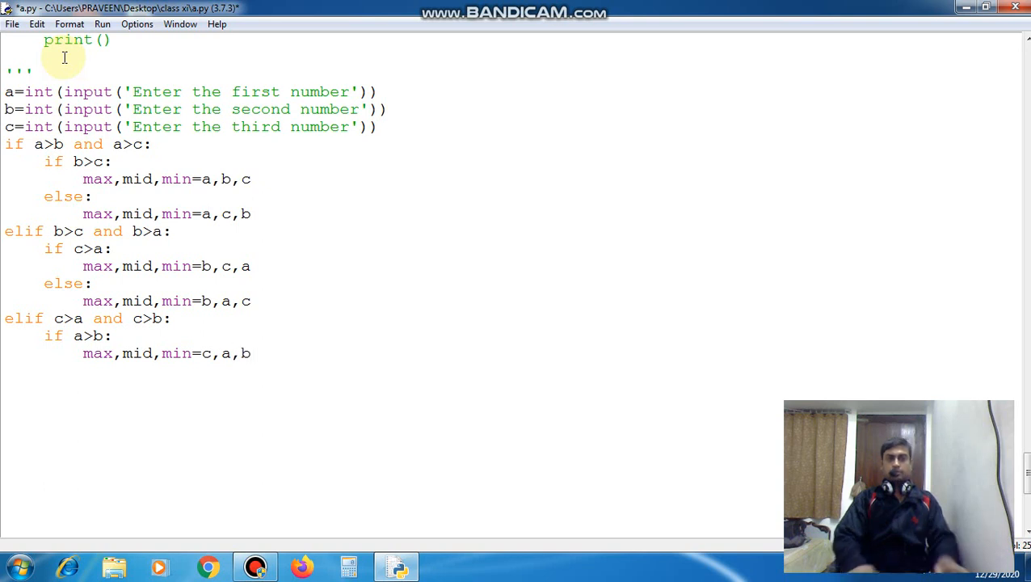
Step: Add the else branch assigning max,mid,min=c,b,a
{"action": "key", "text": "enter"}
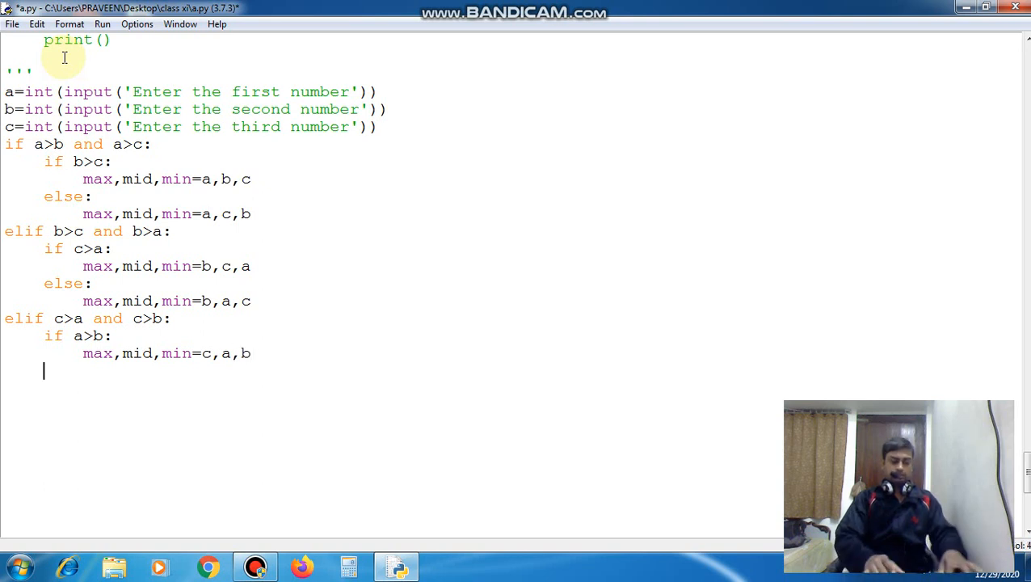
{"action": "type", "text": "else:"}
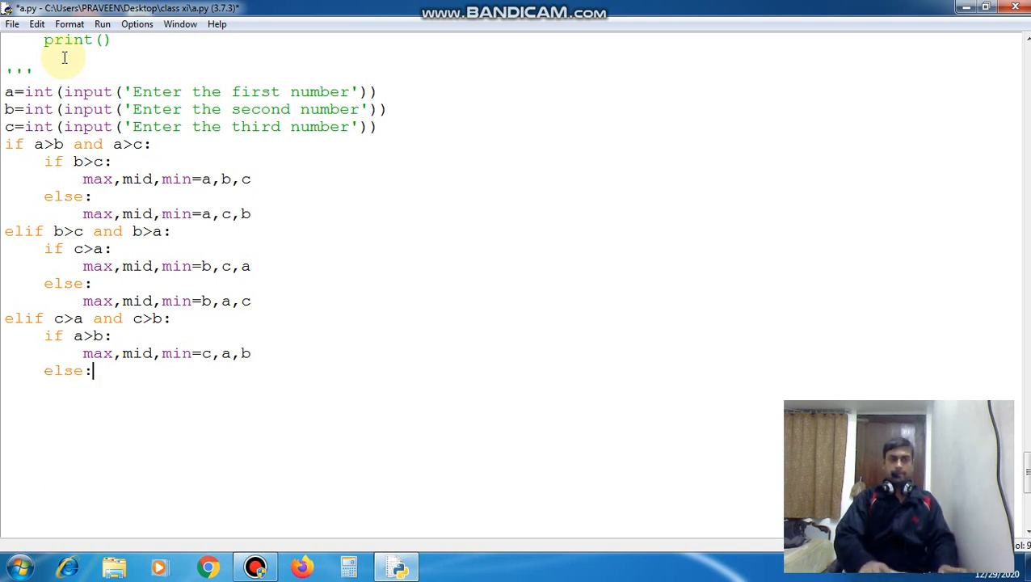
{"action": "type", "text": "max,mid,min=a,b,c"}
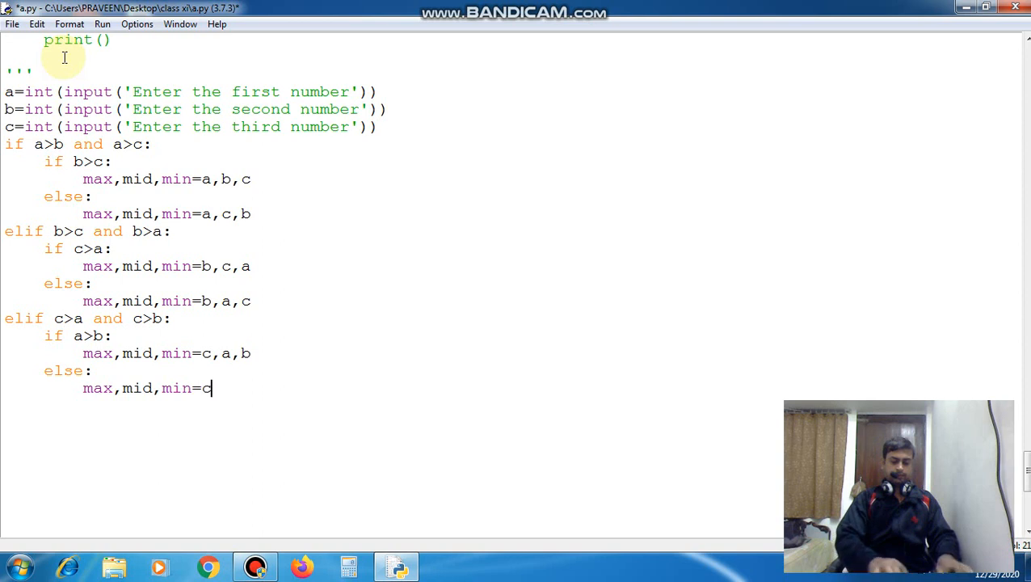
{"action": "type", "text": ",b,a"}
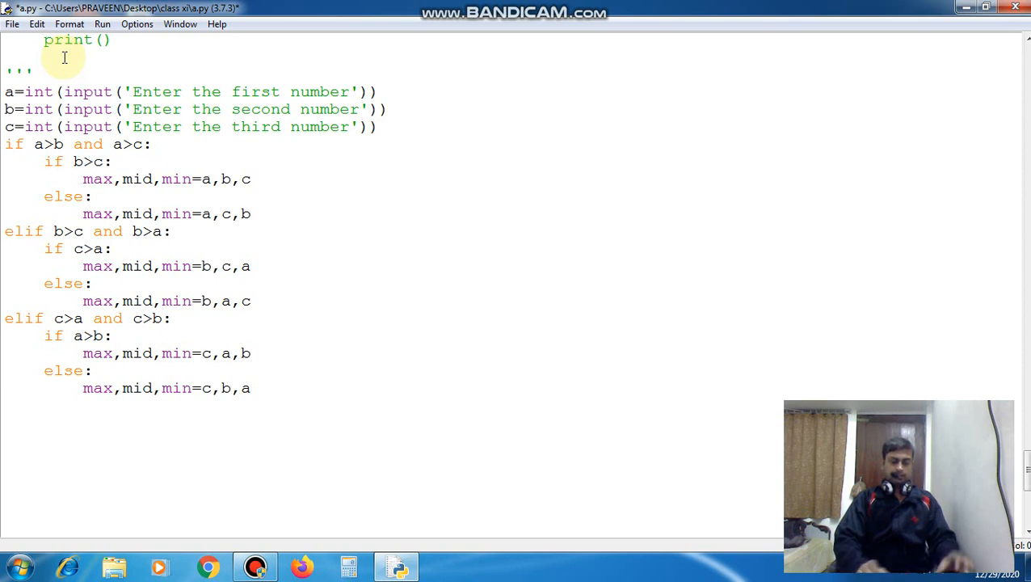
Step: Add print(max,mid,min) at the end of the script
{"action": "type", "text": "print"}
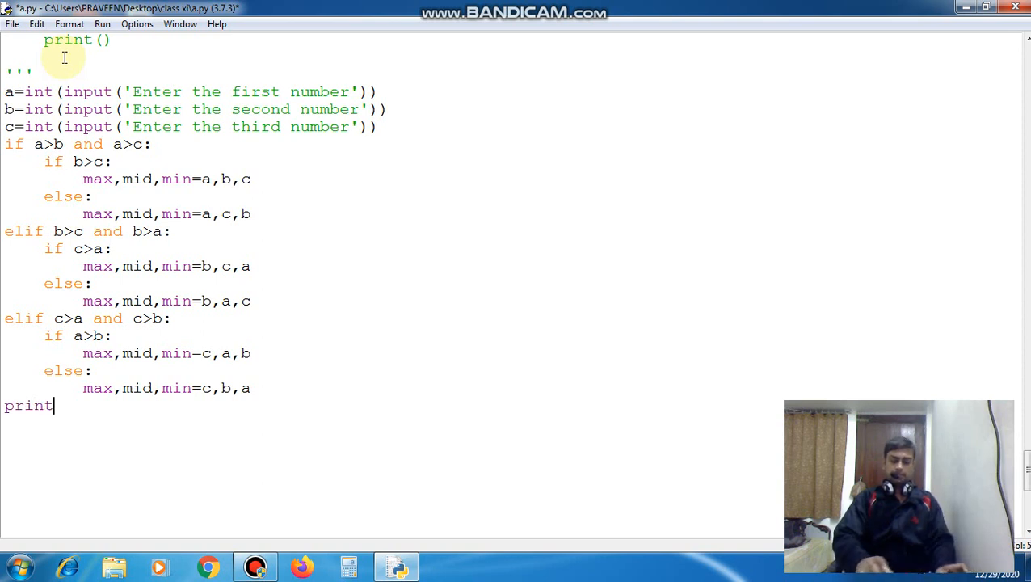
{"action": "type", "text": "()"}
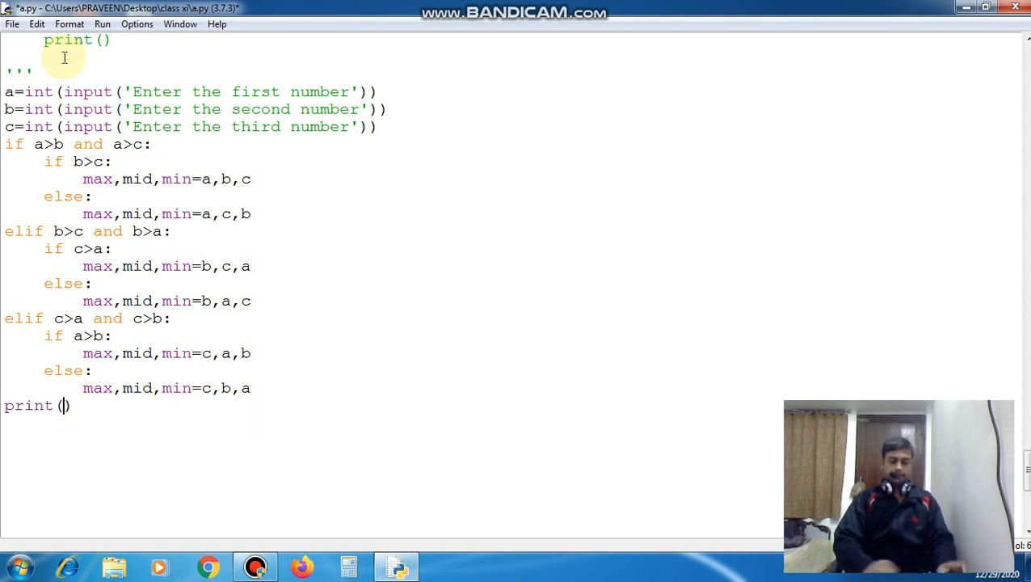
{"action": "type", "text": "max"}
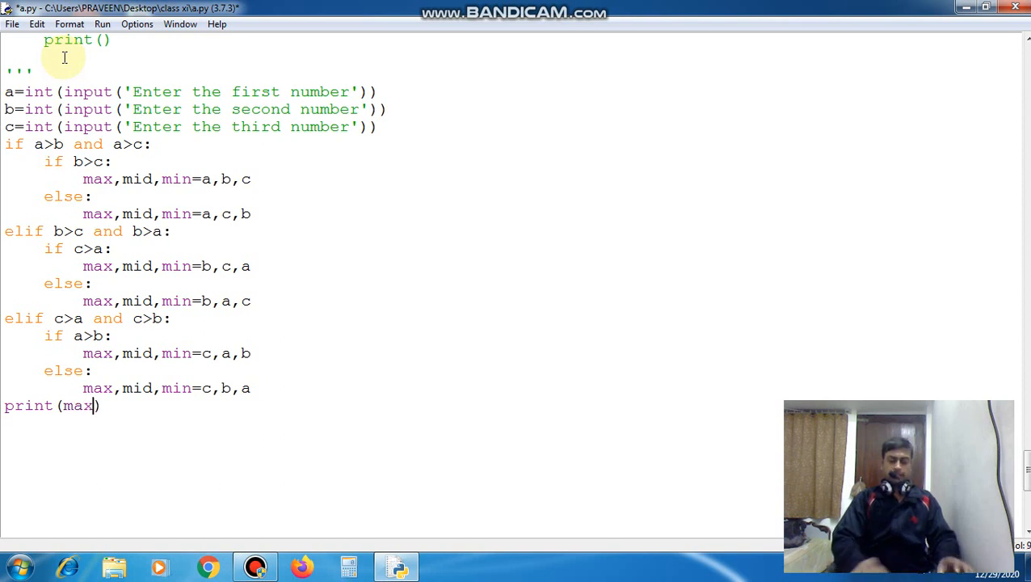
{"action": "type", "text": ",mid,mi"}
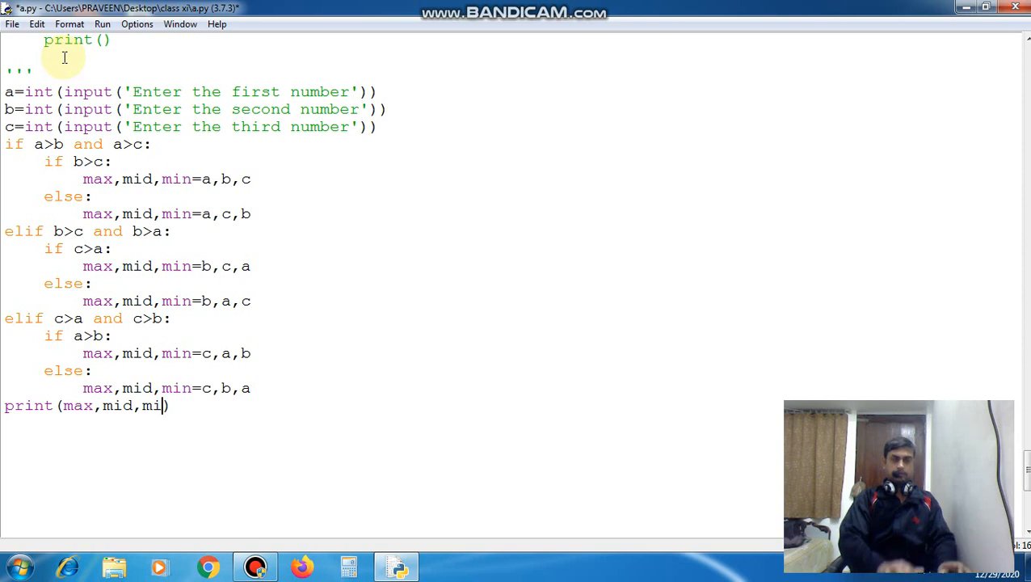
{"action": "type", "text": "n"}
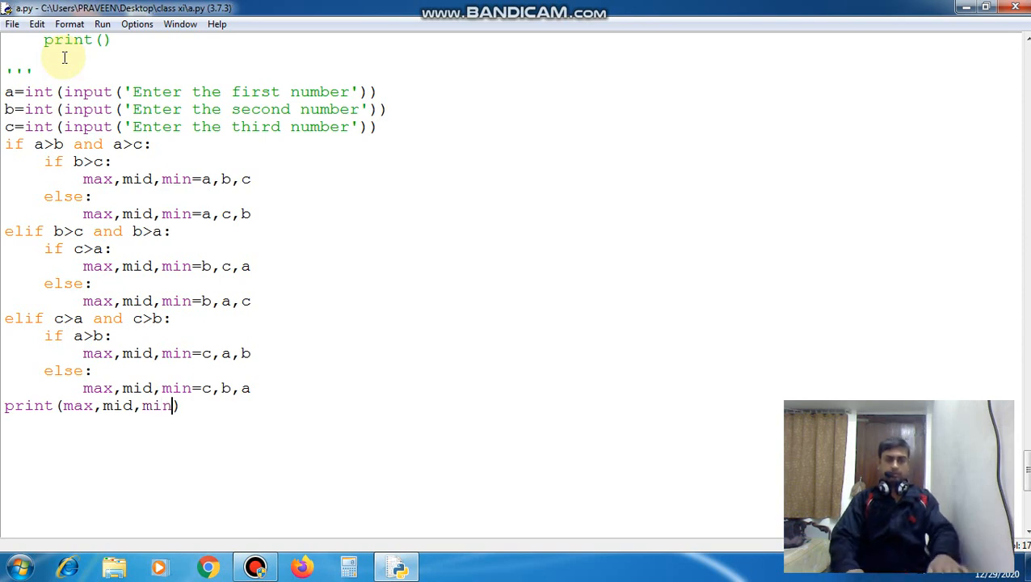
Step: Run the sorting script and enter the test numbers 12 and 15
{"action": "key", "text": "F5"}
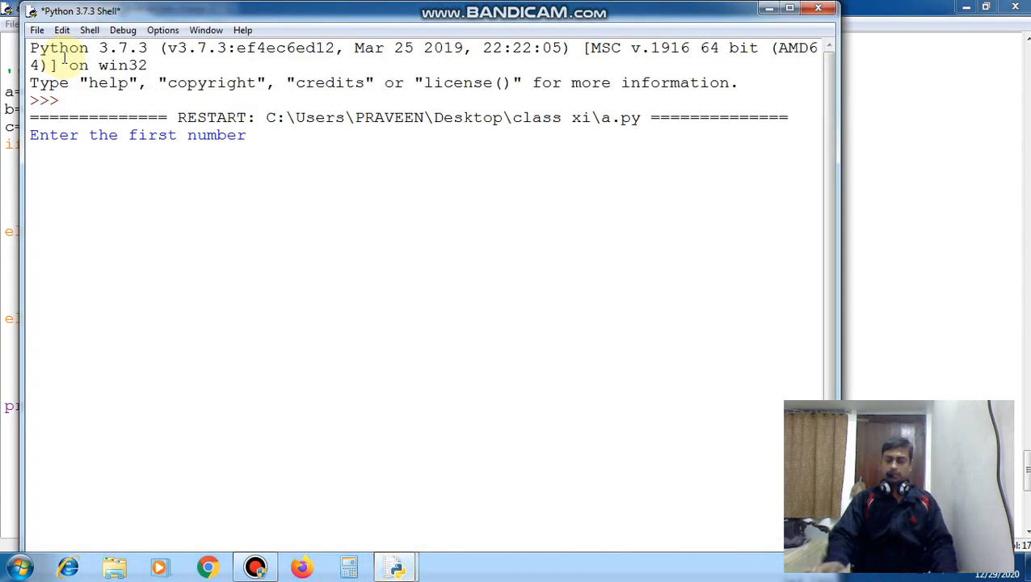
{"action": "type", "text": "12"}
{"action": "type", "text": "10"}
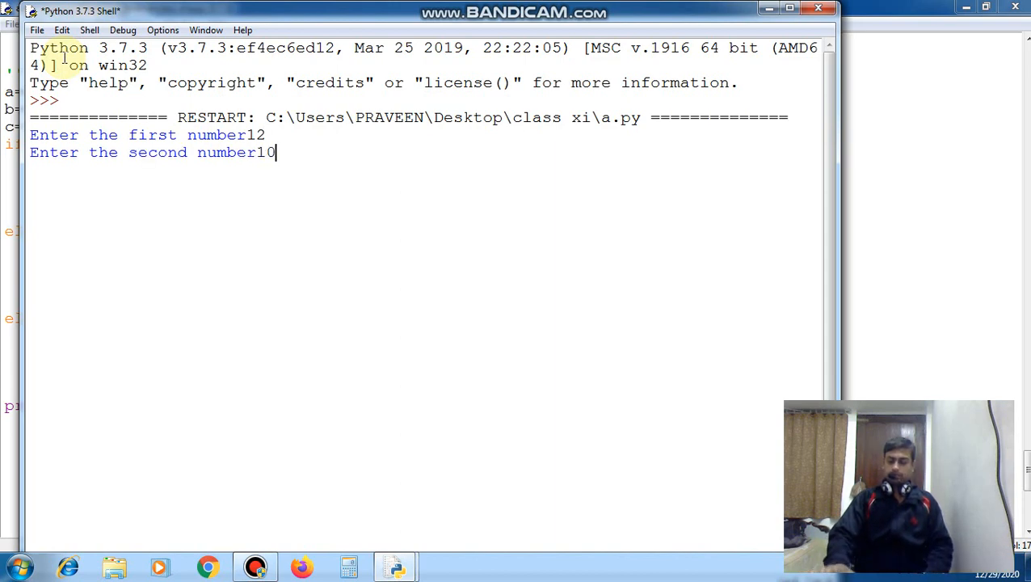
{"action": "type", "text": "15"}
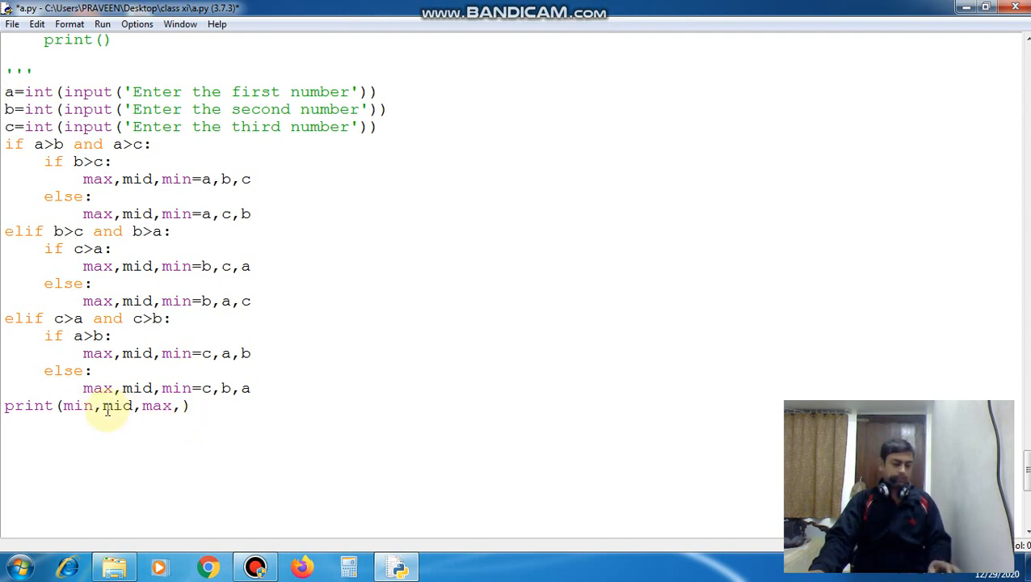
Step: Save the script and enter 12 as a test number
{"action": "key", "text": "ctrl+s"}
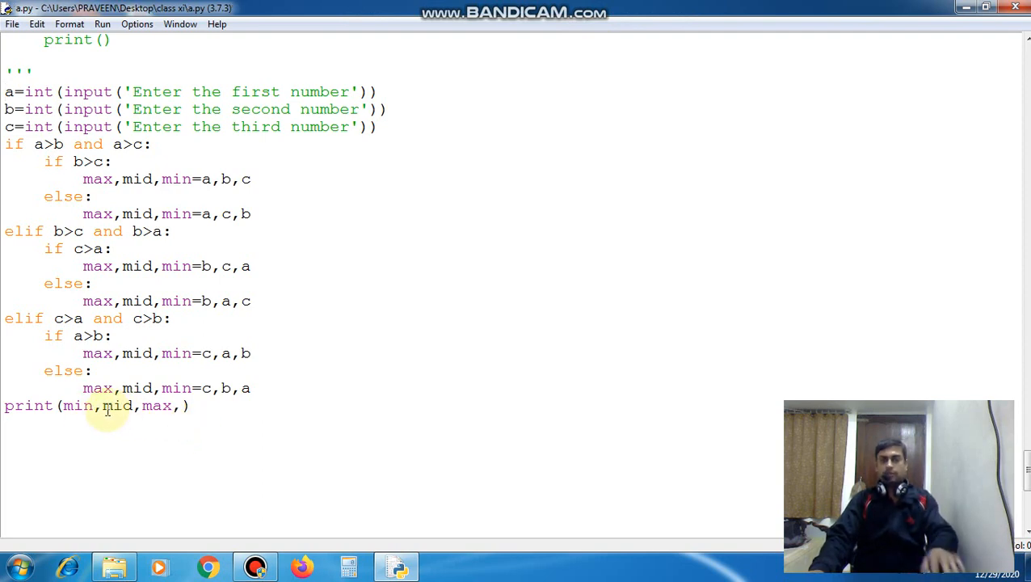
{"action": "type", "text": "12"}
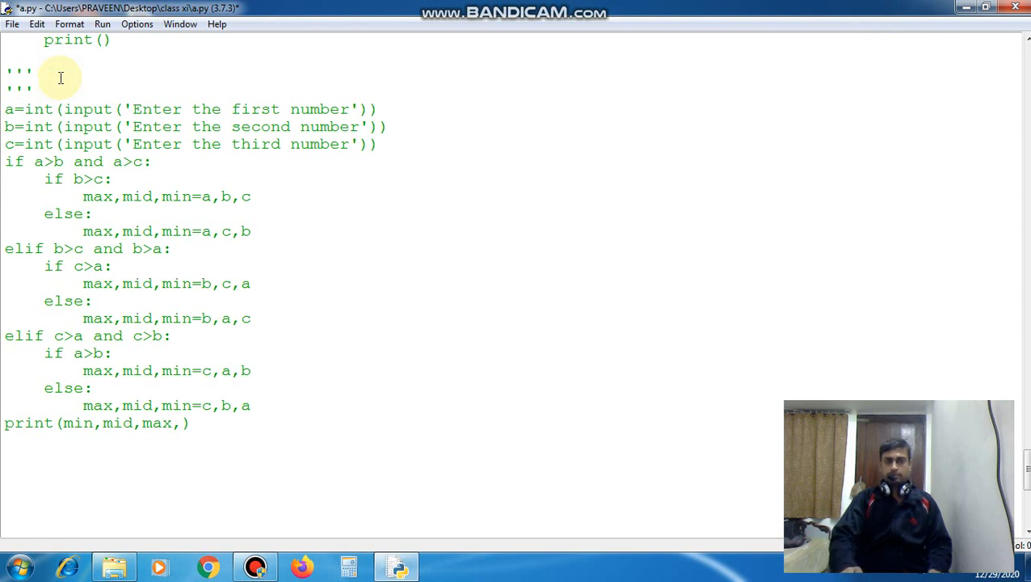
Step: Close the ''' comment block and add the heading '#28 temperature conversion.'
{"action": "type", "text": "'''"}
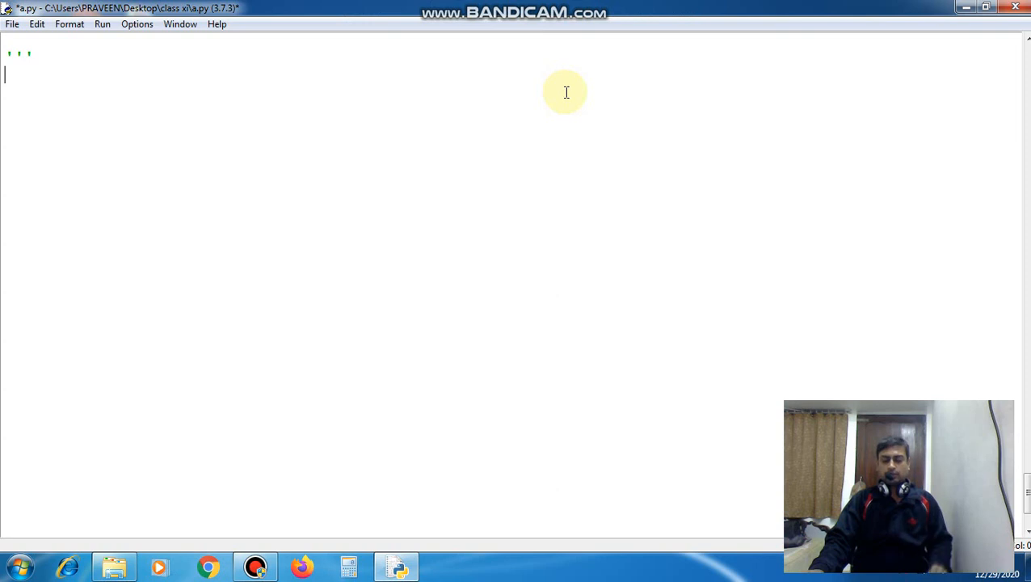
{"action": "mouse_move", "coordinate": [554, 106]}
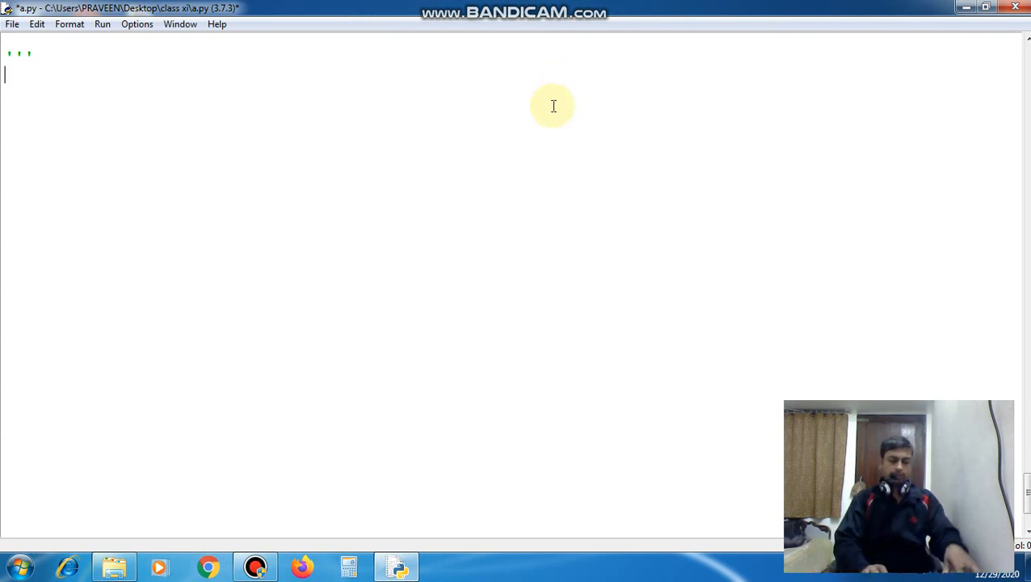
{"action": "type", "text": "#28"}
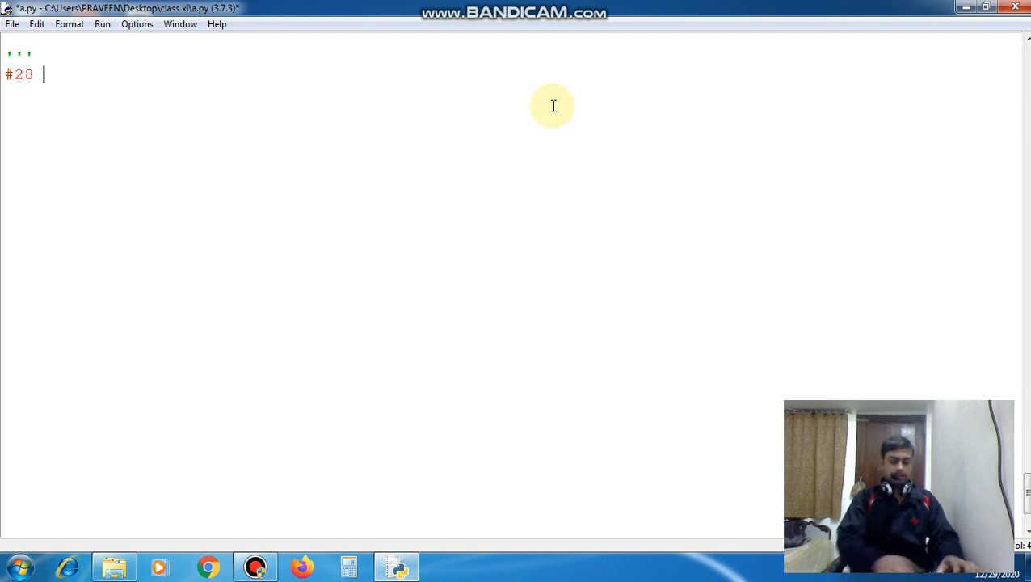
{"action": "type", "text": "tempera"}
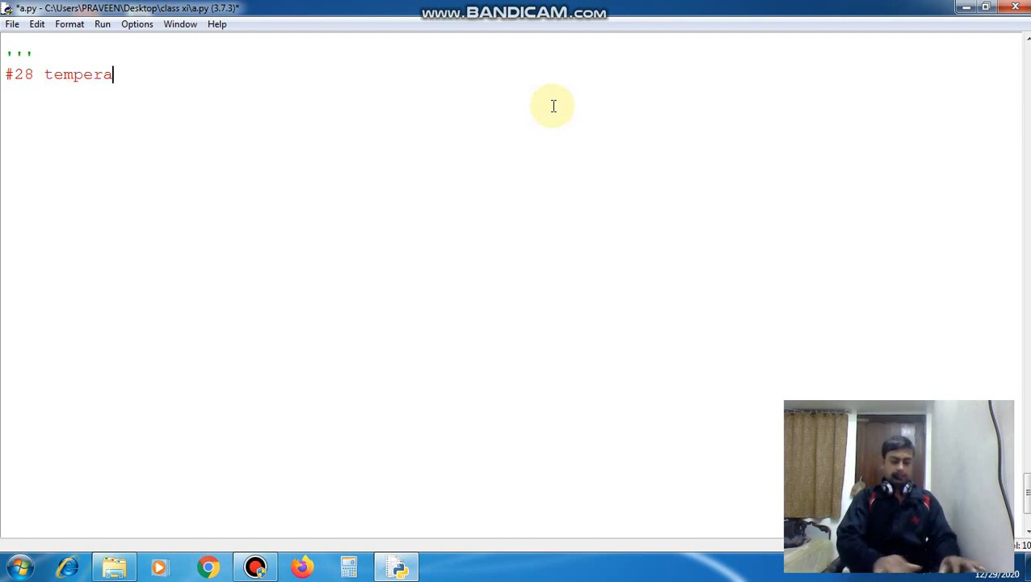
{"action": "type", "text": "ture conv"}
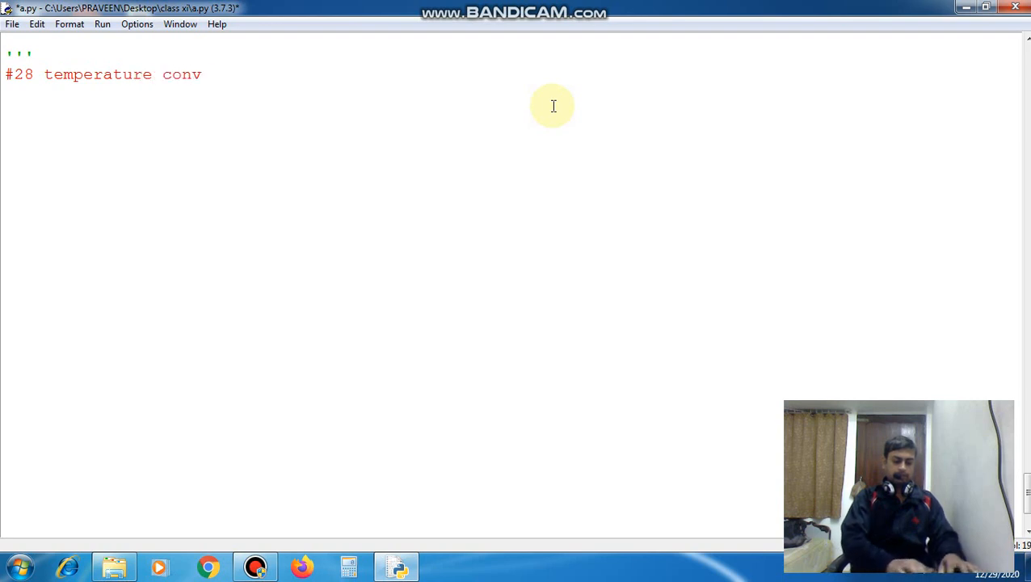
{"action": "type", "text": "ersion"}
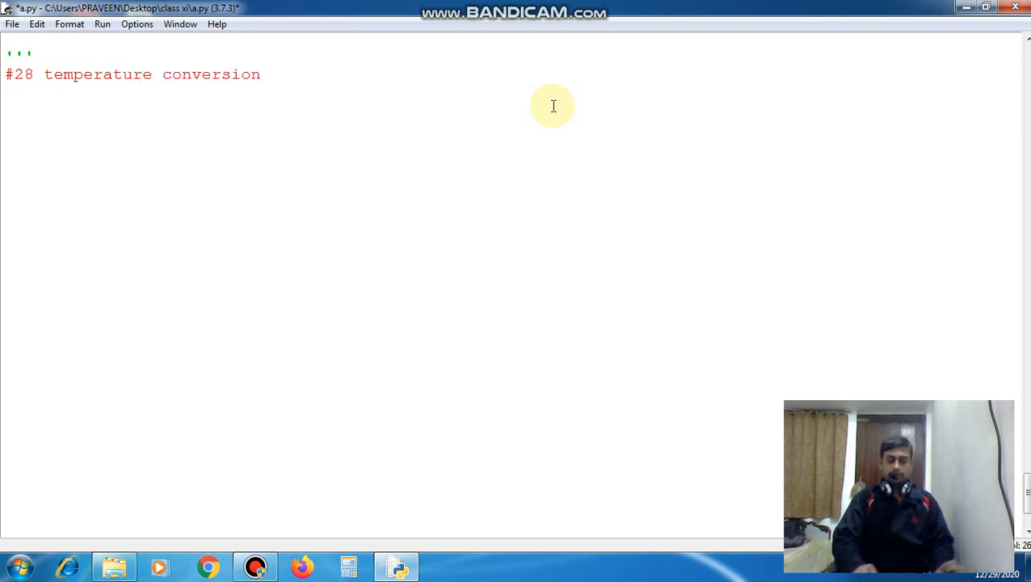
{"action": "type", "text": "."}
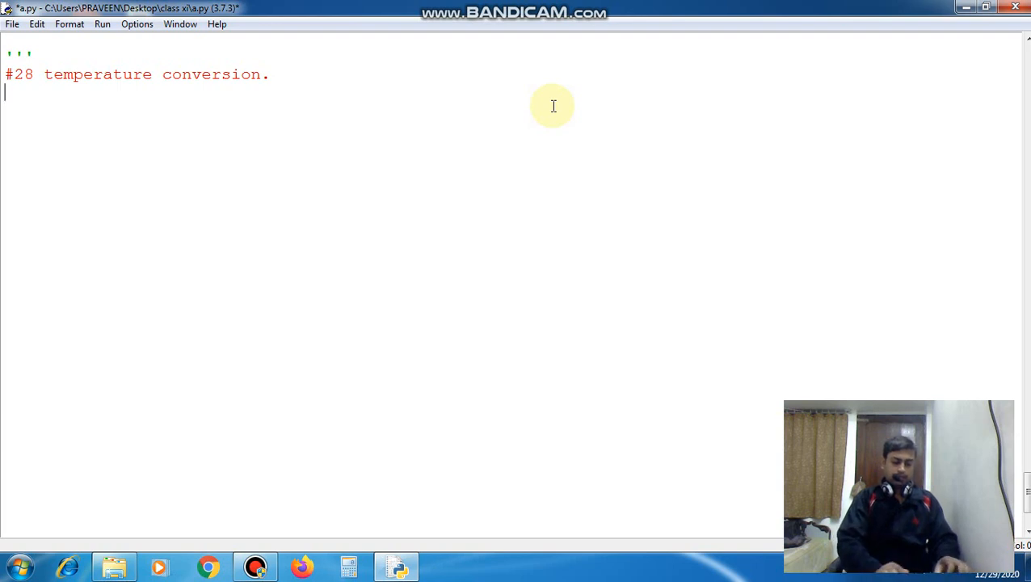
Step: Print the prompt "Enter your choice"
{"action": "type", "text": "print"}
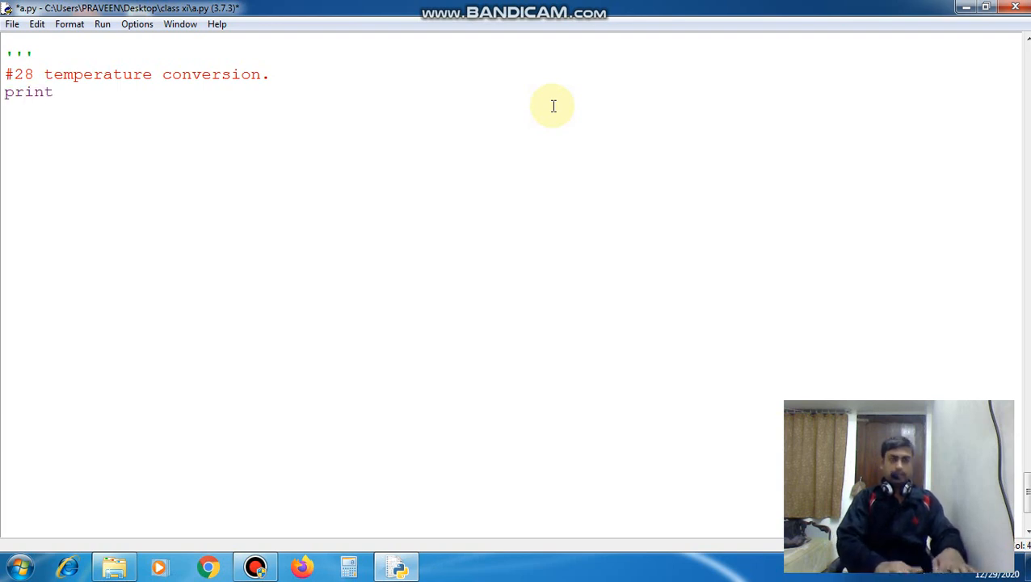
{"action": "type", "text": "()"}
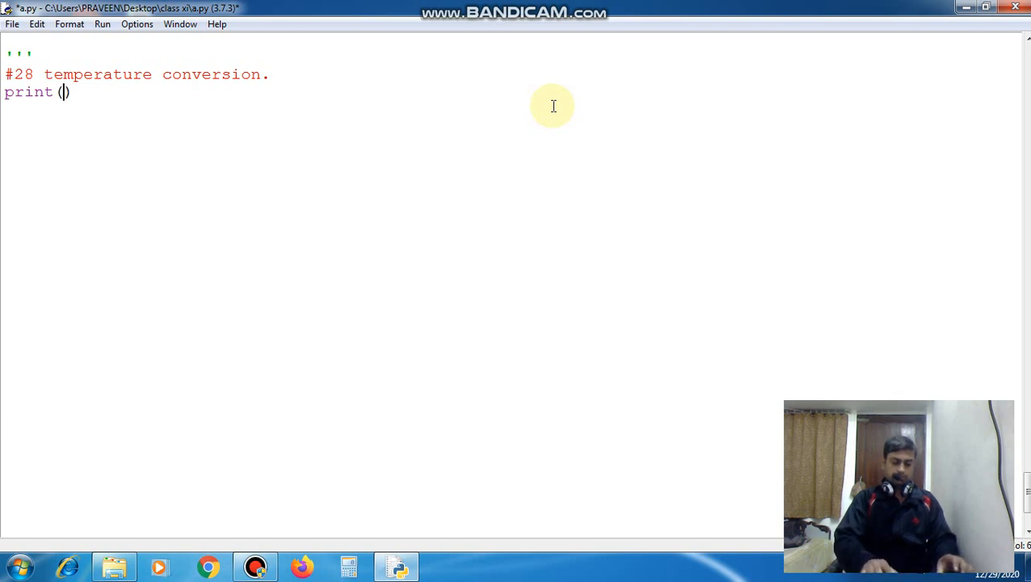
{"action": "type", "text": "\"E\""}
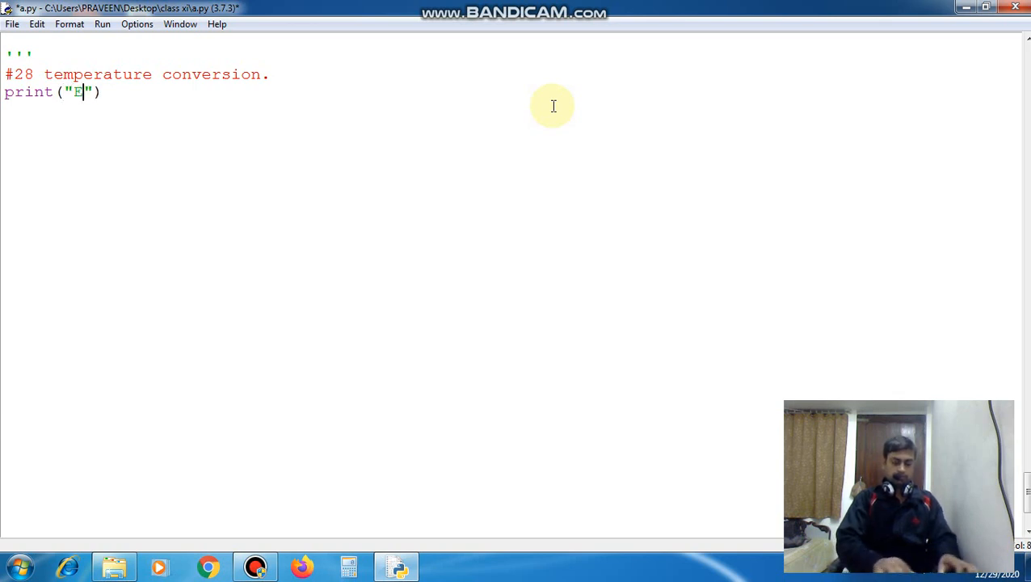
{"action": "type", "text": "nter y"}
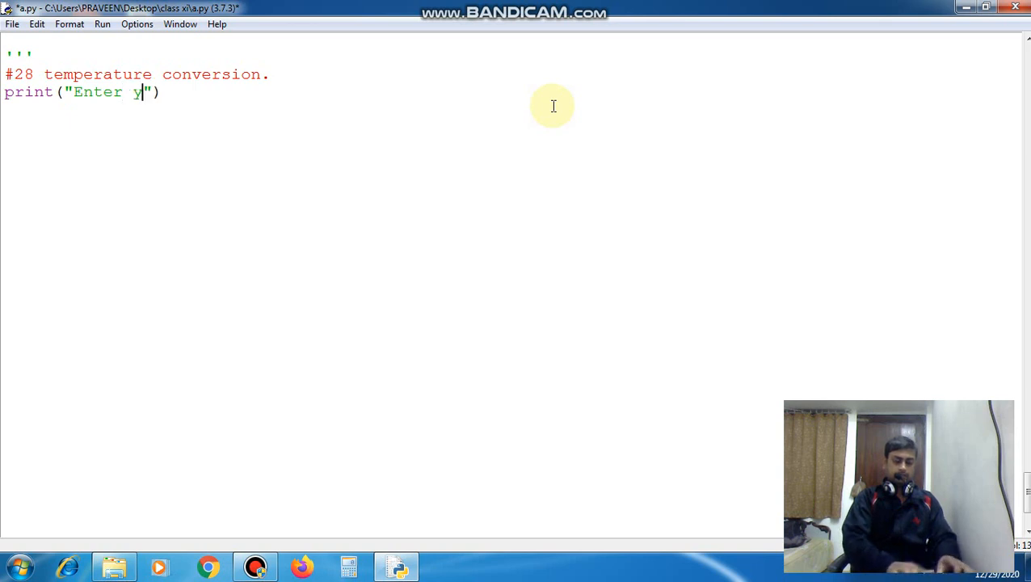
{"action": "type", "text": "our"}
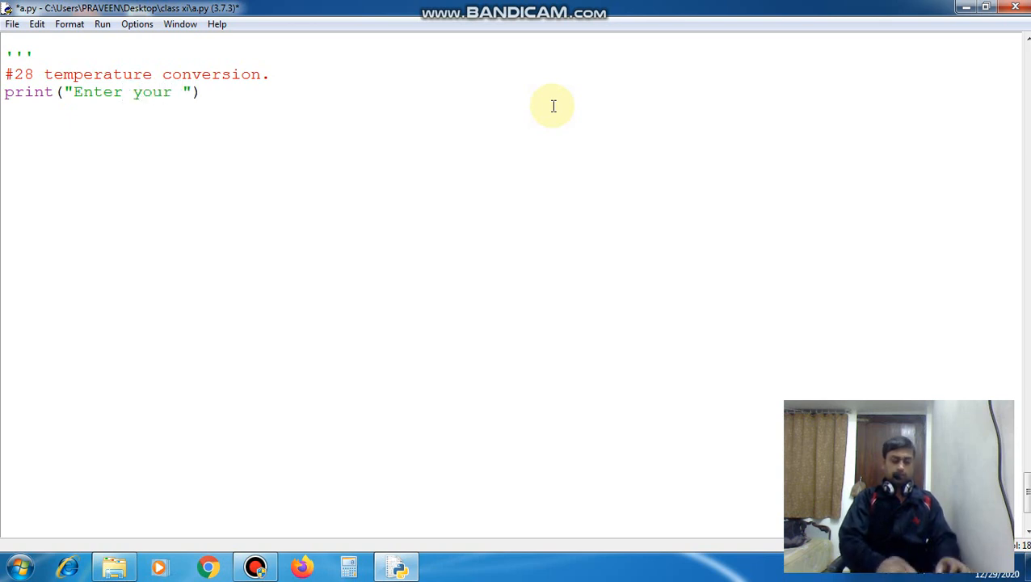
{"action": "type", "text": "choice deg"}
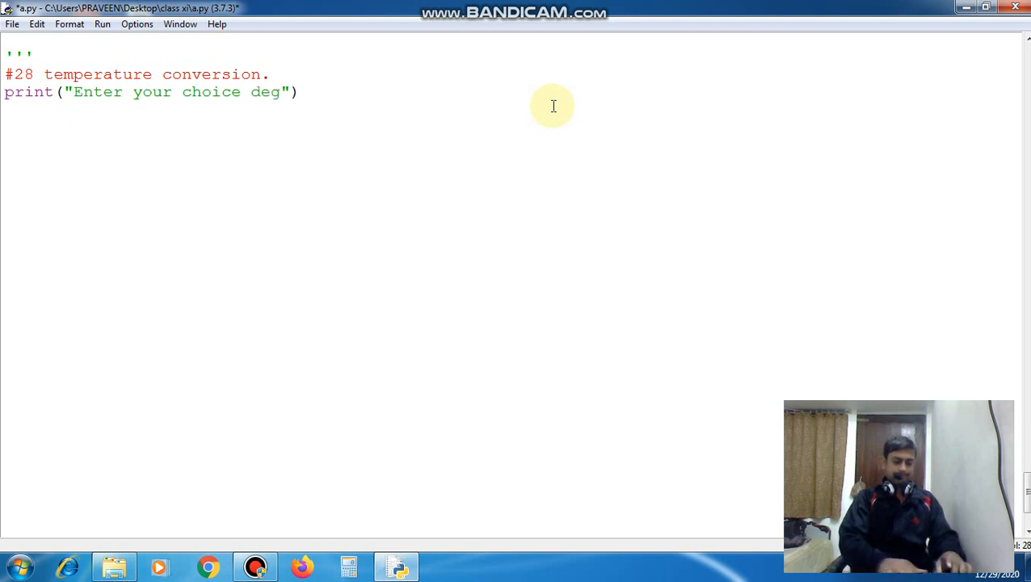
Step: Add the menu options print("1.Fahrenheit") and print("2.Degree celsius")
{"action": "key", "text": "BackSpace"}
{"action": "type", "text": "pr"}
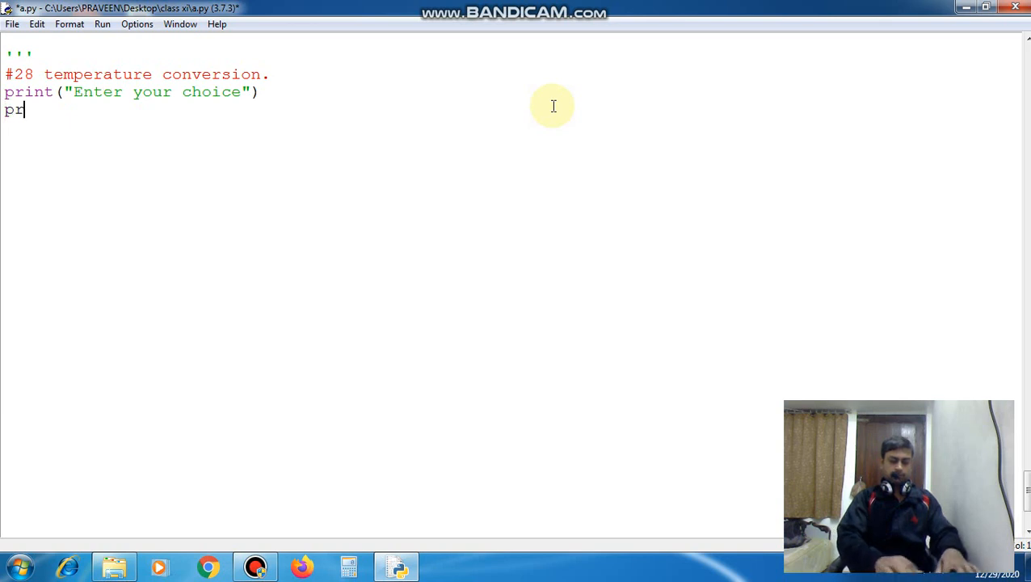
{"action": "type", "text": "int()"}
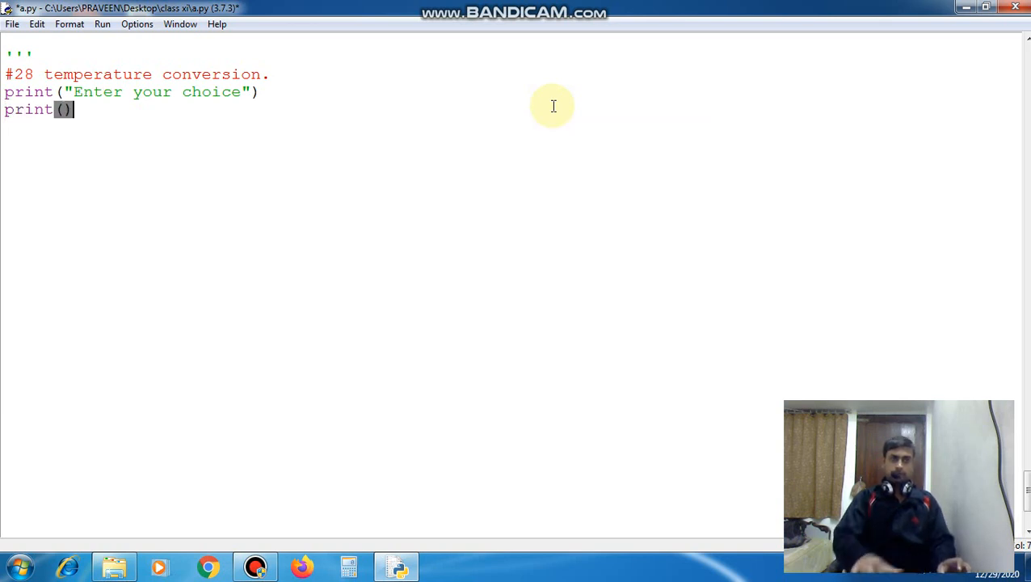
{"action": "type", "text": "\"\""}
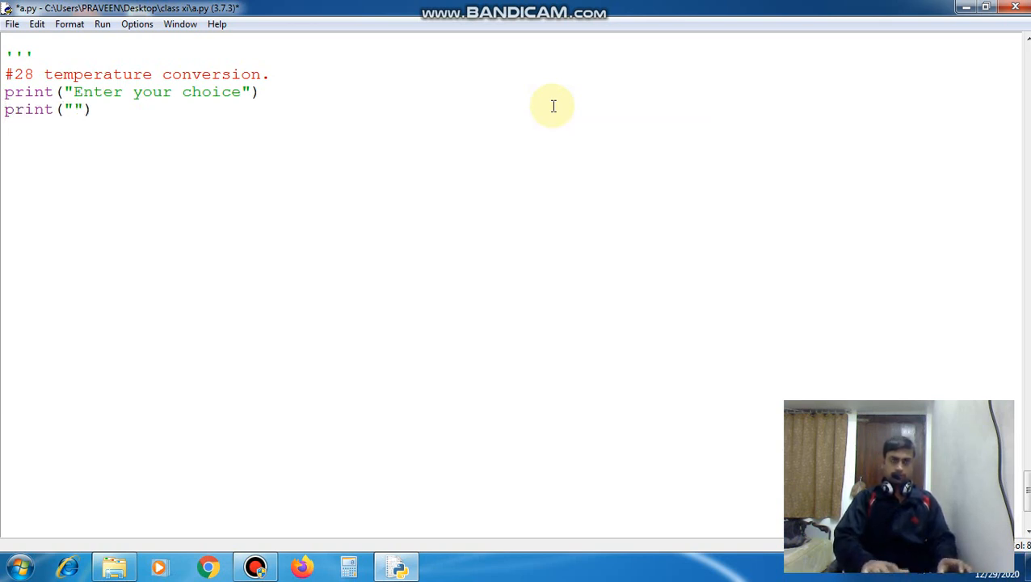
{"action": "type", "text": "1."}
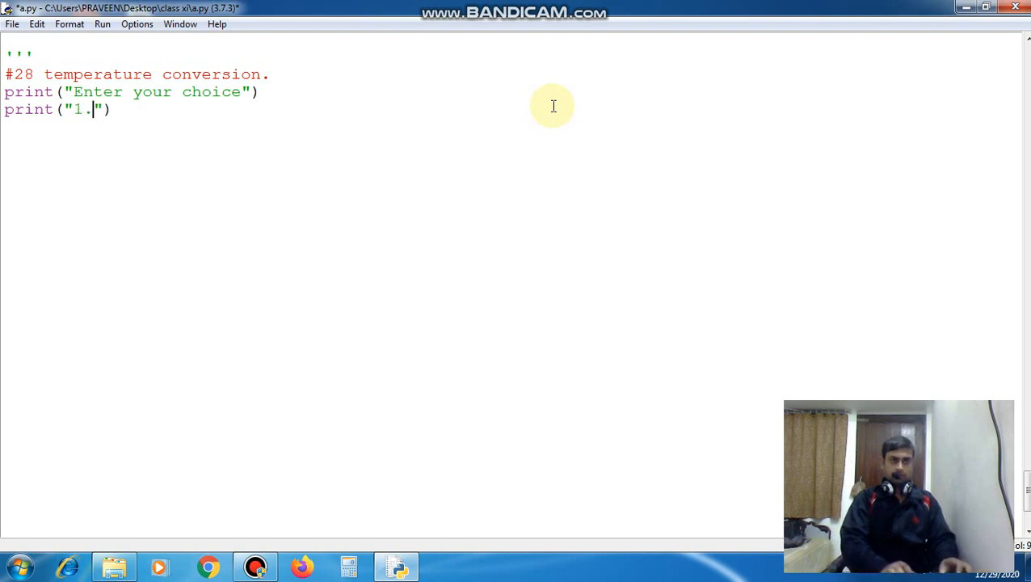
{"action": "type", "text": "F"}
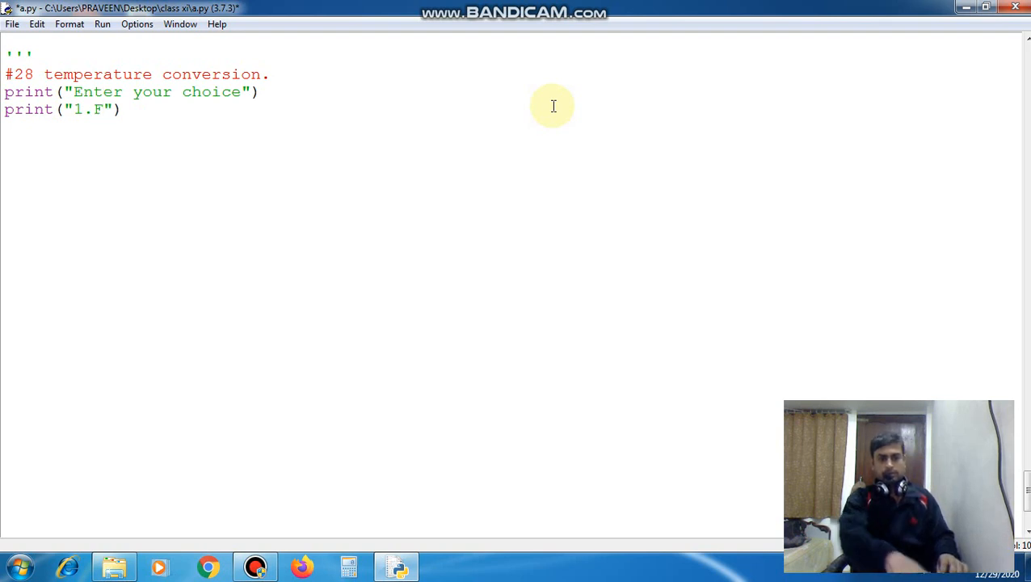
{"action": "type", "text": "ahre"}
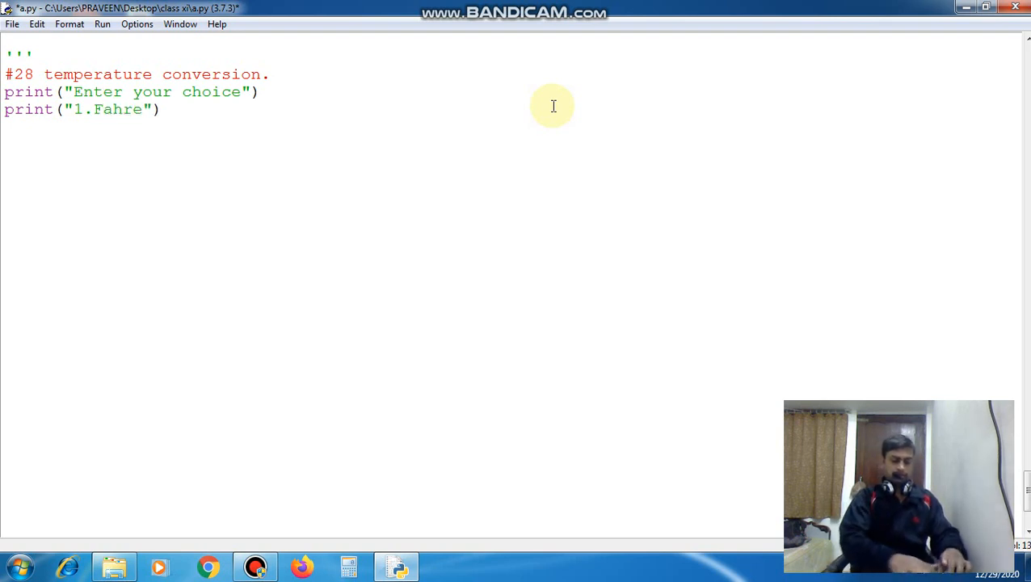
{"action": "type", "text": "nheit"}
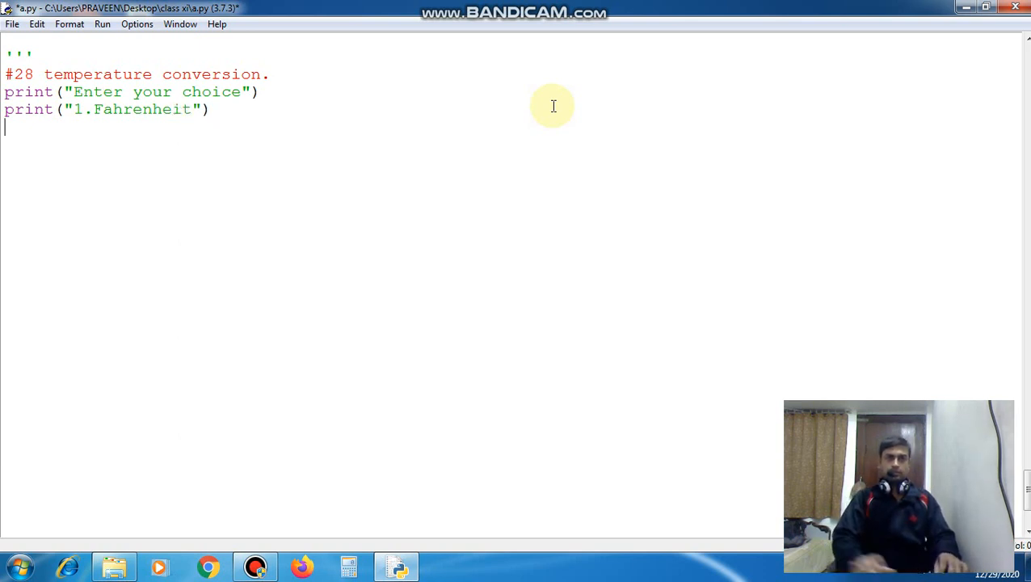
{"action": "type", "text": "print("}
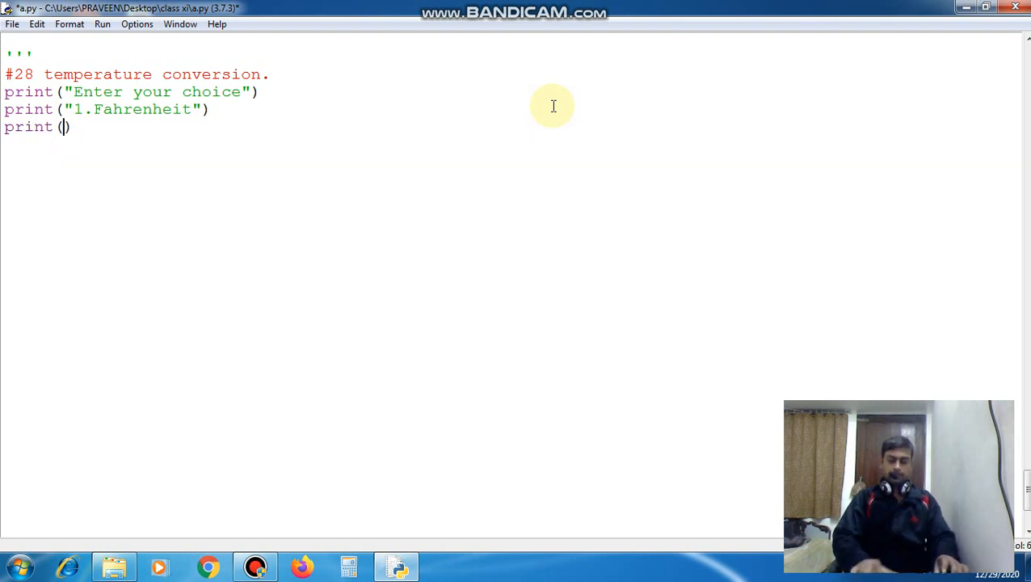
{"action": "type", "text": "\"2."}
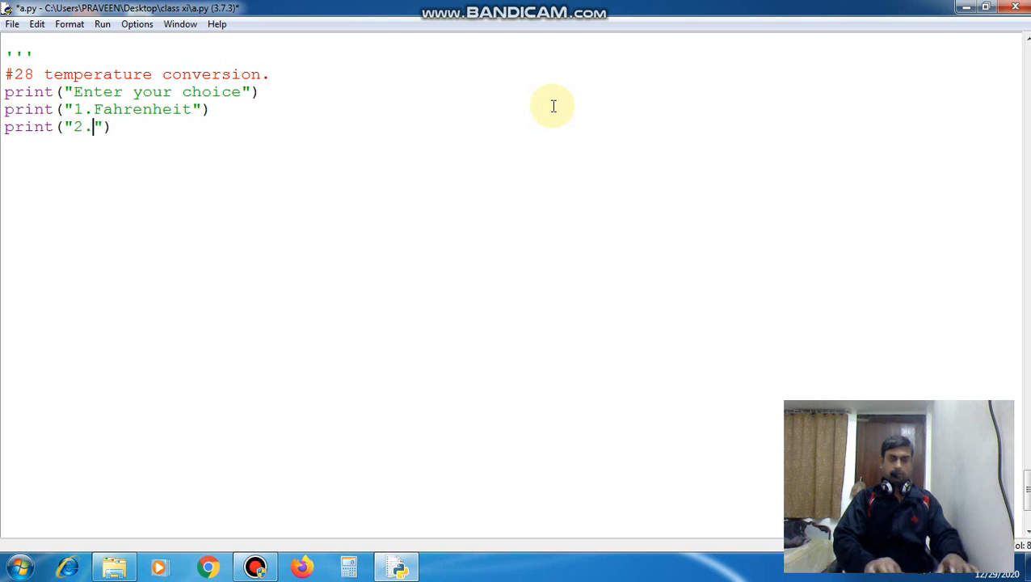
{"action": "type", "text": "D"}
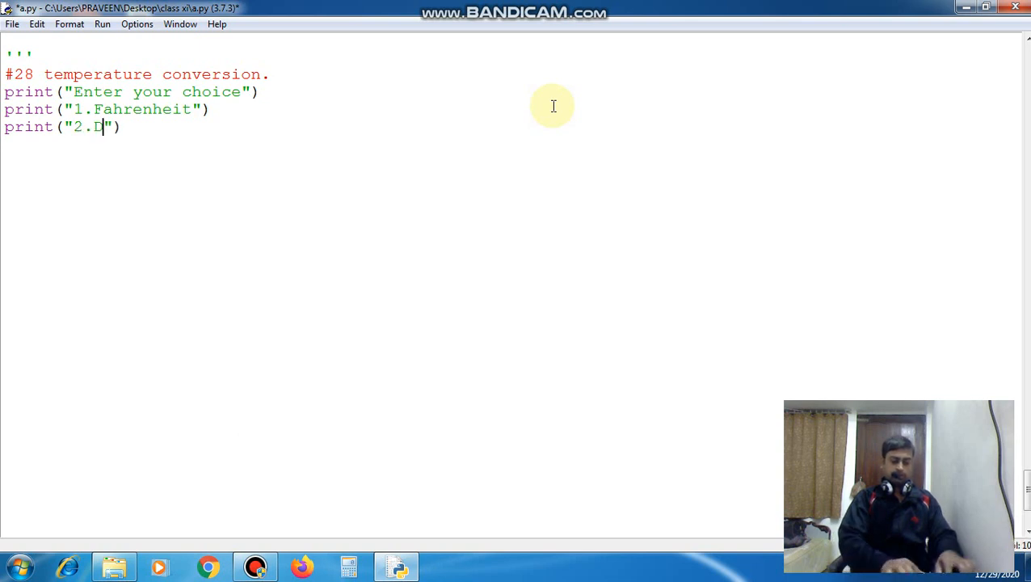
{"action": "type", "text": "egree"}
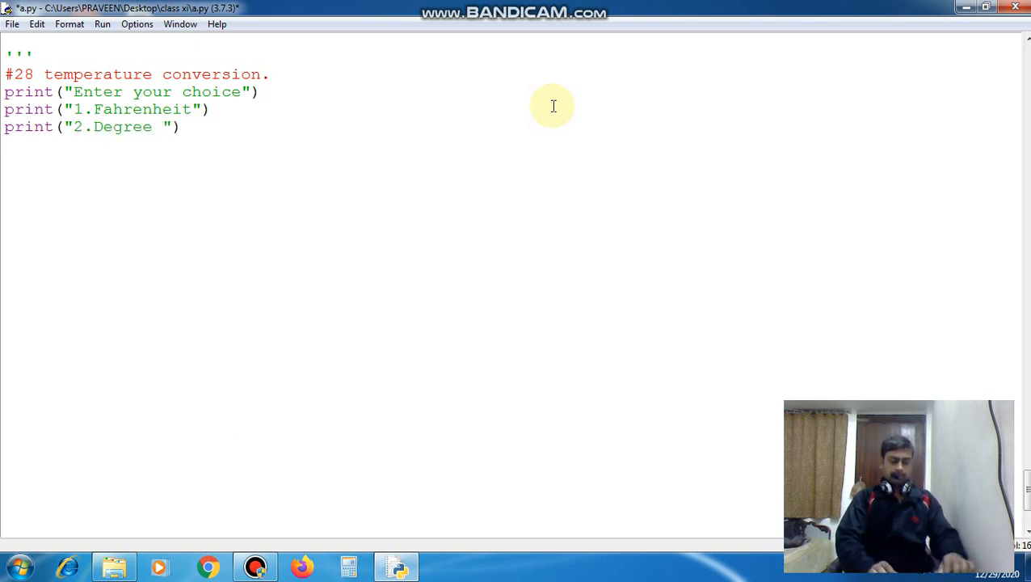
{"action": "type", "text": "cel"}
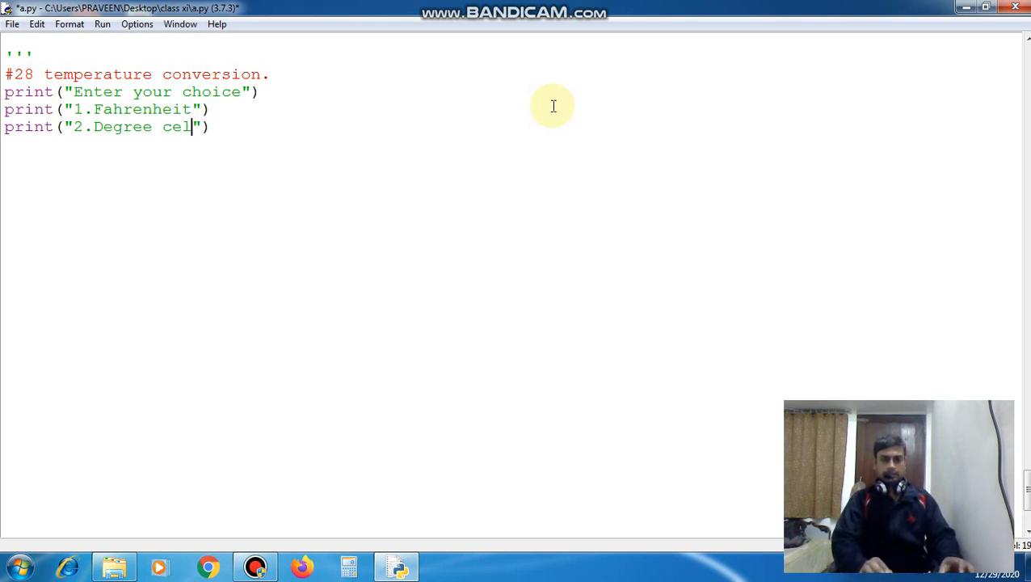
{"action": "type", "text": "sius"}
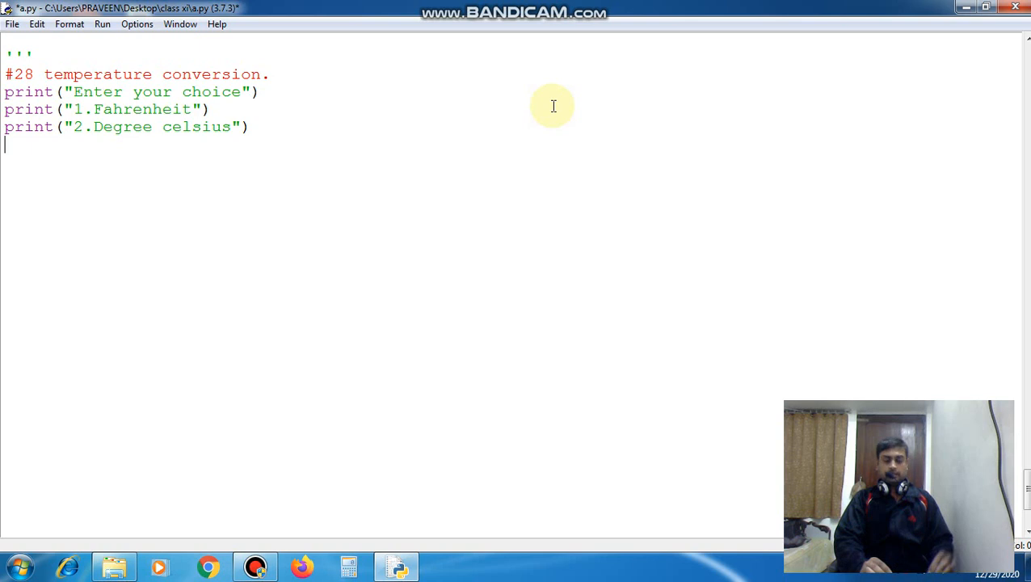
Step: Read the user's choice with n=int(input())
{"action": "type", "text": "n="}
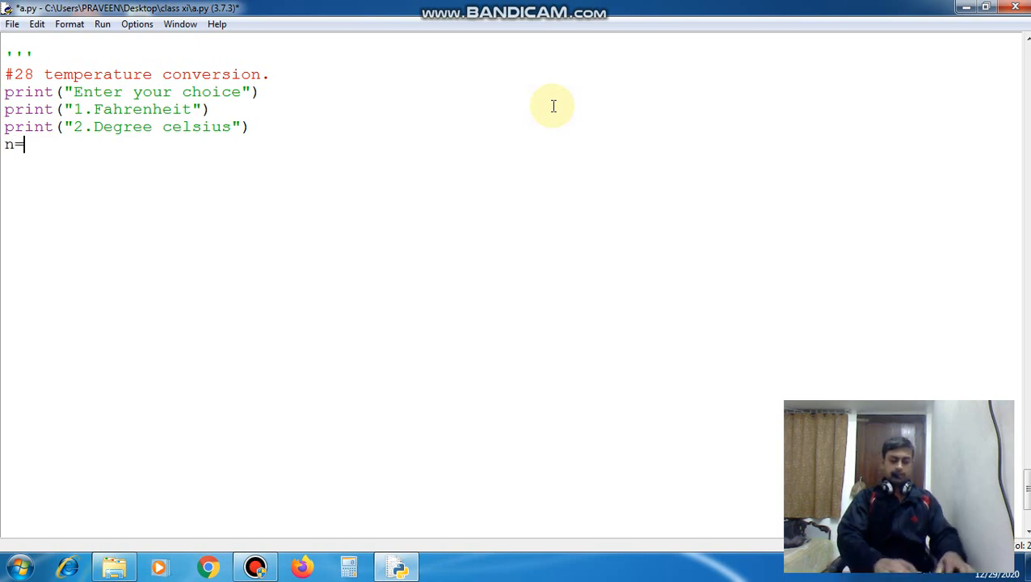
{"action": "type", "text": "int()"}
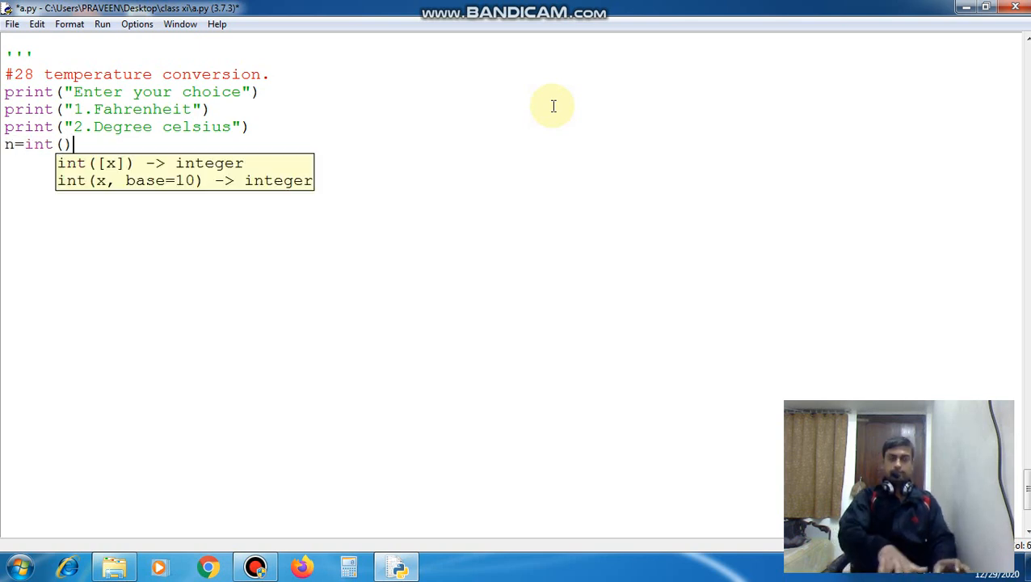
{"action": "type", "text": "input(\"\""}
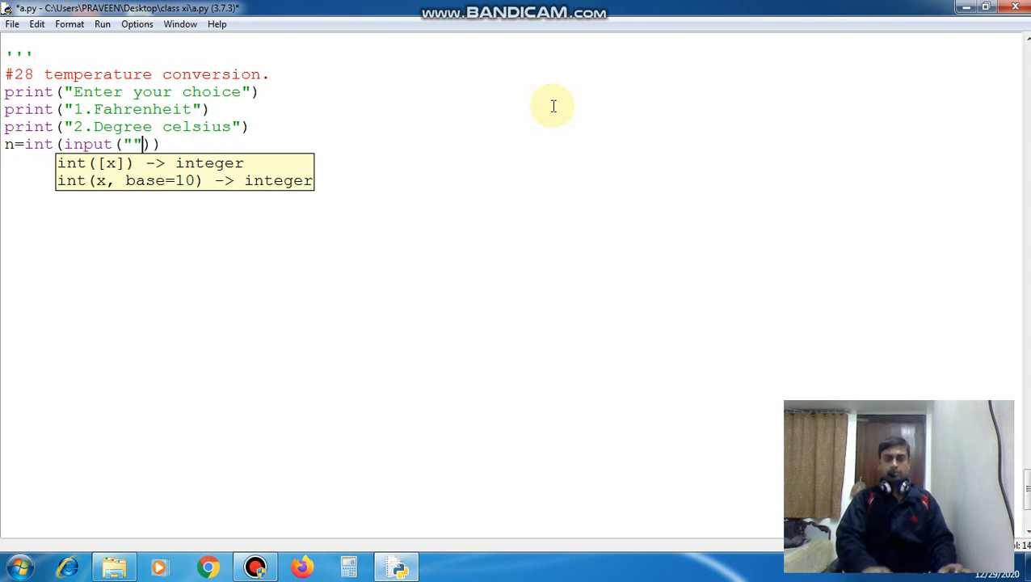
{"action": "key", "text": "Backspace"}
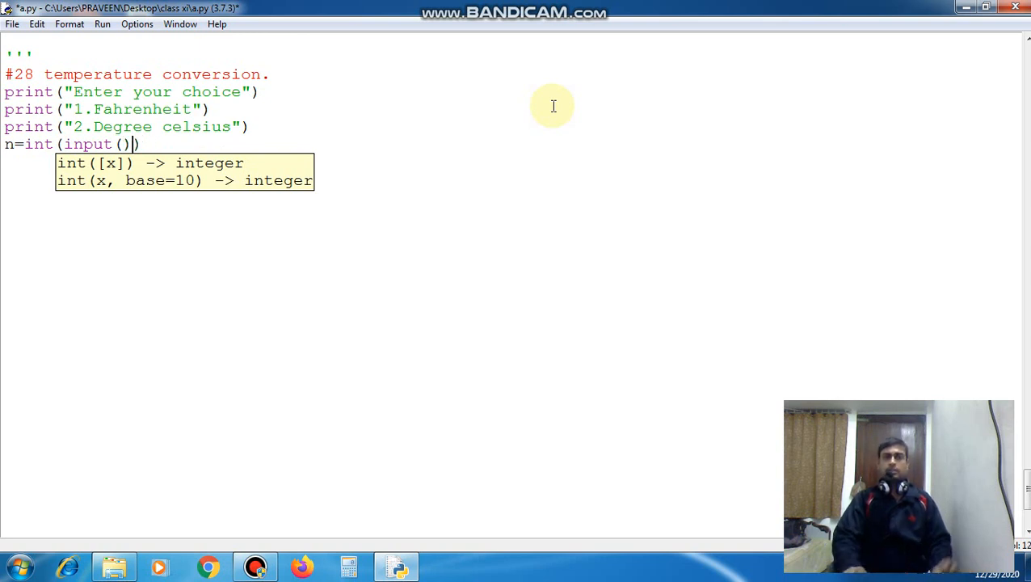
{"action": "type", "text": ")"}
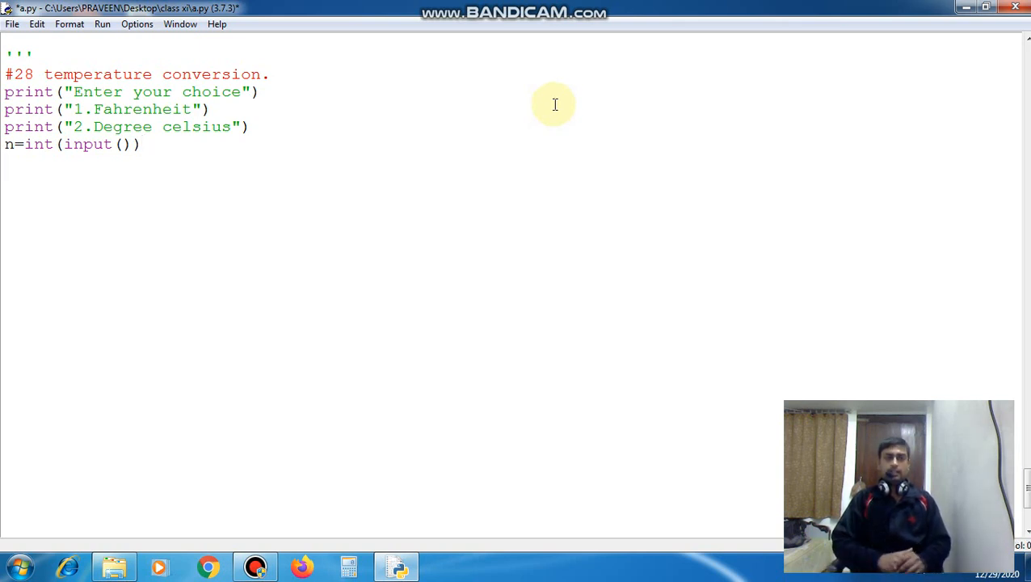
Step: Add if(n==1): with print("Enter temp in Degree celsius") in its body
{"action": "type", "text": "if"}
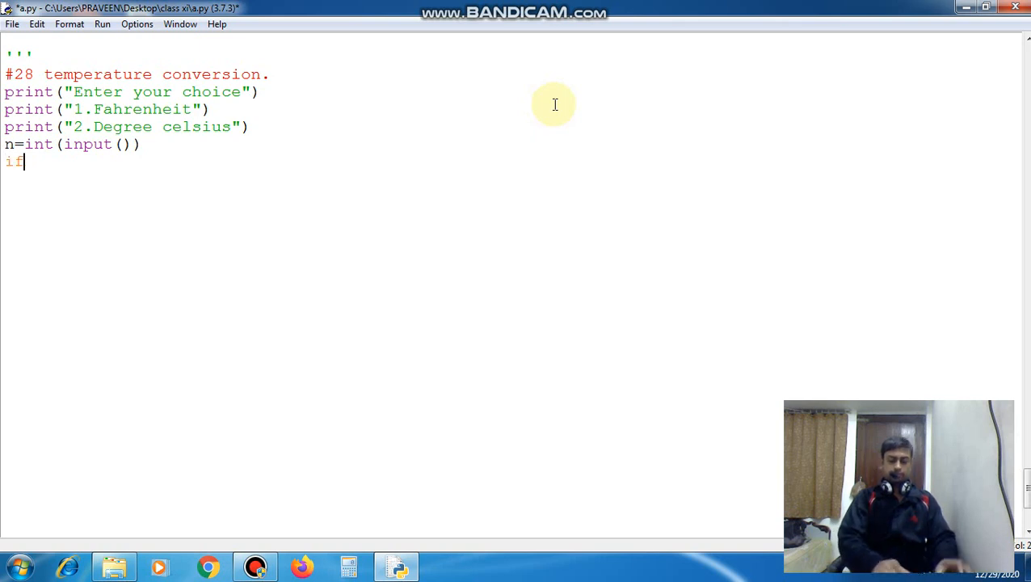
{"action": "type", "text": "()"}
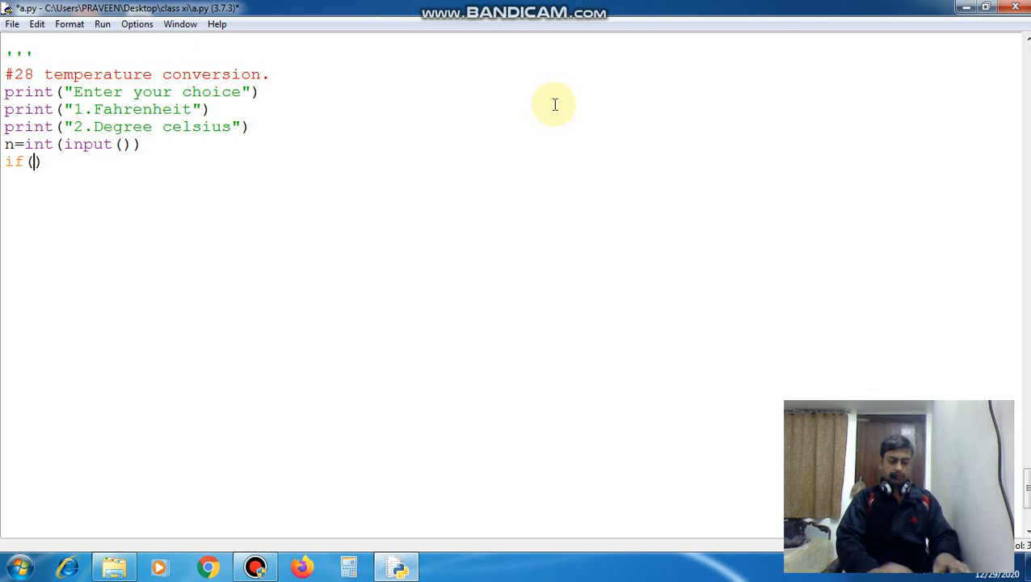
{"action": "type", "text": "n==1"}
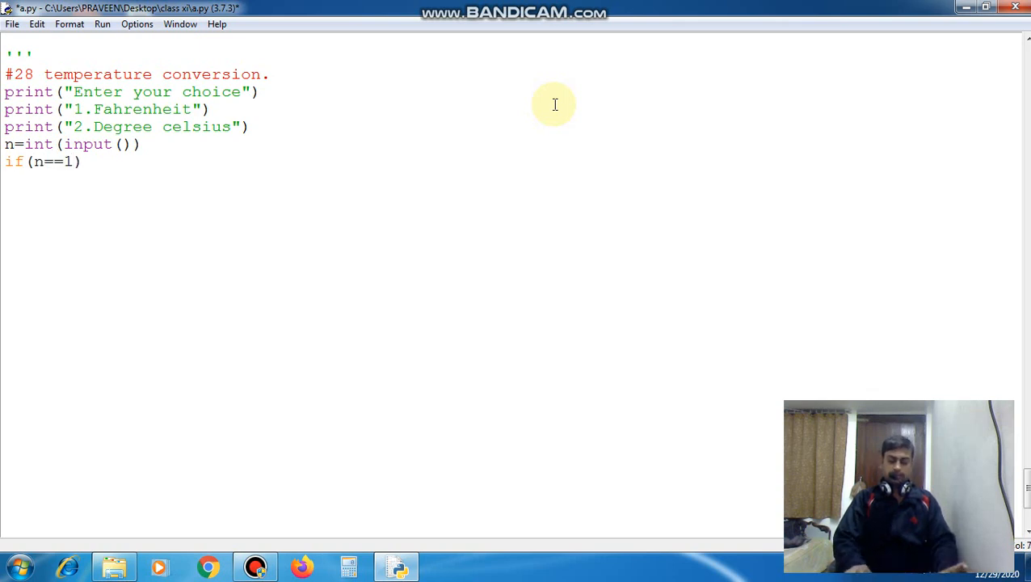
{"action": "type", "text": ":"}
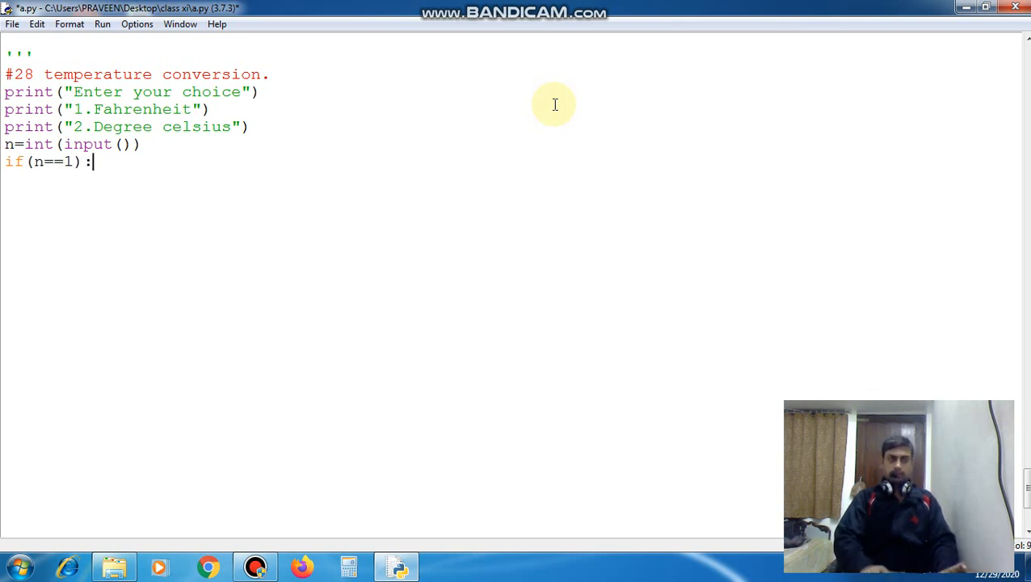
{"action": "key", "text": "enter"}
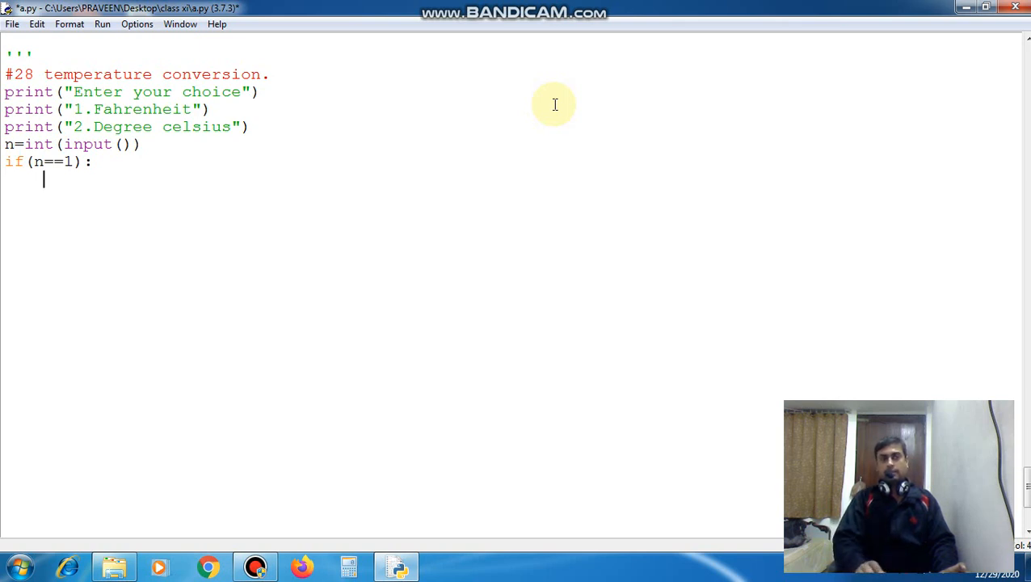
{"action": "type", "text": "prin"}
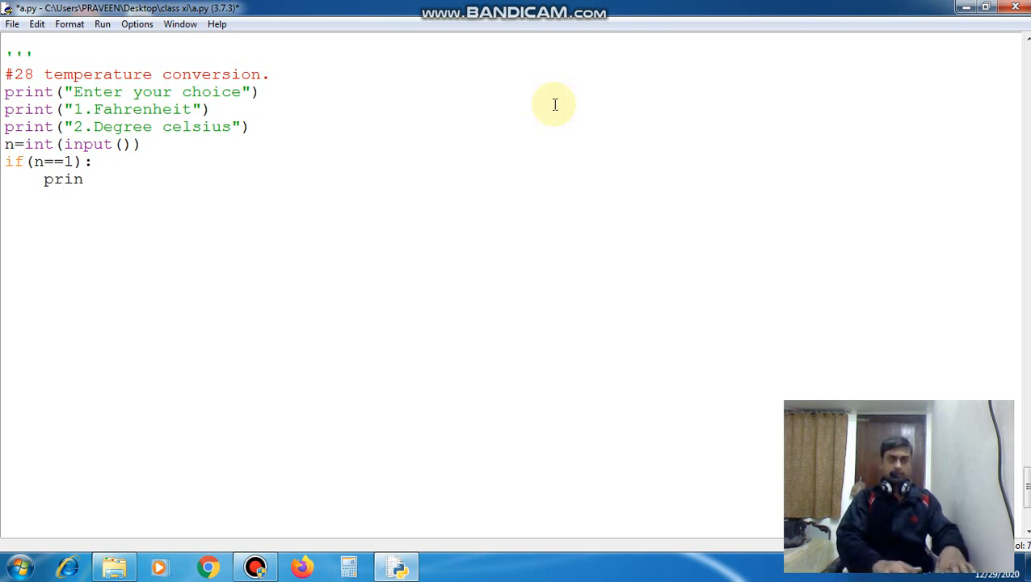
{"action": "type", "text": "t()"}
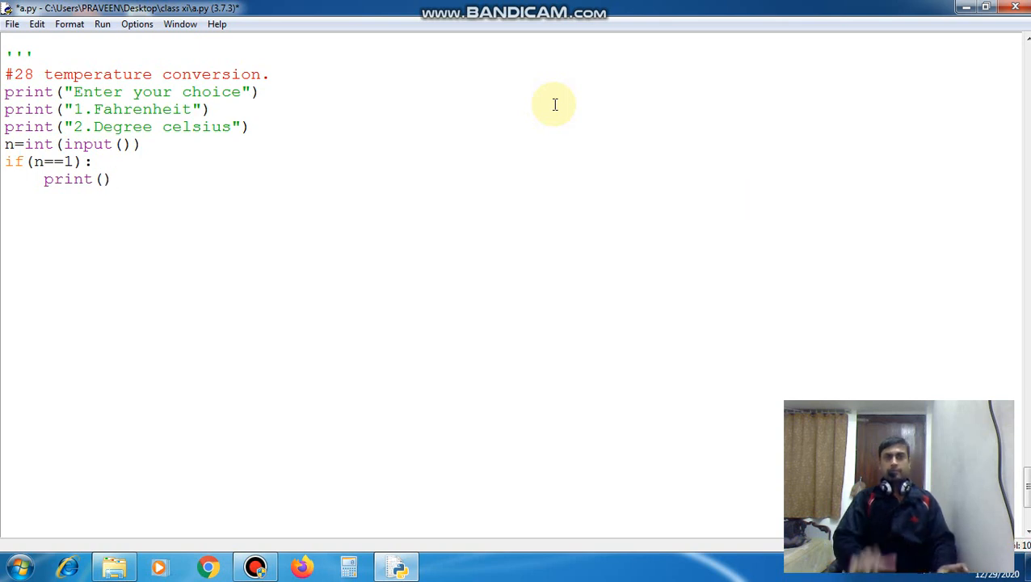
{"action": "type", "text": "\"\""}
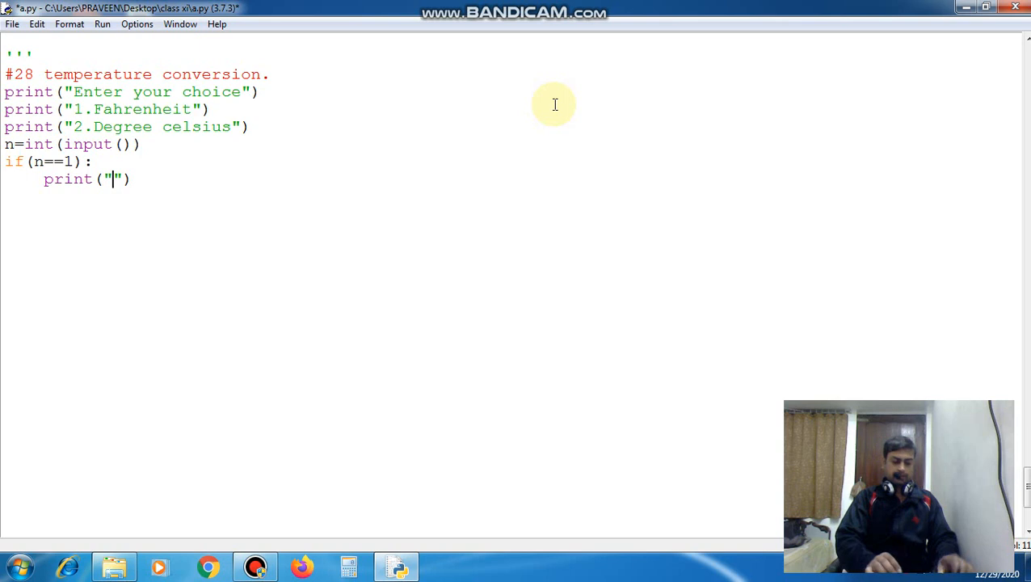
{"action": "type", "text": "Enter"}
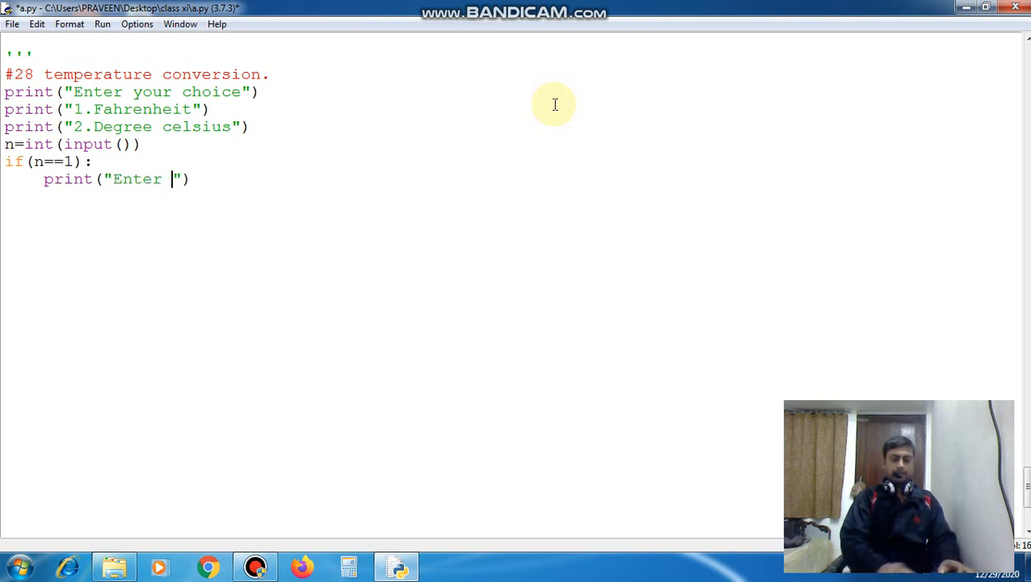
{"action": "type", "text": "temp in"}
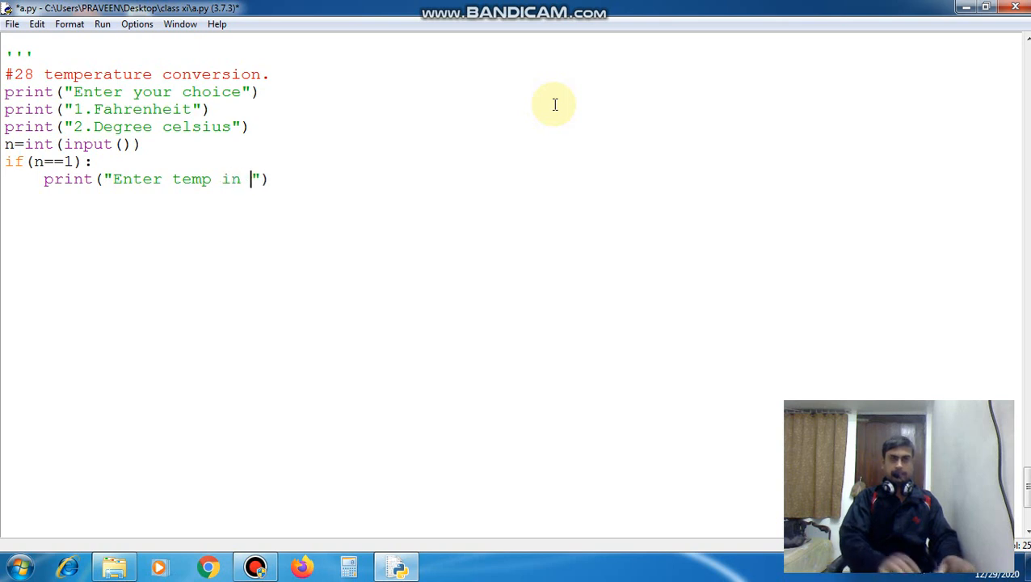
{"action": "type", "text": "Degree cels"}
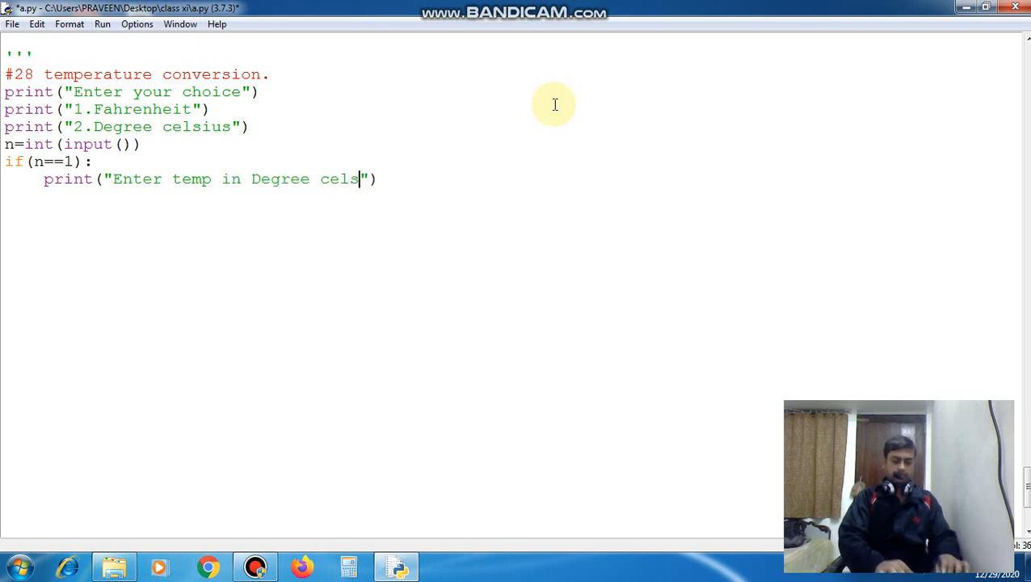
{"action": "type", "text": "ius"}
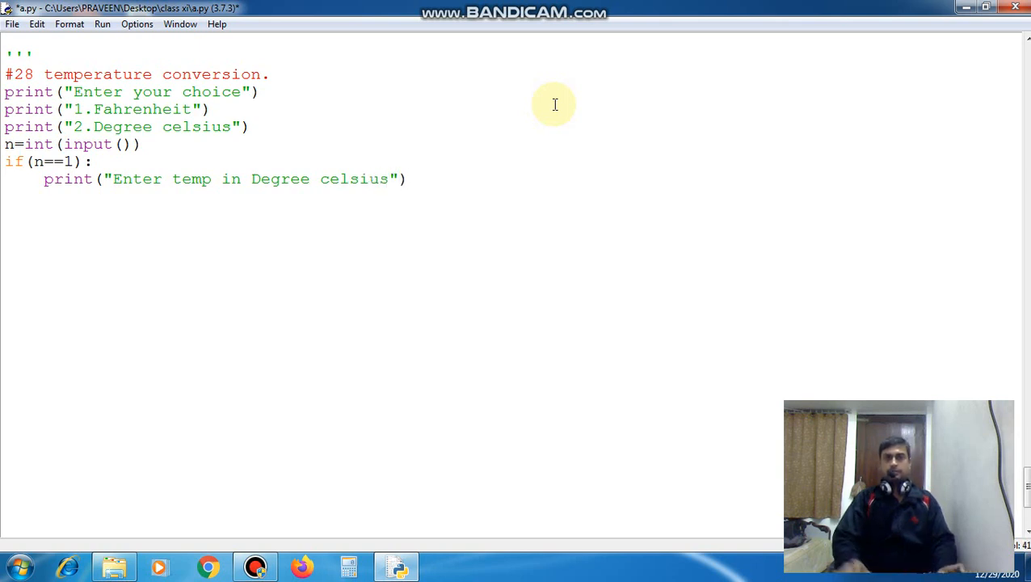
Step: Begin the conversion formula f=(9/5)*
{"action": "type", "text": "f"}
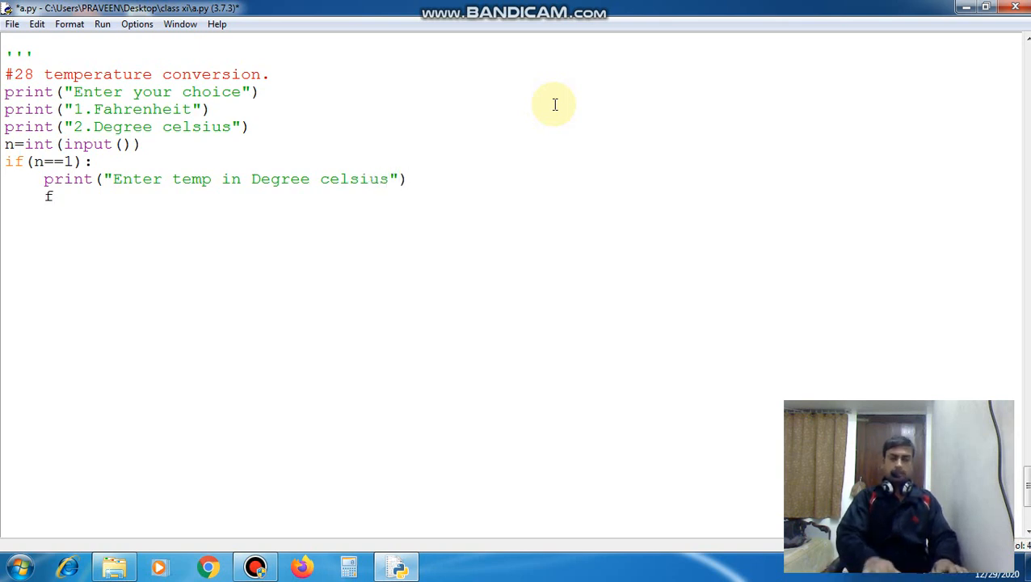
{"action": "type", "text": "="}
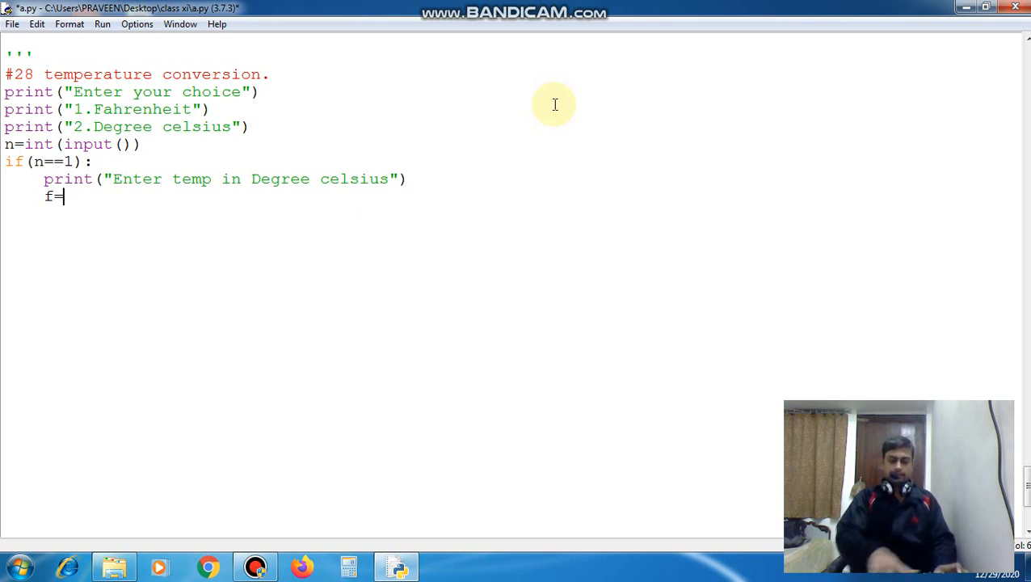
{"action": "type", "text": "(9)"}
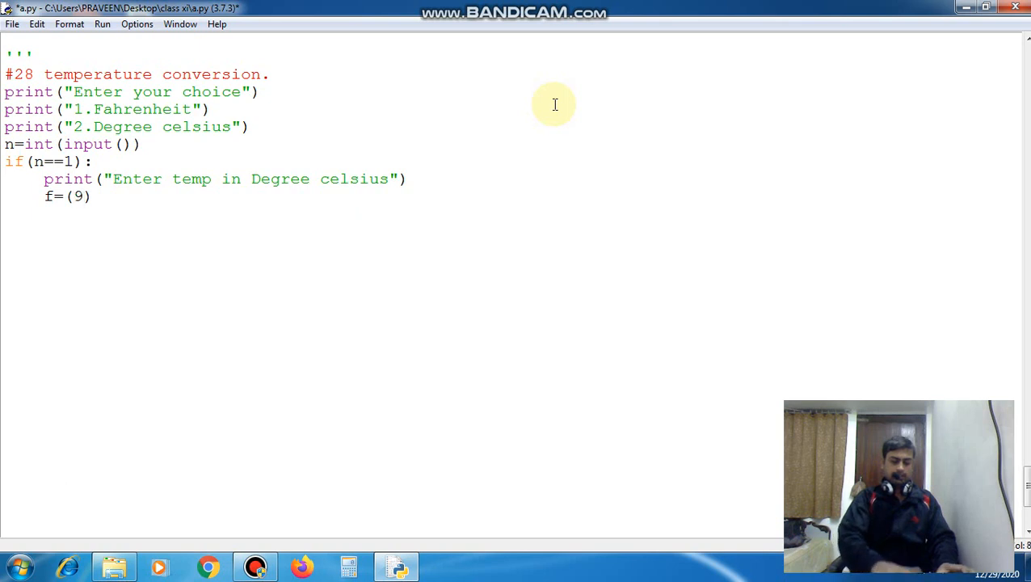
{"action": "type", "text": "/5"}
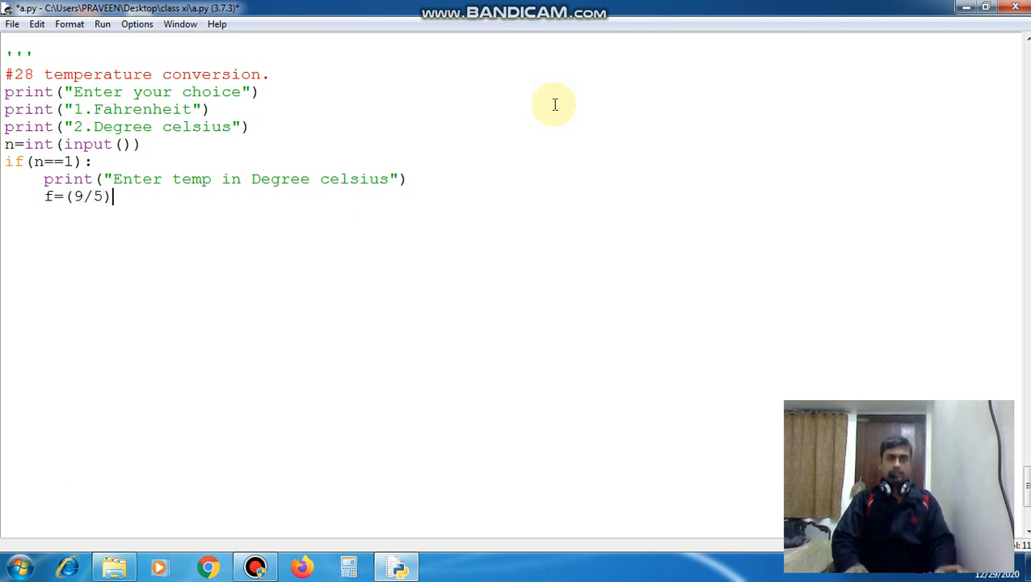
{"action": "type", "text": "*"}
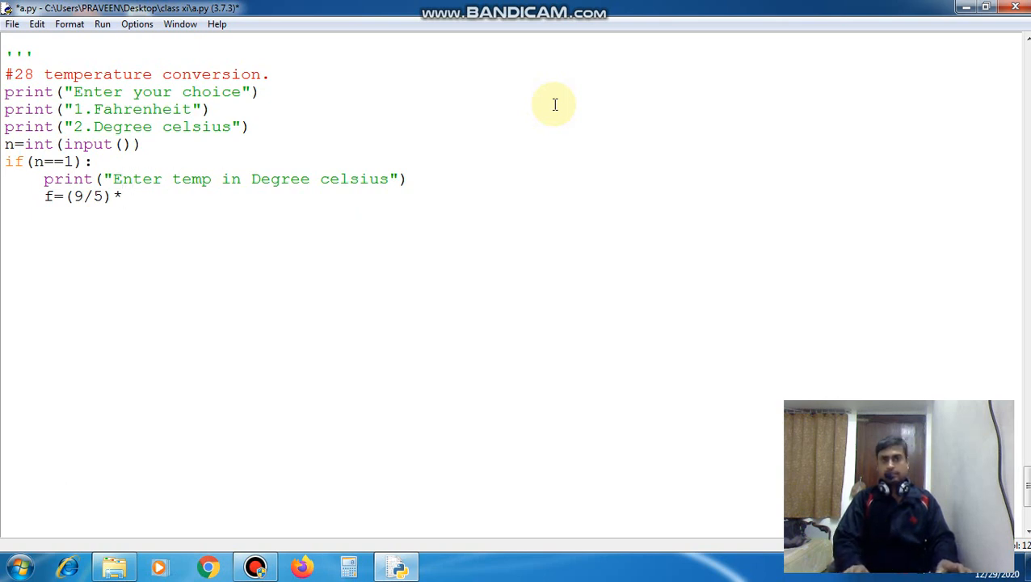
Step: Insert c=int(input()) above the formula and correct it to f=((9/5)*c)+32
{"action": "key", "text": "Enter"}
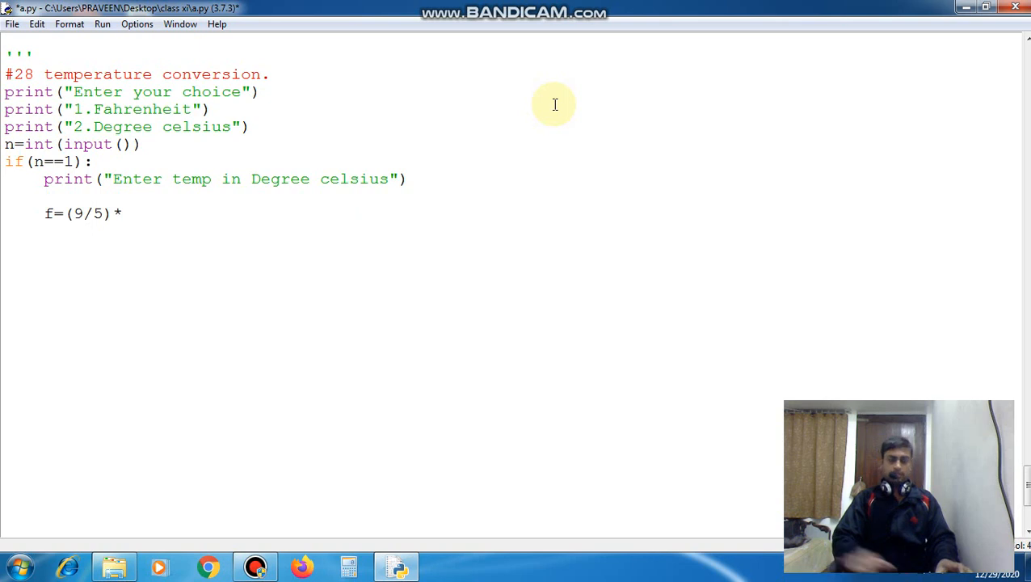
{"action": "type", "text": "c="}
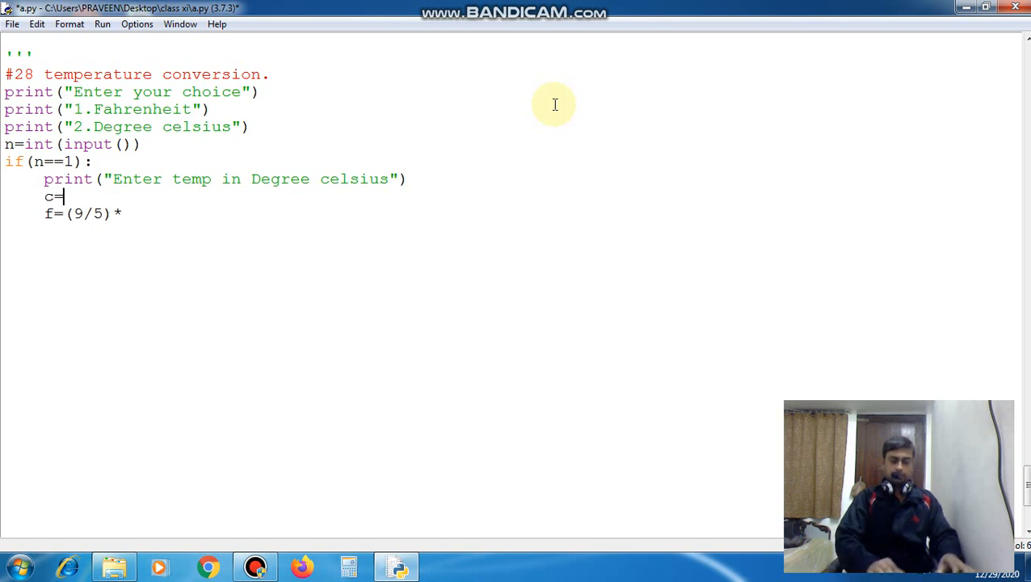
{"action": "type", "text": "int("}
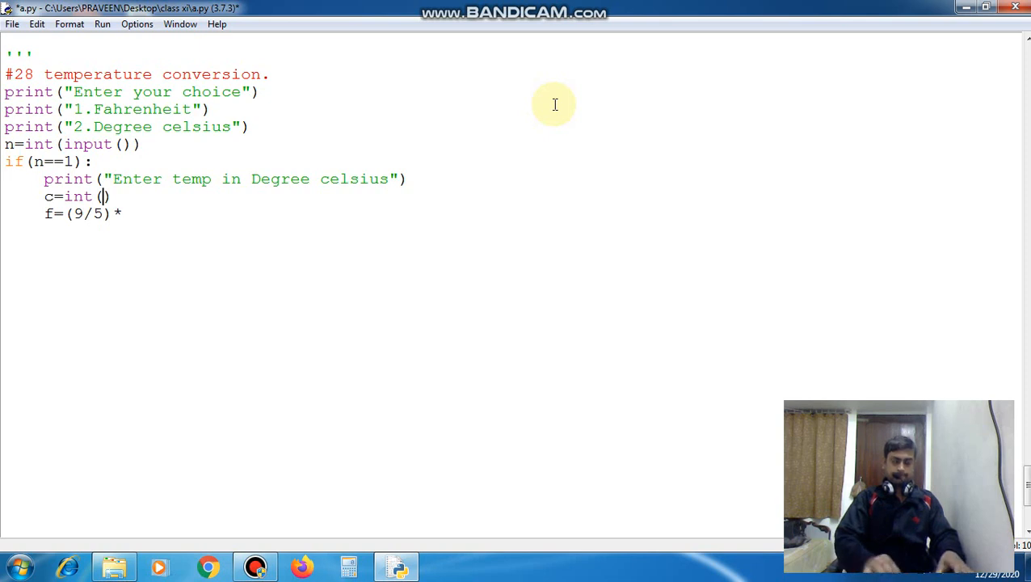
{"action": "type", "text": "input"}
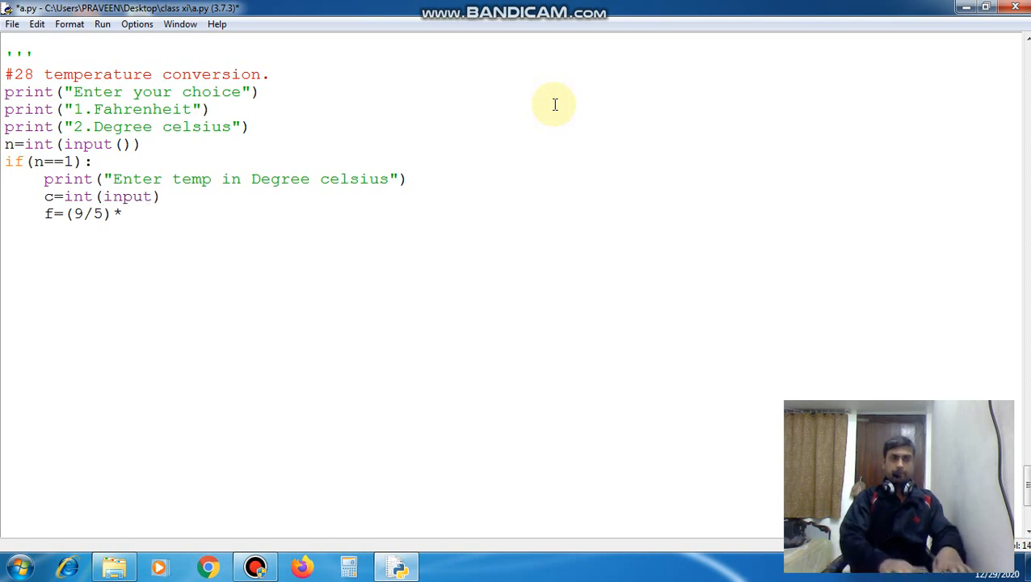
{"action": "type", "text": "("}
{"action": "type", "text": "c"}
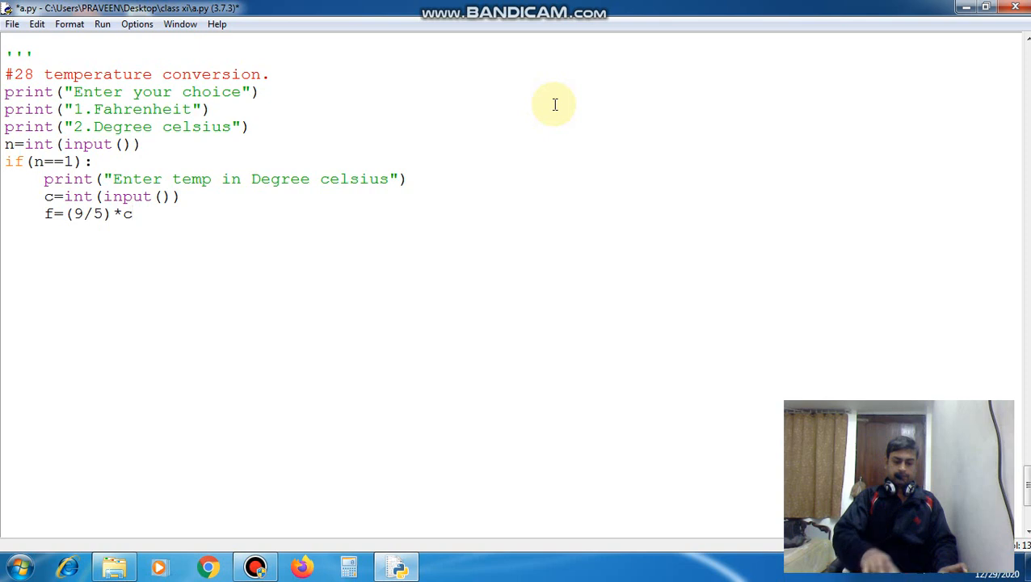
{"action": "type", "text": ")"}
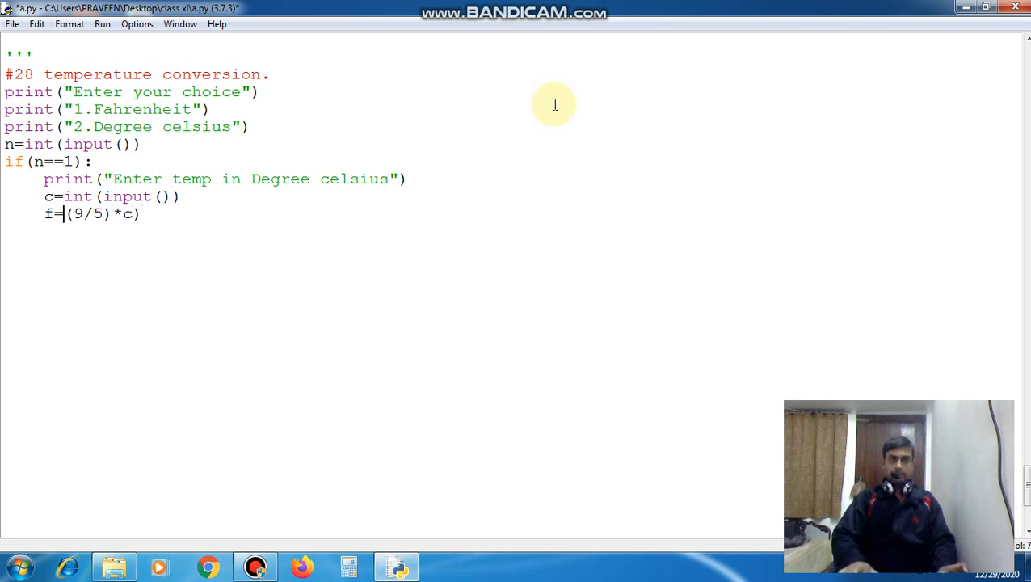
{"action": "type", "text": "("}
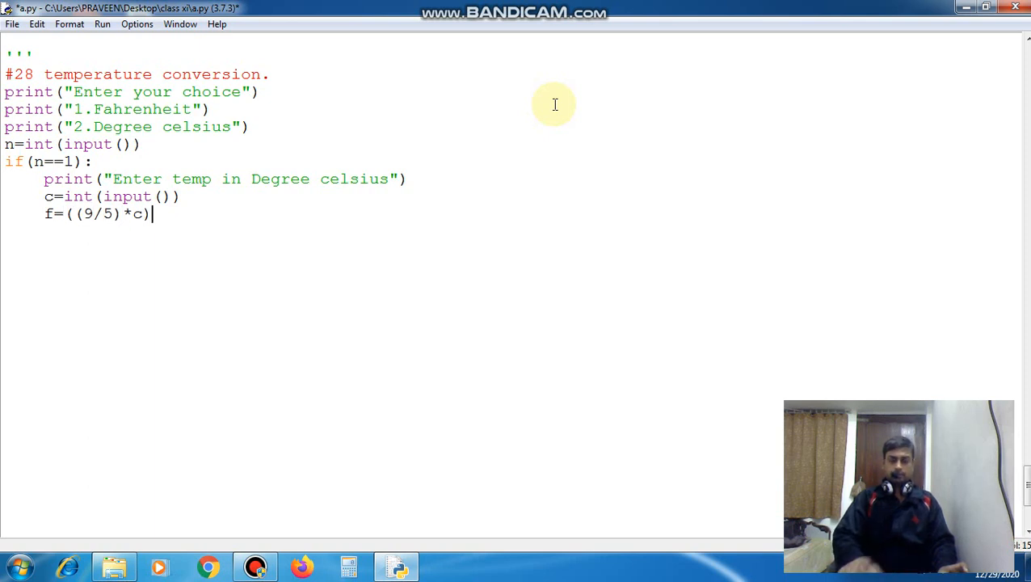
{"action": "type", "text": "+32"}
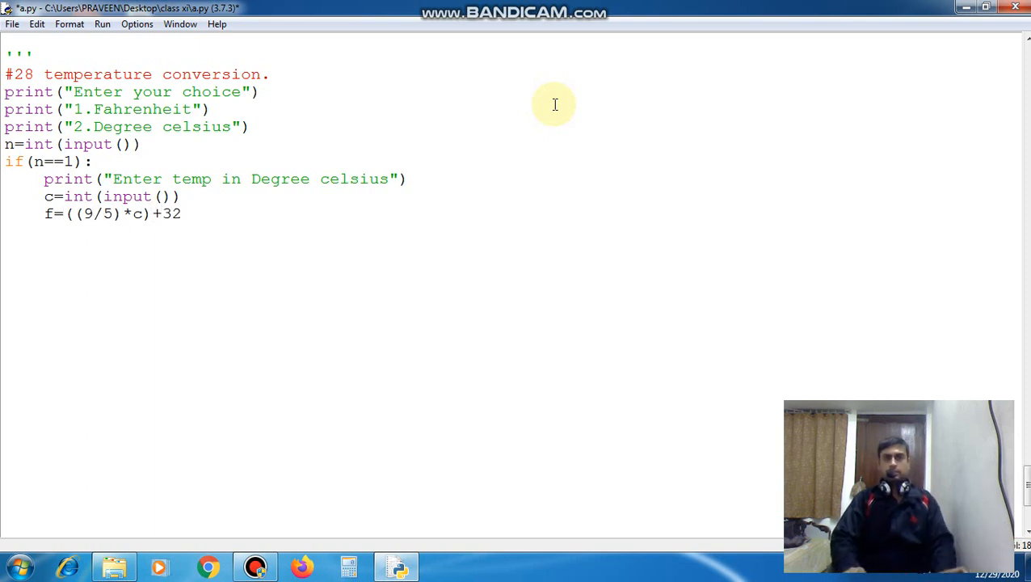
Step: Add print("Temperature in fahernheit is:",f) after the formula line
{"action": "left_click", "coordinate": [182, 213]}
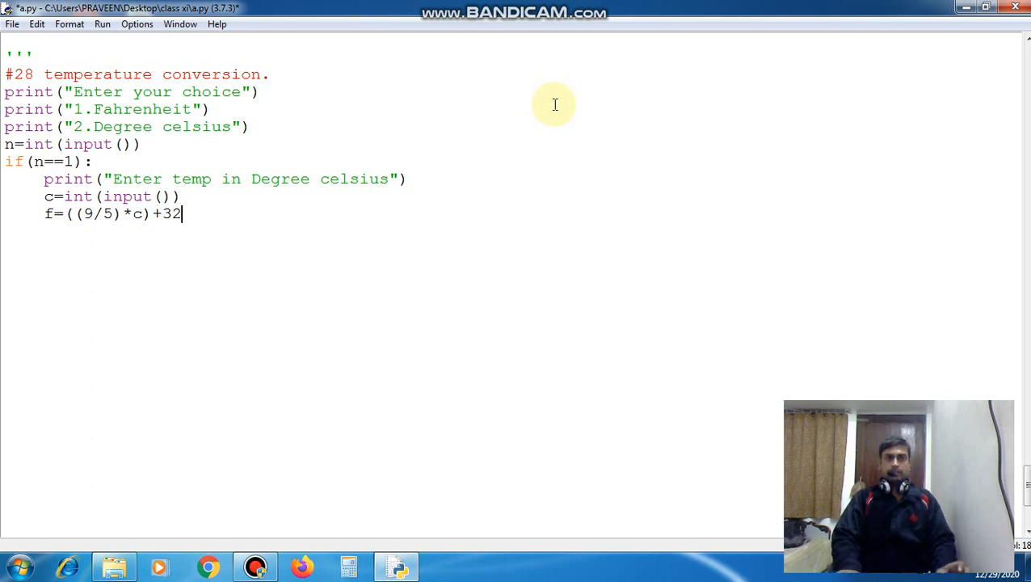
{"action": "type", "text": "pri"}
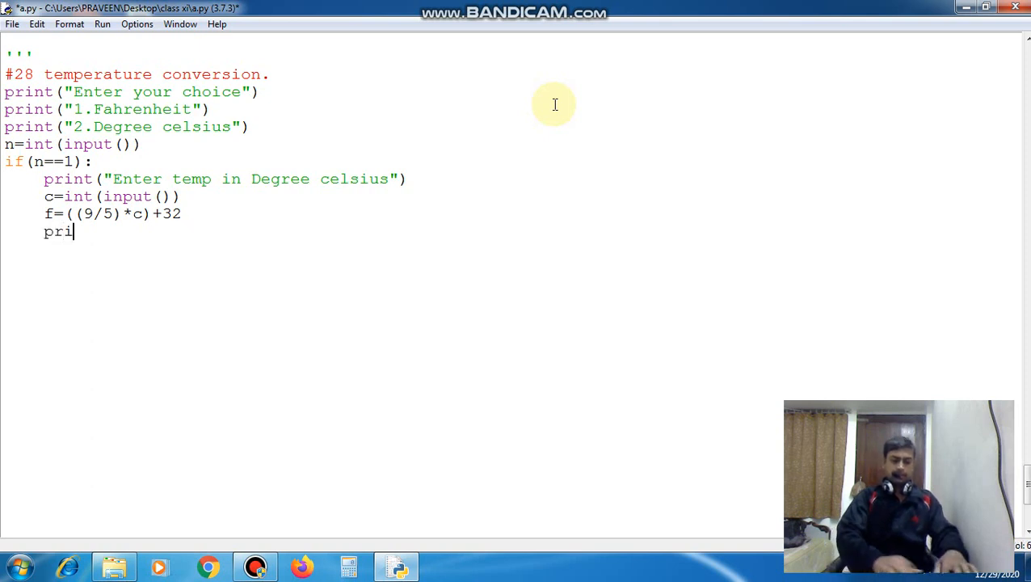
{"action": "type", "text": "nt()"}
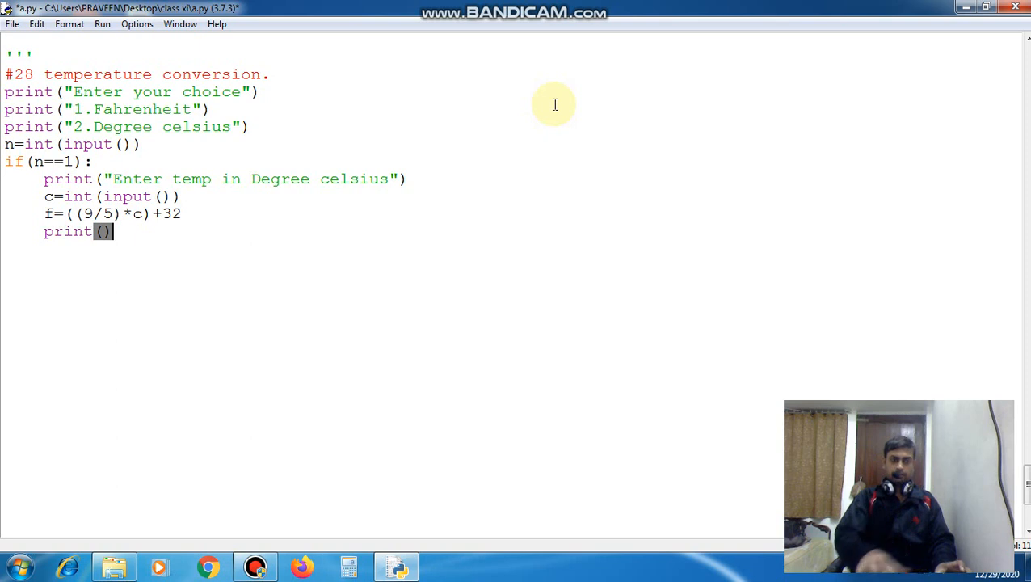
{"action": "type", "text": "\"\""}
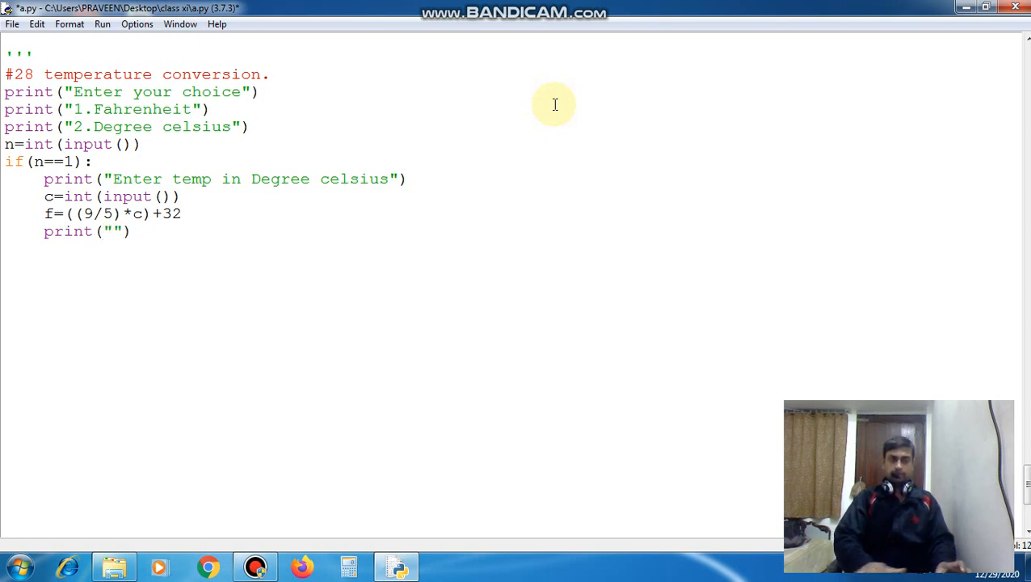
{"action": "type", "text": "Temp"}
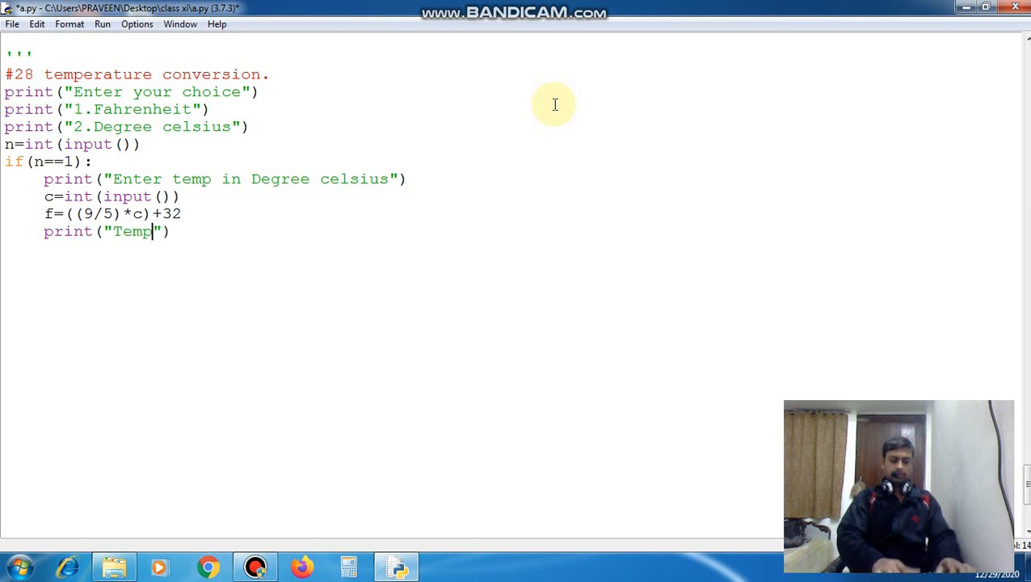
{"action": "type", "text": "eratu"}
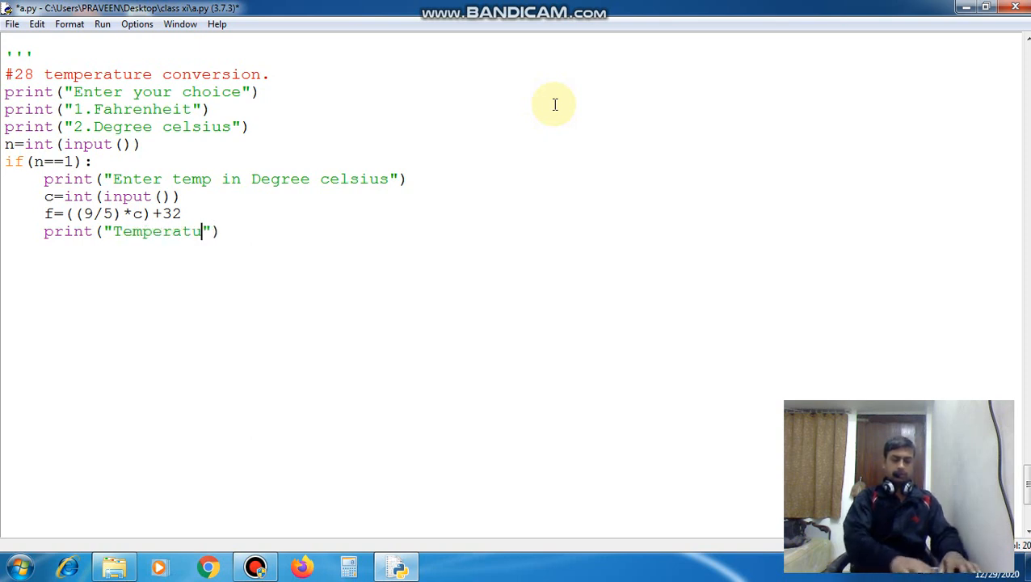
{"action": "type", "text": "re"}
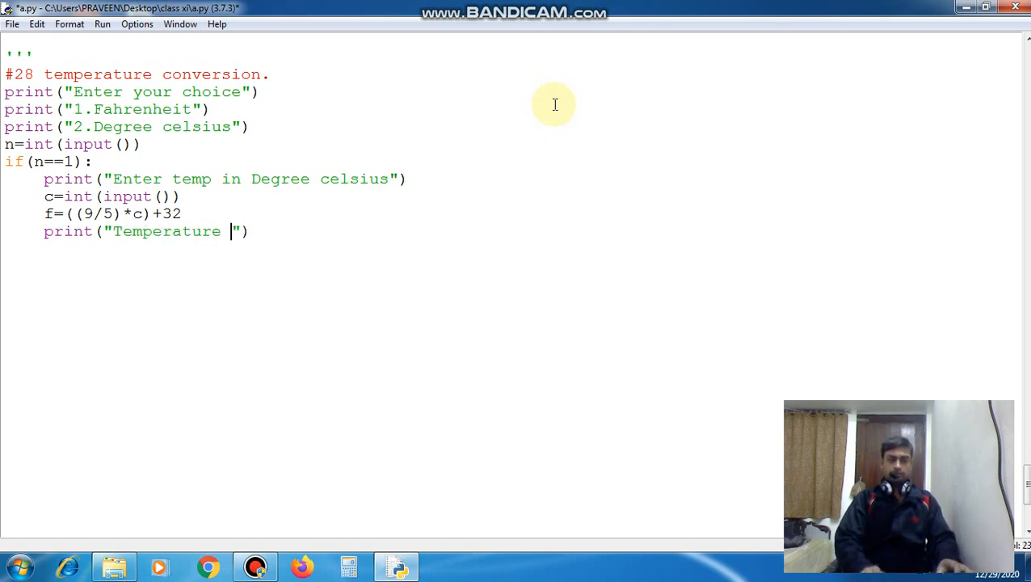
{"action": "type", "text": "in fahernheit is"}
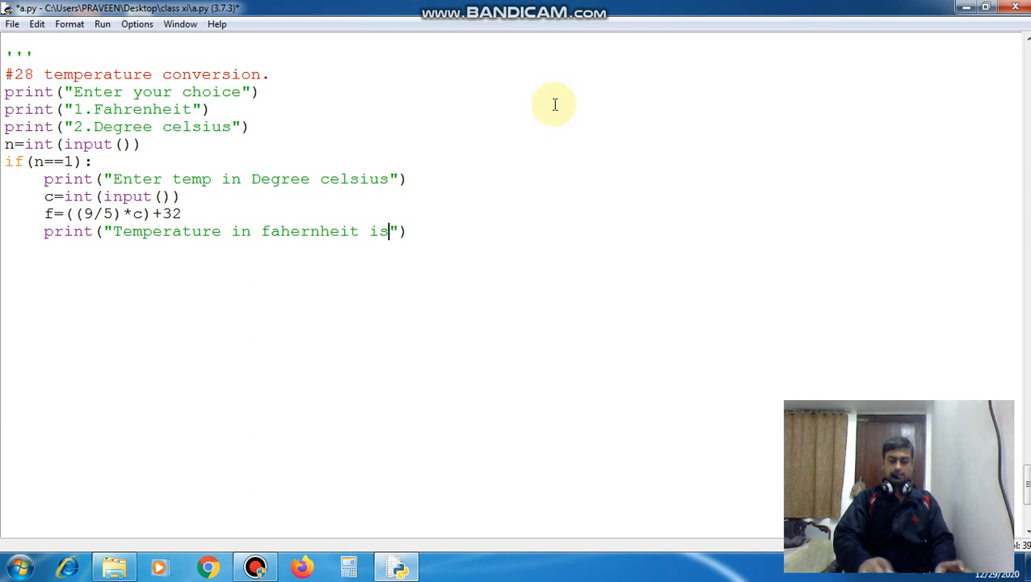
{"action": "type", "text": ":,"}
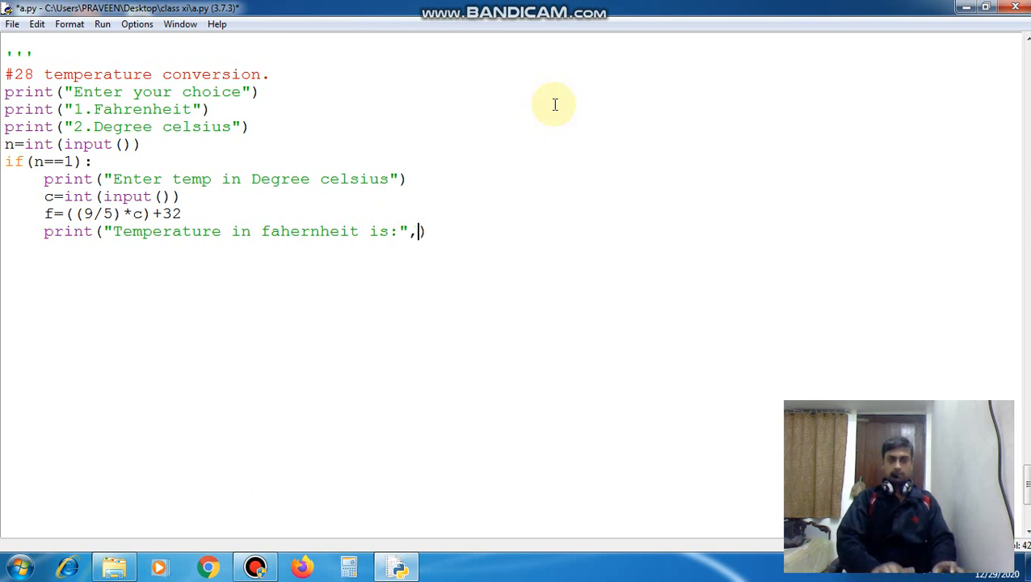
{"action": "type", "text": "f"}
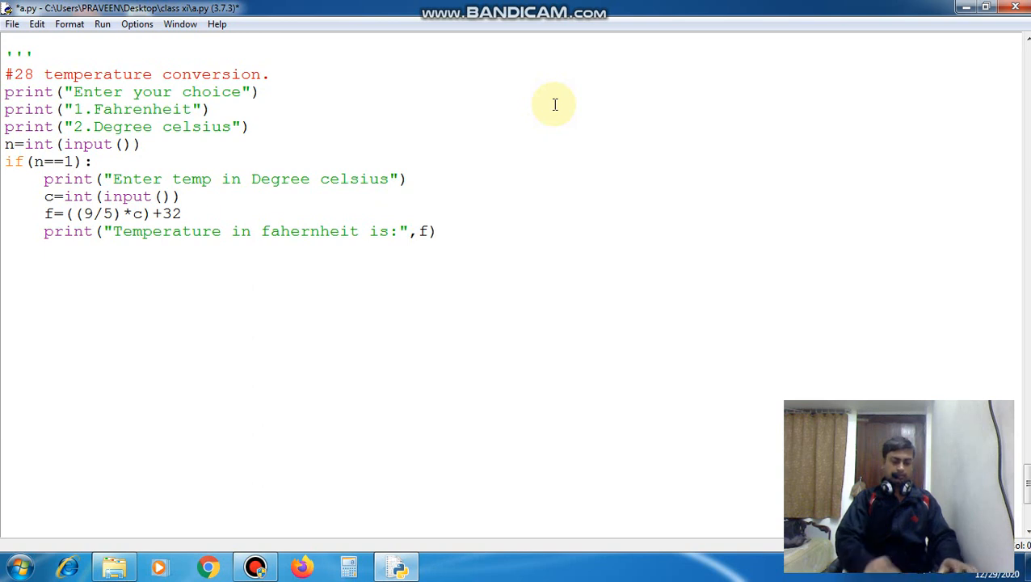
Step: Type elif(n==2): and select the Celsius branch's four statements for copying
{"action": "type", "text": "elif"}
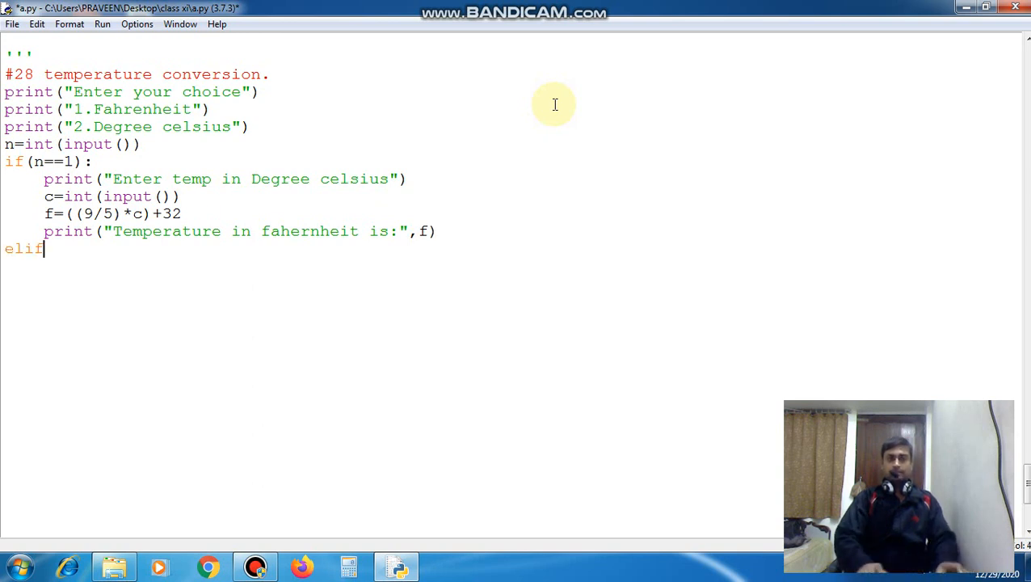
{"action": "type", "text": "()"}
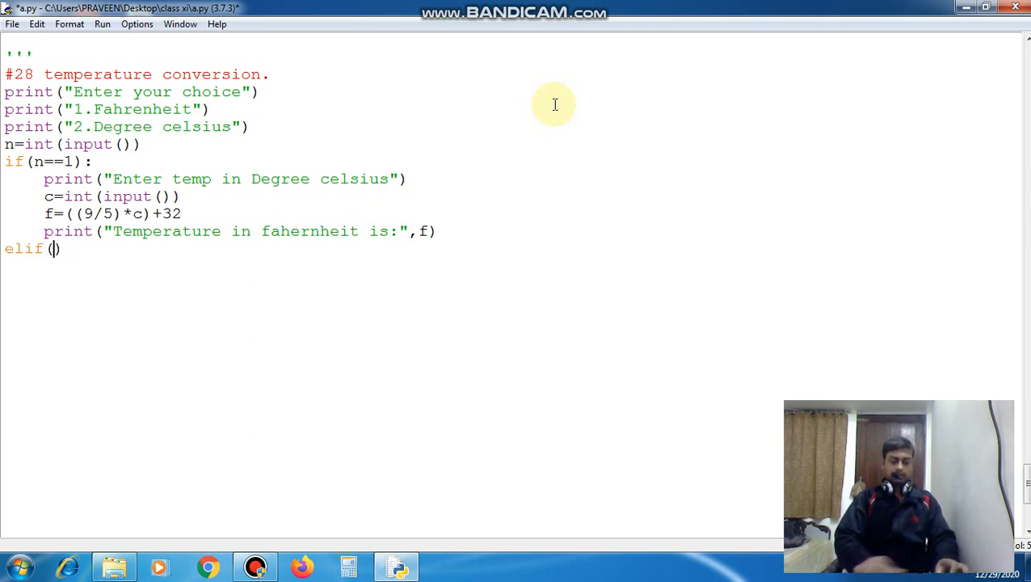
{"action": "type", "text": "n==2"}
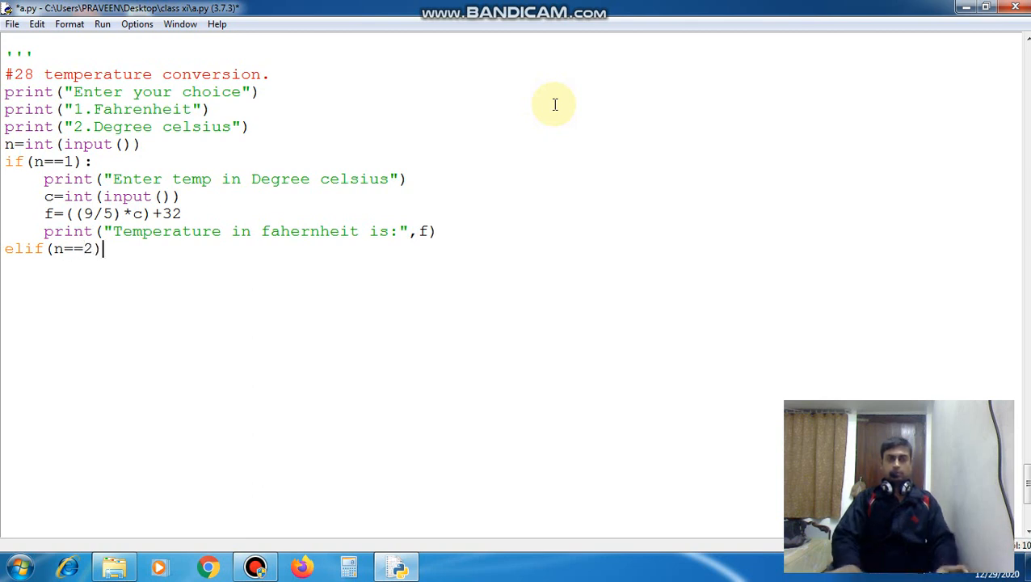
{"action": "type", "text": ":"}
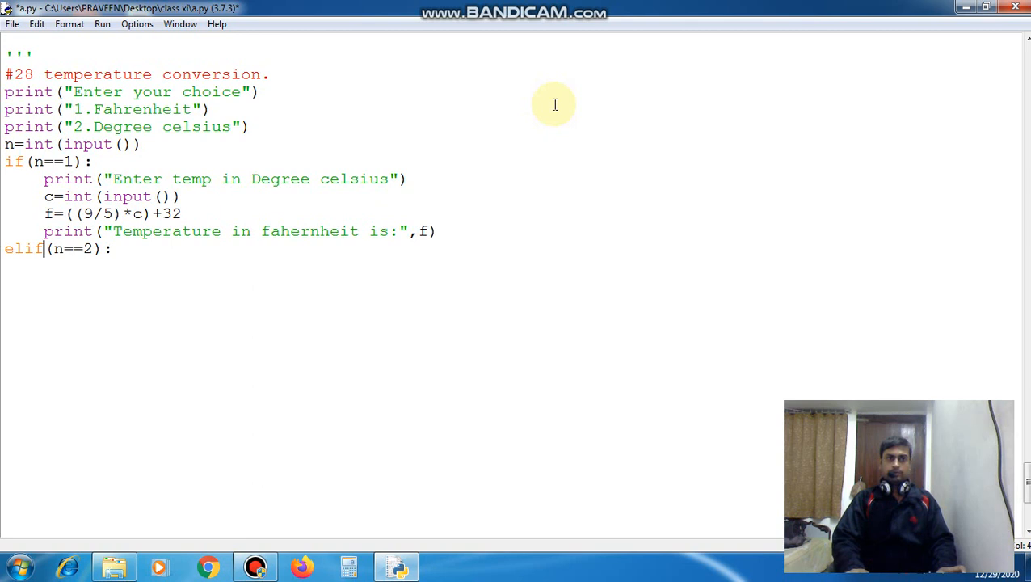
{"action": "left_click", "coordinate": [44, 179]}
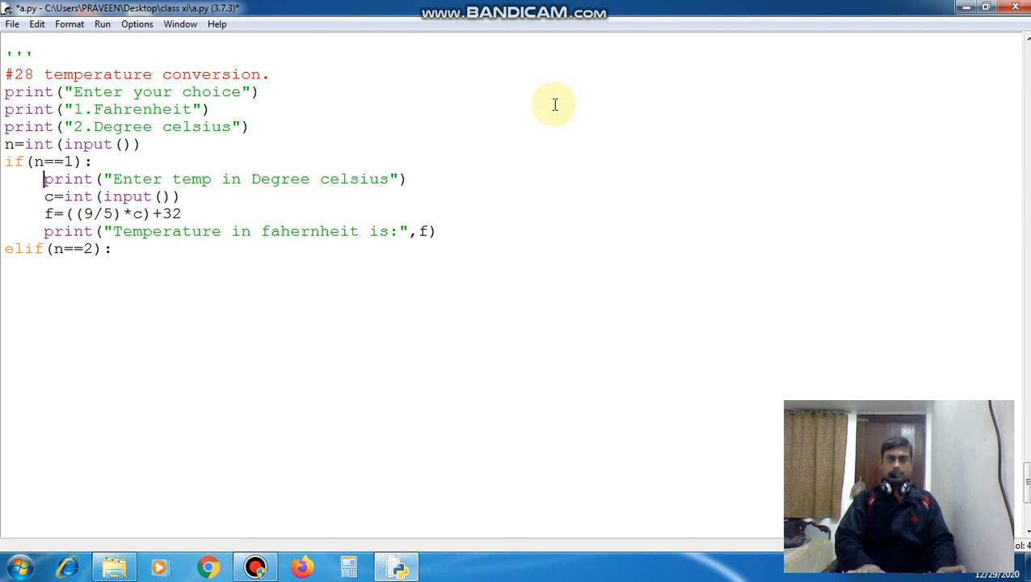
{"action": "left_click_drag", "start_coordinate": [44, 178], "coordinate": [142, 231]}
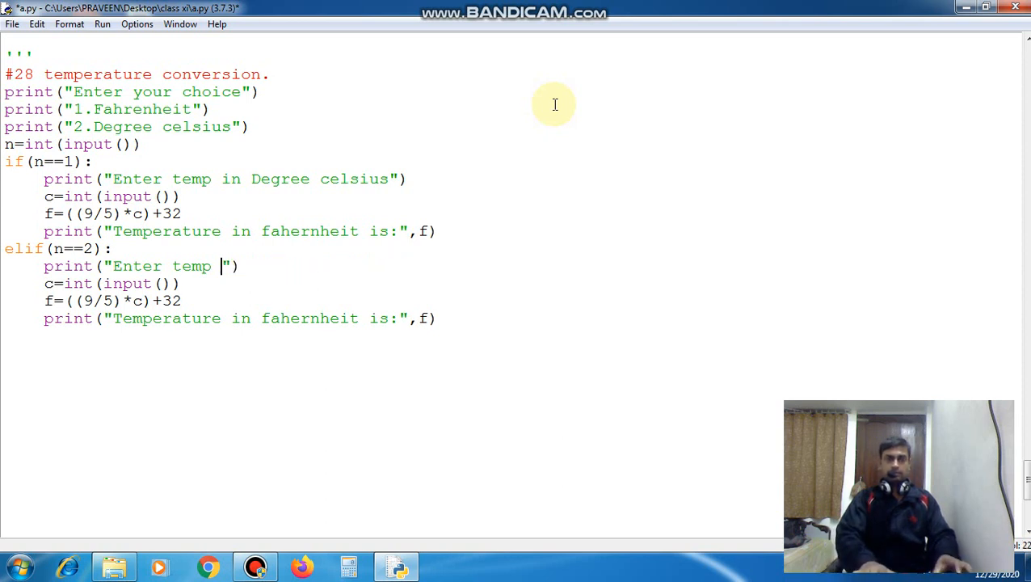
Step: Retype the elif prompt text and change the formula to c=(5/9)*(f*32)
{"action": "type", "text": "in fa"}
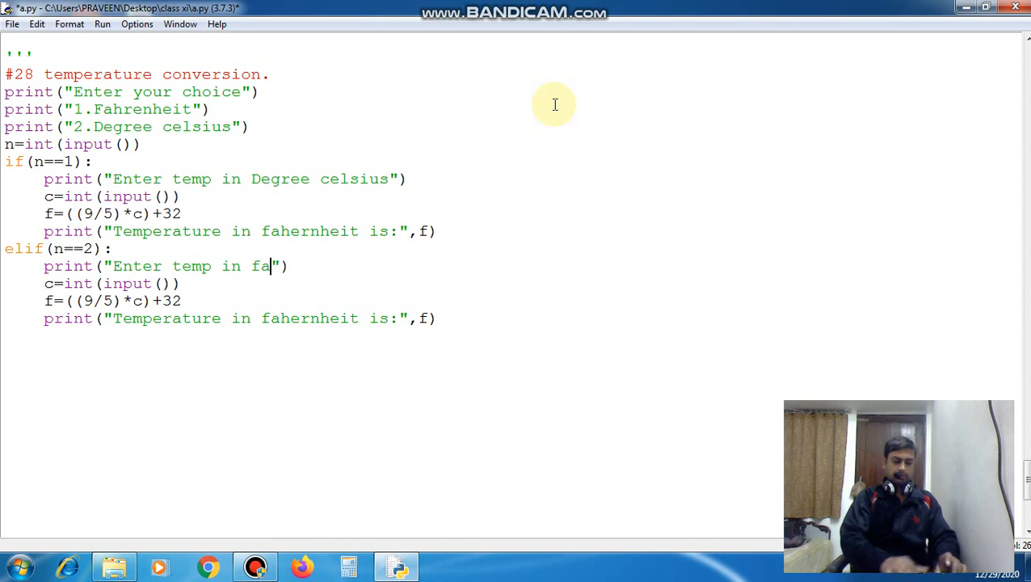
{"action": "type", "text": "hernhei"}
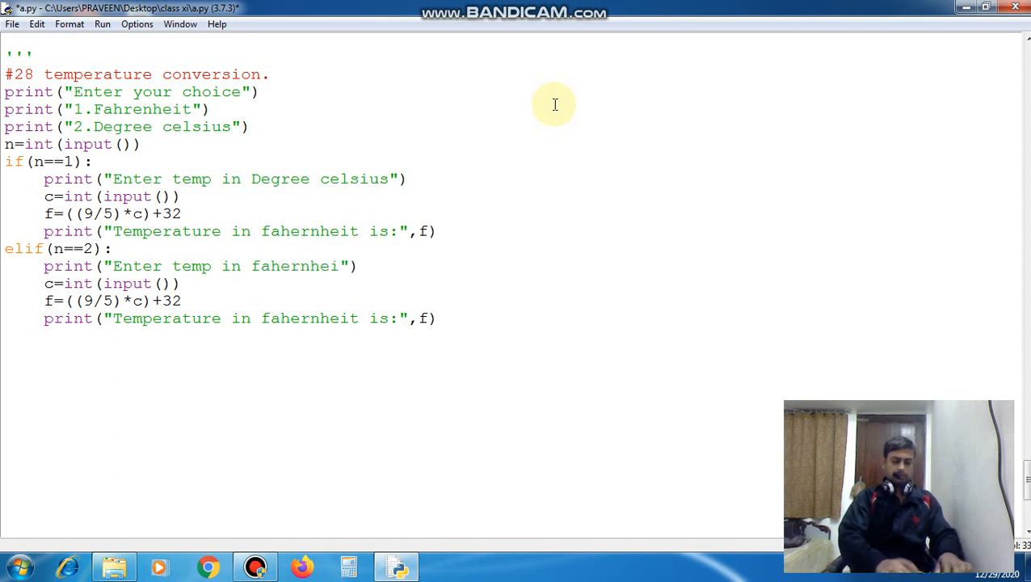
{"action": "type", "text": "t"}
{"action": "left_click", "coordinate": [115, 301]}
{"action": "type", "text": "c="}
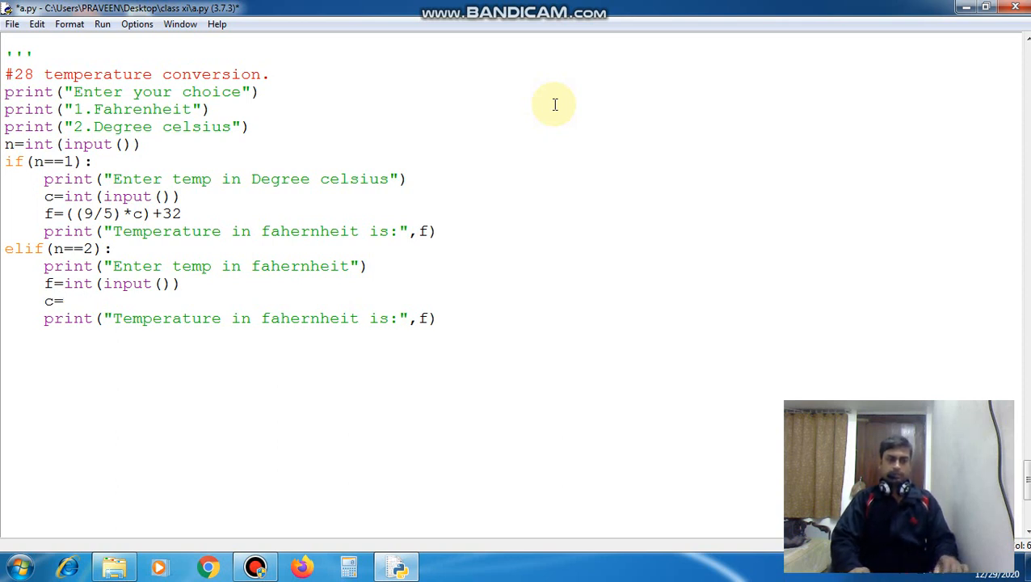
{"action": "type", "text": "()"}
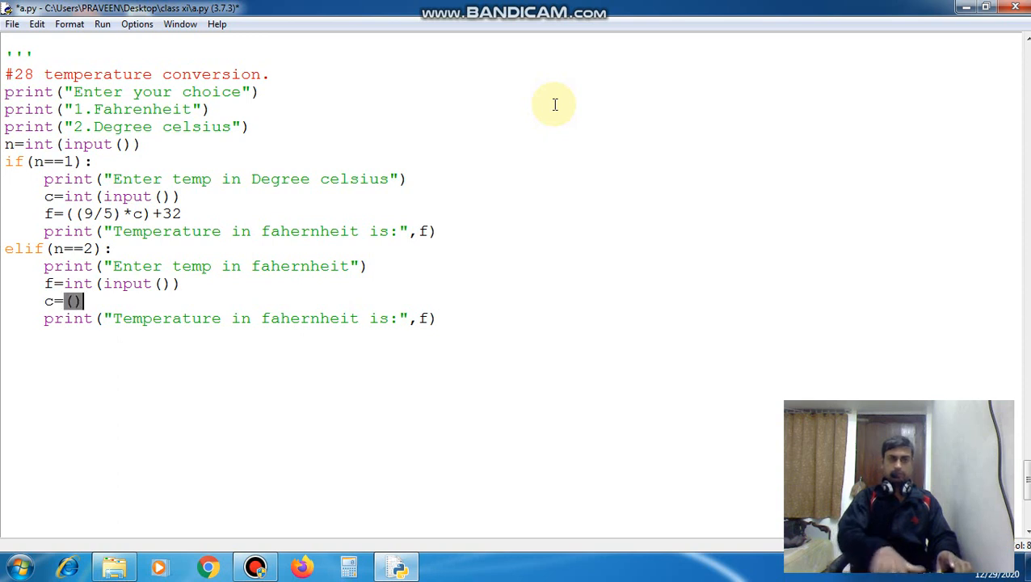
{"action": "type", "text": "5"}
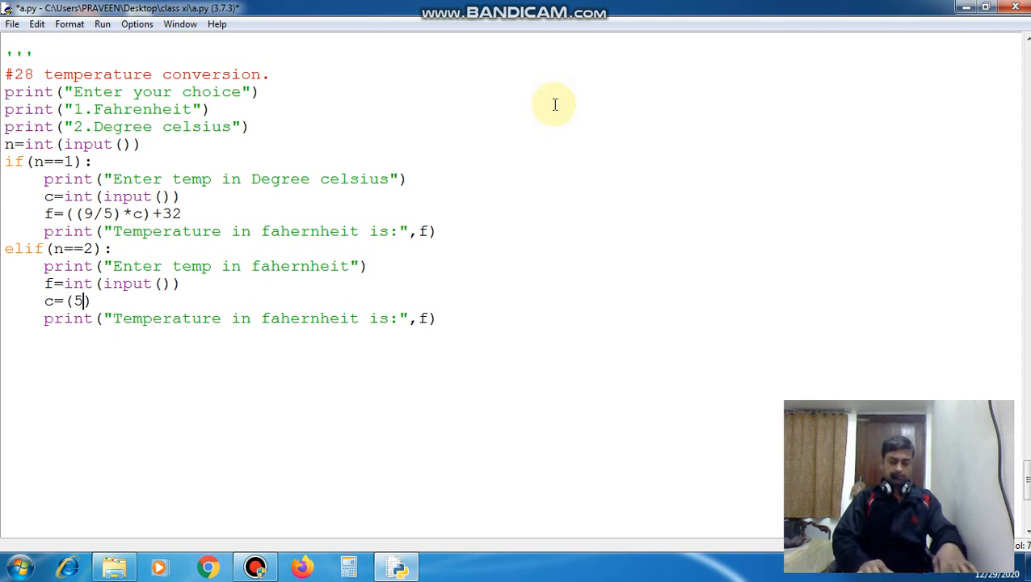
{"action": "type", "text": "/9"}
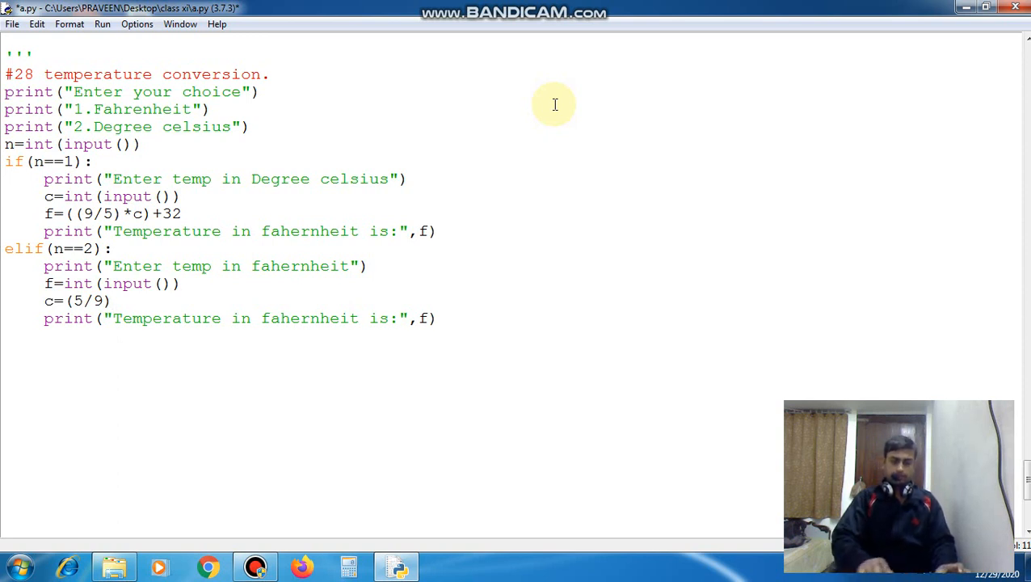
{"action": "type", "text": "()"}
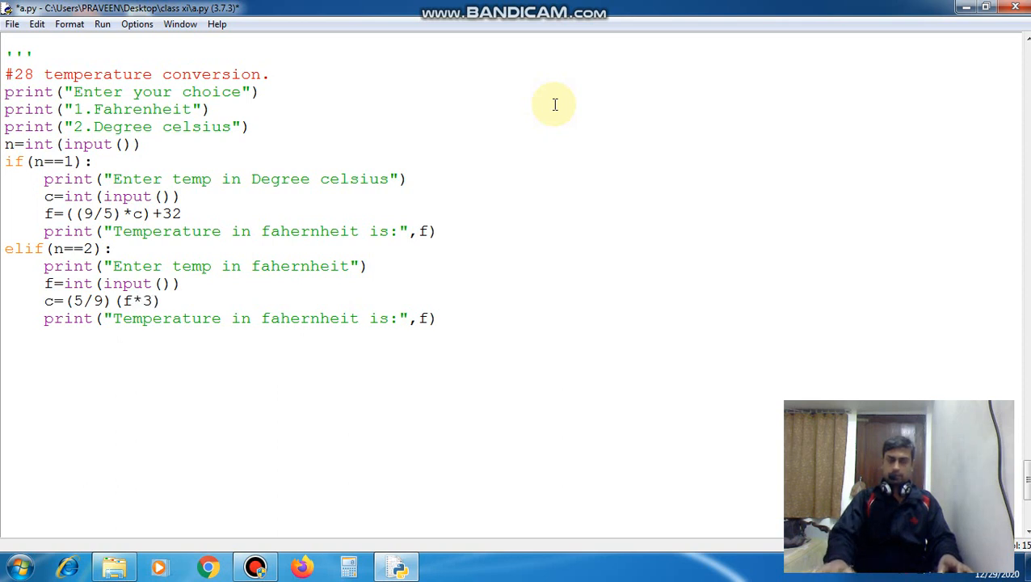
{"action": "type", "text": "2"}
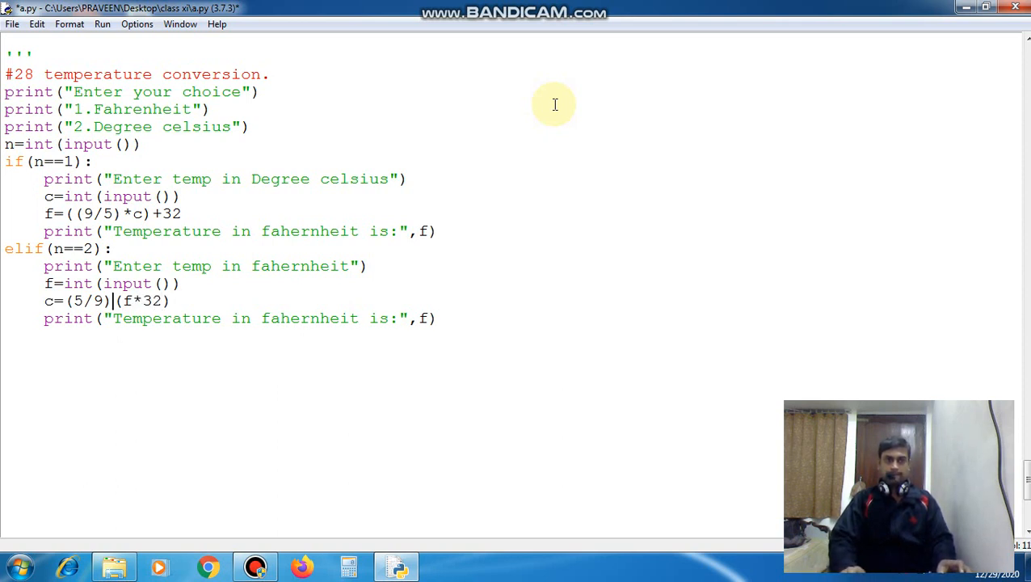
{"action": "left_click", "coordinate": [119, 317]}
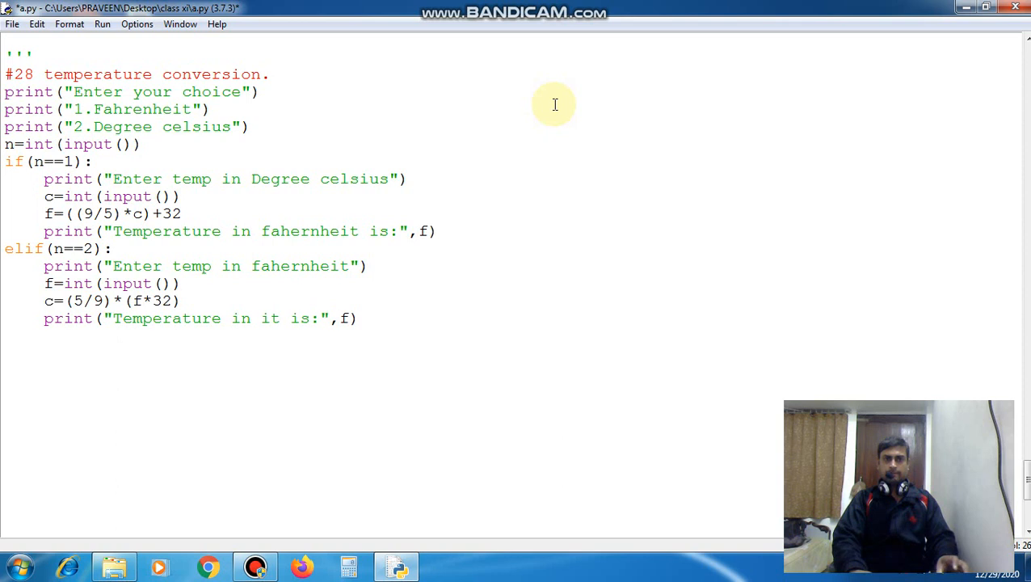
Step: Change the print label to "Temperature in Degree celsius is:" with c
{"action": "type", "text": "Degree cel"}
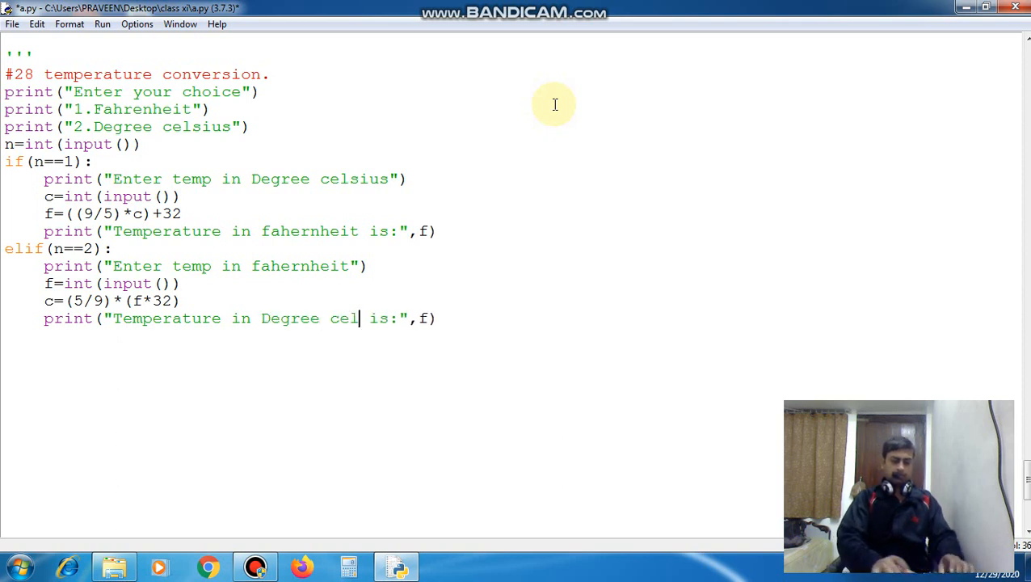
{"action": "type", "text": "sius"}
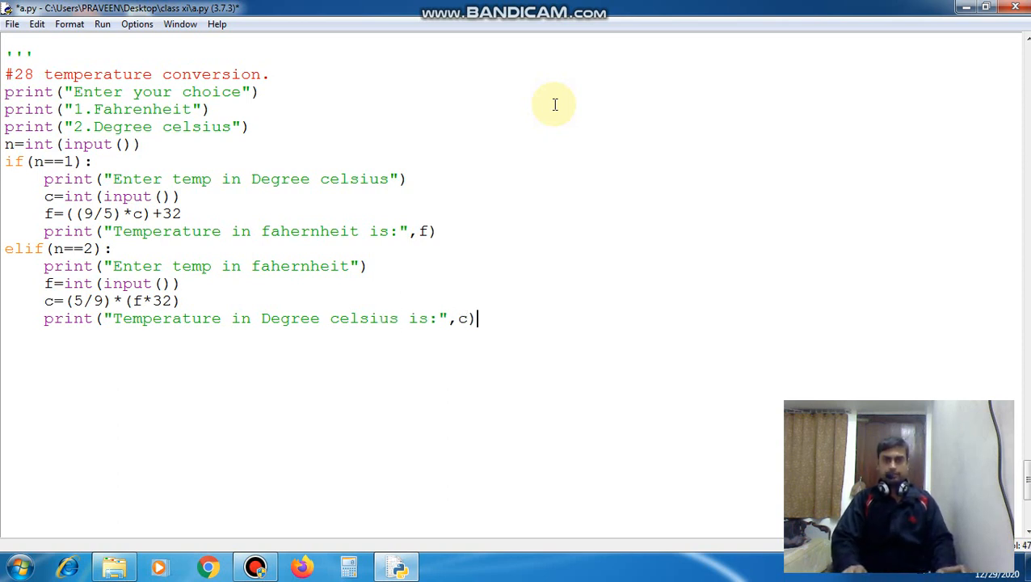
{"action": "type", "text": "e"}
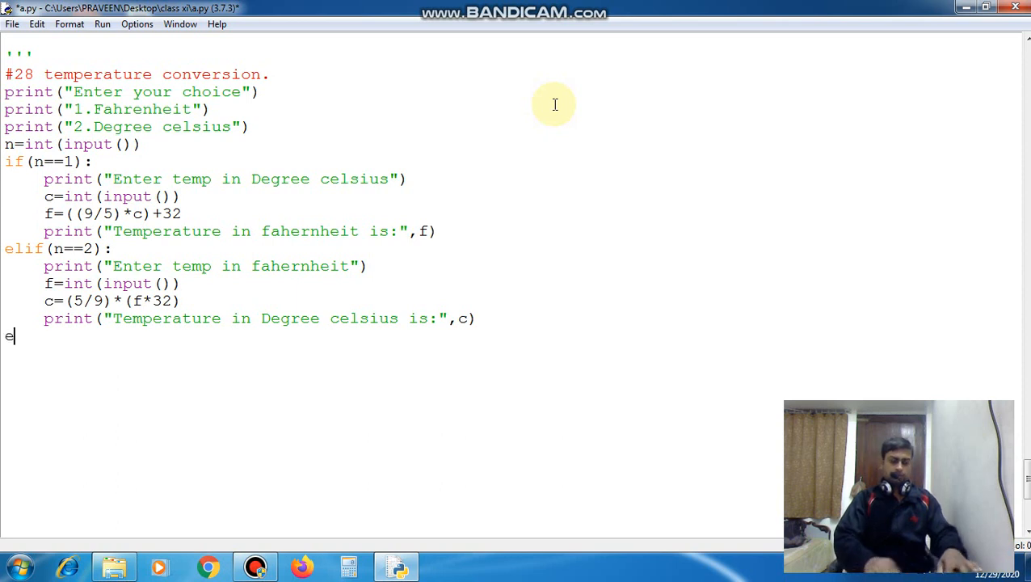
Step: Add else: print("Please enter valid choice") and run the script with F5
{"action": "type", "text": "lse:"}
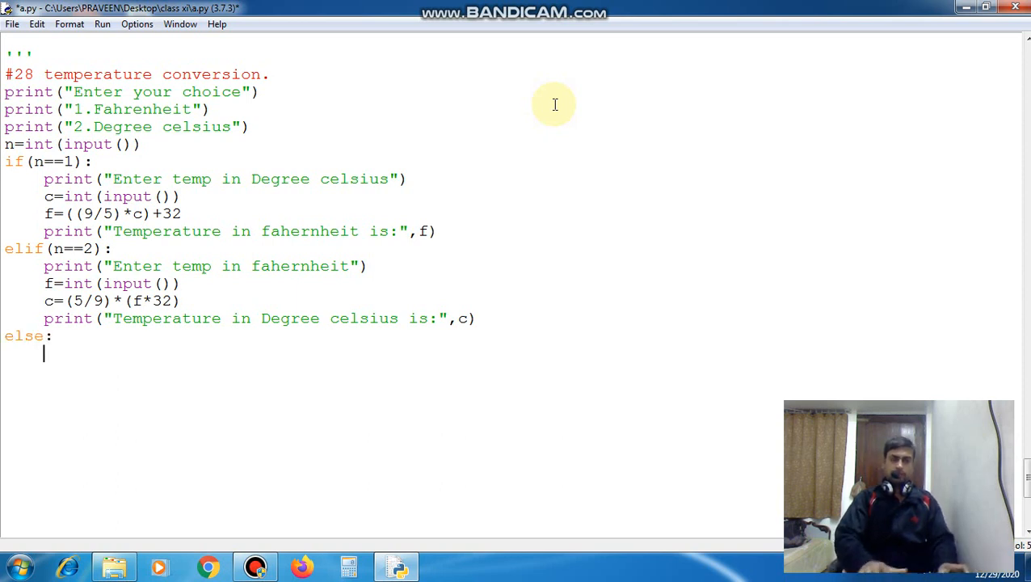
{"action": "type", "text": "prin"}
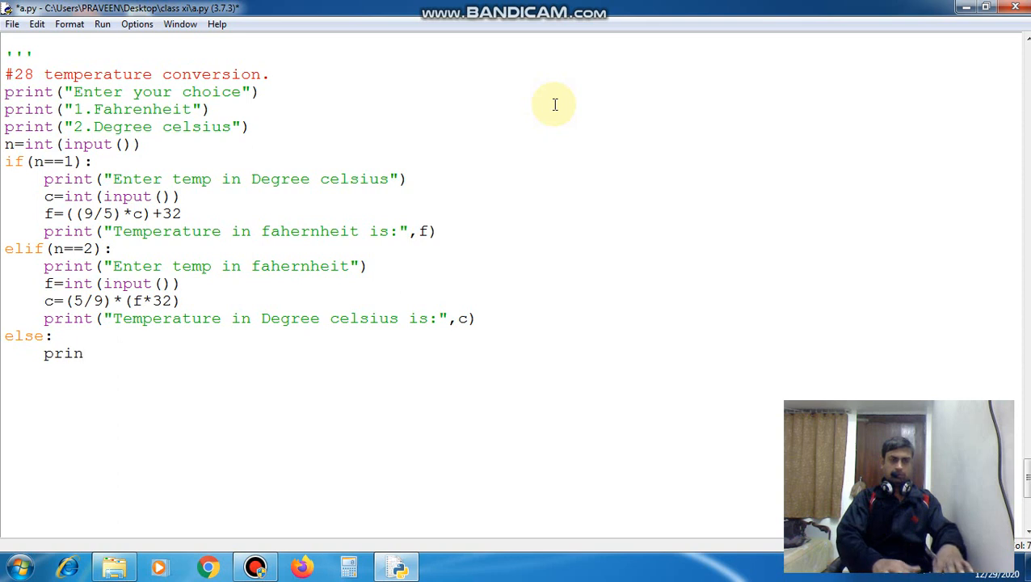
{"action": "type", "text": "()"}
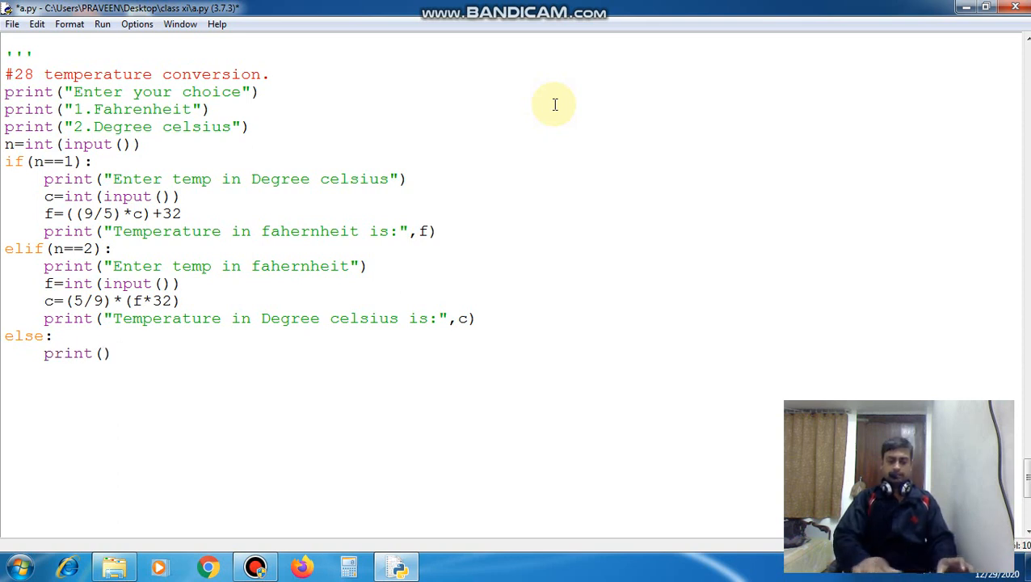
{"action": "type", "text": "O\""}
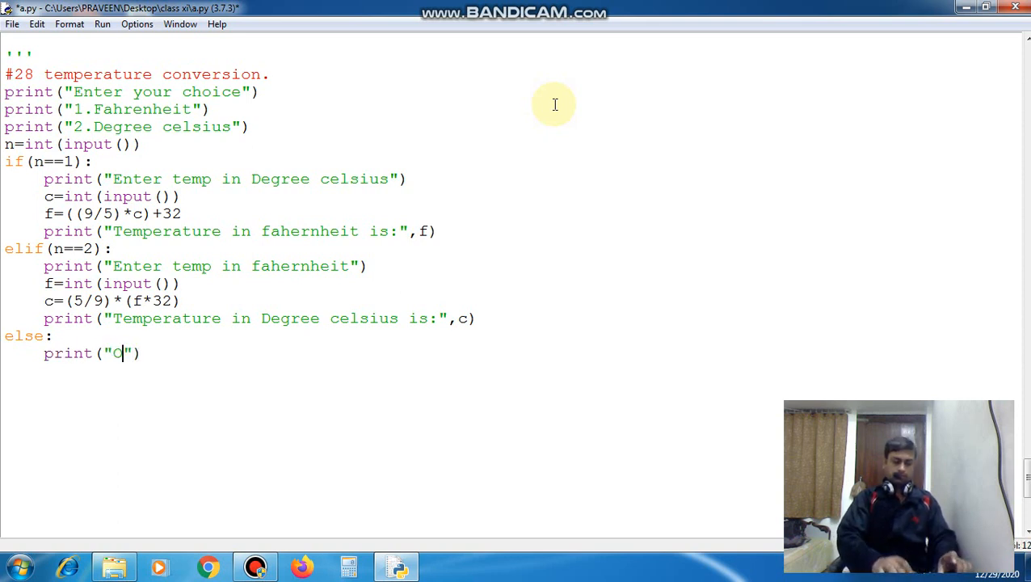
{"action": "type", "text": "E"}
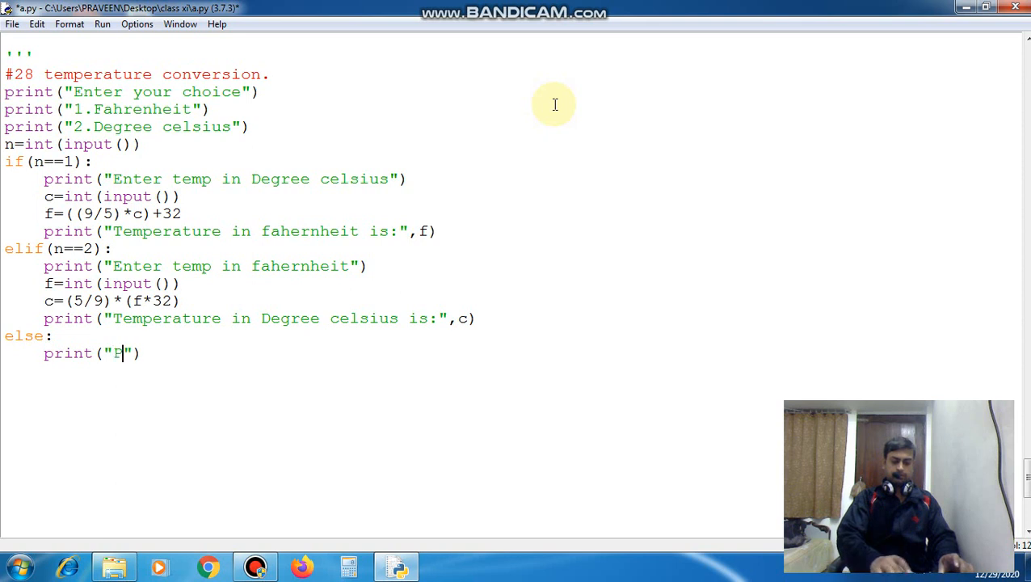
{"action": "type", "text": "lease e"}
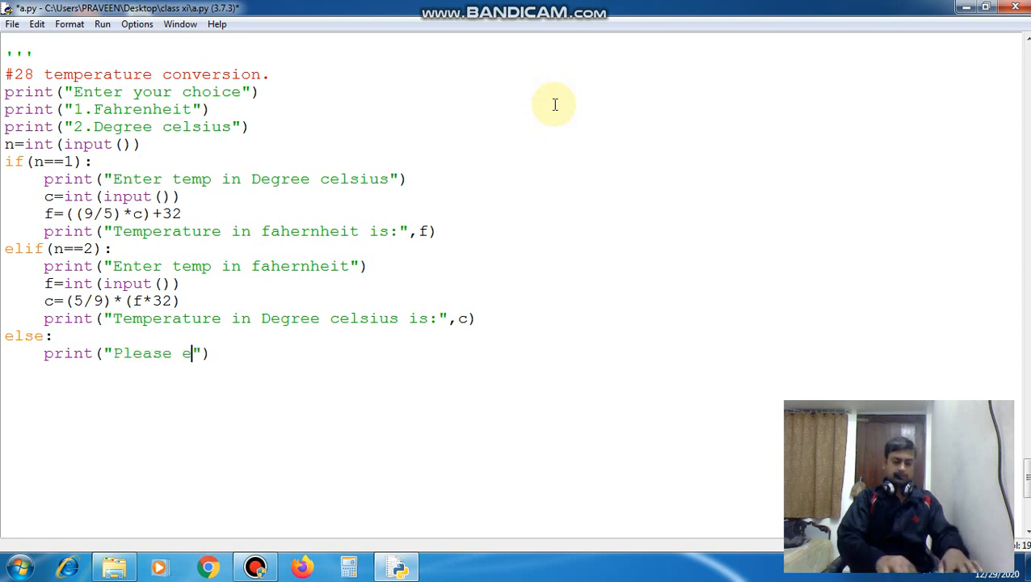
{"action": "type", "text": "nter valid choic"}
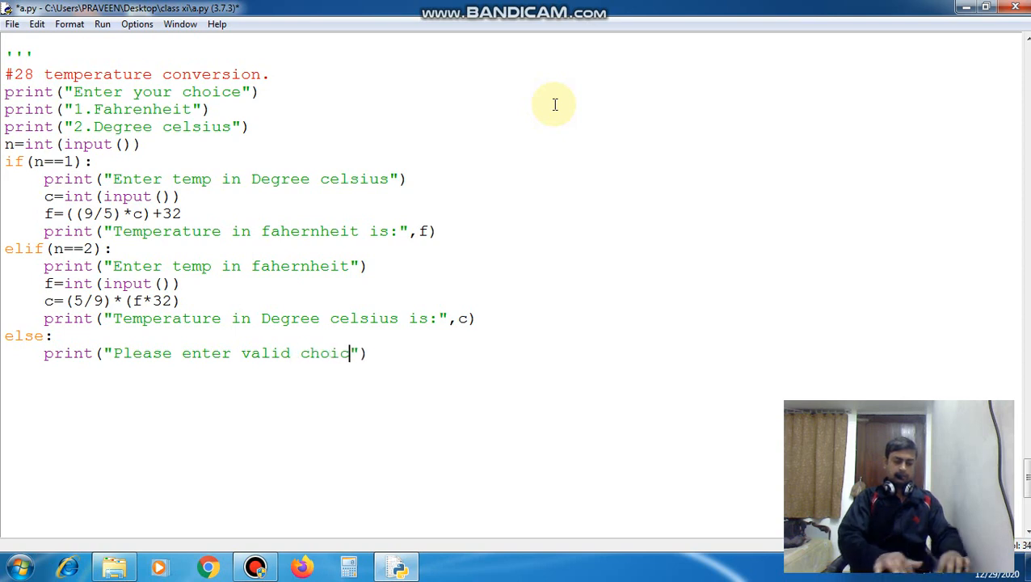
{"action": "type", "text": "e"}
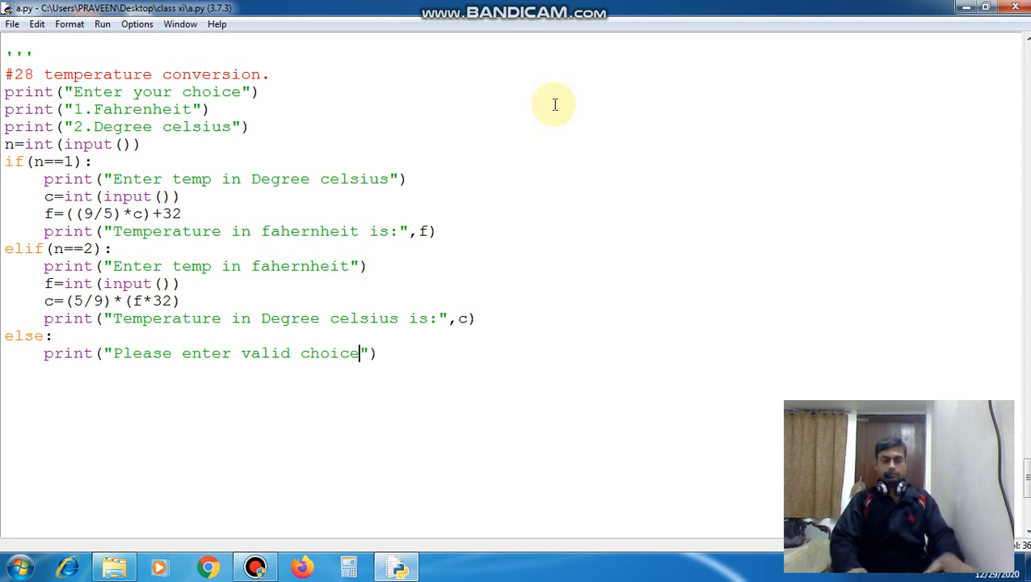
{"action": "key", "text": "F5"}
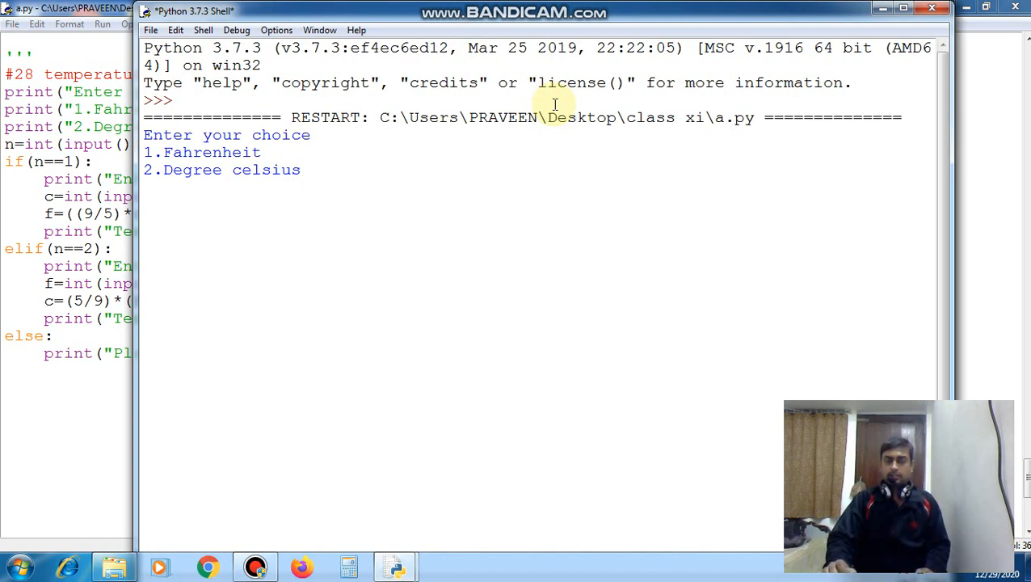
Step: Test choice 1 with 45 Celsius, then enter choice 2 on a new run
{"action": "type", "text": "1"}
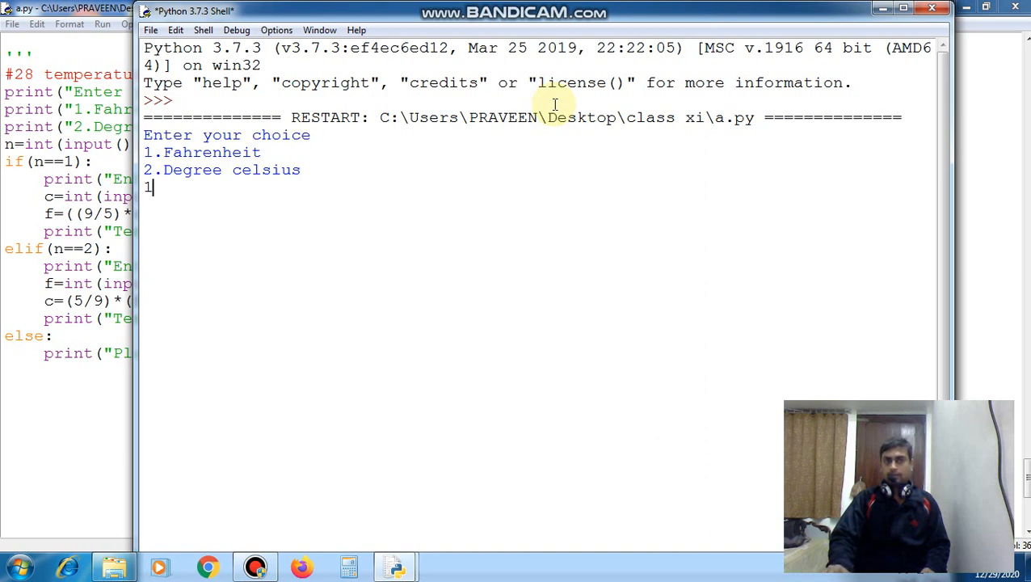
{"action": "key", "text": "enter"}
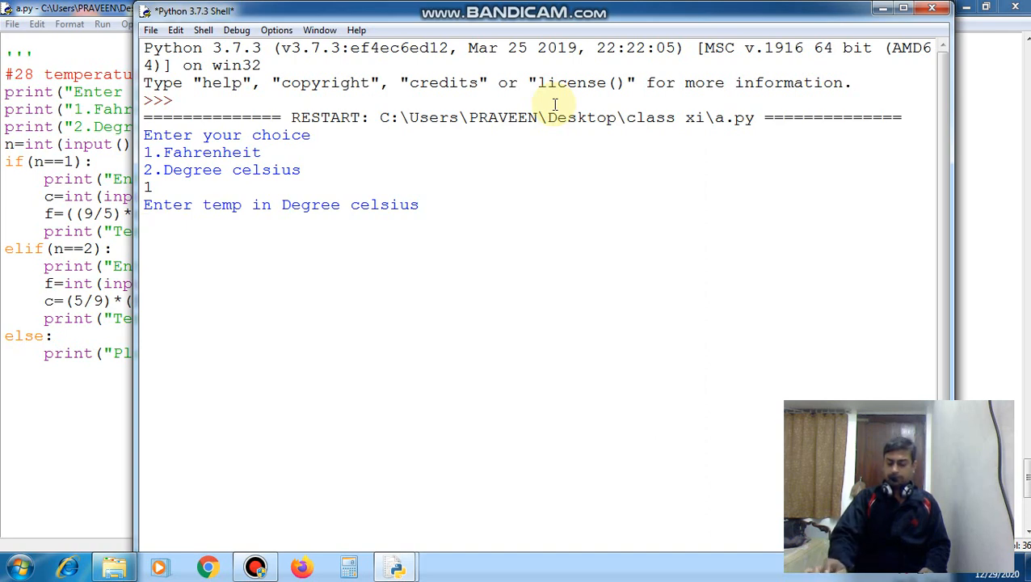
{"action": "type", "text": "45"}
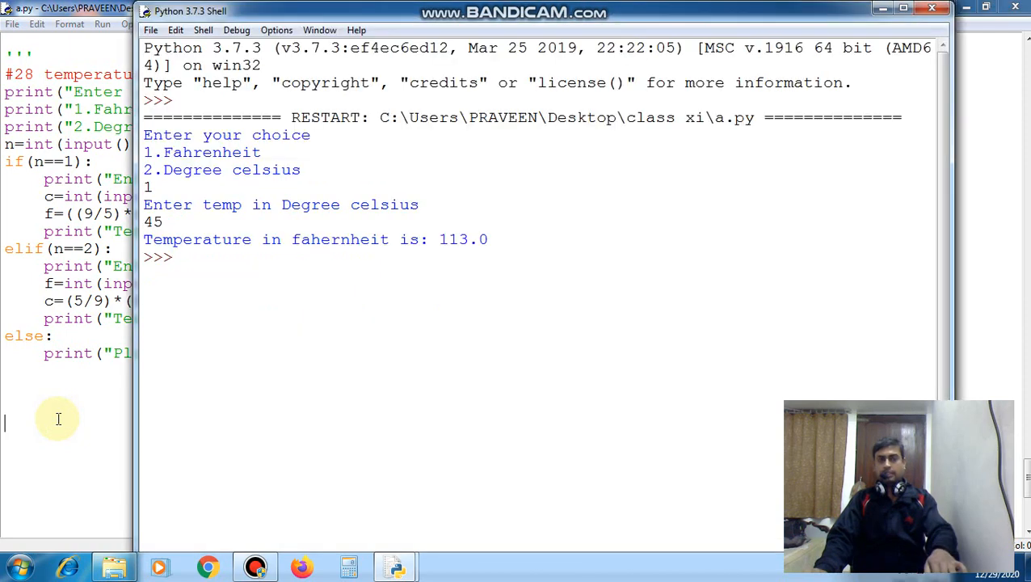
{"action": "type", "text": "2"}
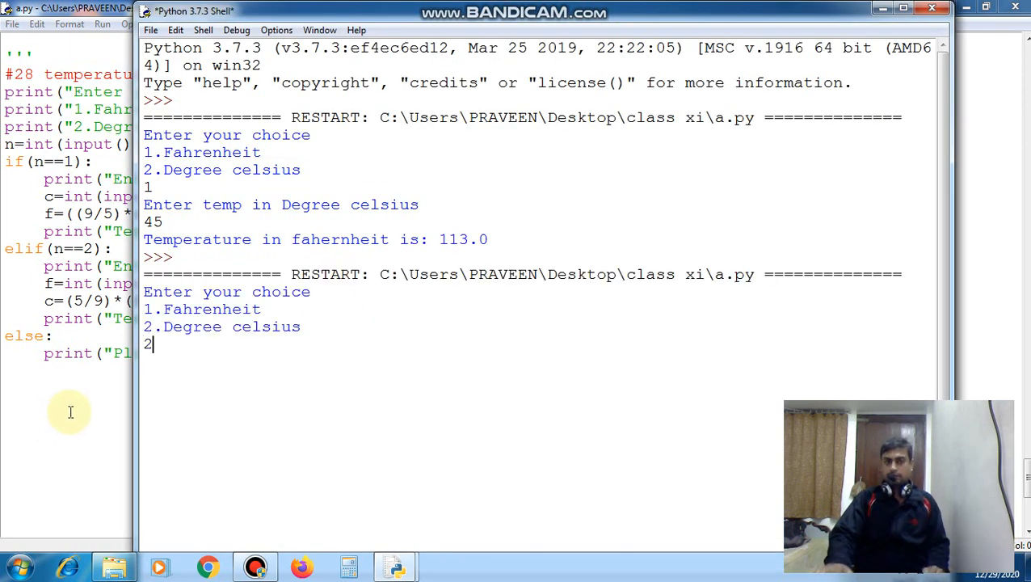
Step: Convert 99 Fahrenheit under choice 2 and reposition the Shell window over the script
{"action": "key", "text": "enter"}
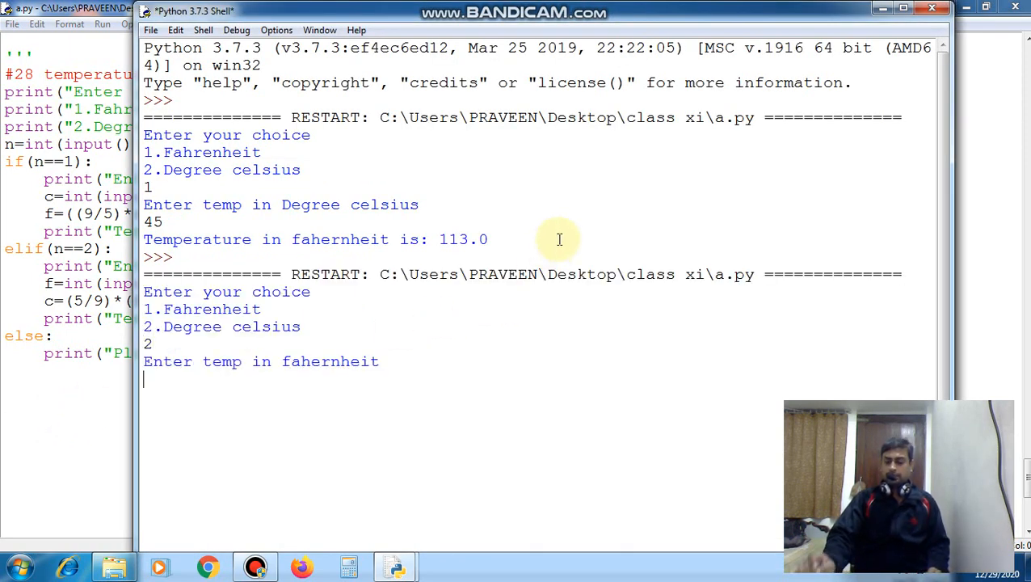
{"action": "type", "text": "9"}
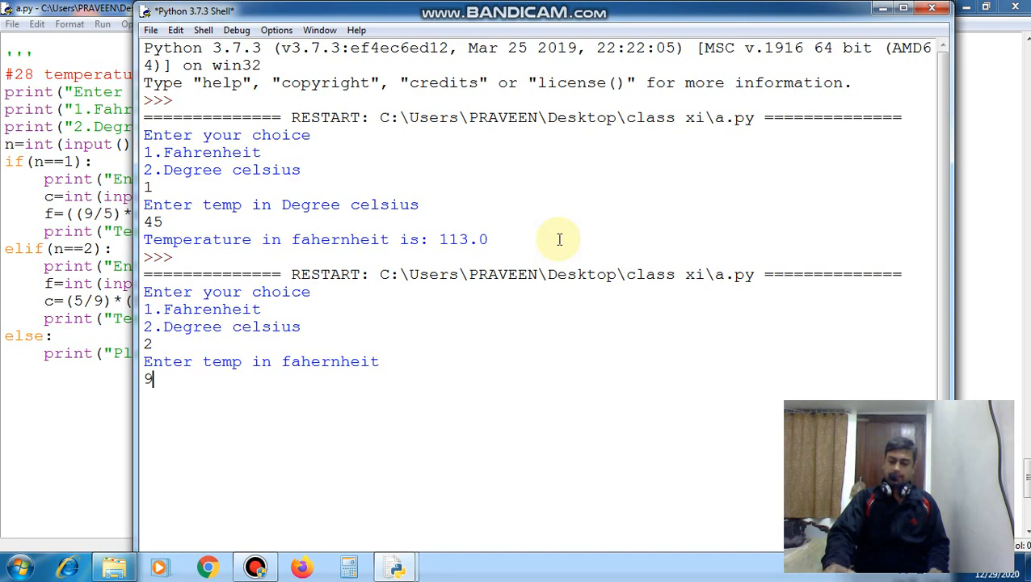
{"action": "type", "text": "9"}
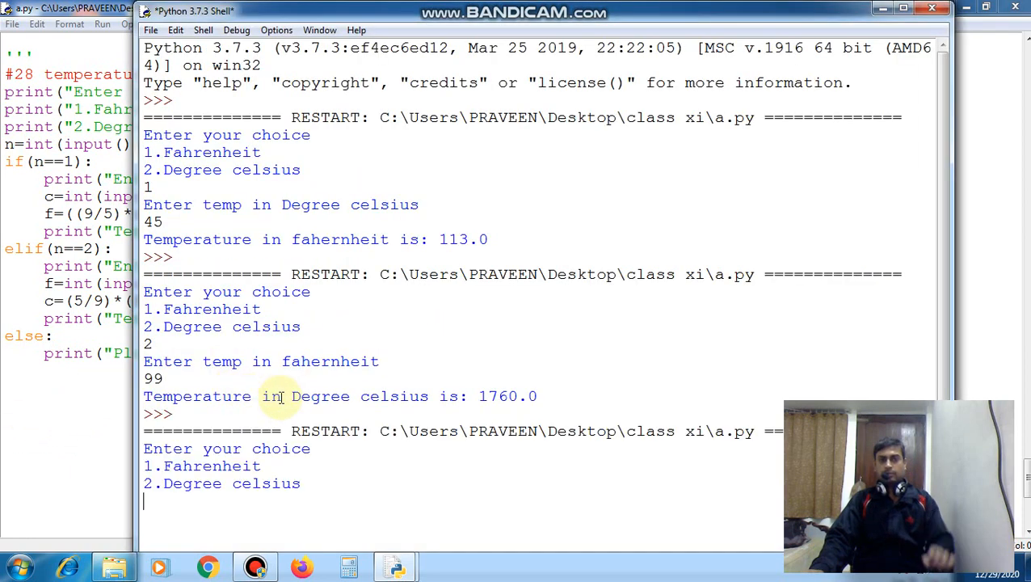
{"action": "left_click_drag", "start_coordinate": [517, 12], "coordinate": [727, 164]}
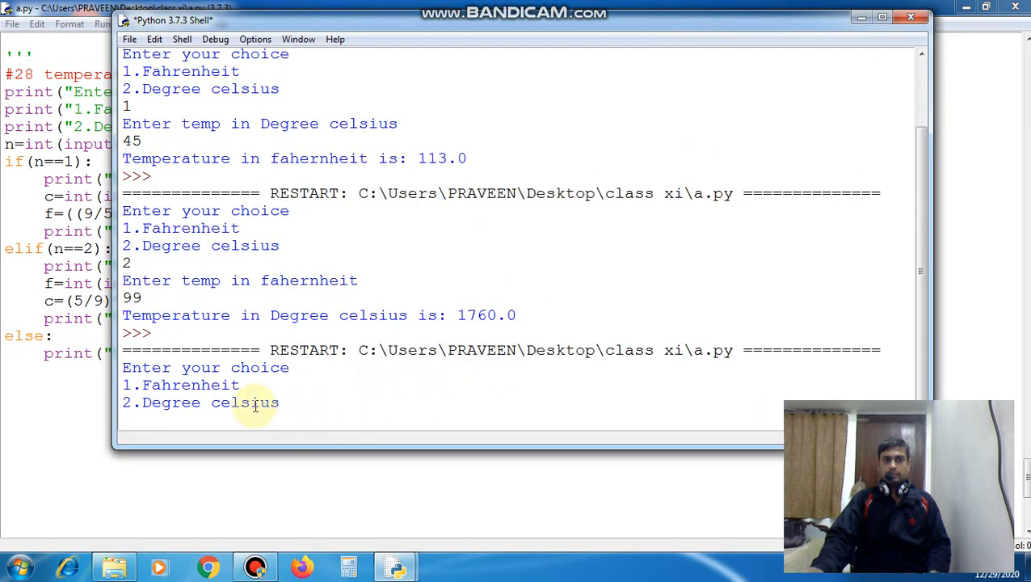
{"action": "type", "text": "6"}
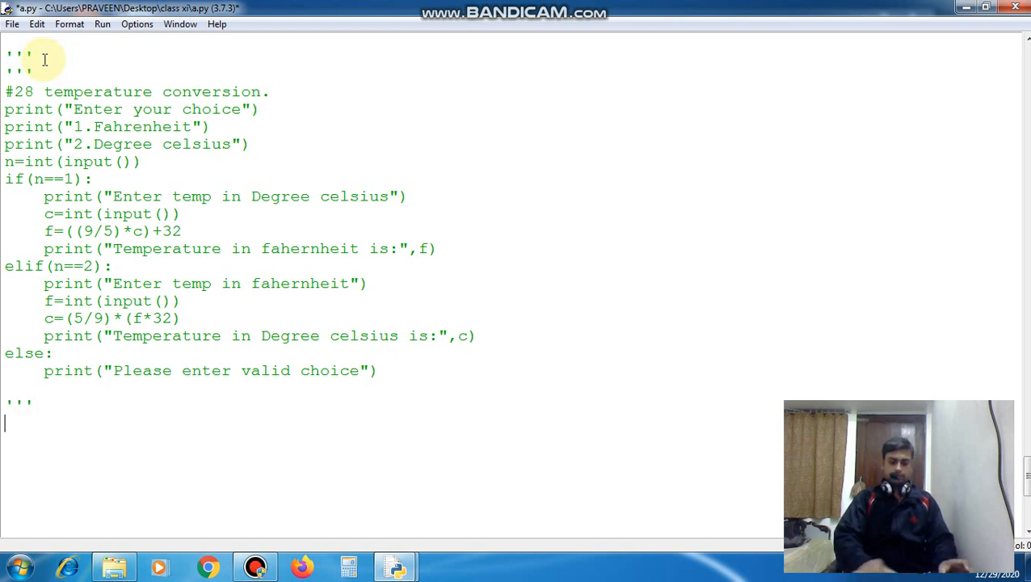
Step: Type the closing comment "# thank you ." on the script's last line
{"action": "type", "text": "# tha"}
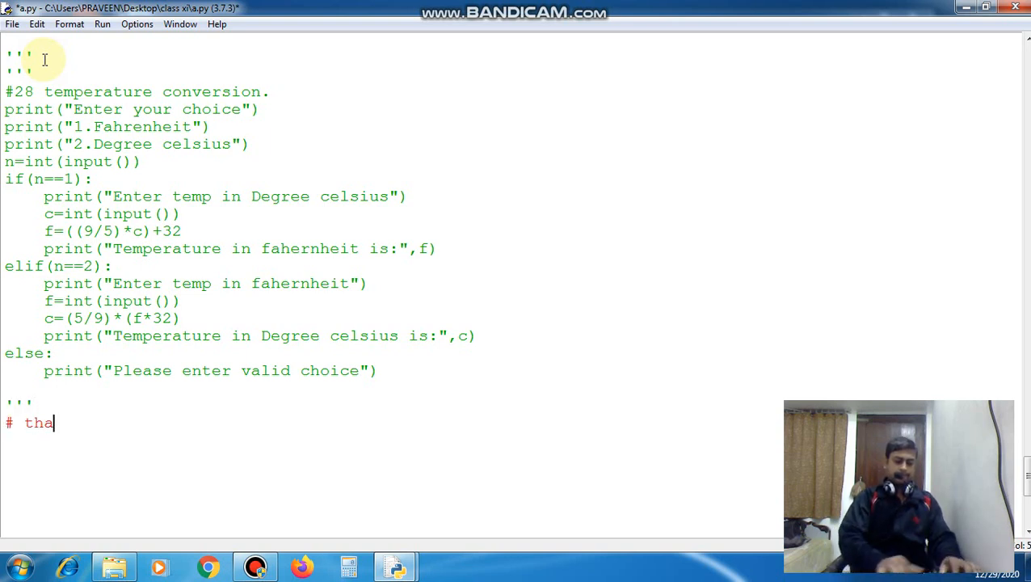
{"action": "type", "text": "nk you"}
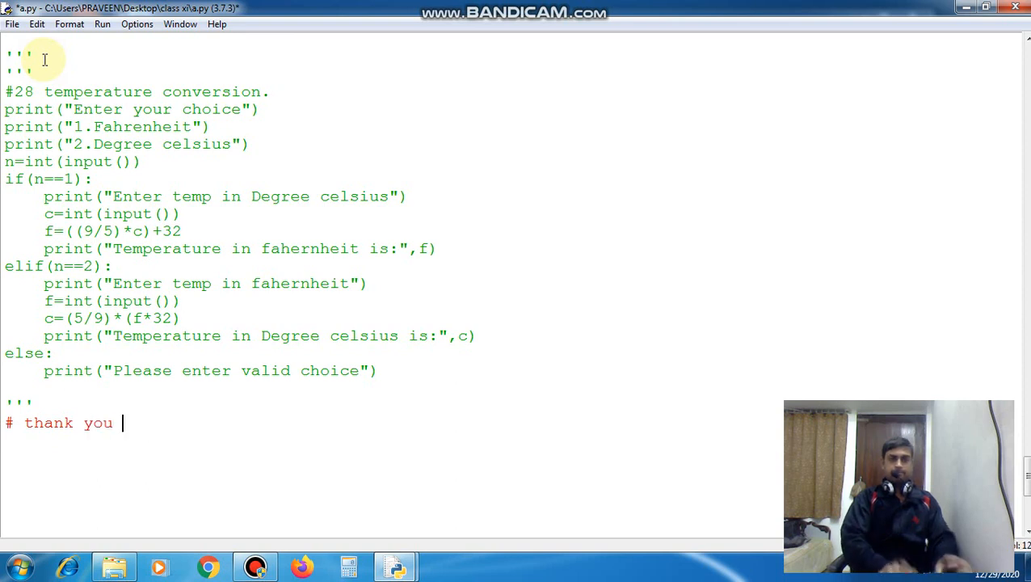
{"action": "type", "text": "."}
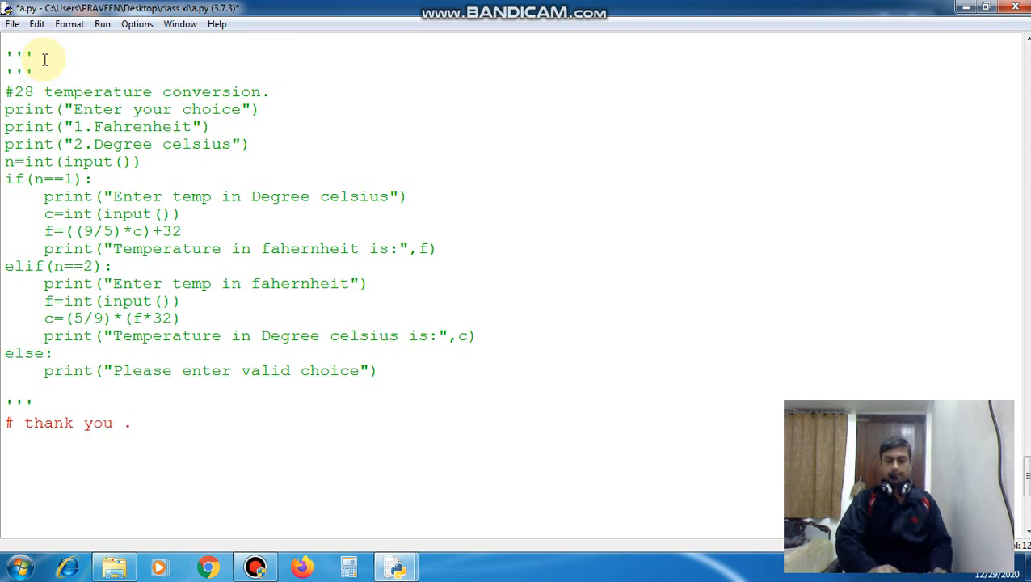